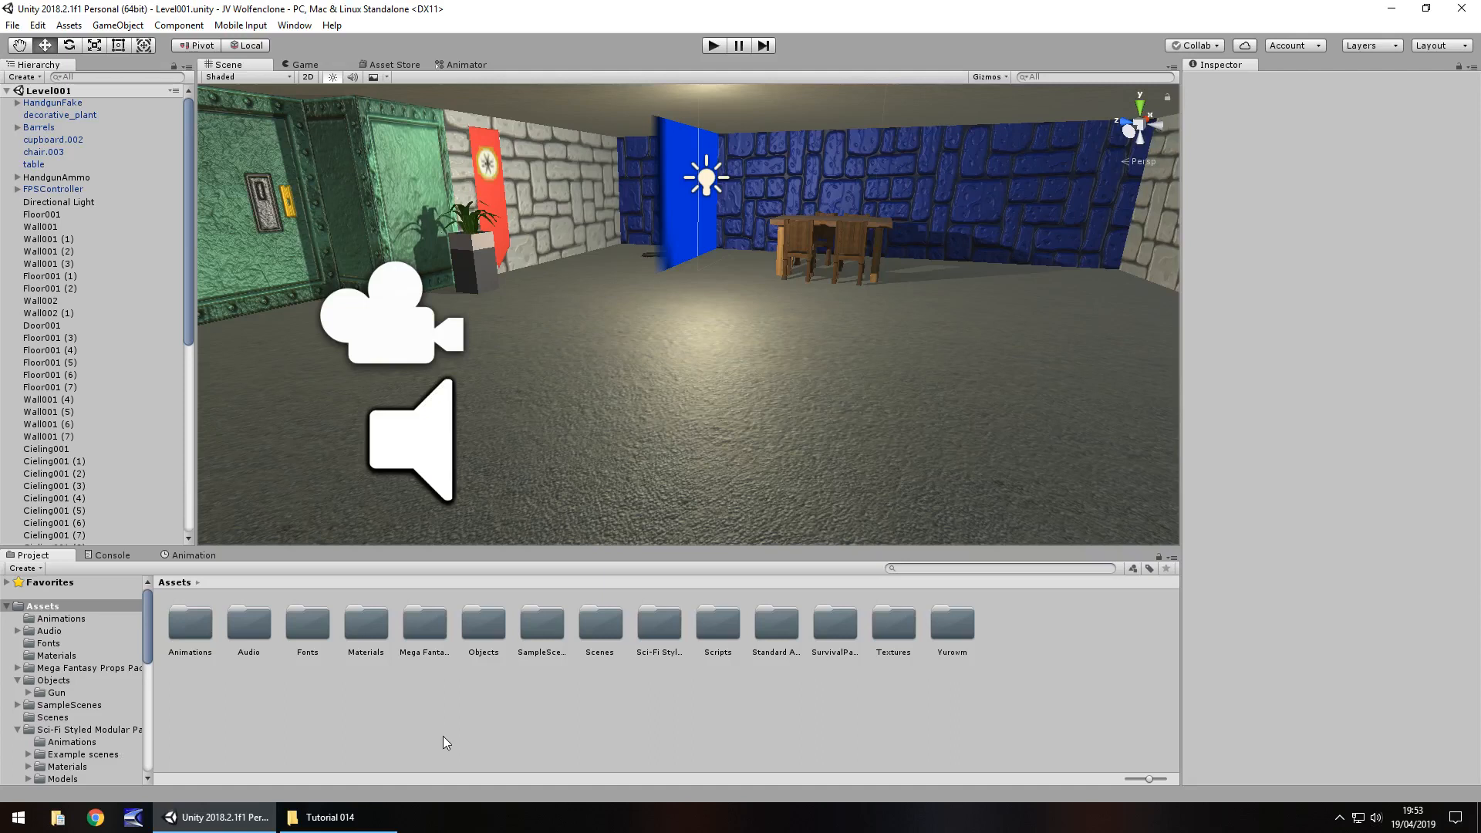
Duplicate Wall001 blocks and move them to extend the stone corridor walls
left_click(713, 45)
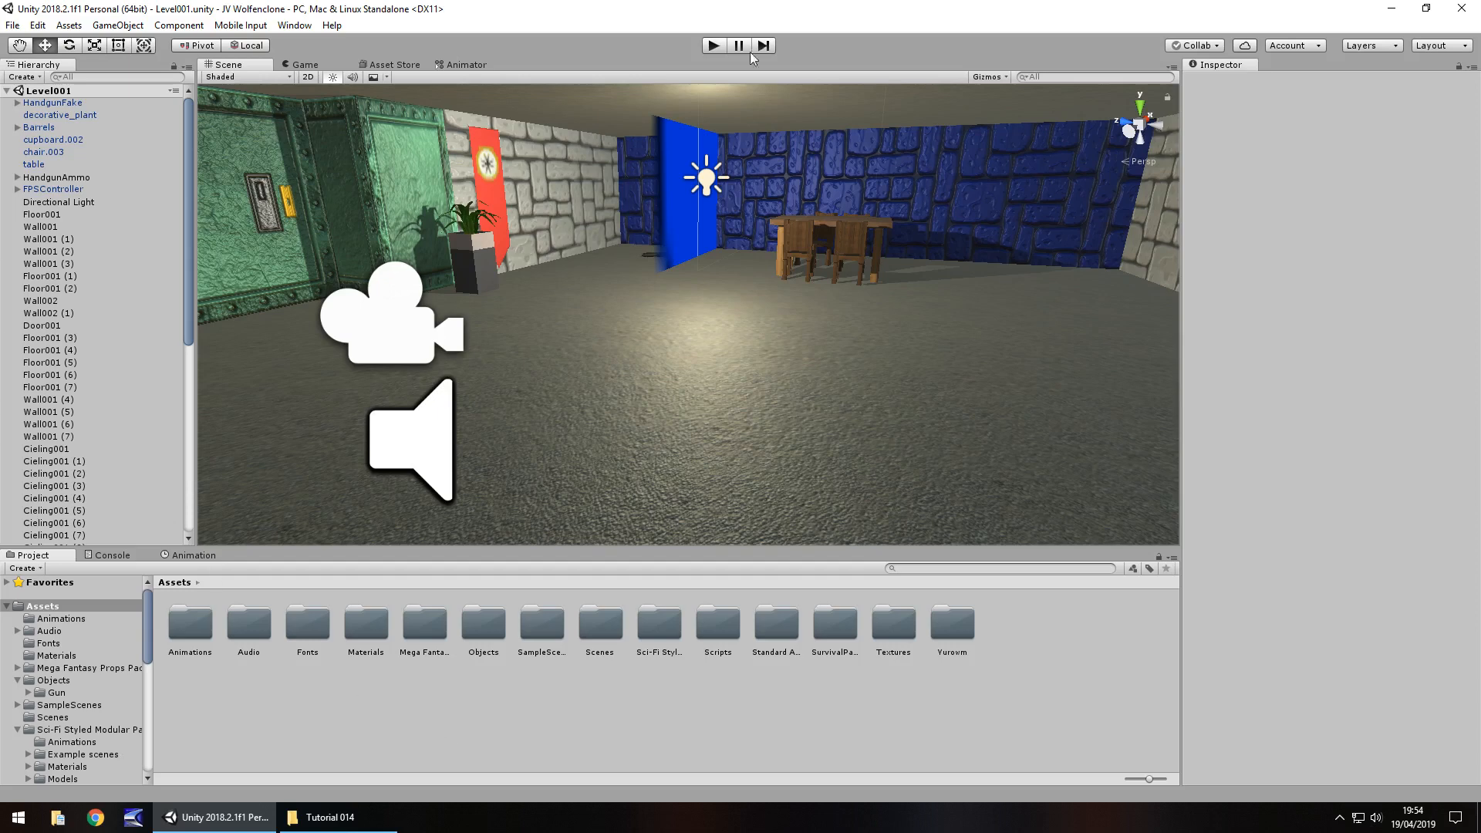
mouse_move(486, 321)
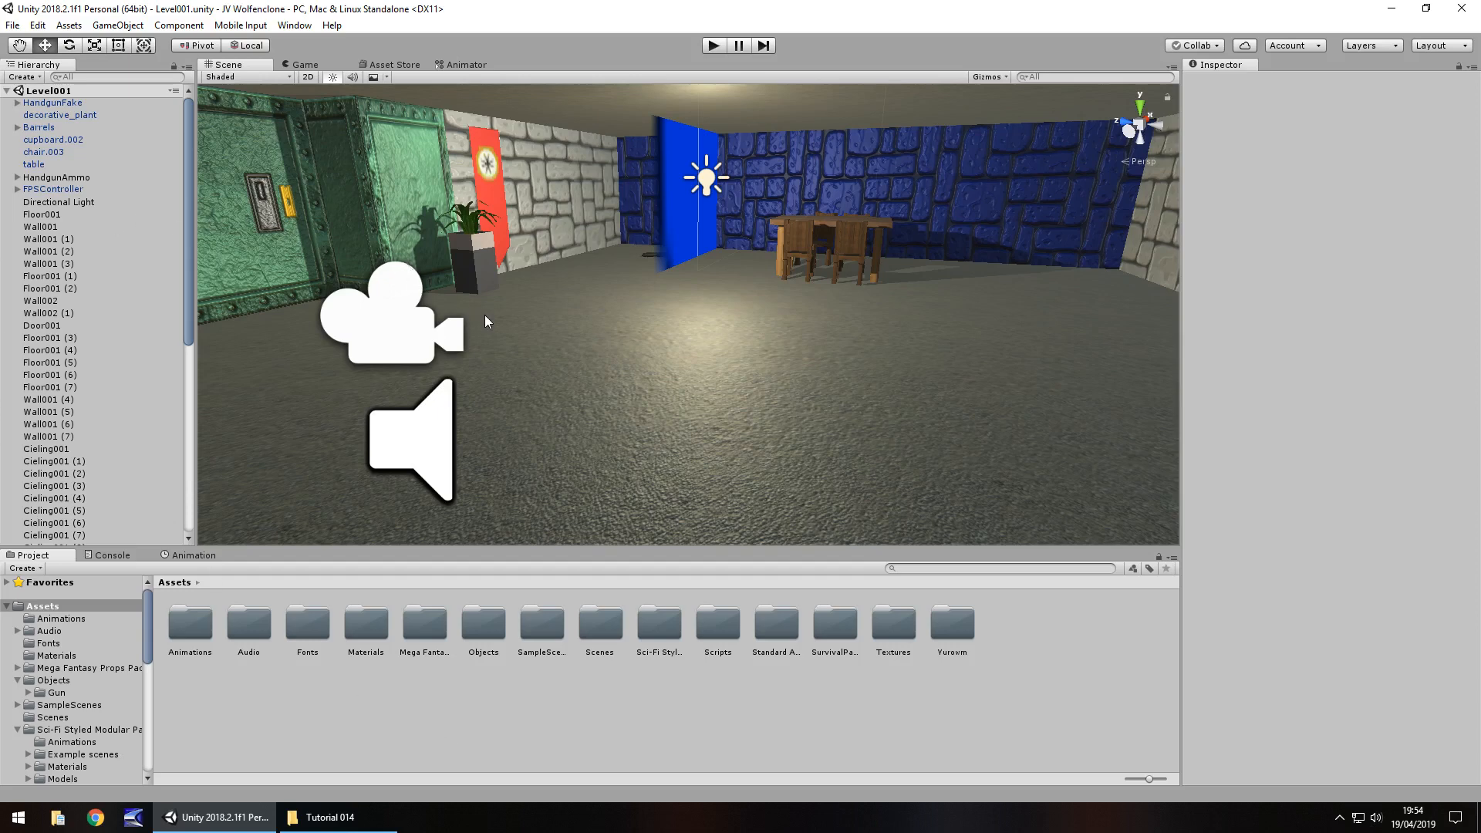
mouse_move(495, 325)
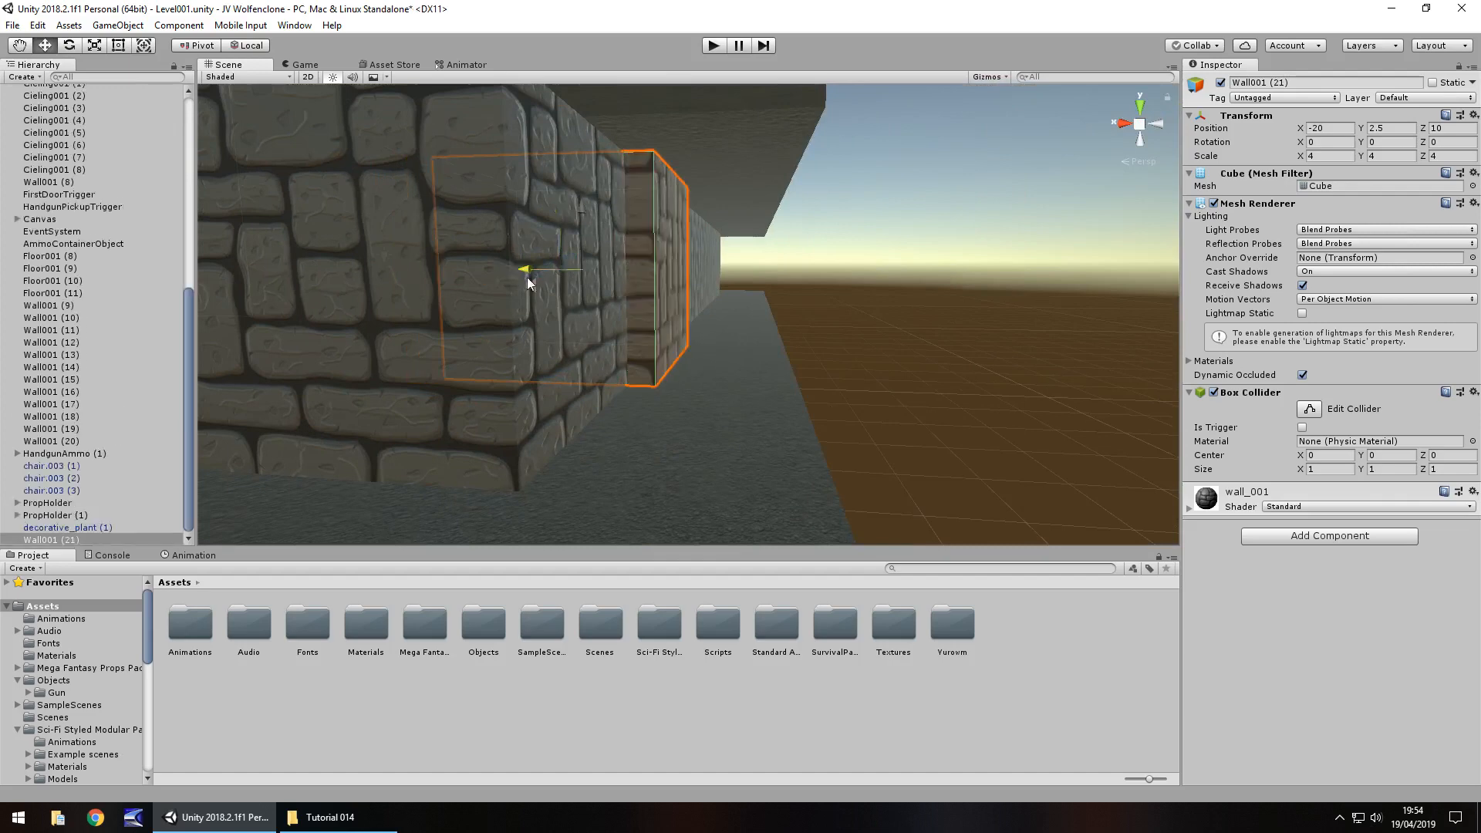
left_click(50, 343)
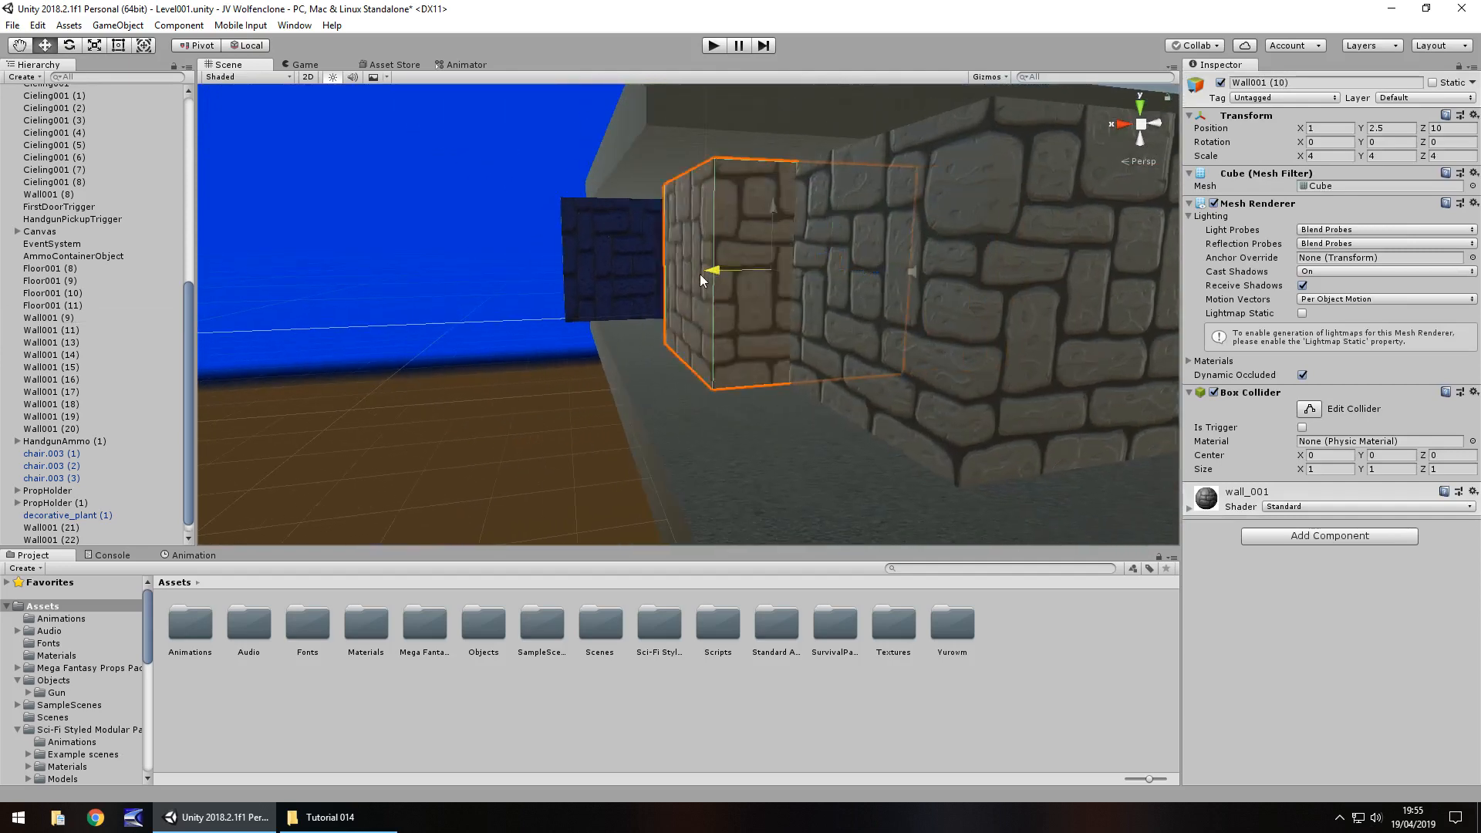
left_click(50, 330)
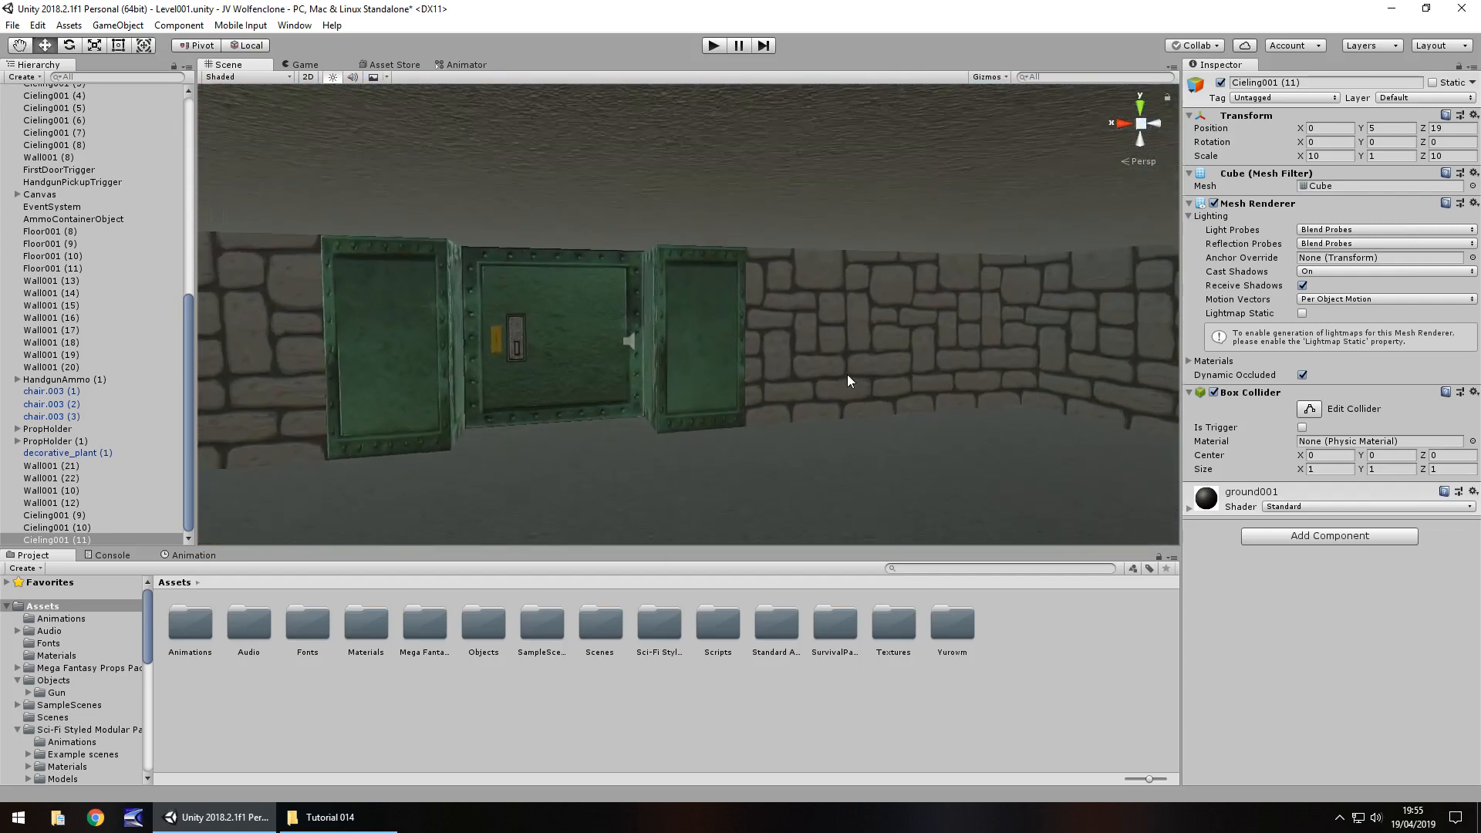
Copy further wall and ceiling blocks and place them along the extended corridor
left_click(51, 491)
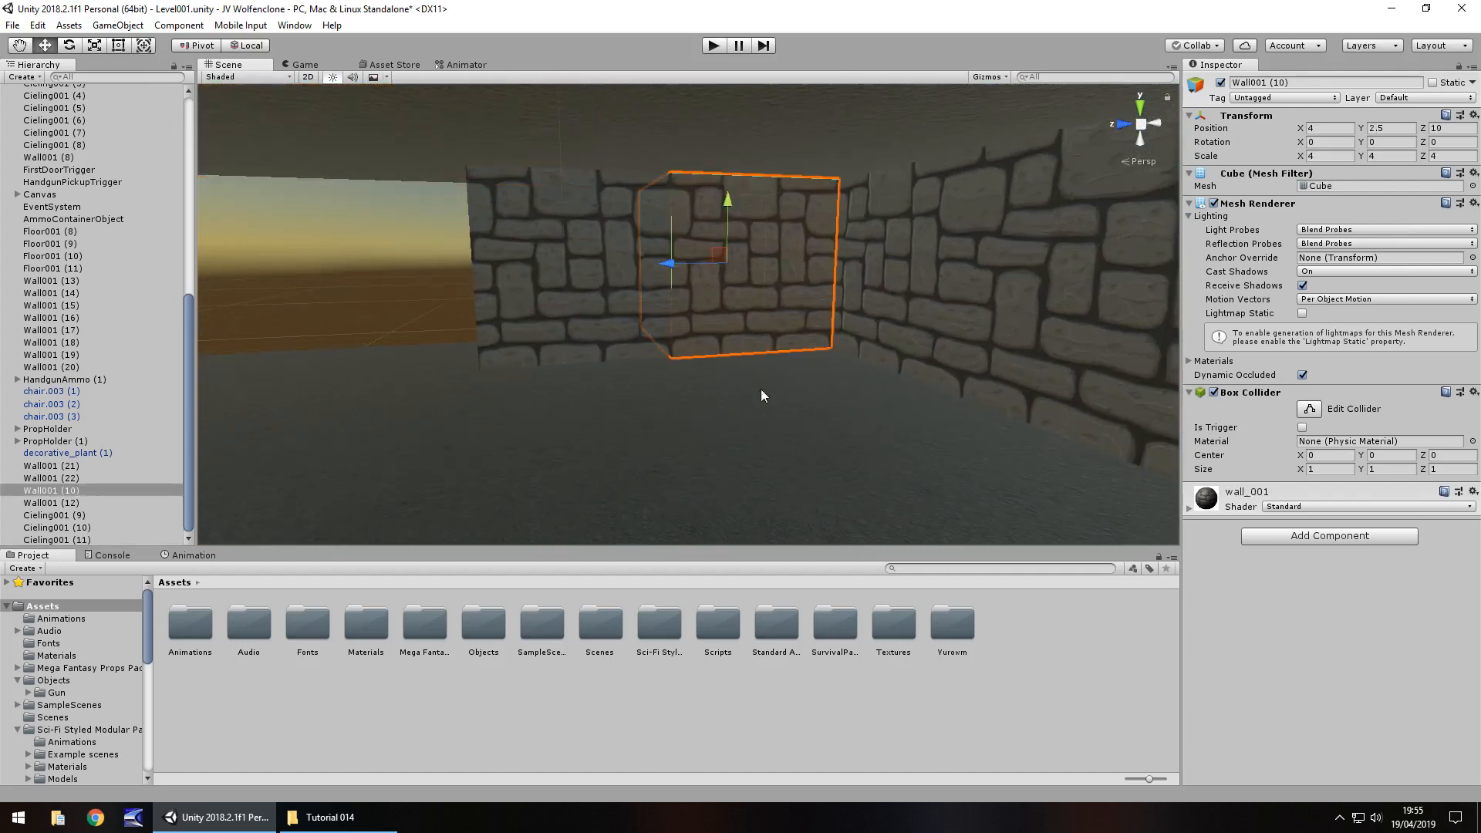
left_click(47, 501)
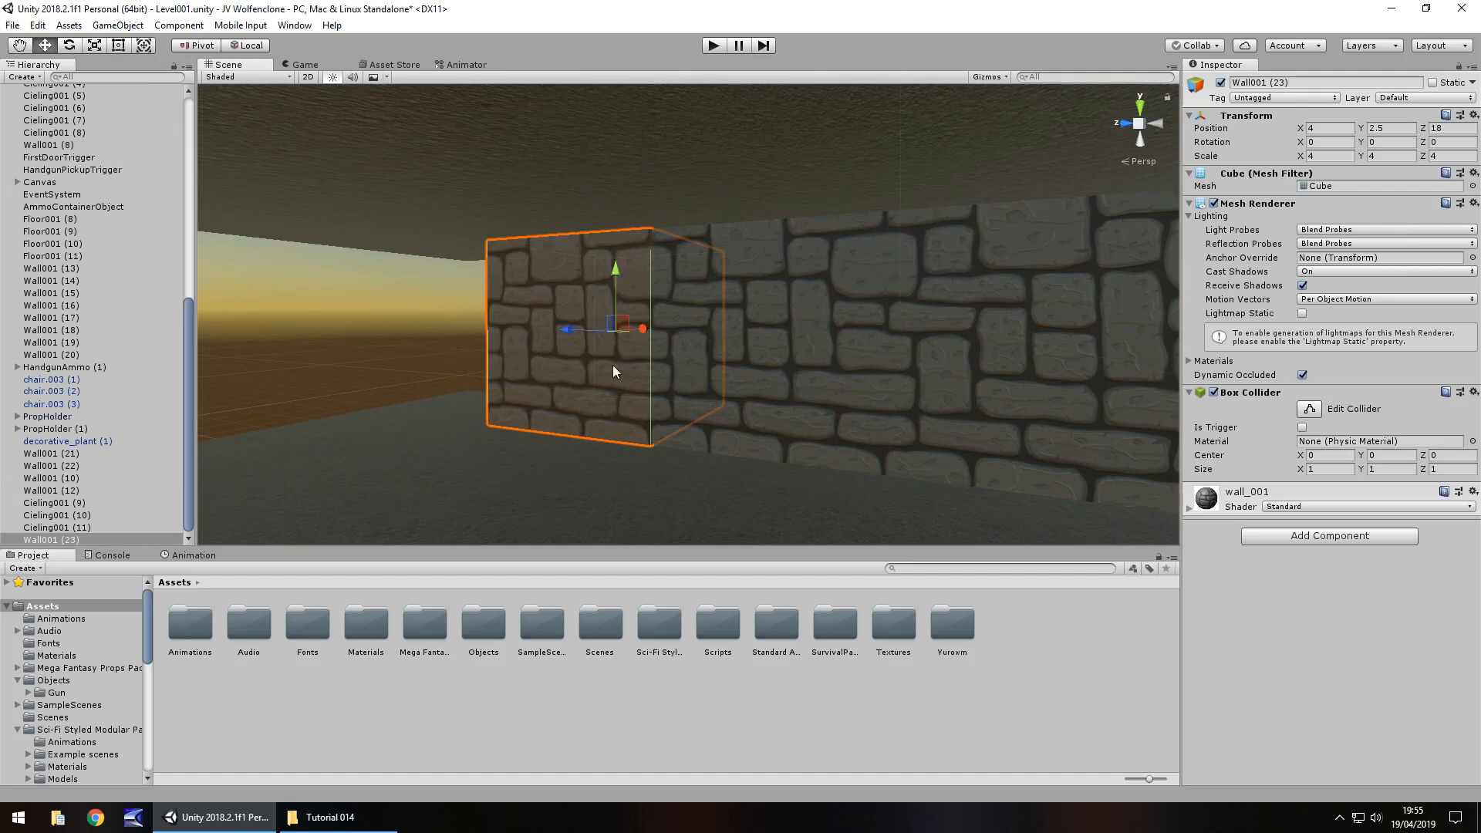
left_click(51, 466)
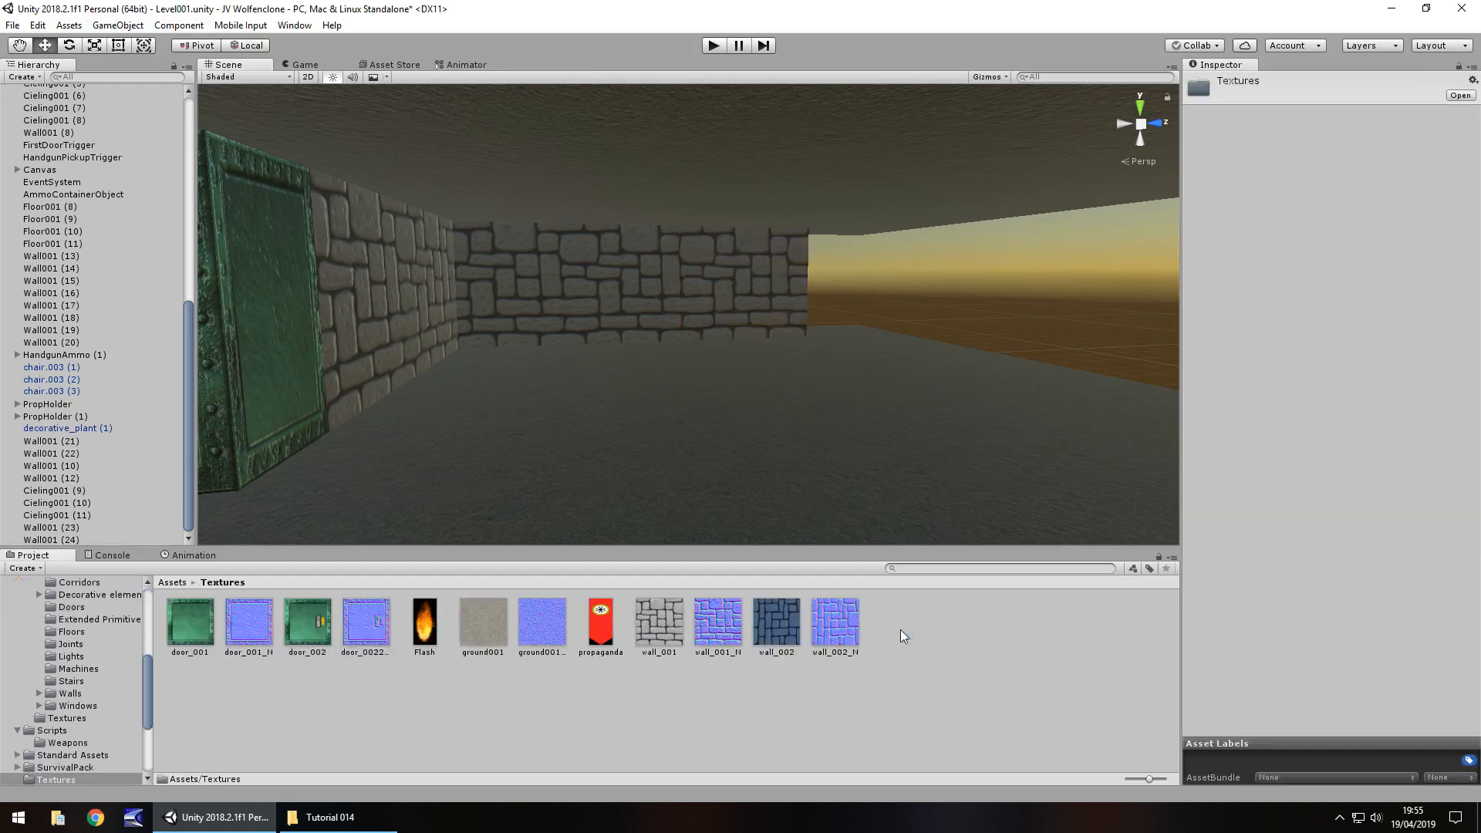
Import wood_001.png into Assets/Textures and duplicate it as wood_001_N
left_click(330, 818)
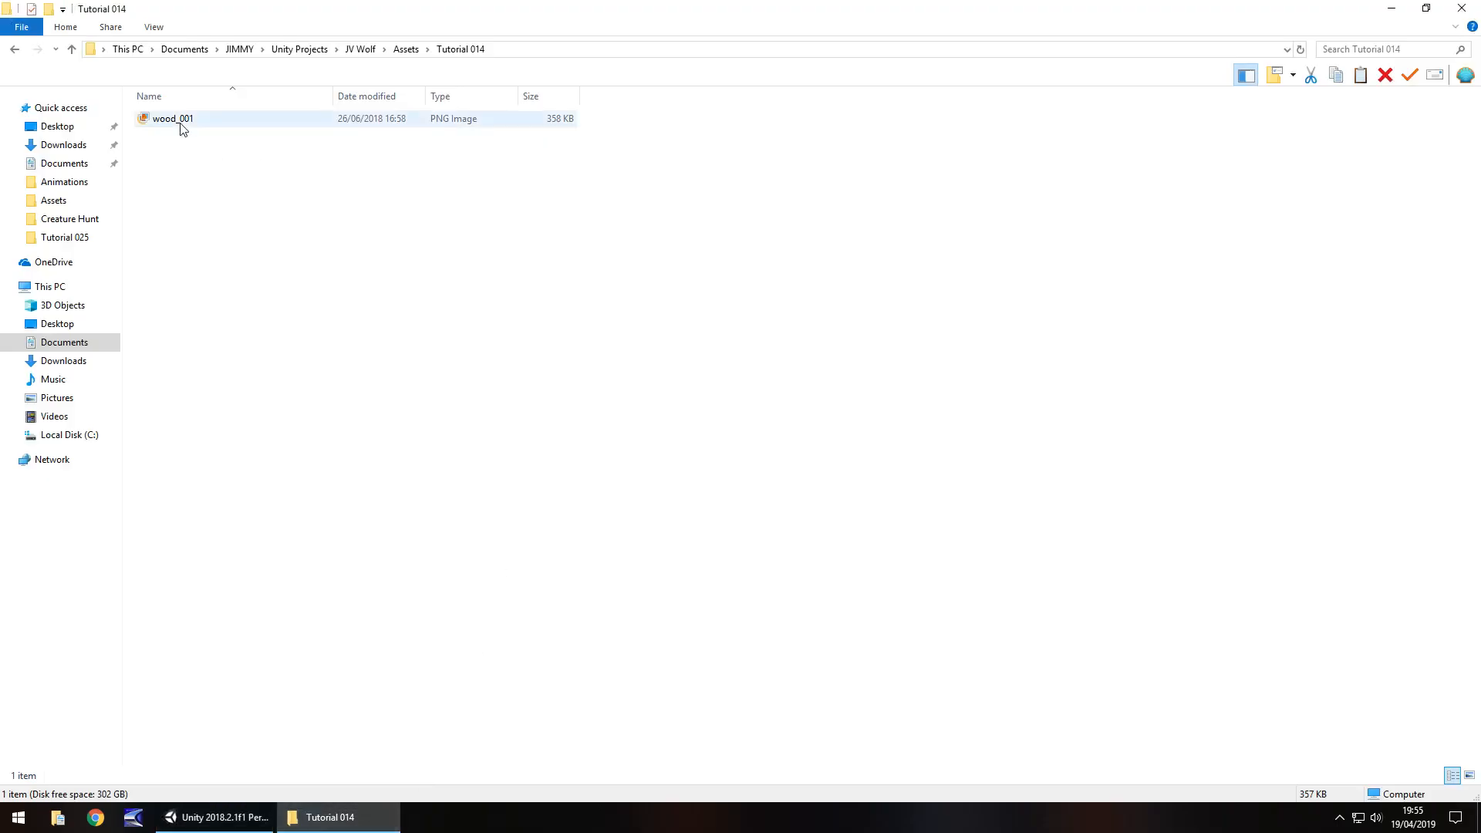
left_click(216, 818)
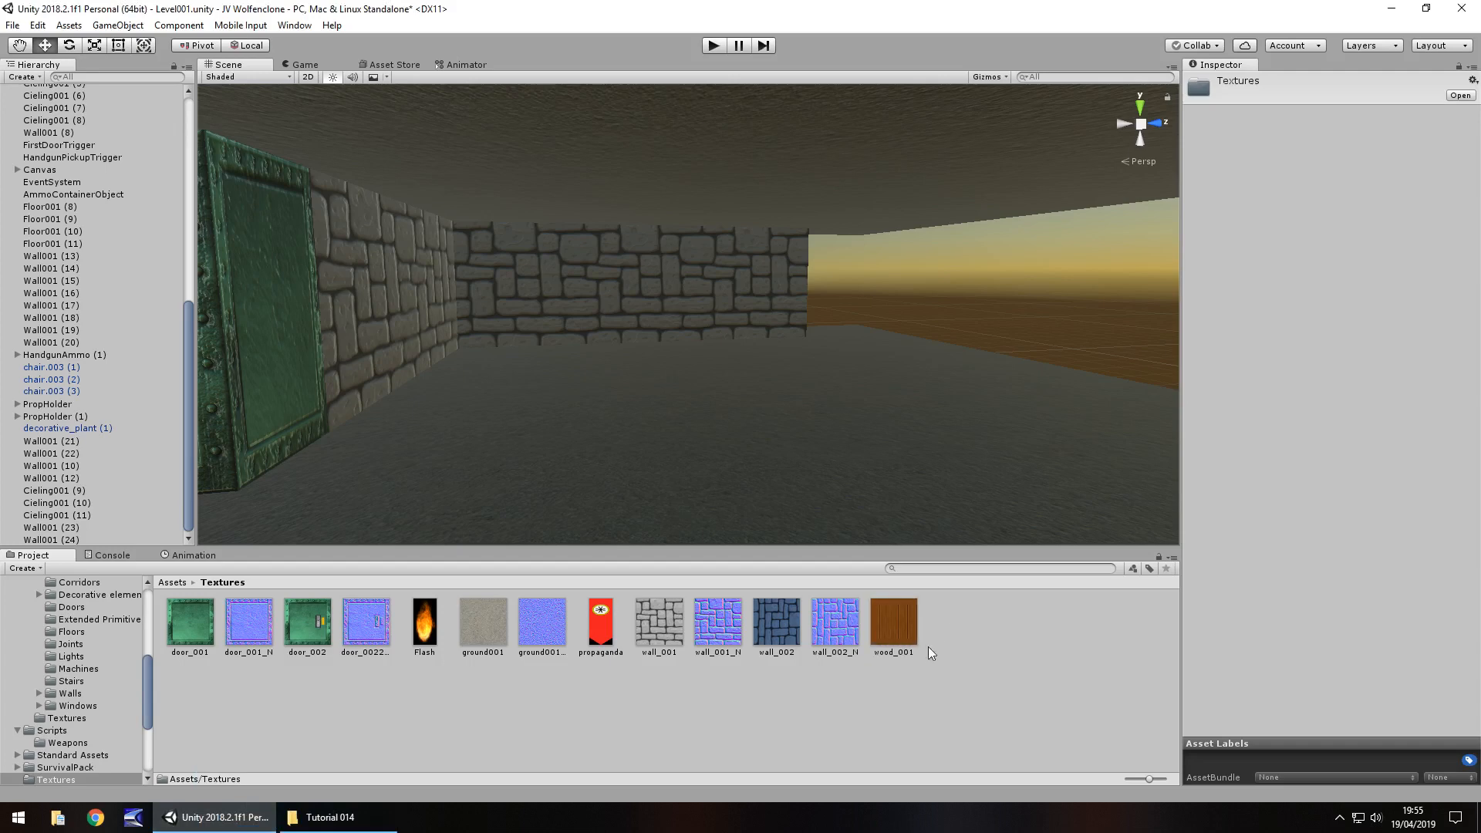
left_click(892, 621)
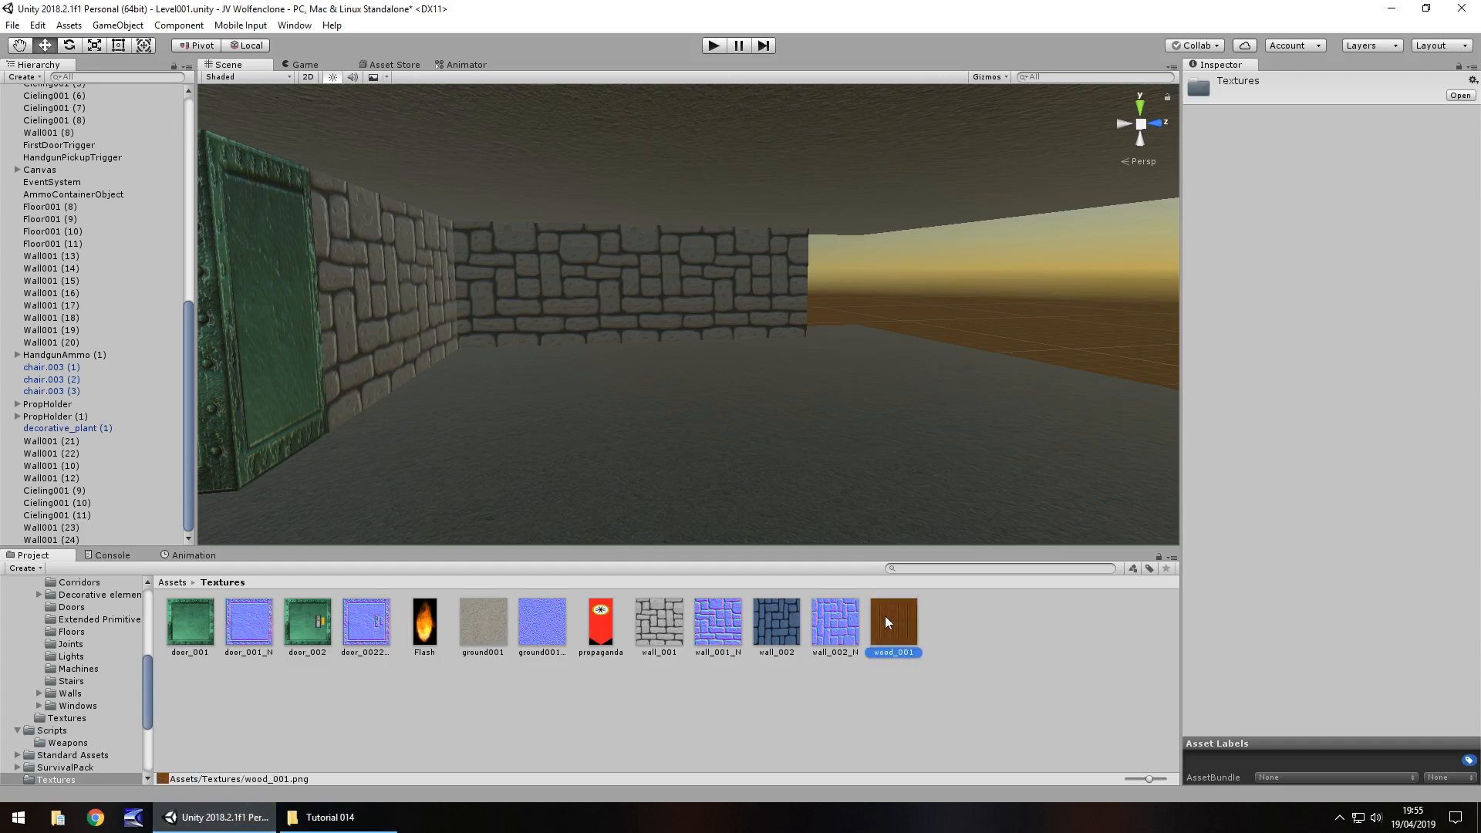
left_click(890, 620)
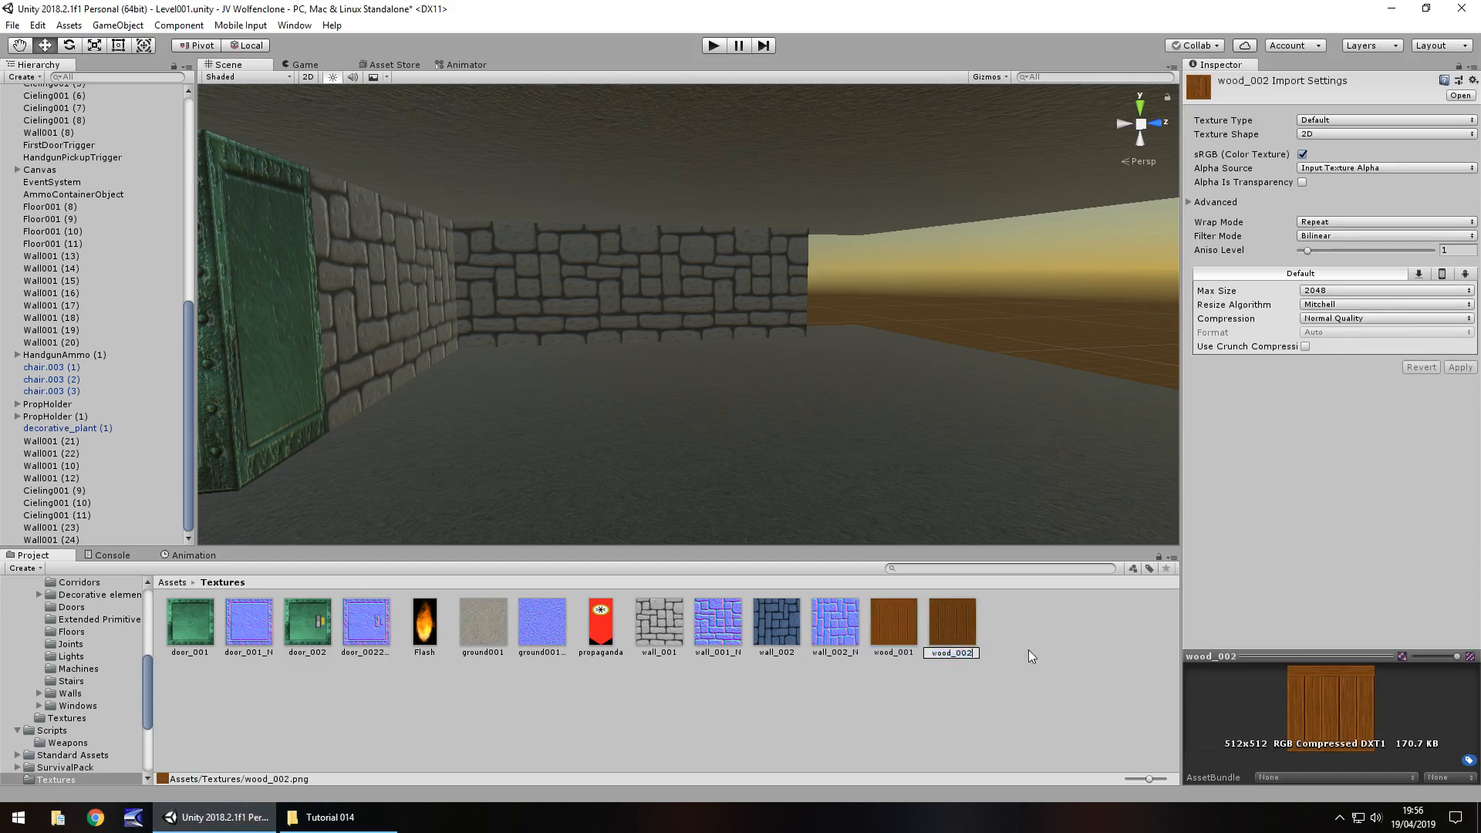
left_click(952, 623)
type("1_N")
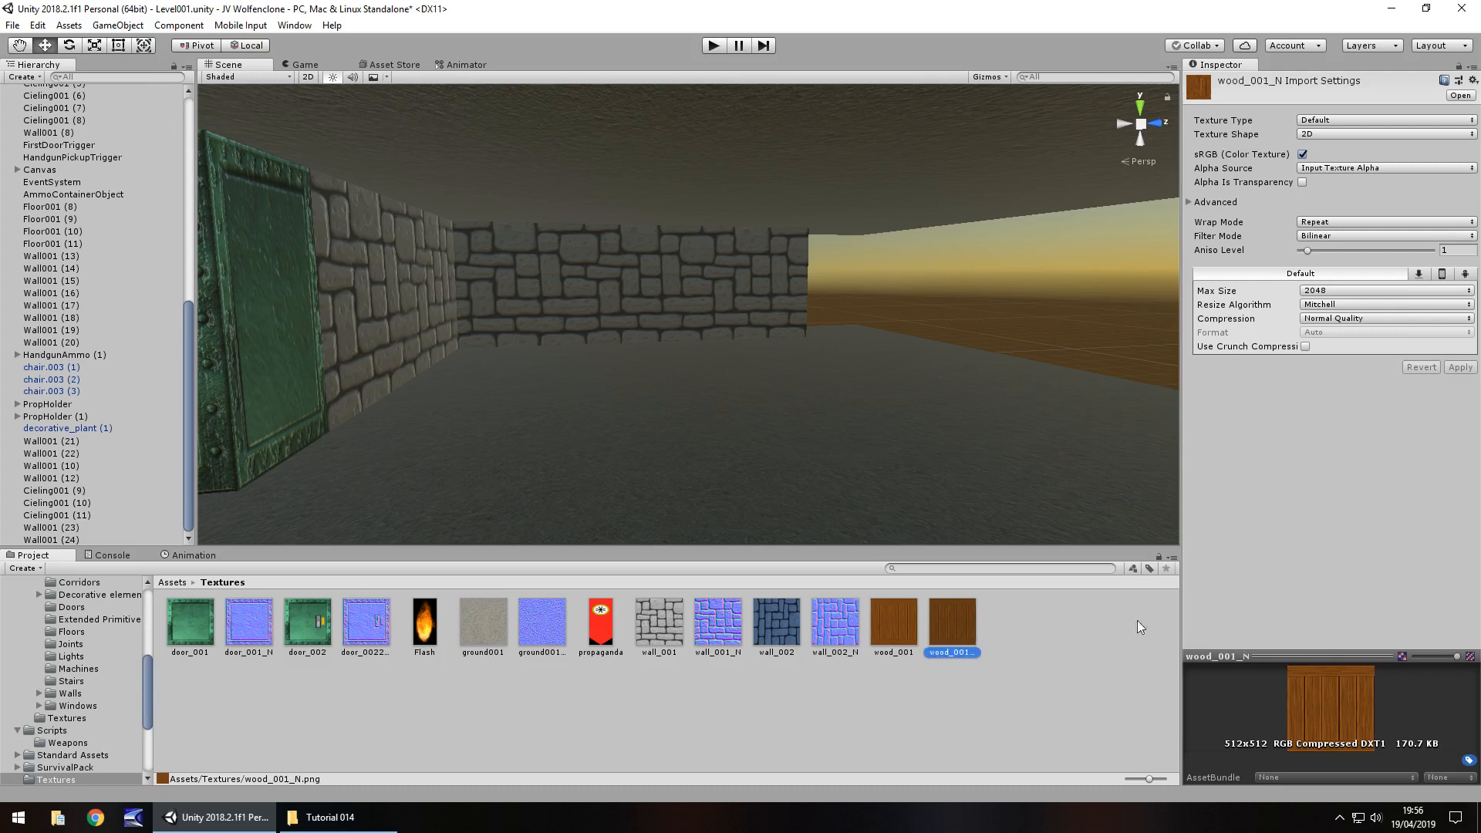
Set wood_001_N's Texture Type to Normal map and apply the import setting
left_click(1384, 133)
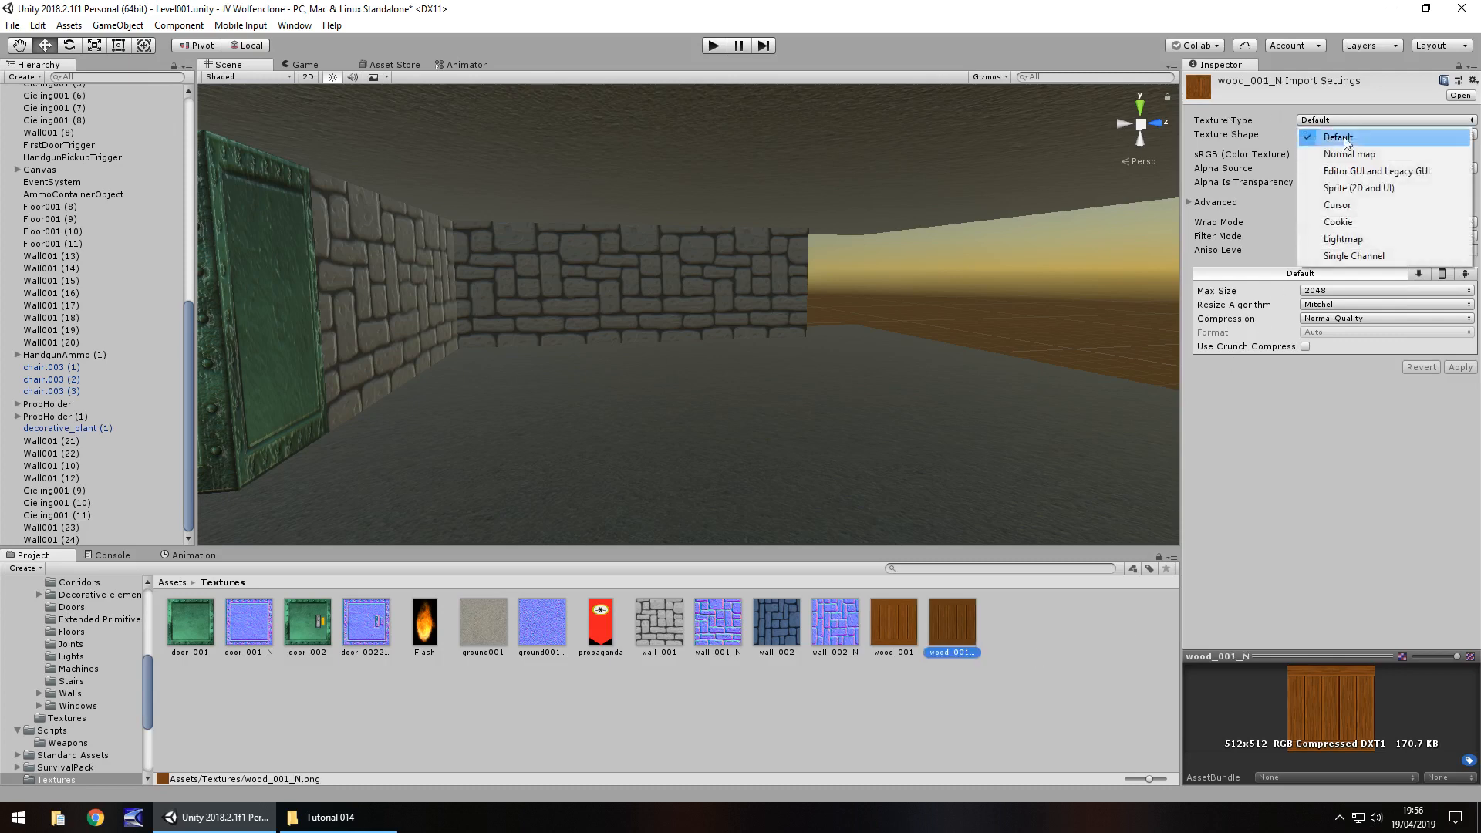
left_click(1350, 154)
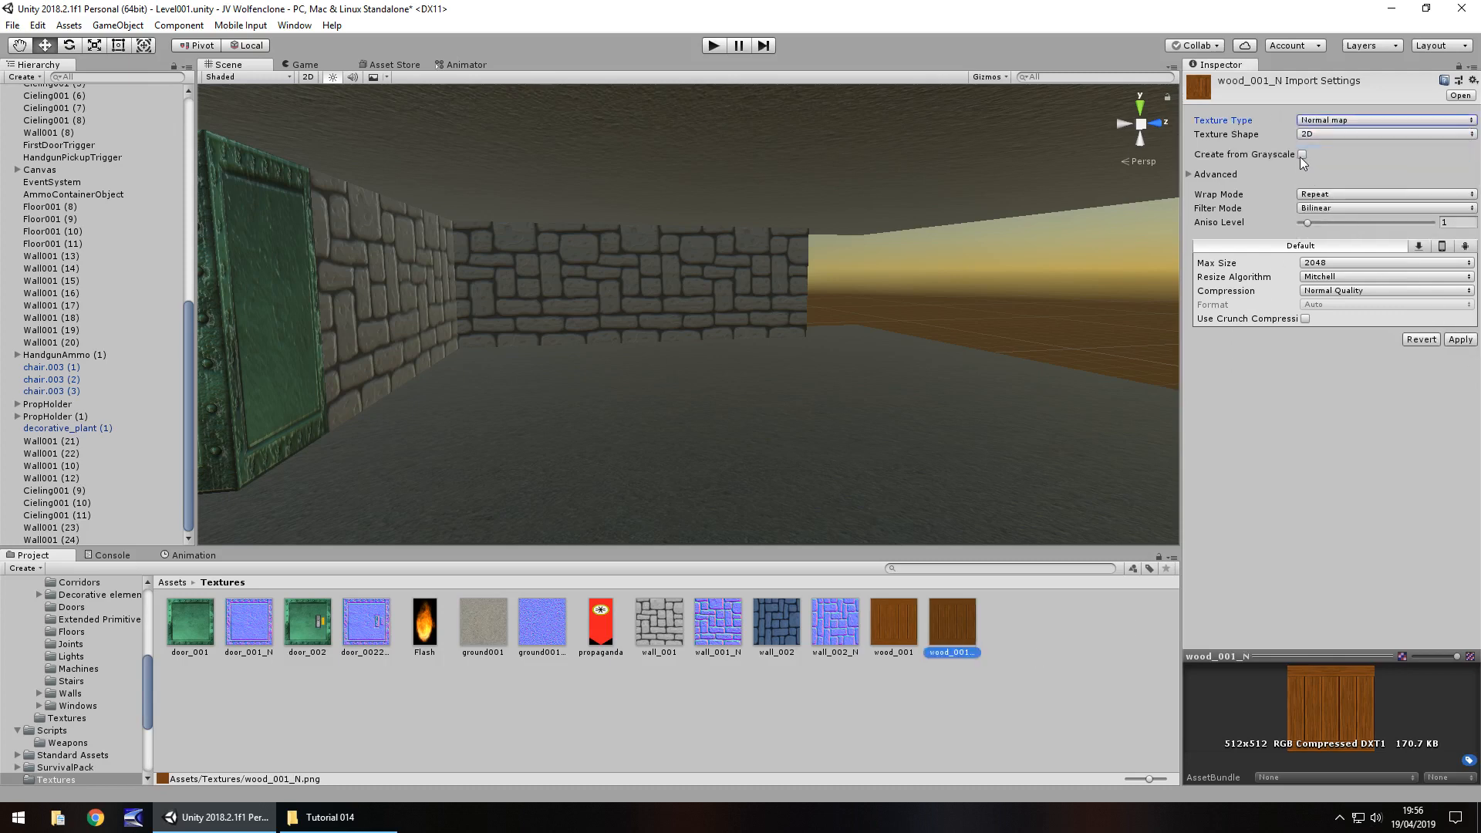
left_click(1304, 154)
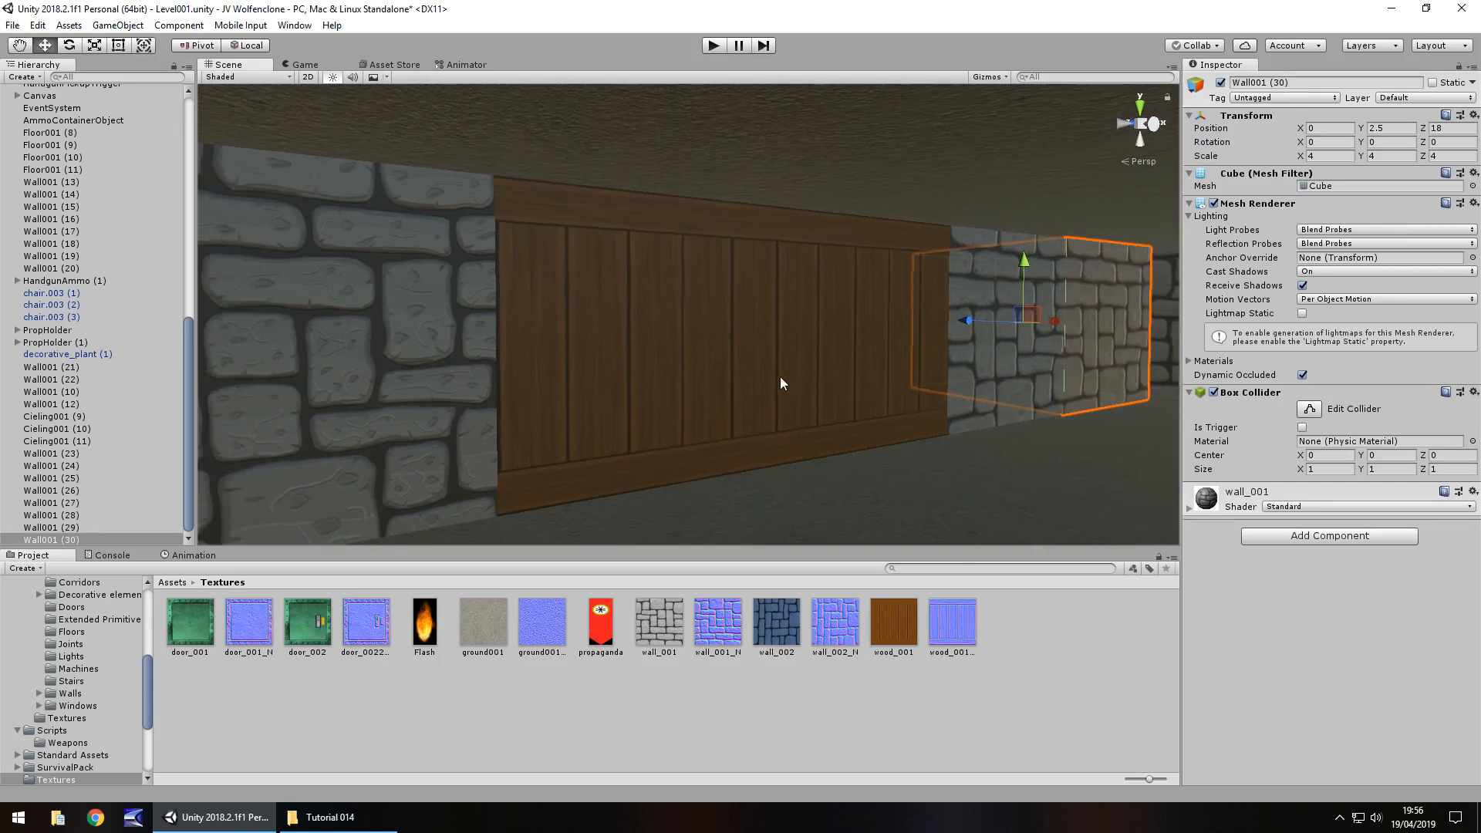
mouse_move(764, 432)
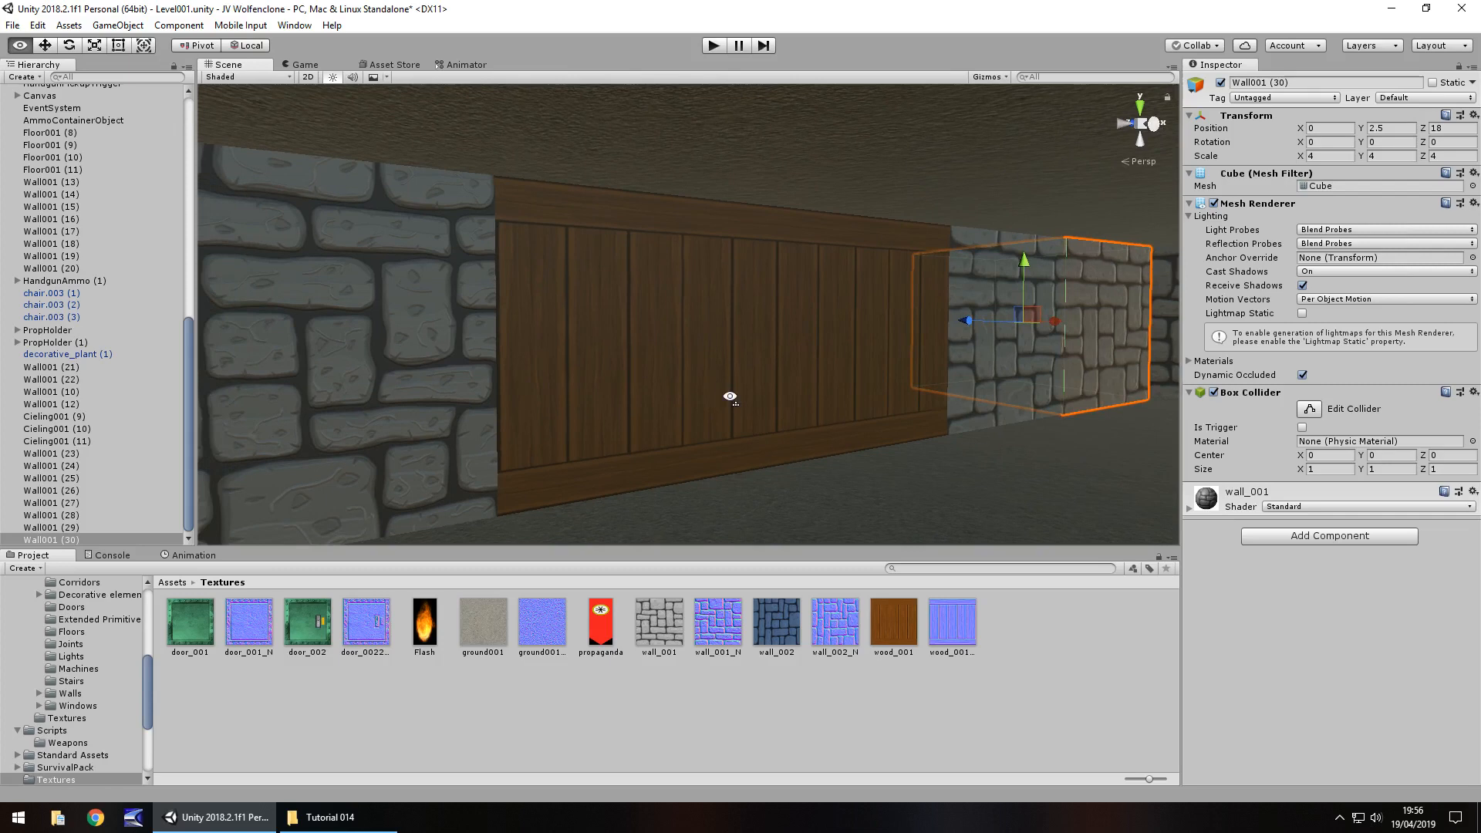
Assign wood_001_N as the wood material's normal map and compare with the stone material
left_click(51, 503)
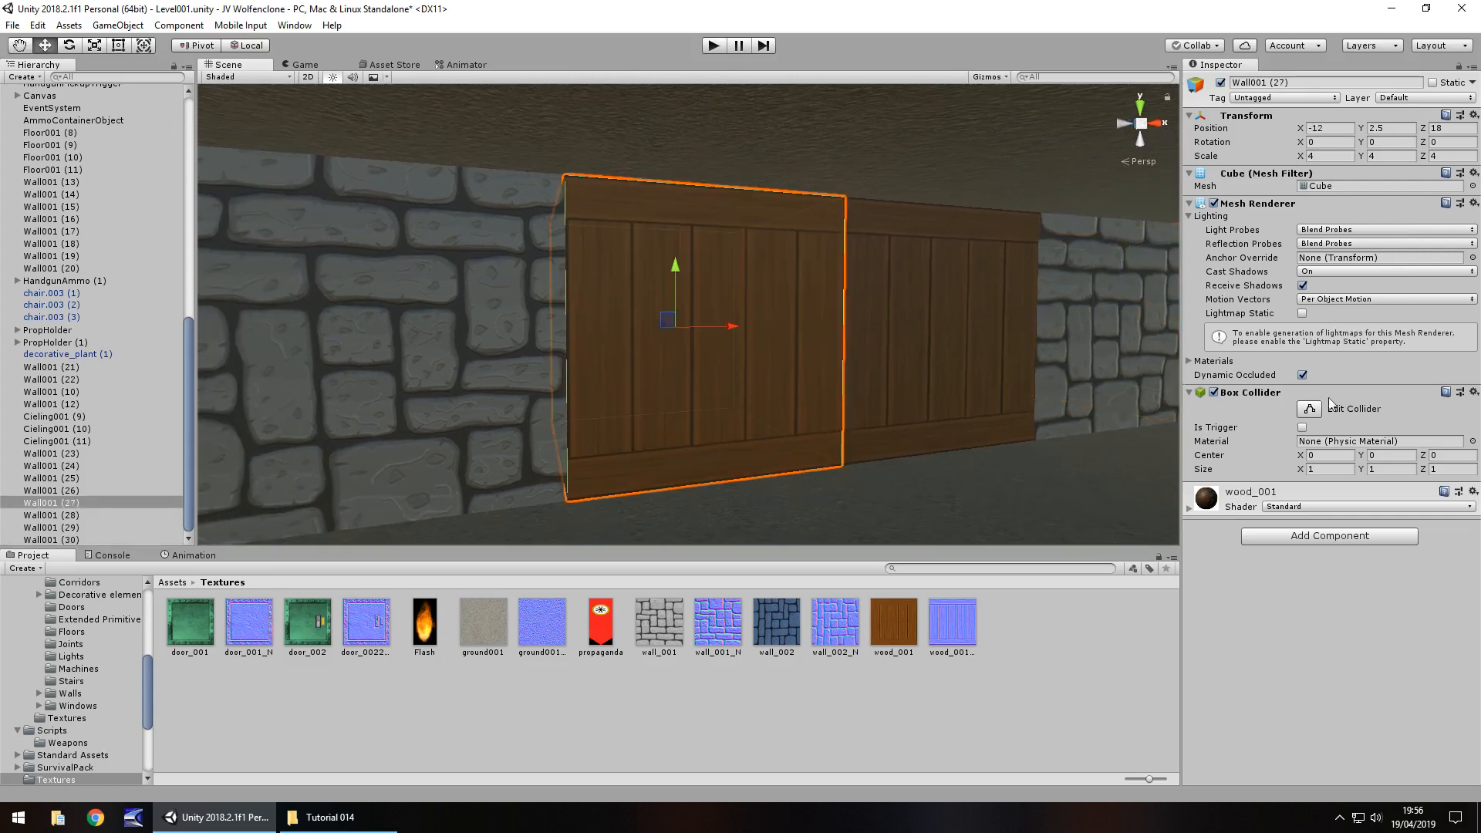
scroll("down", 3)
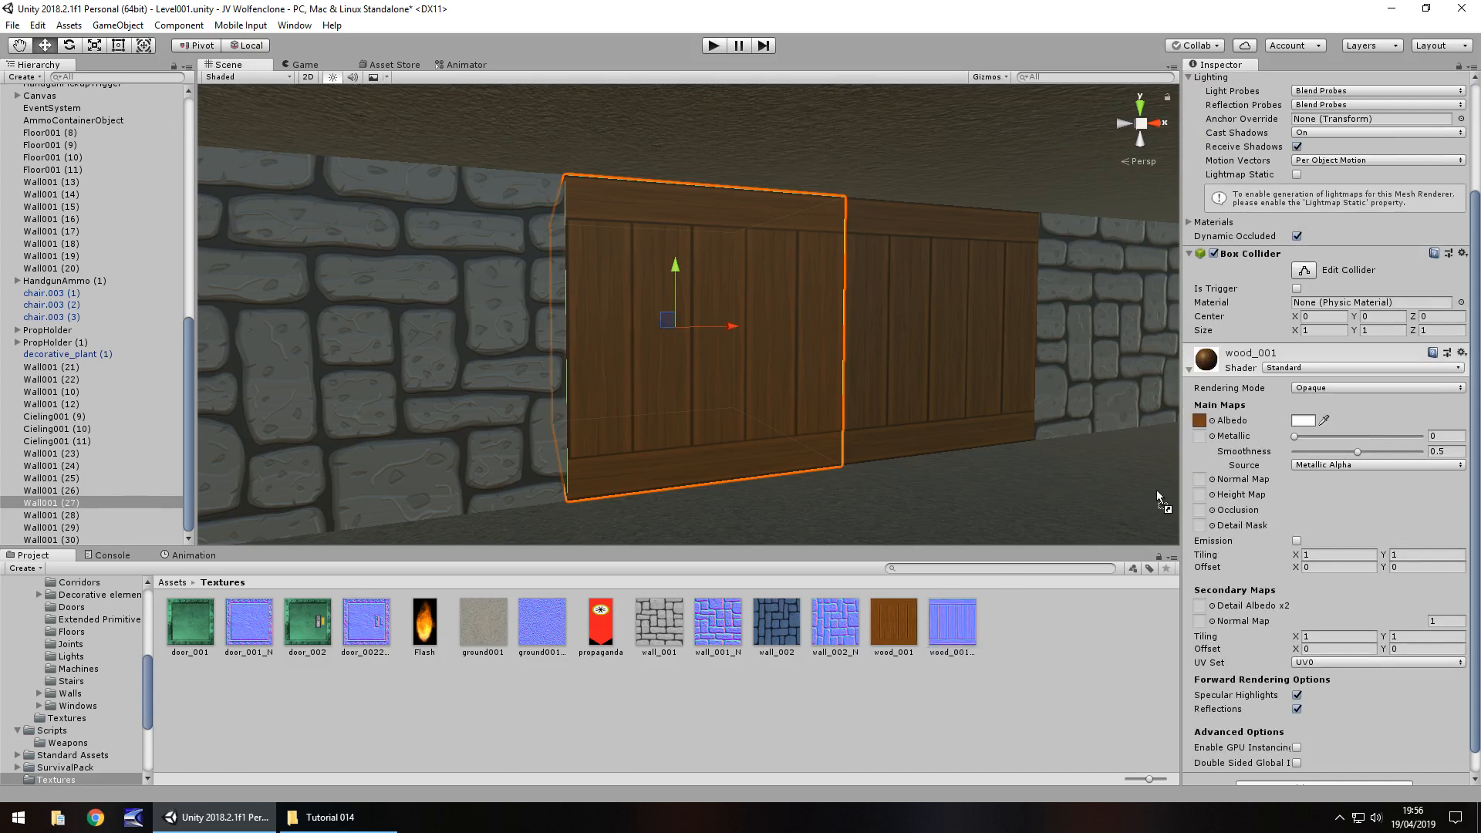
left_click(1198, 479)
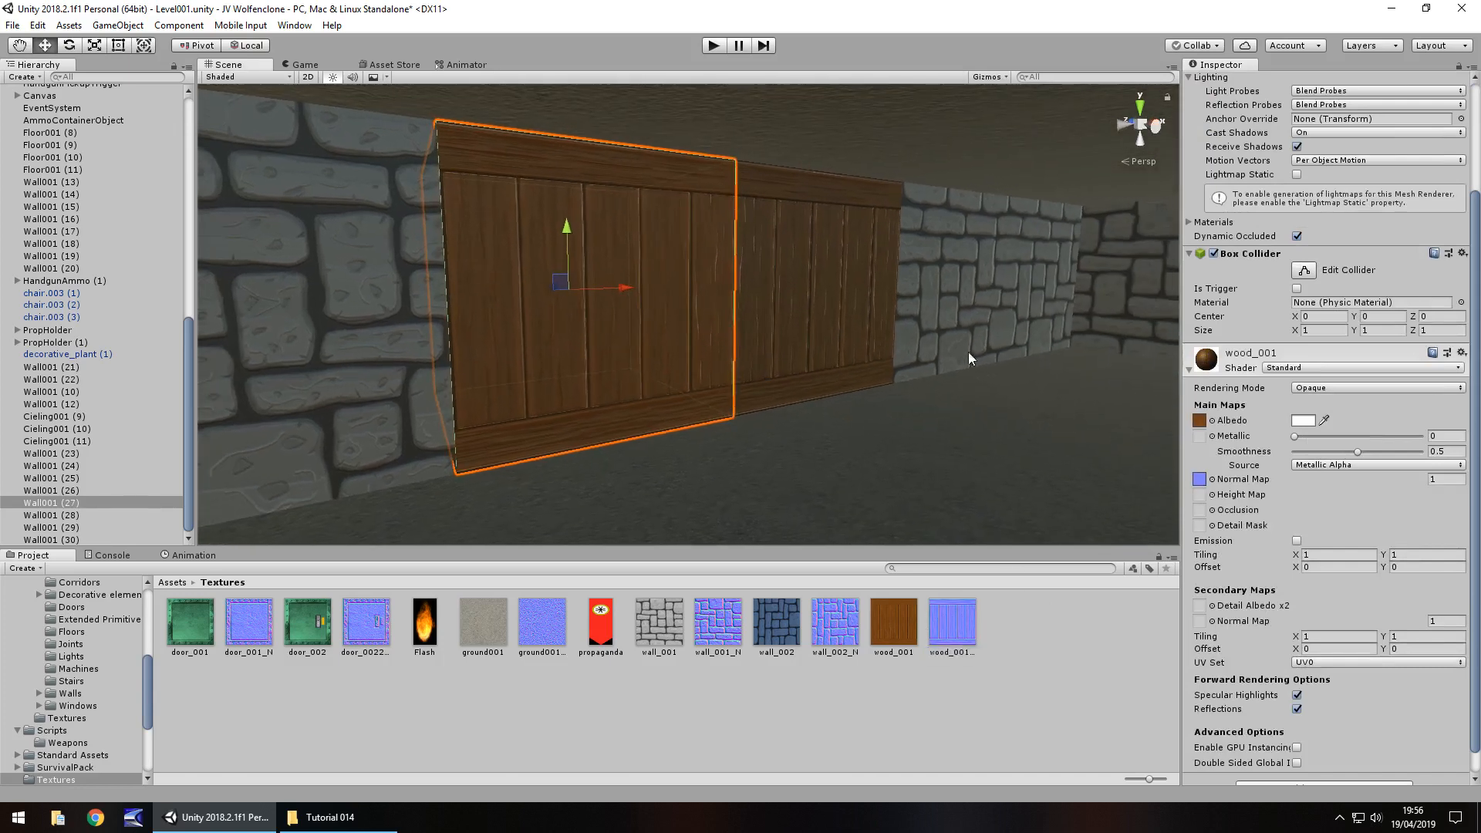
left_click(997, 274)
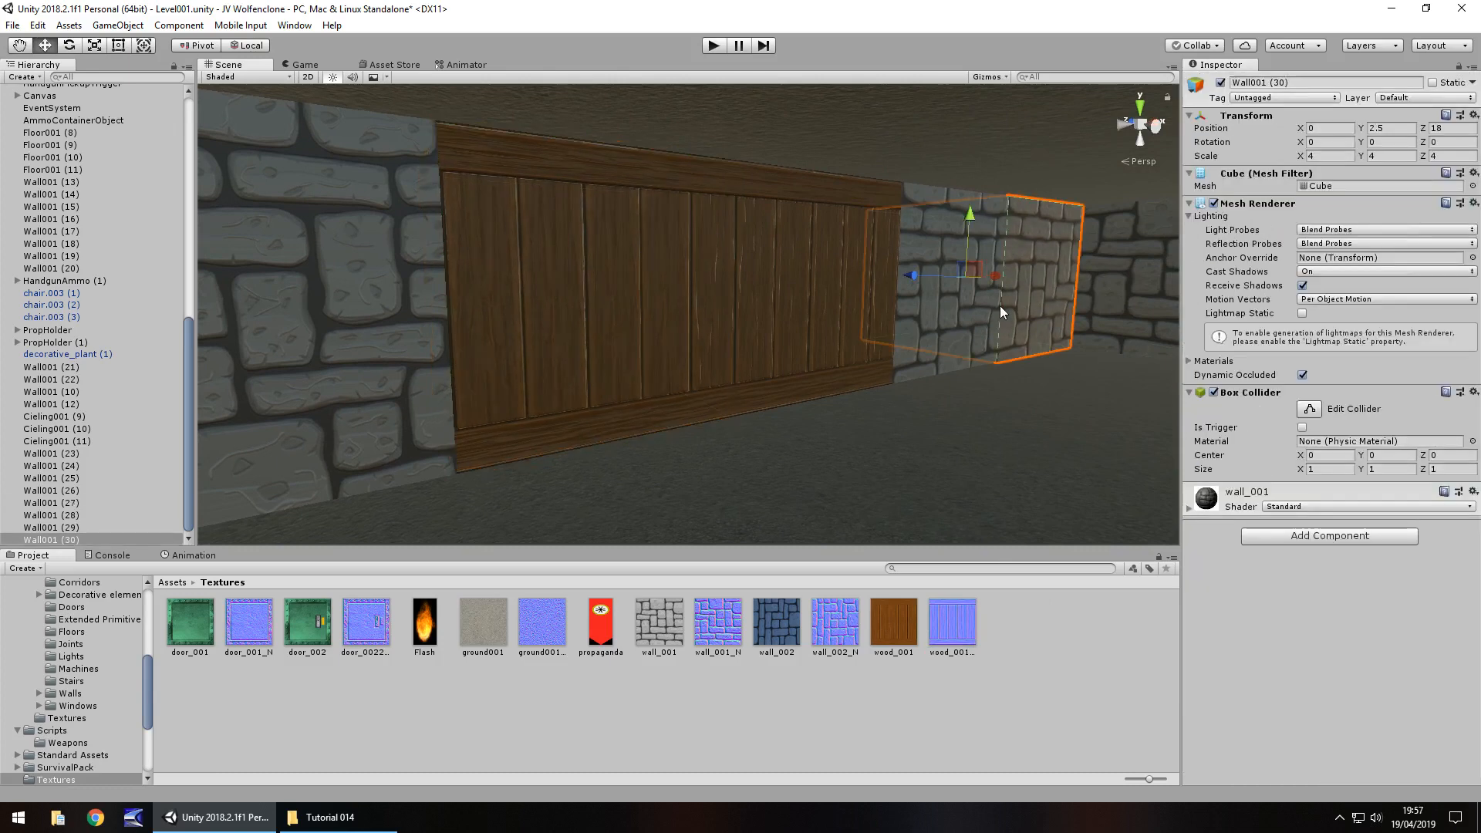
left_click(1230, 492)
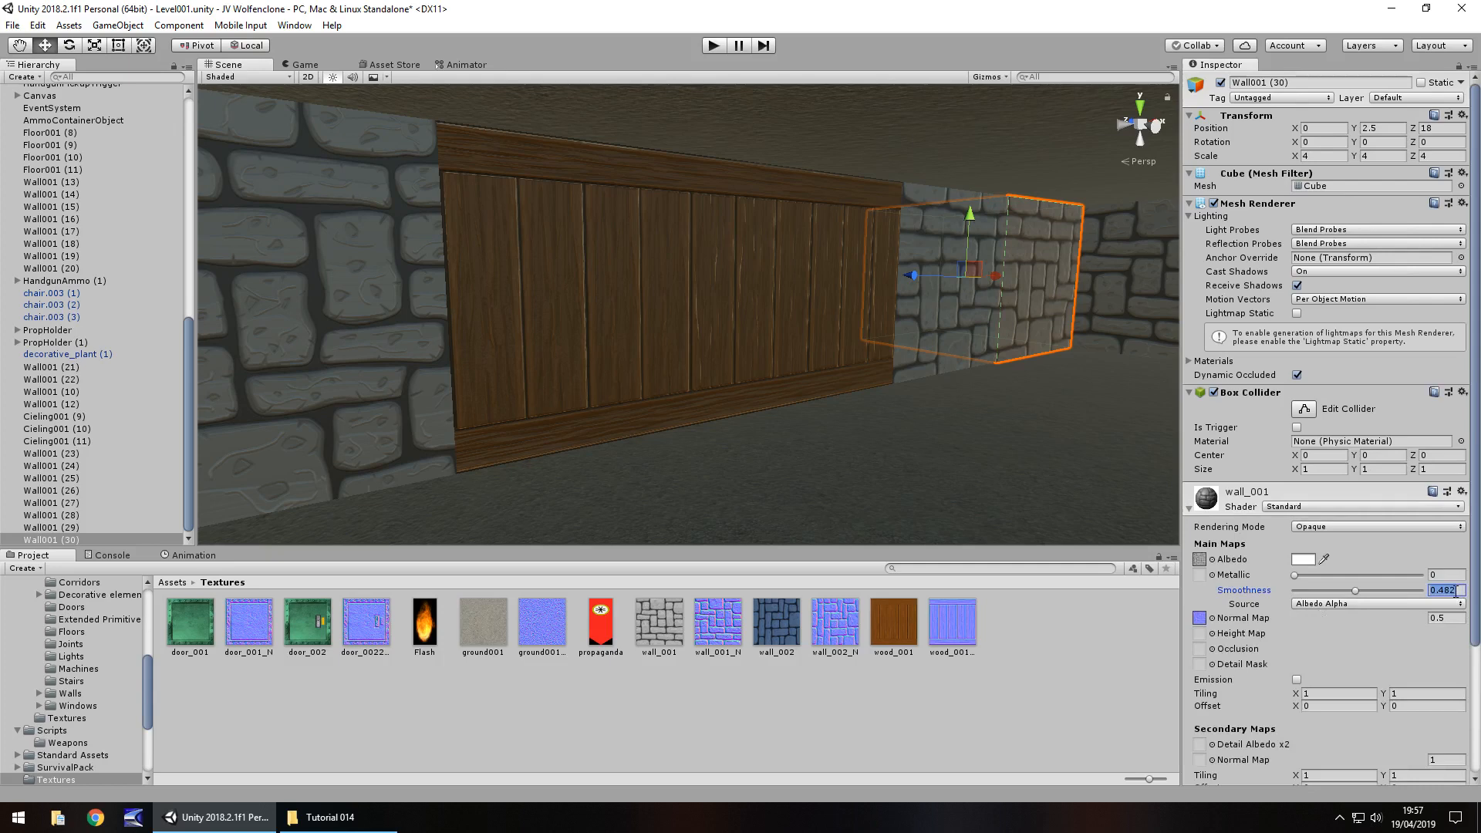
Set wood smoothness to 1 sourced from Albedo Alpha, comparing against stone blocks
left_click(51, 503)
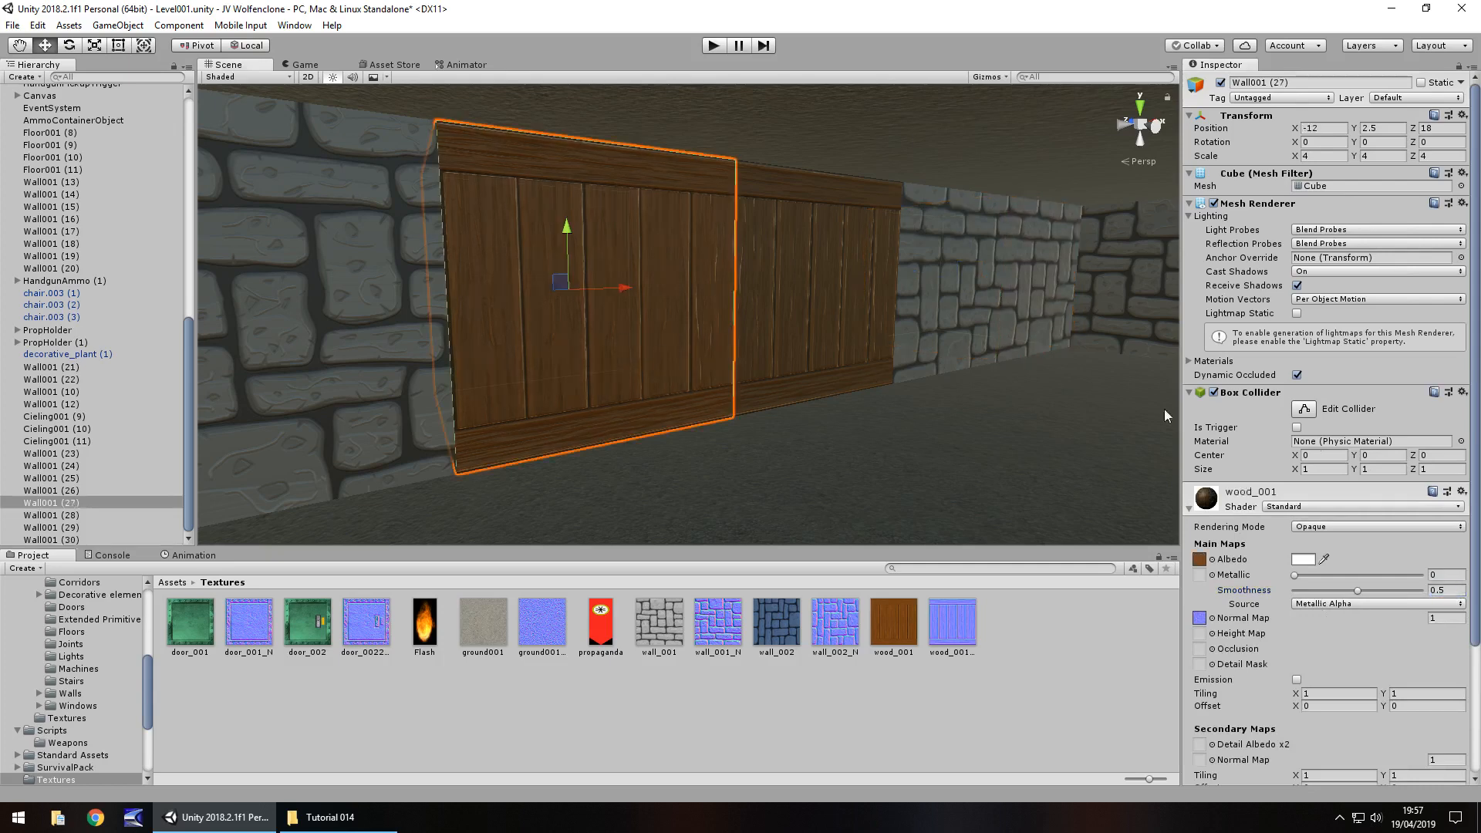
triple_click(1443, 590)
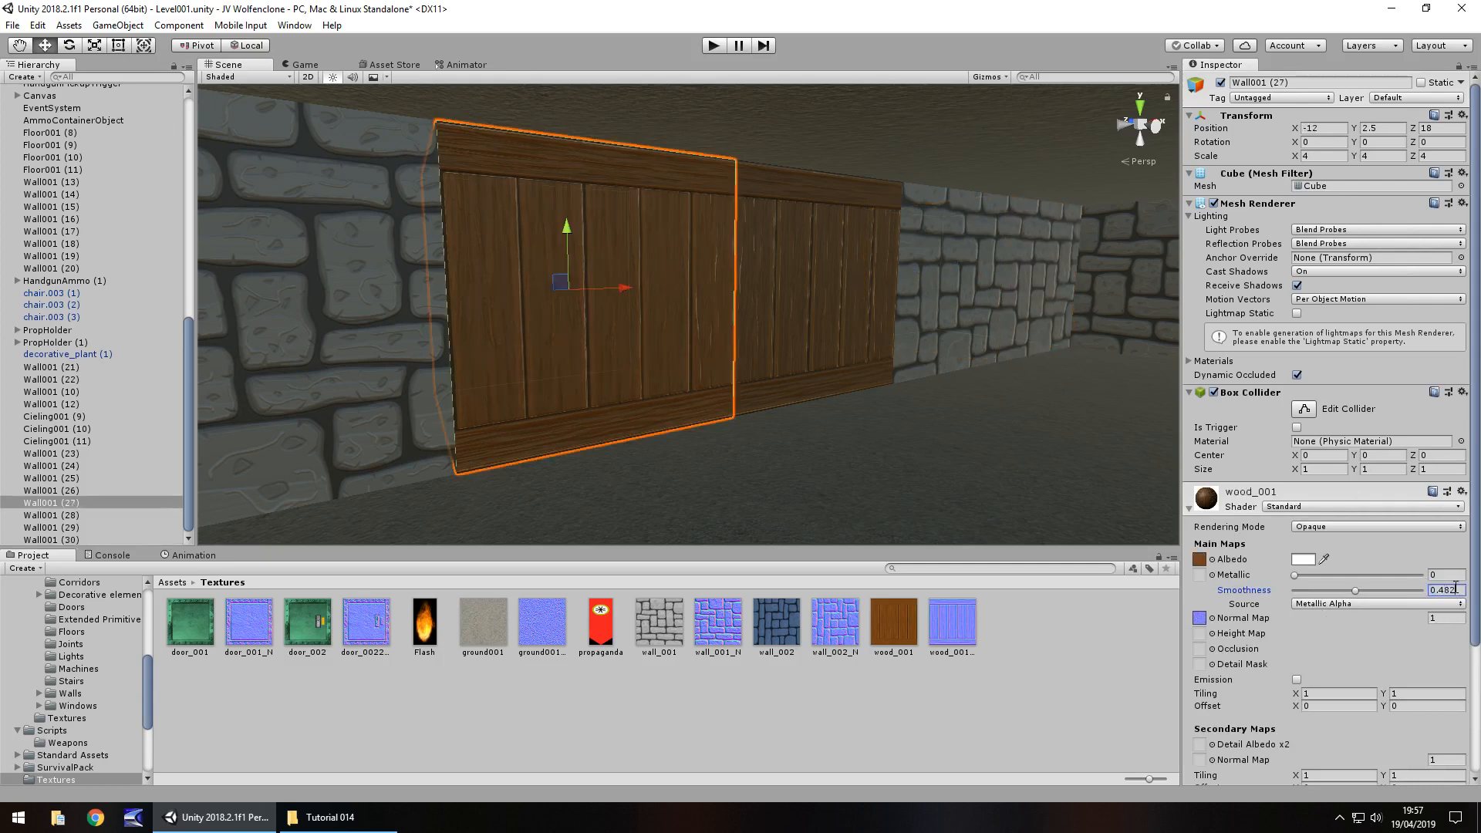
left_click(52, 527)
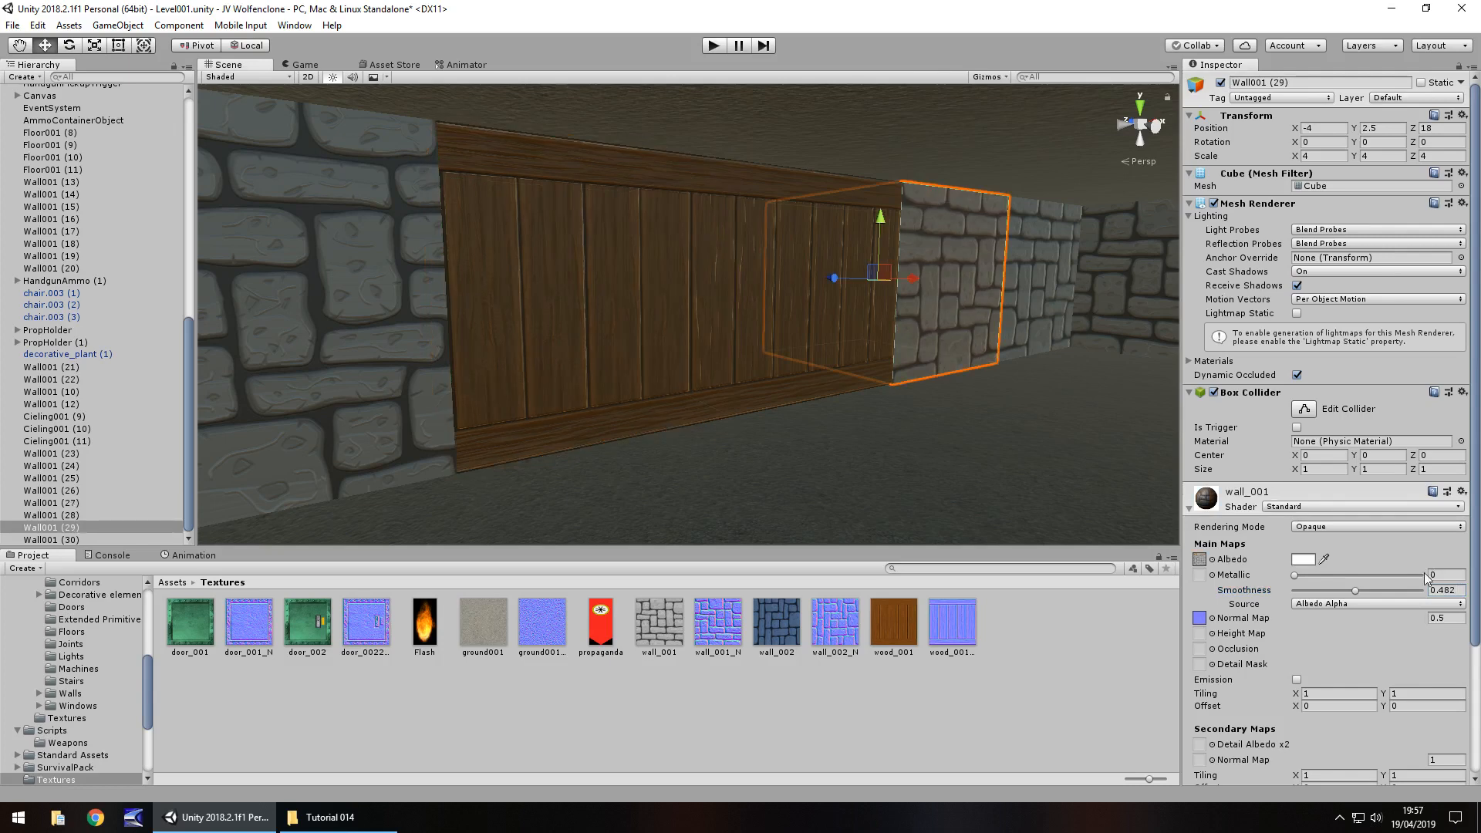
left_click(1375, 604)
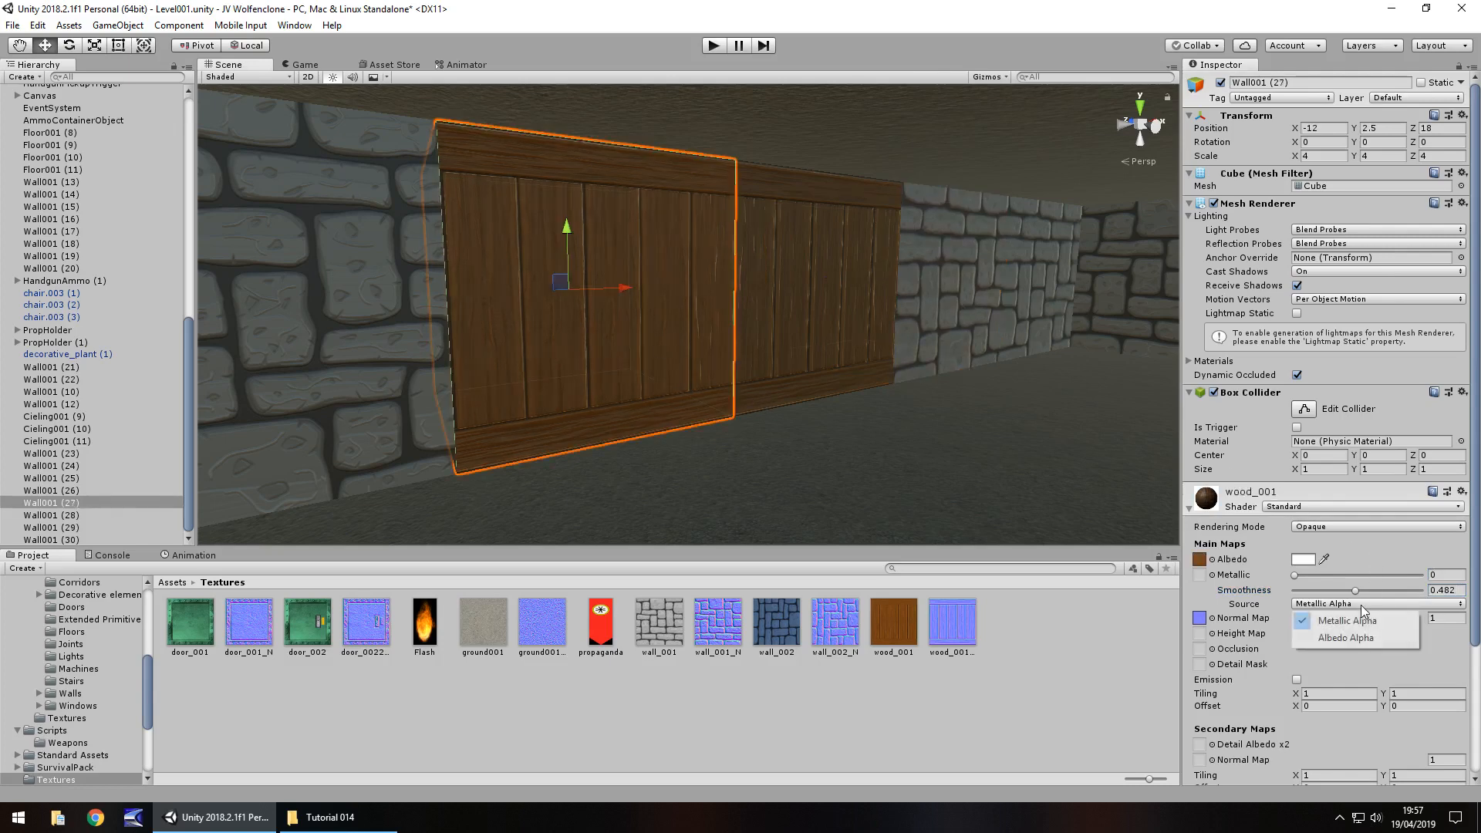
left_click(1346, 637)
type(".5")
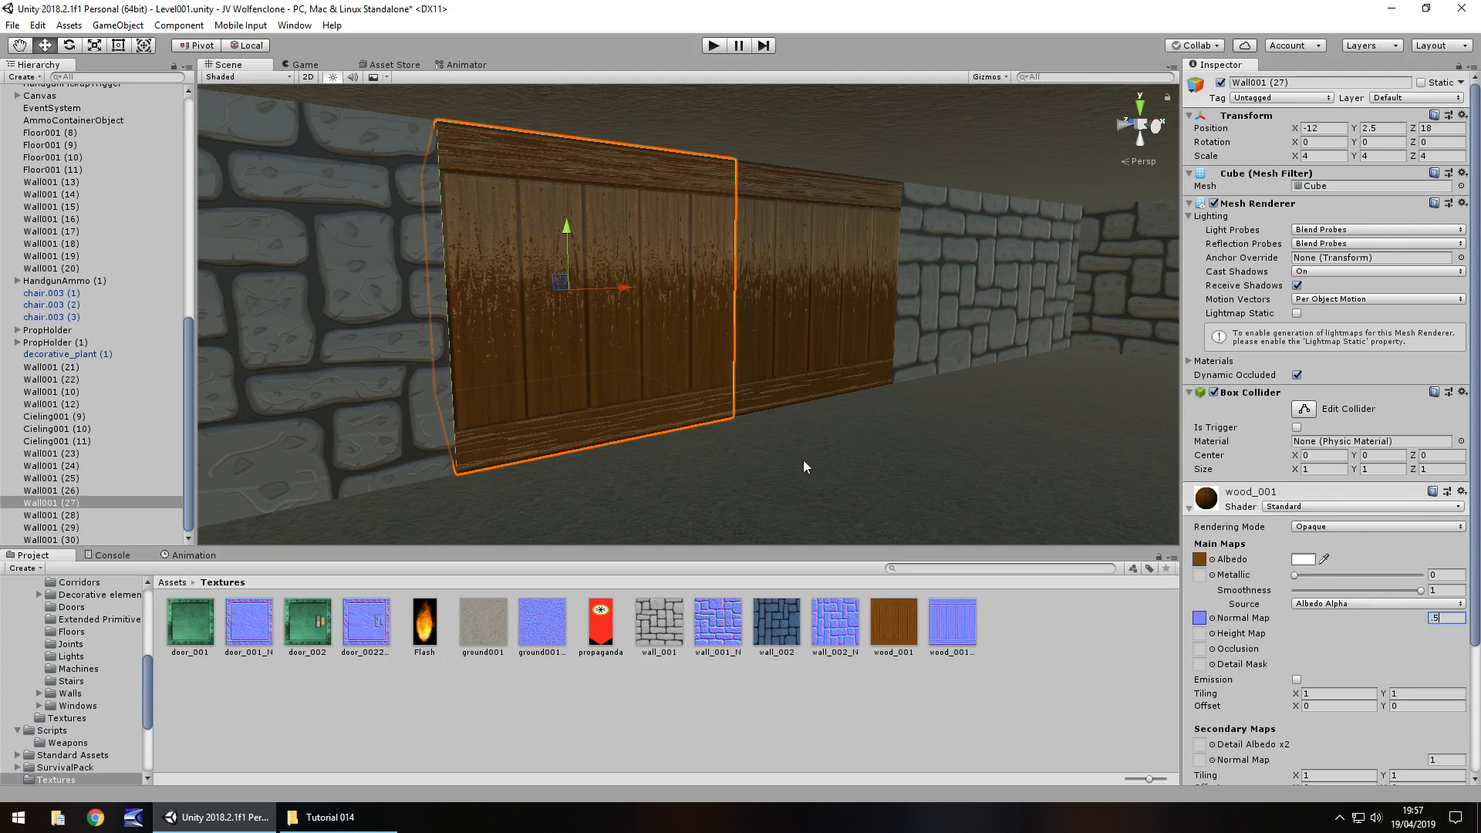
left_click(49, 491)
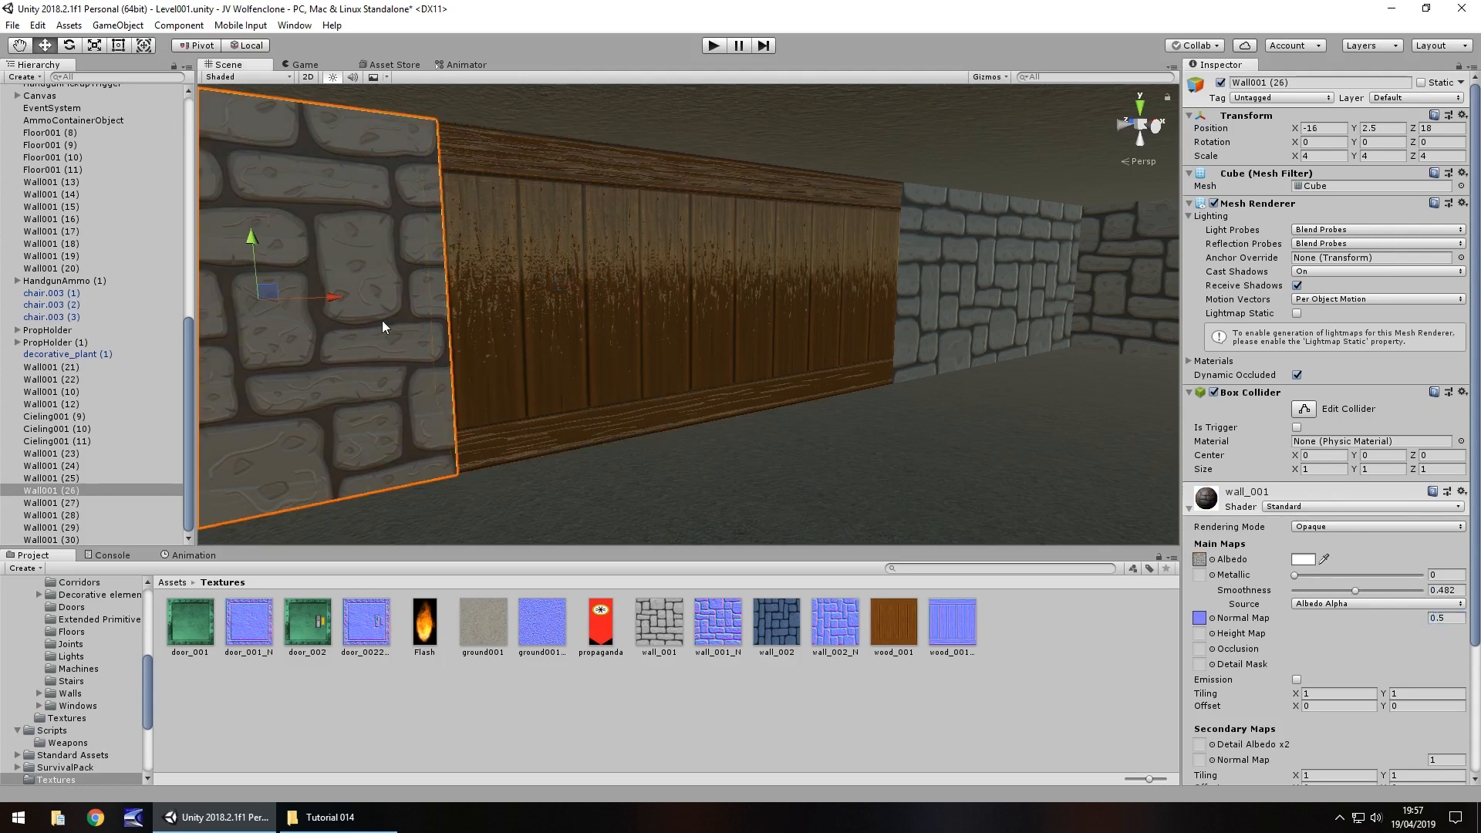
mouse_move(593, 324)
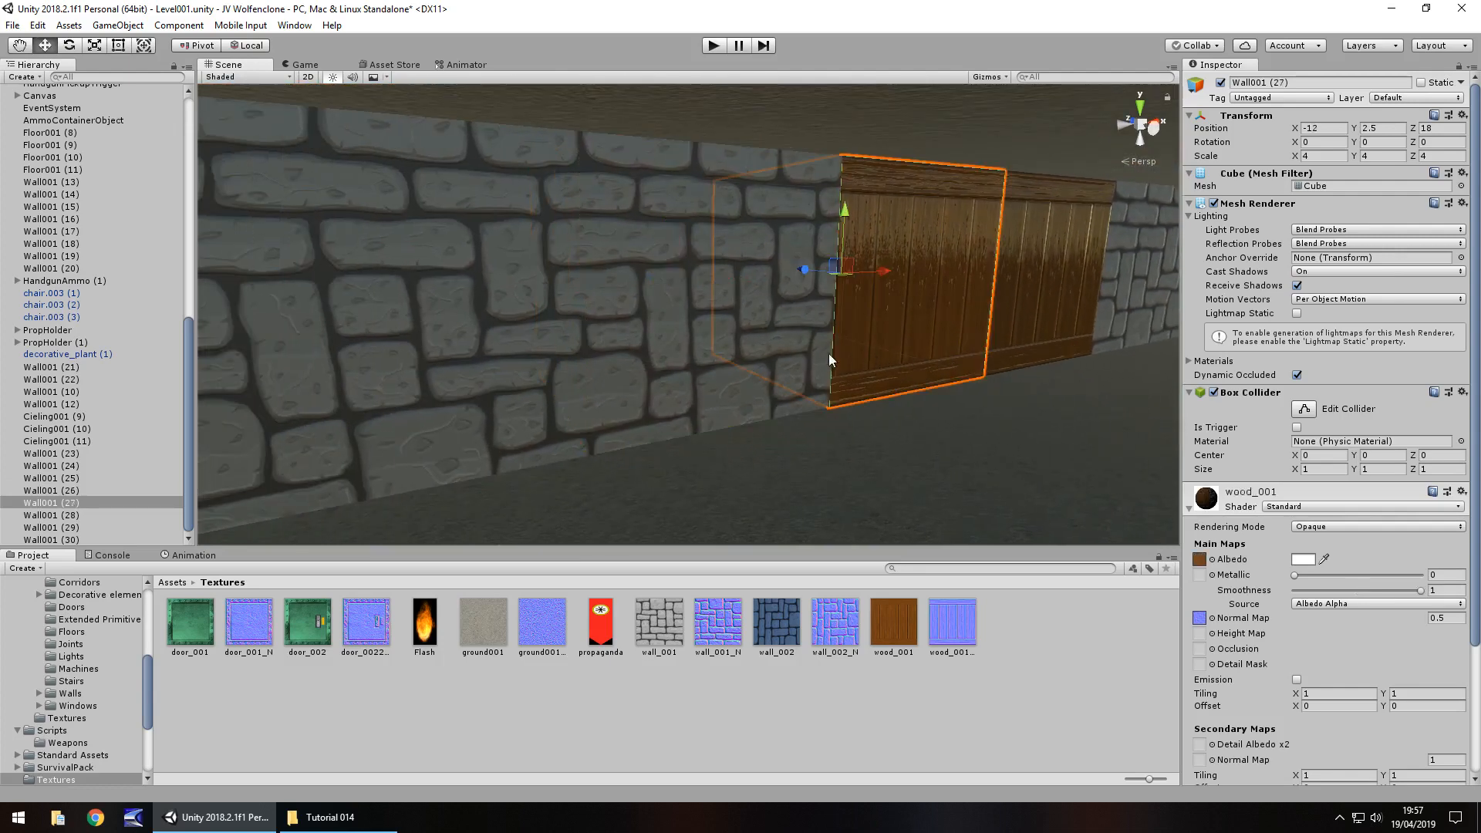
mouse_move(869, 348)
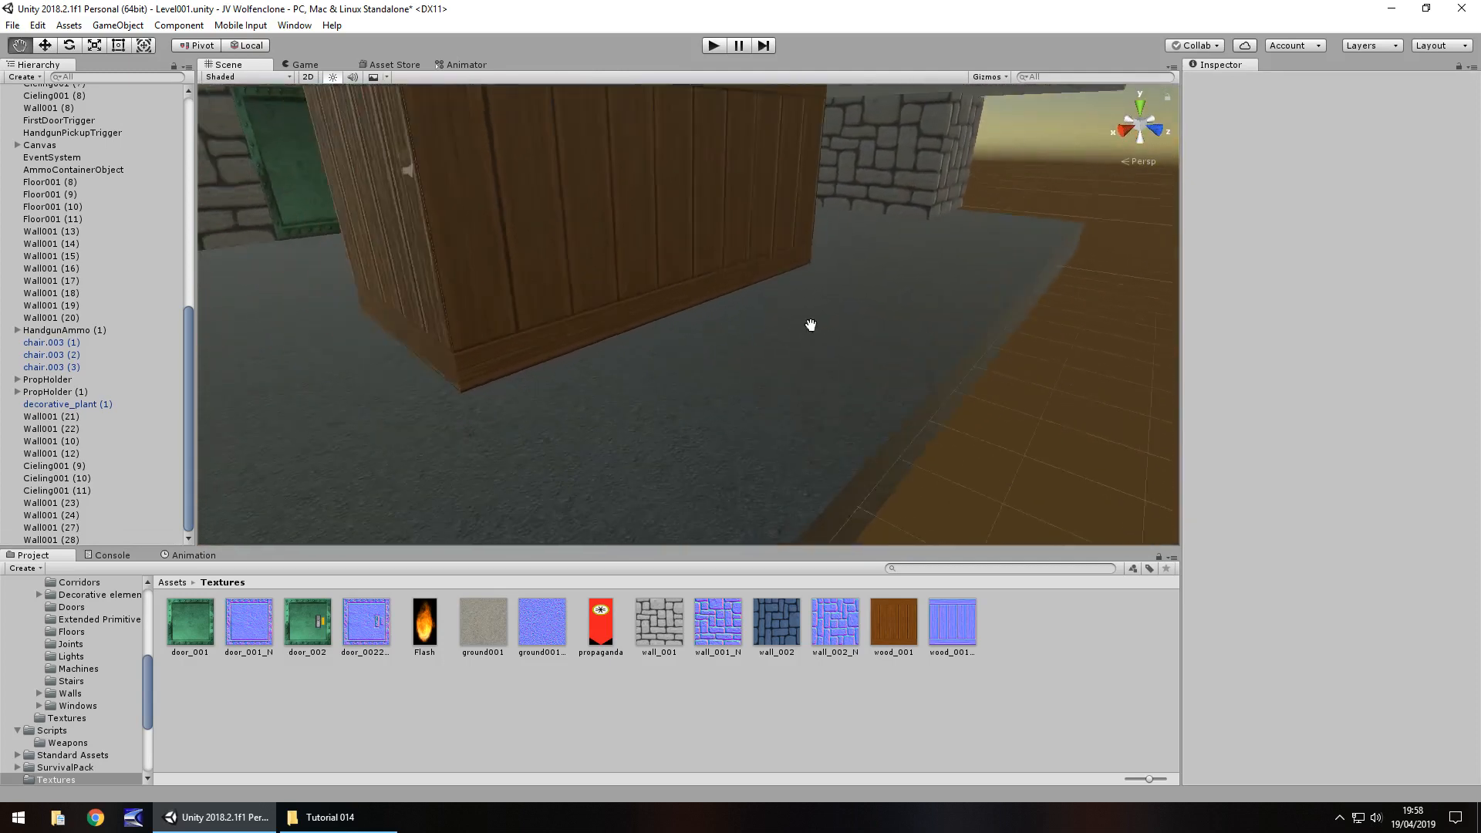
Duplicate floor tile Floor001 (14) and wall piece Wall001 (32) to extend the corridor
left_click(520, 284)
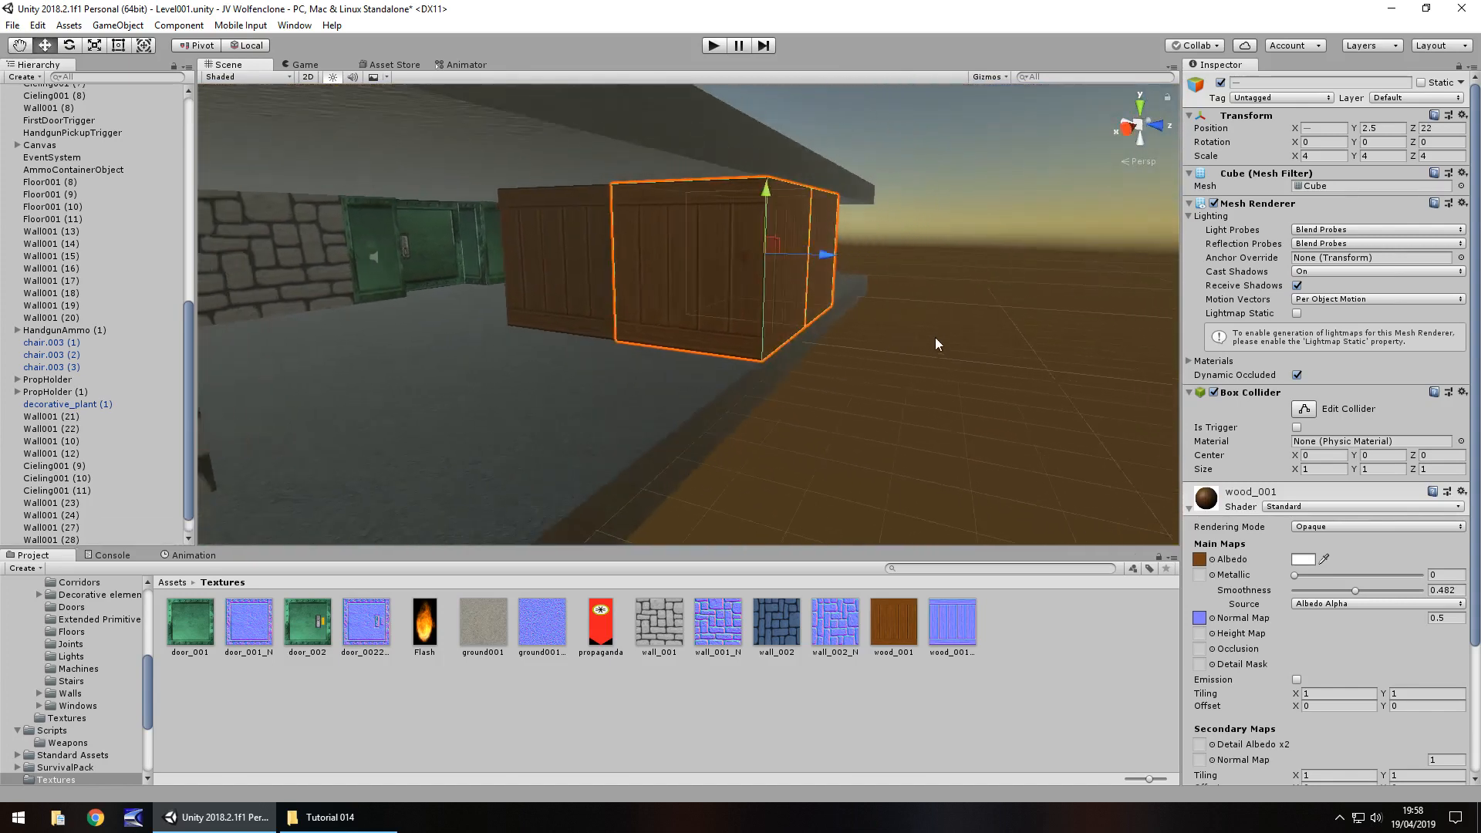
left_click(54, 218)
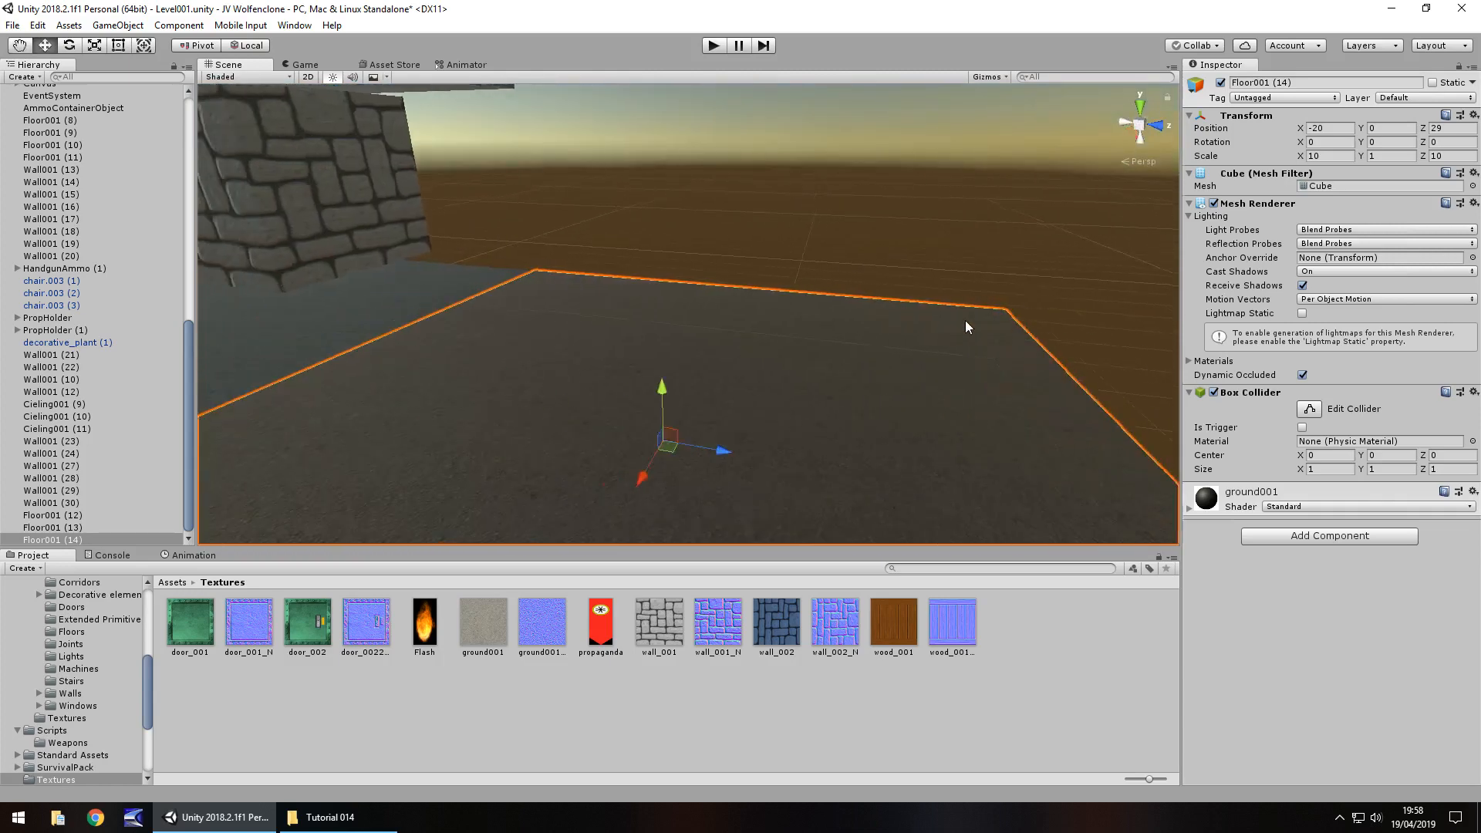
left_click(49, 453)
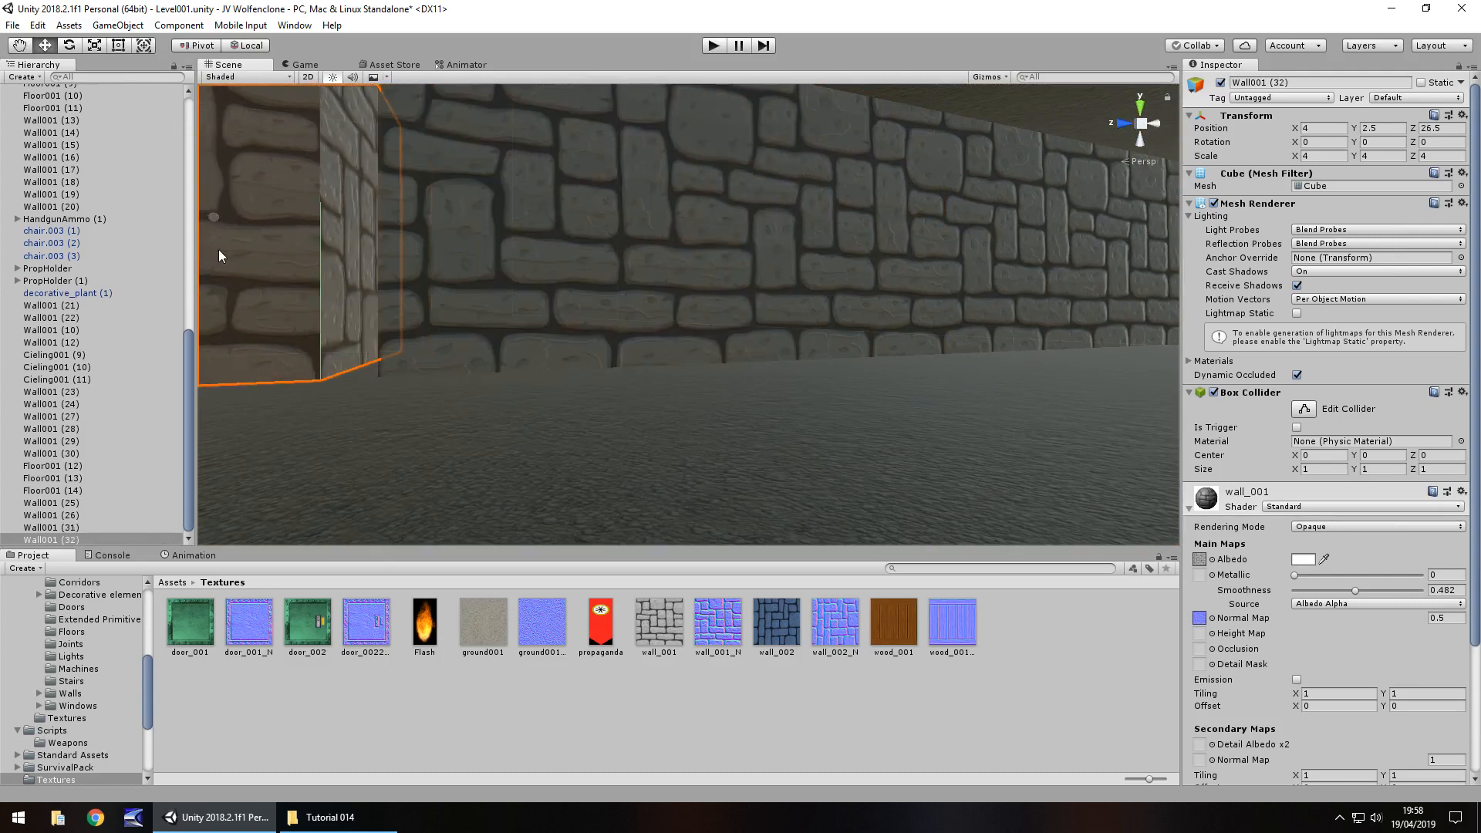
Search the Asset Store for 'soldier' assets
left_click(392, 64)
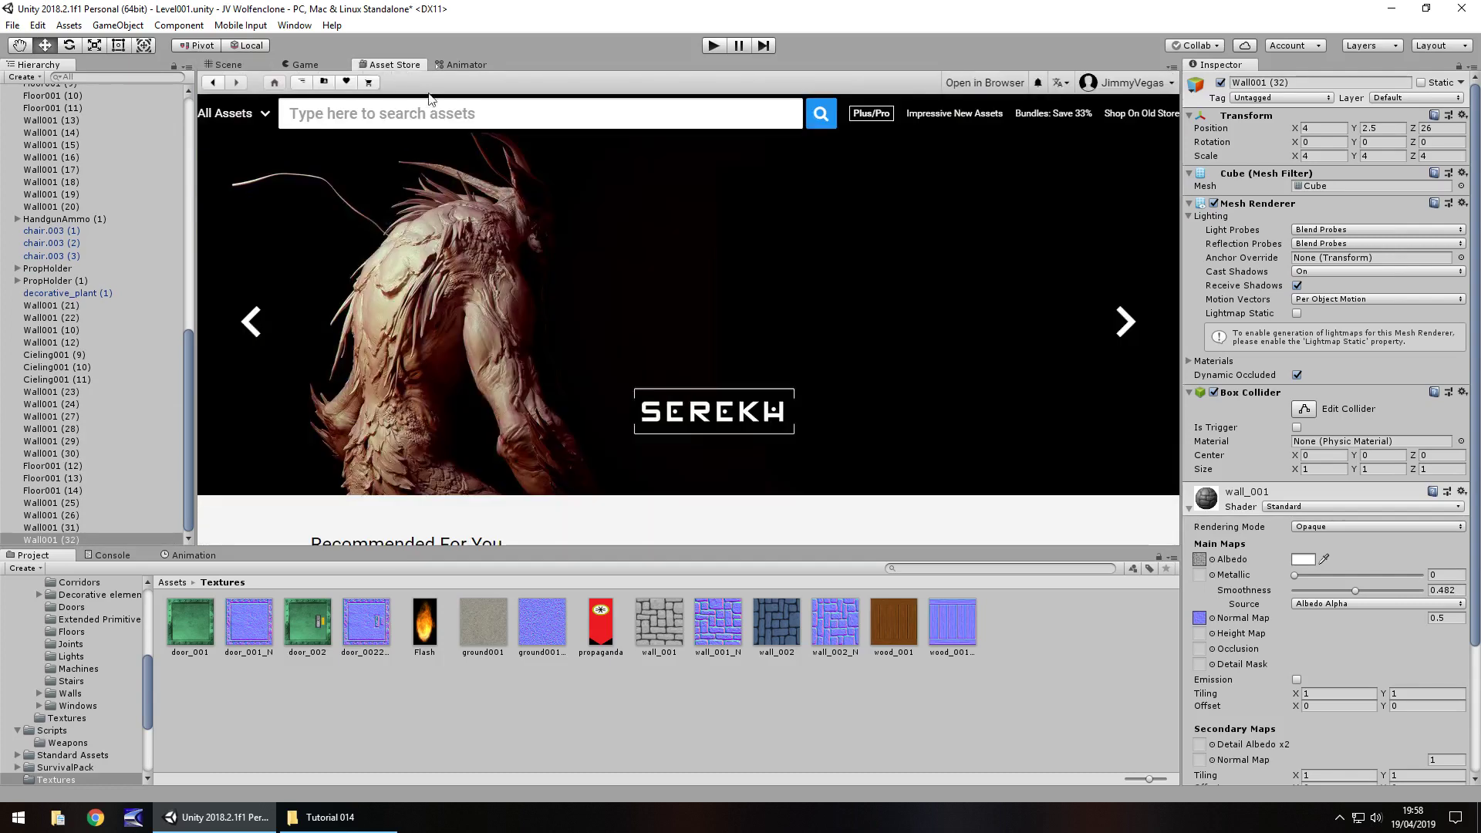
mouse_move(518, 203)
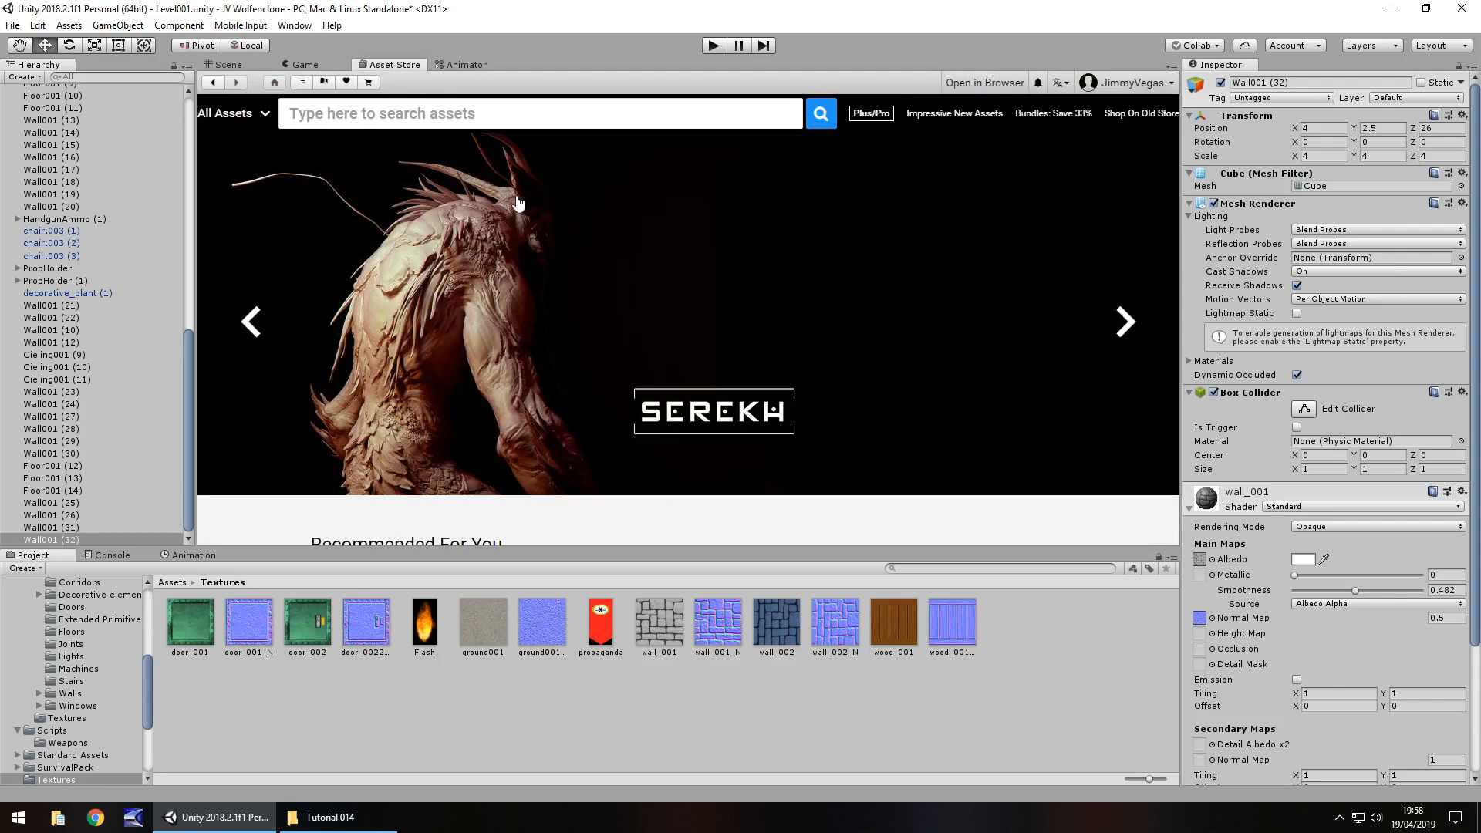
mouse_move(432, 112)
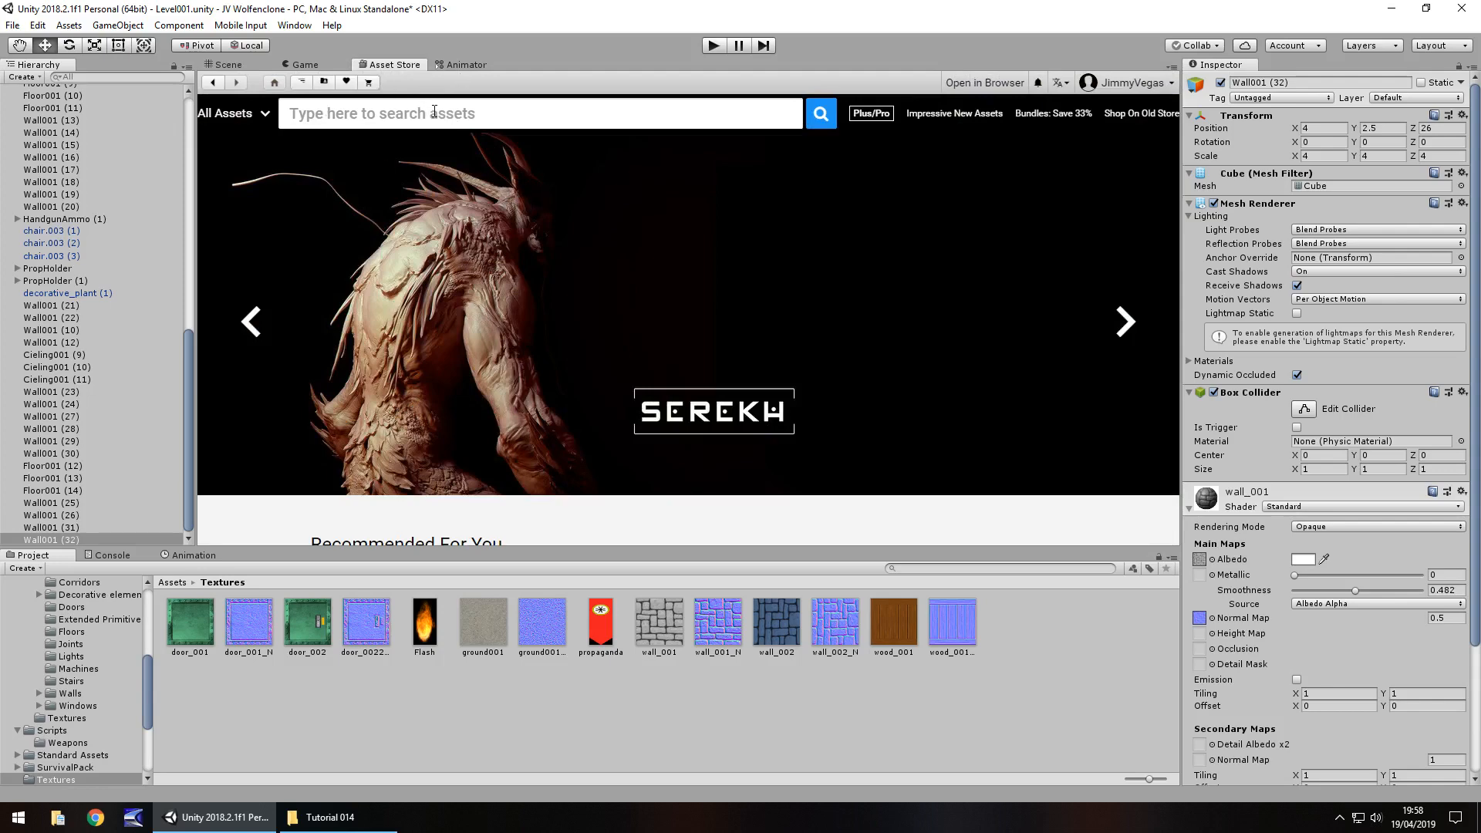
left_click(1124, 321)
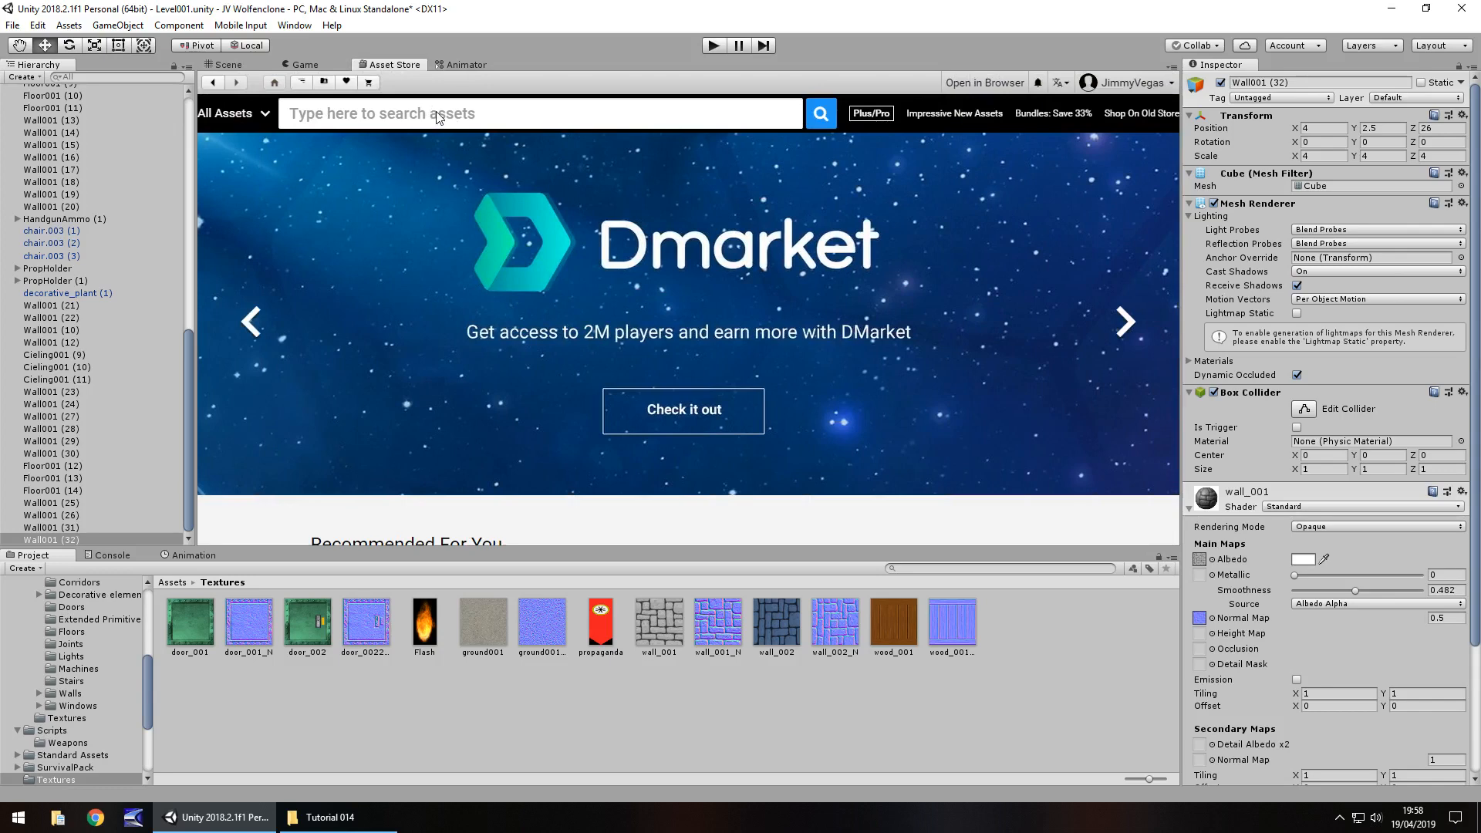
mouse_move(451, 136)
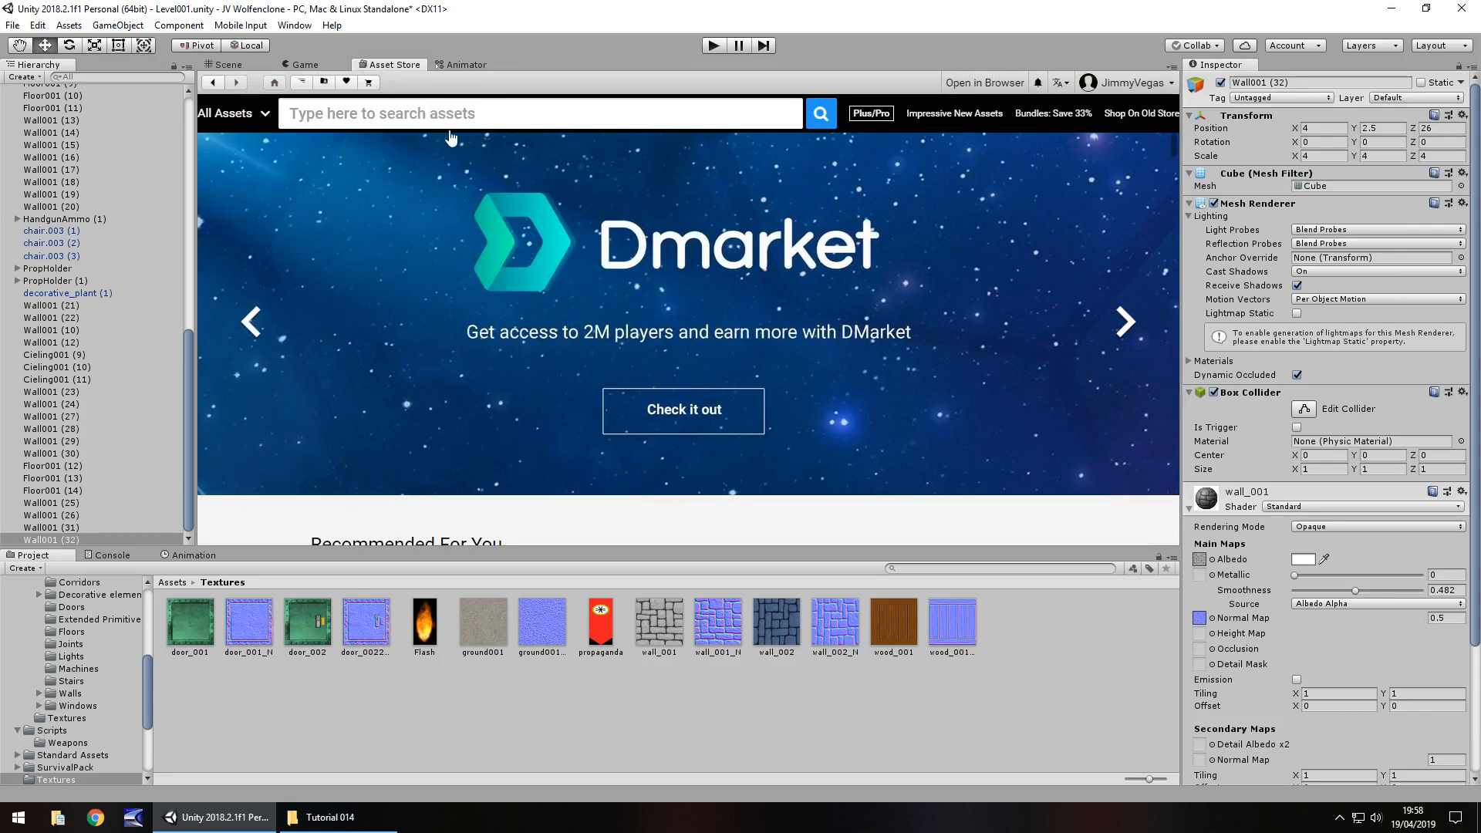
mouse_move(1000, 171)
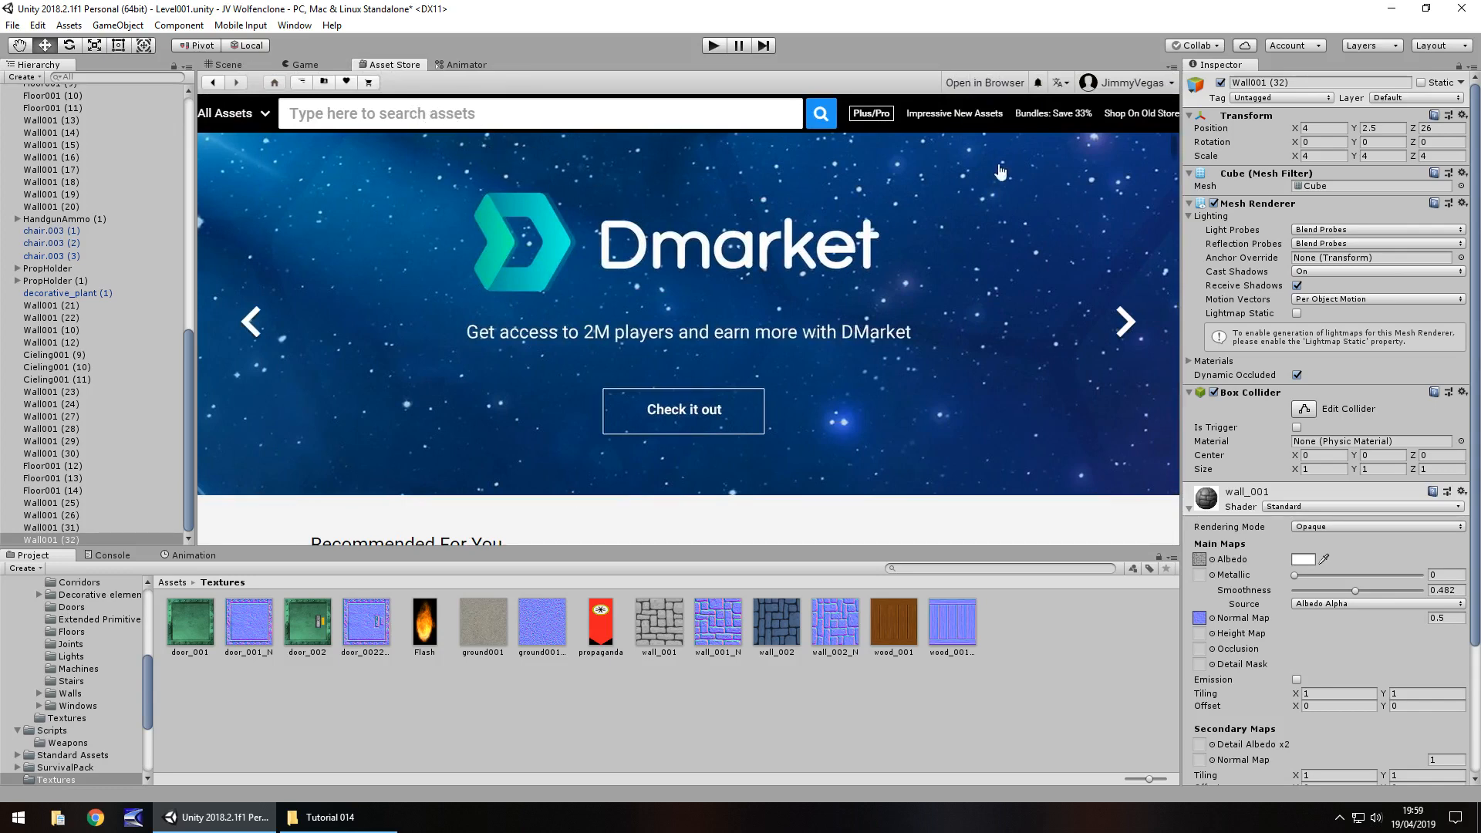
mouse_move(1142, 116)
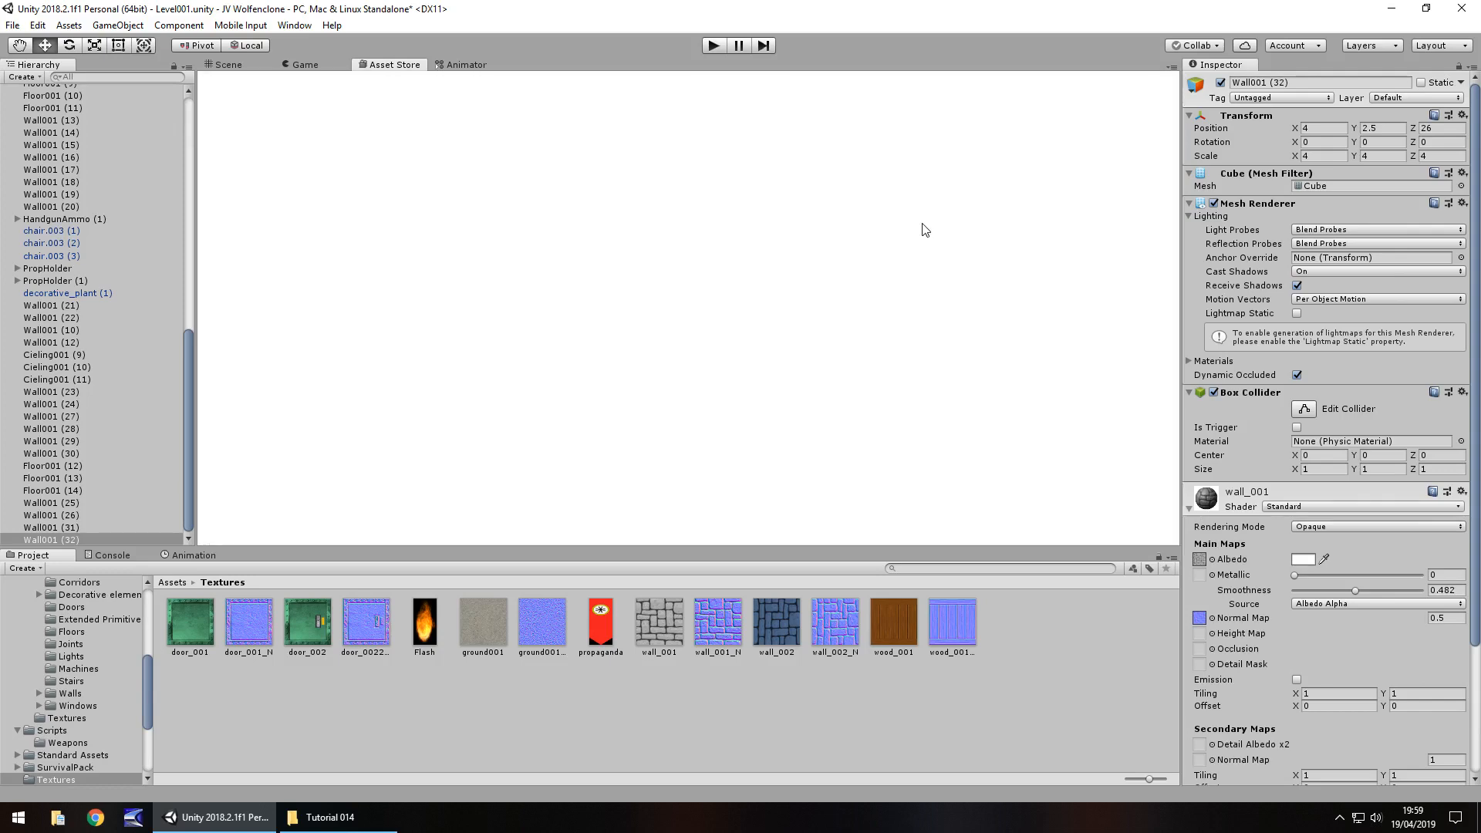
left_click(392, 65)
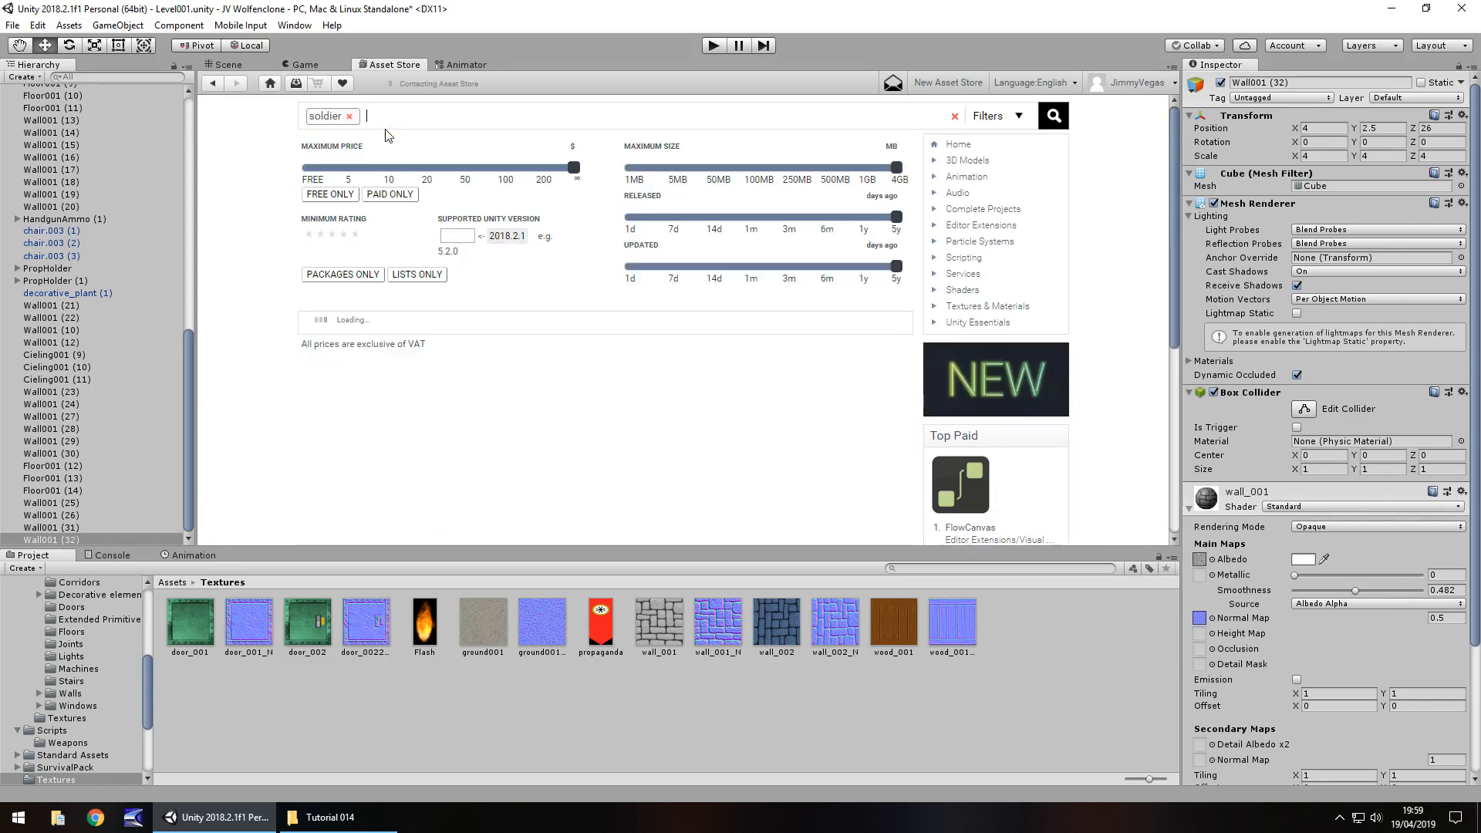
left_click(1051, 115)
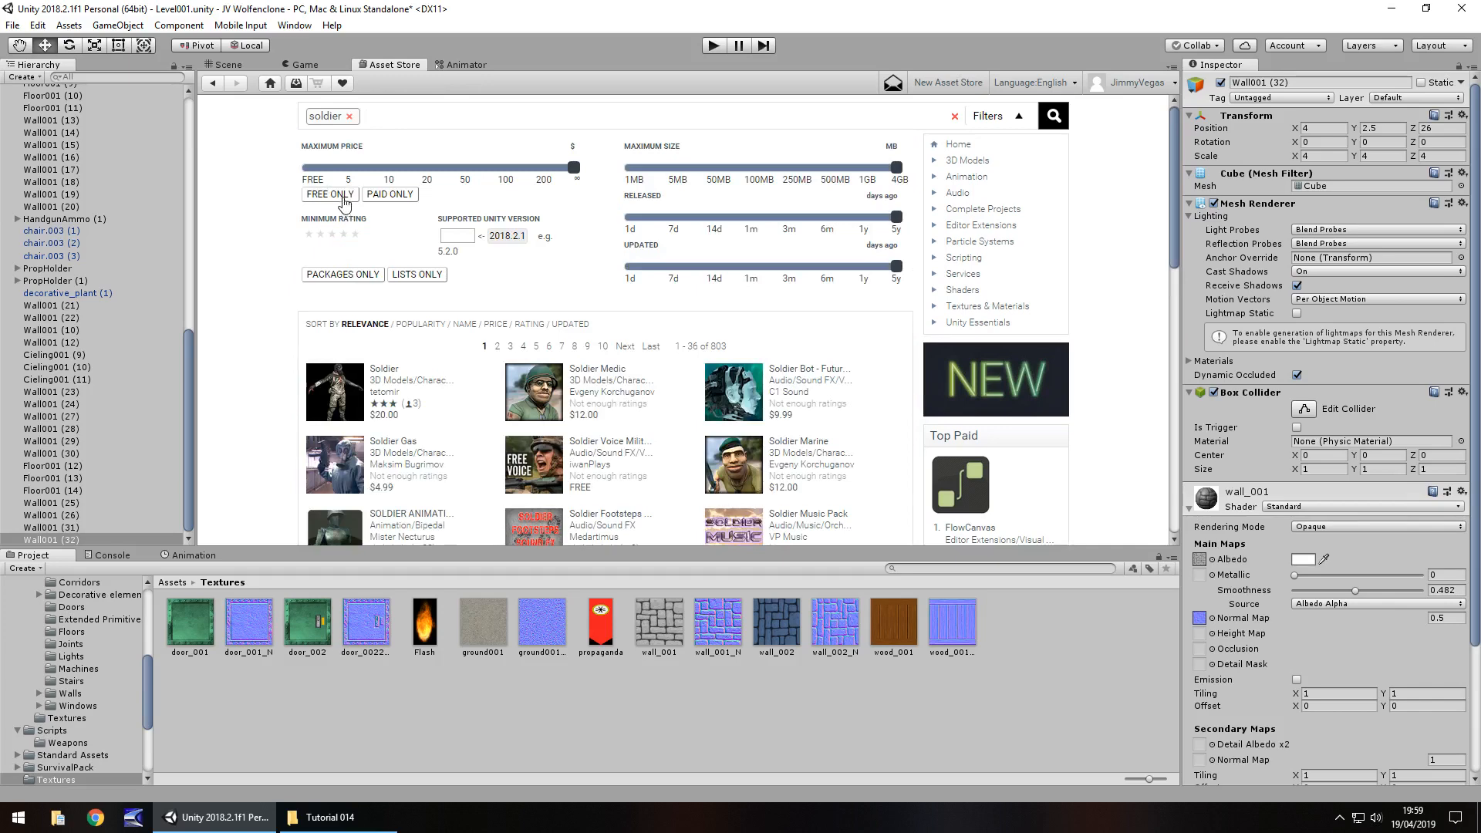
Filter to Free Only results and bring up the Polite Soldier package for import
left_click(329, 194)
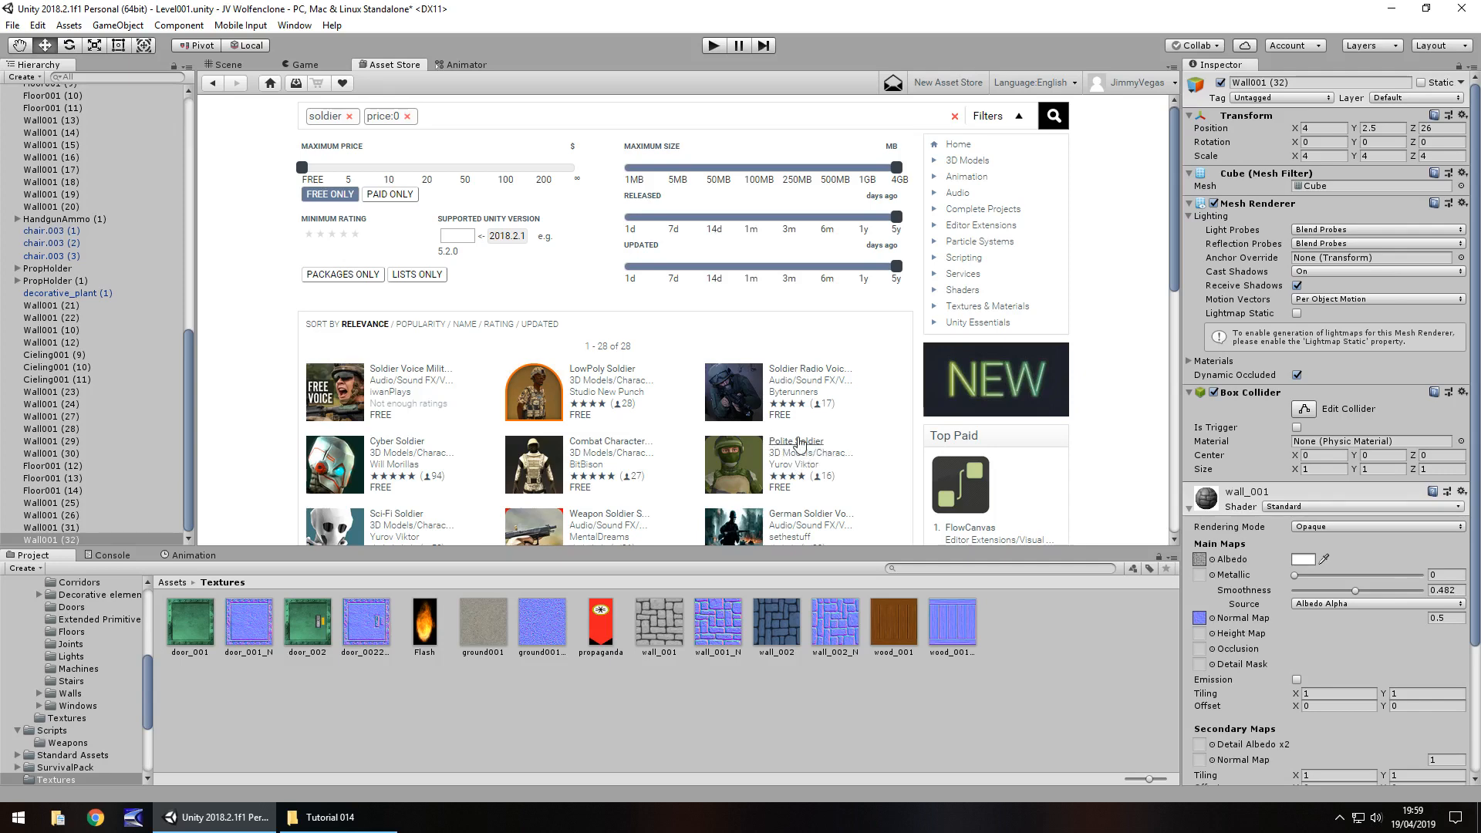
left_click(797, 440)
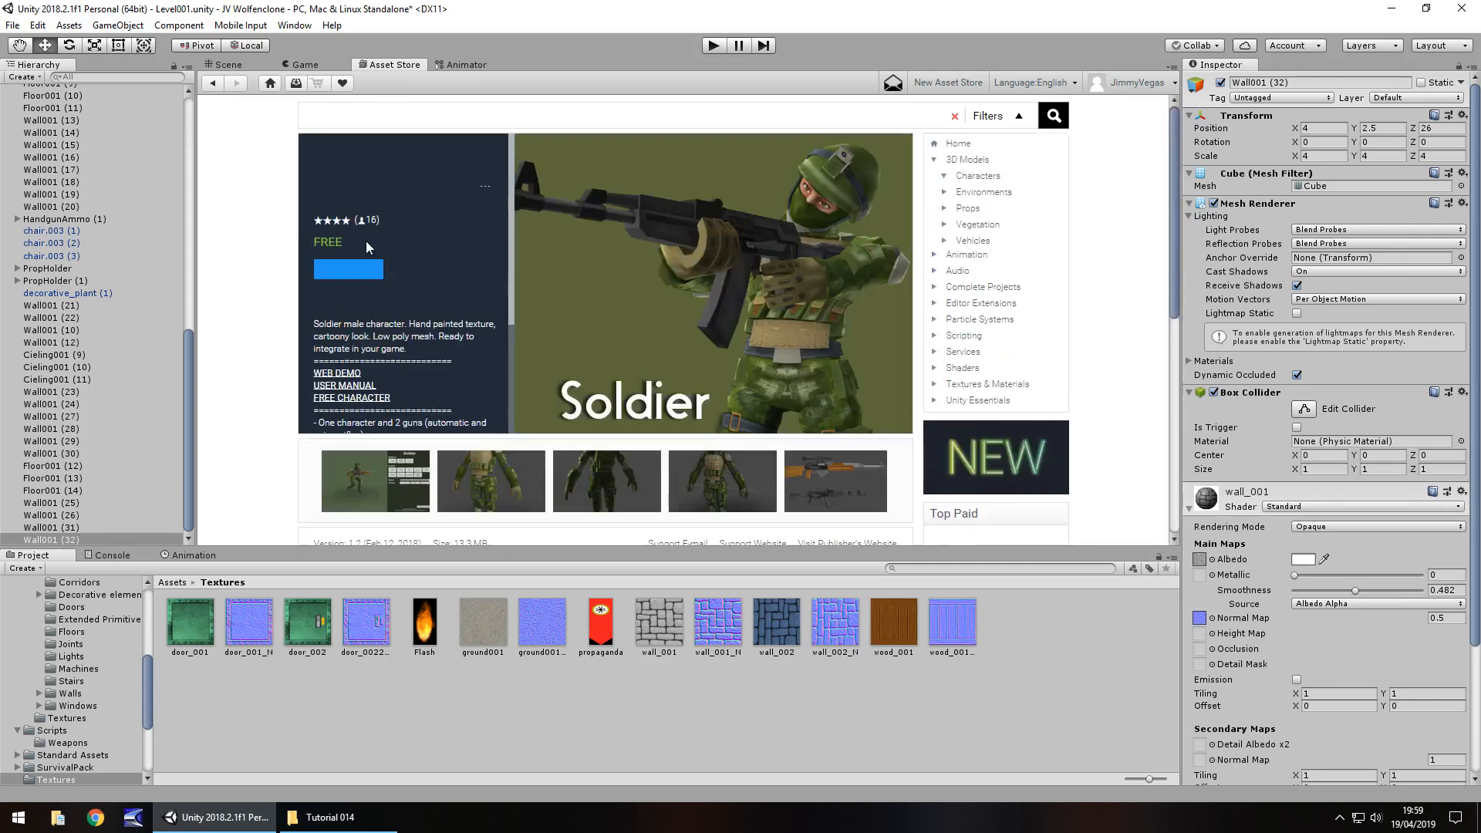
left_click(980, 174)
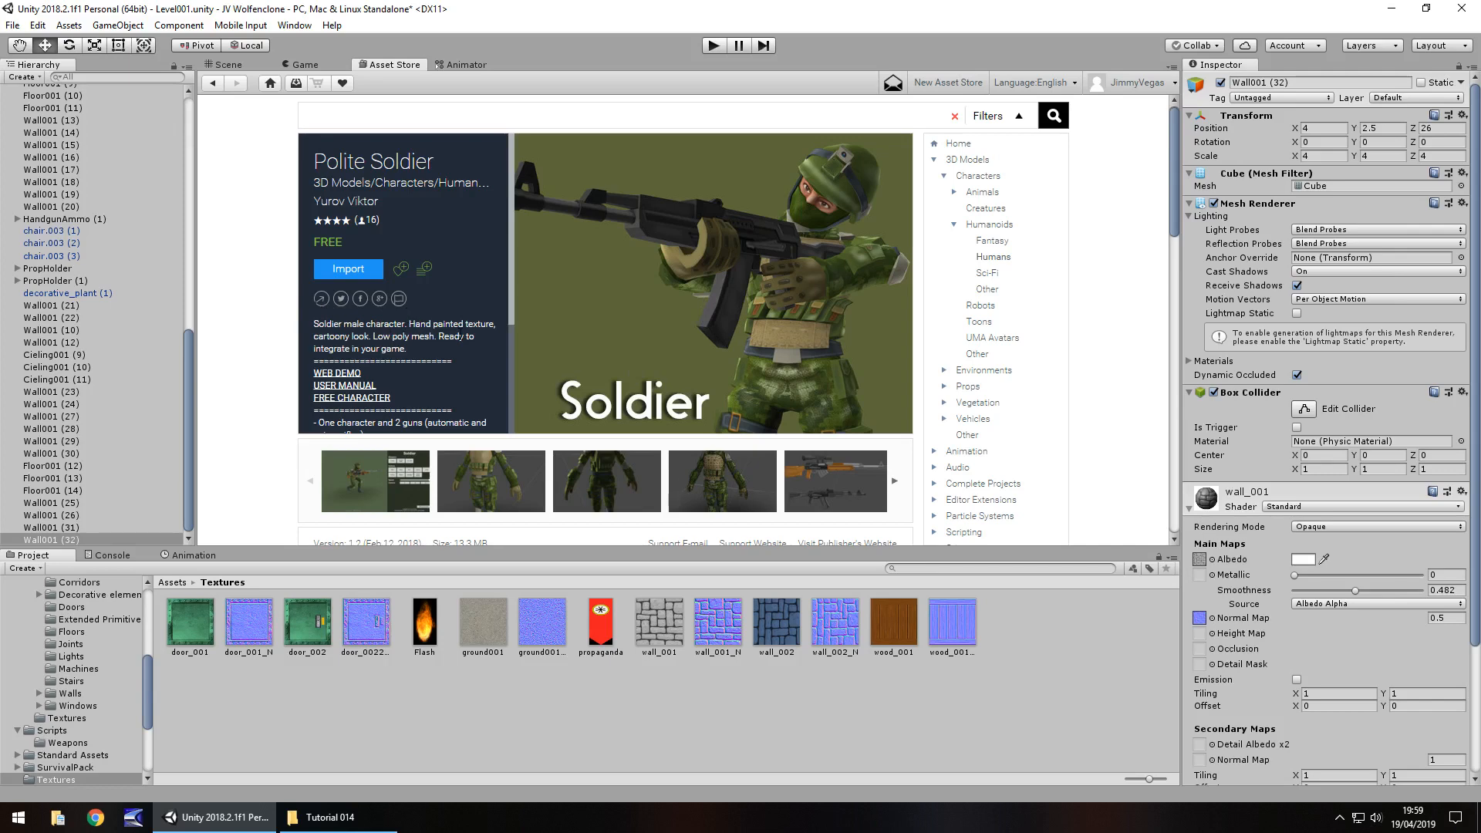
scroll("down", 3)
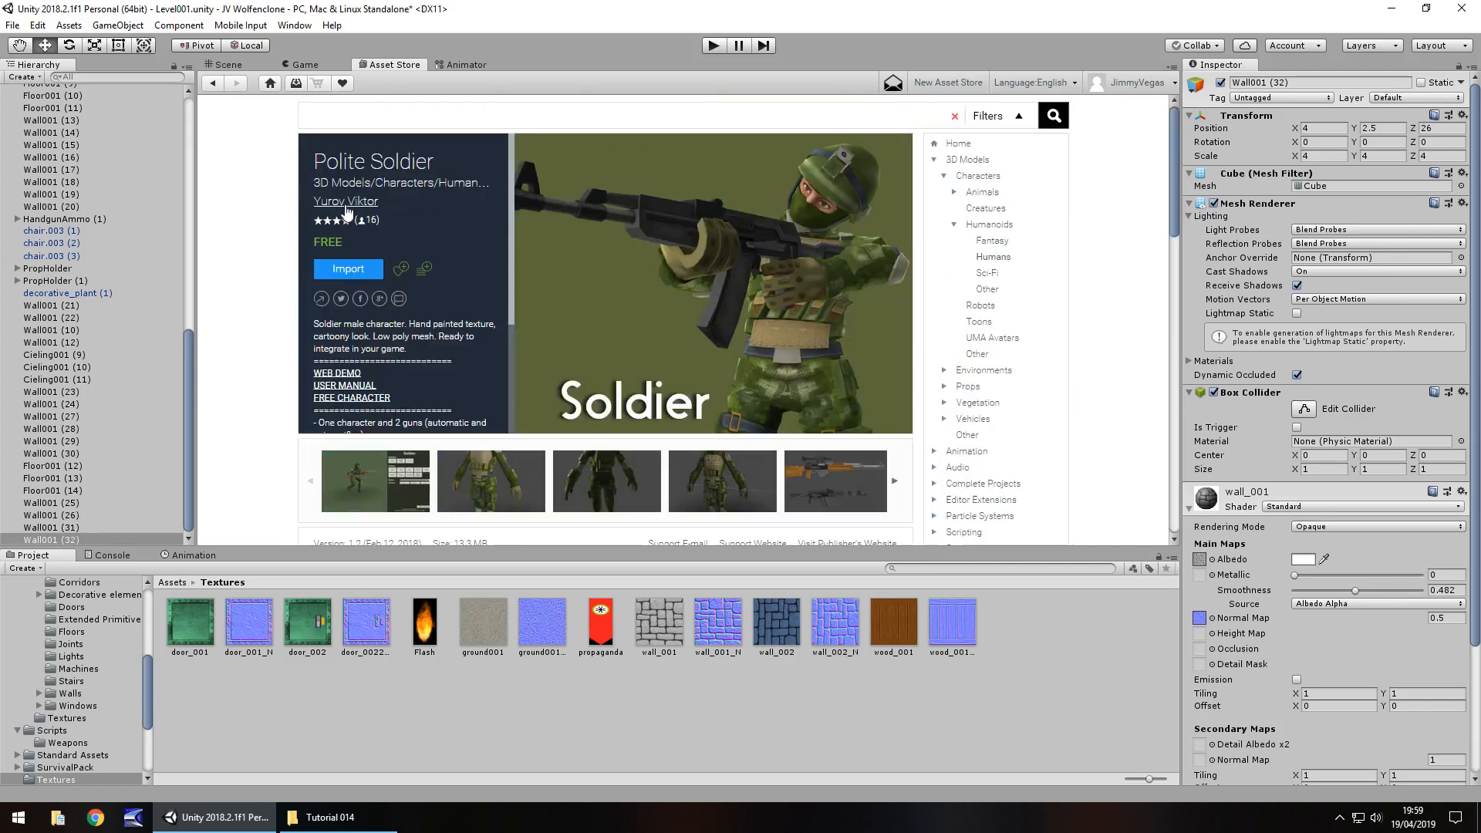
mouse_move(403, 205)
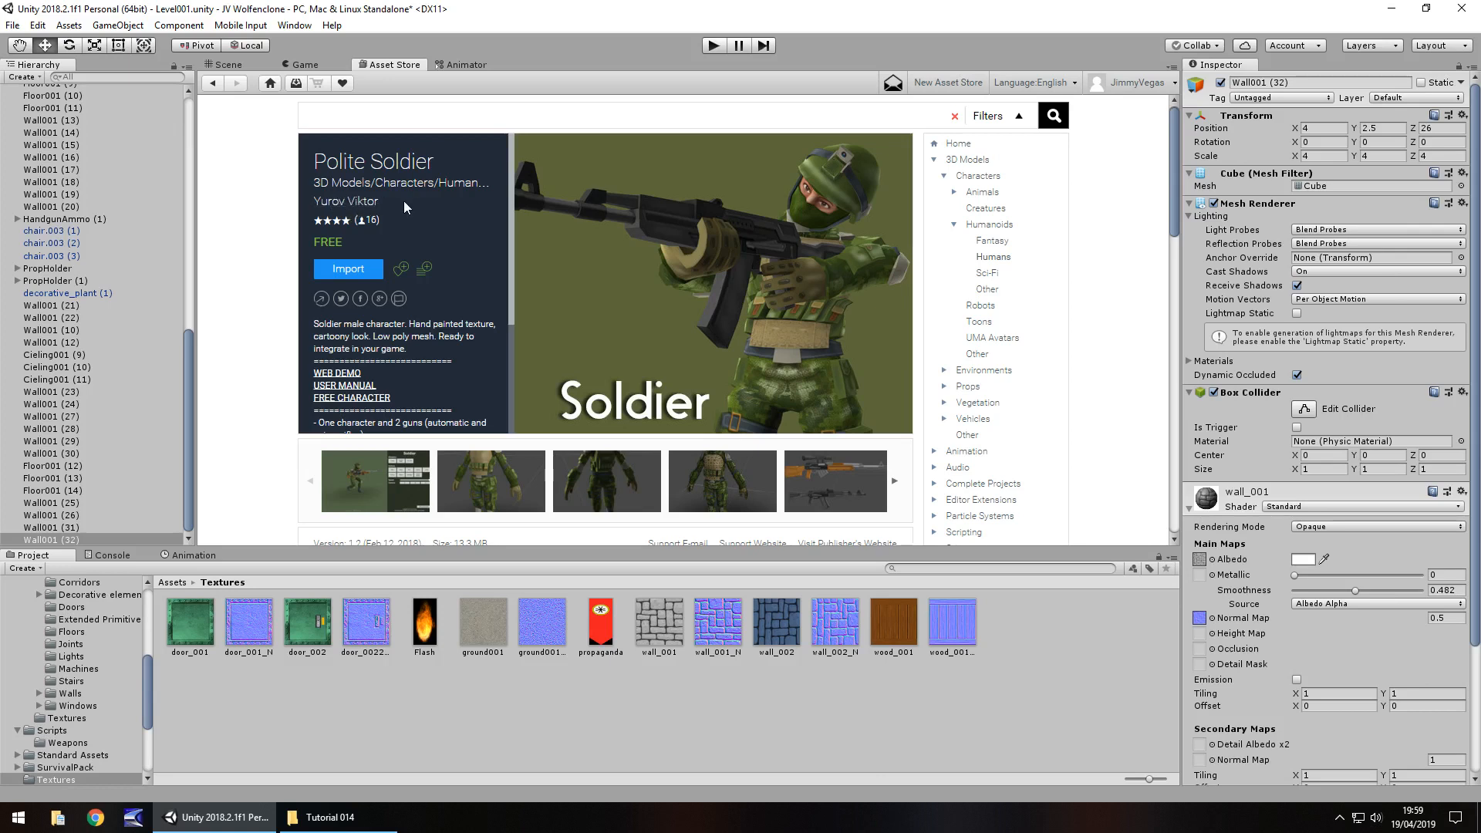
mouse_move(406, 242)
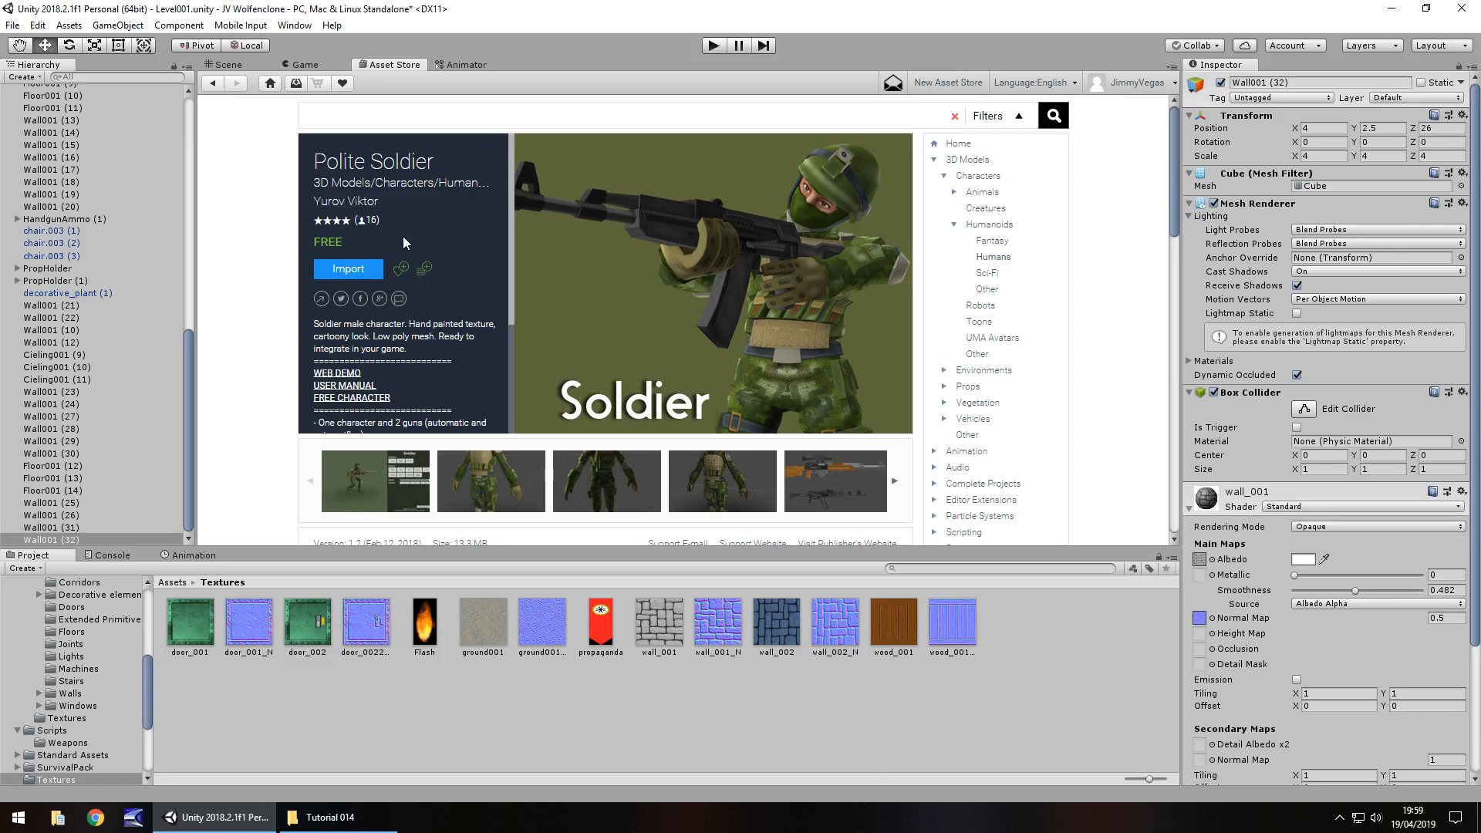
mouse_move(423, 251)
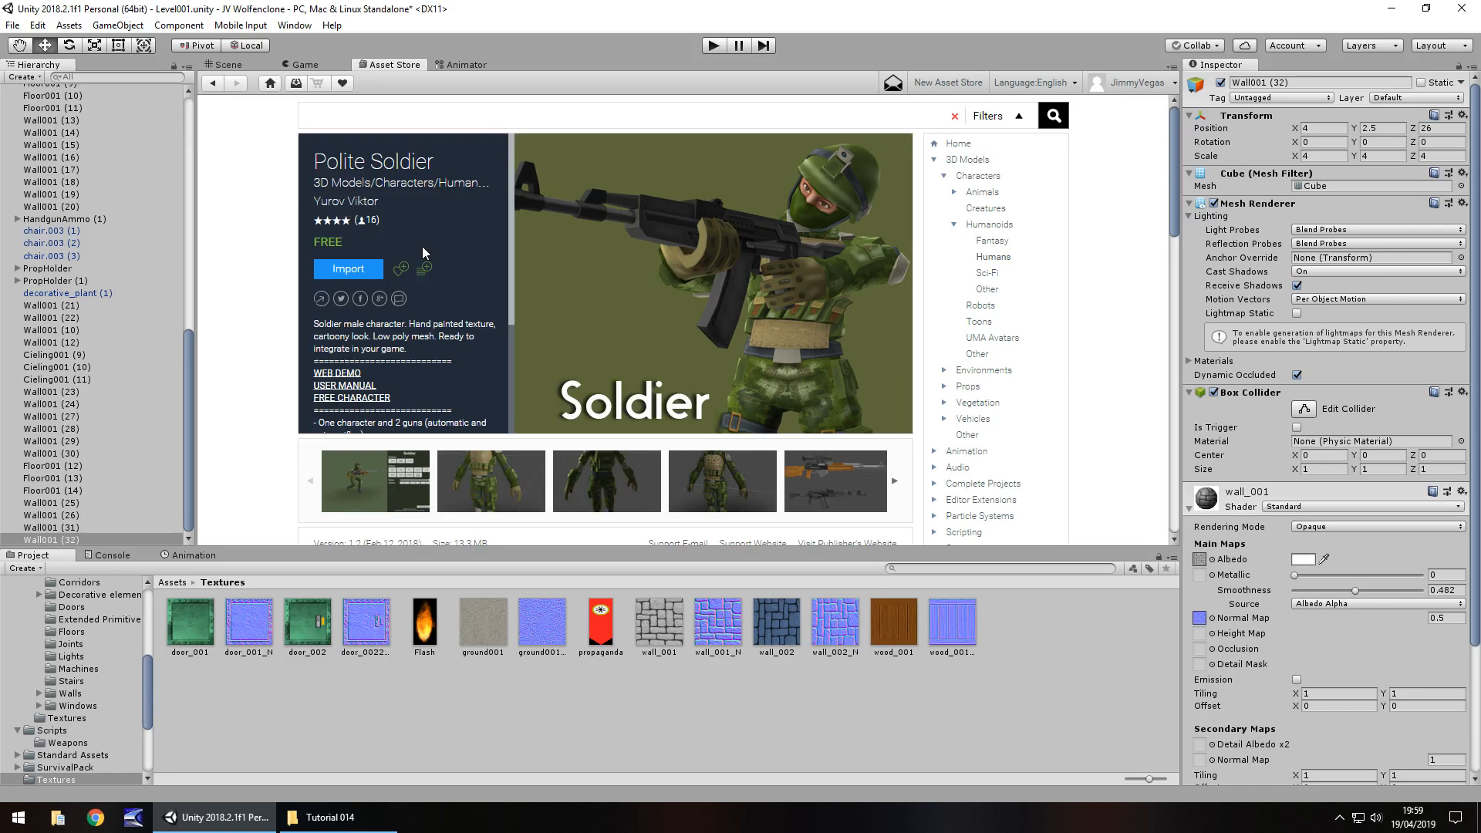
mouse_move(390, 315)
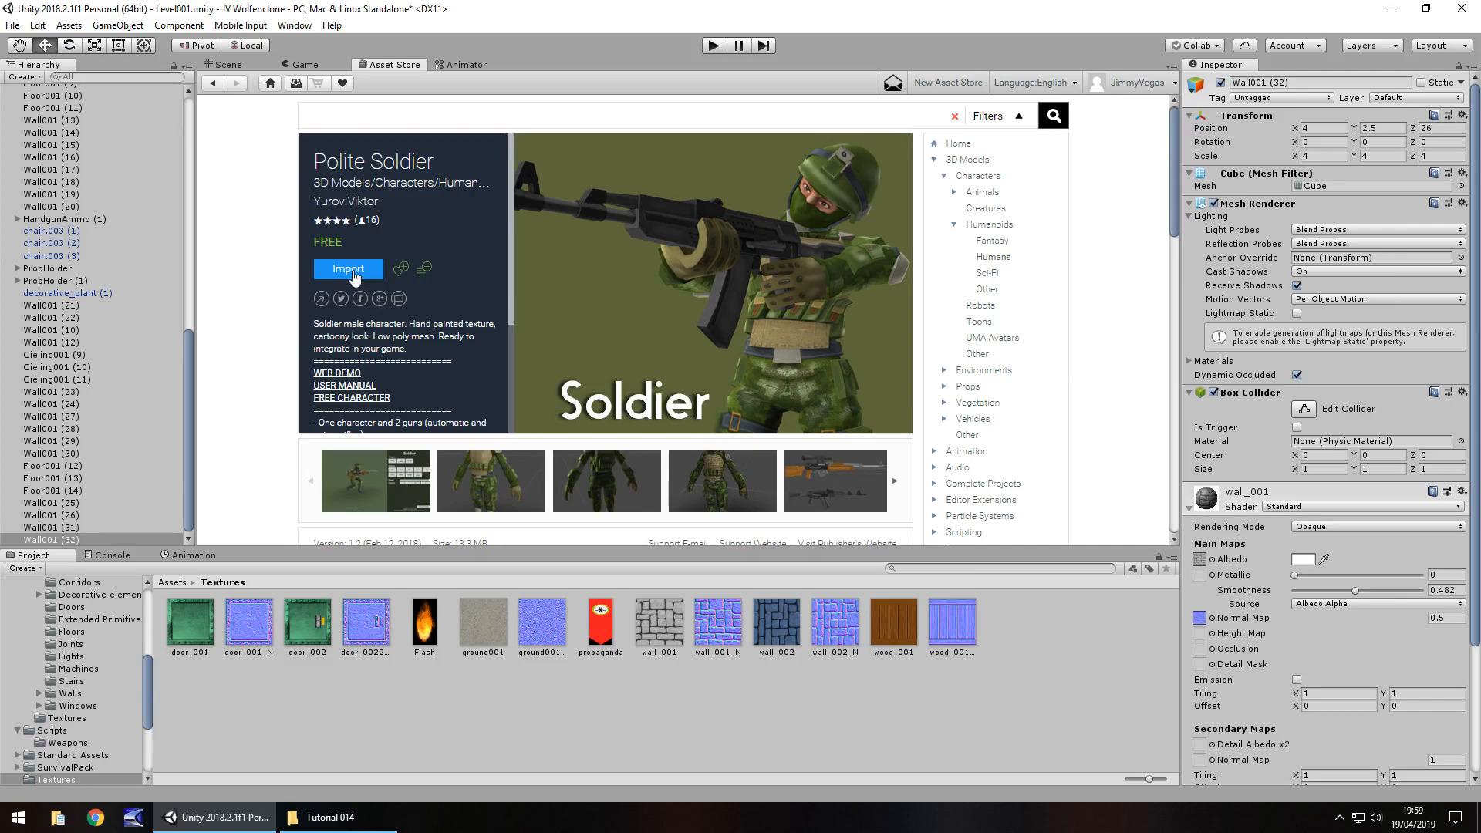
mouse_move(220, 140)
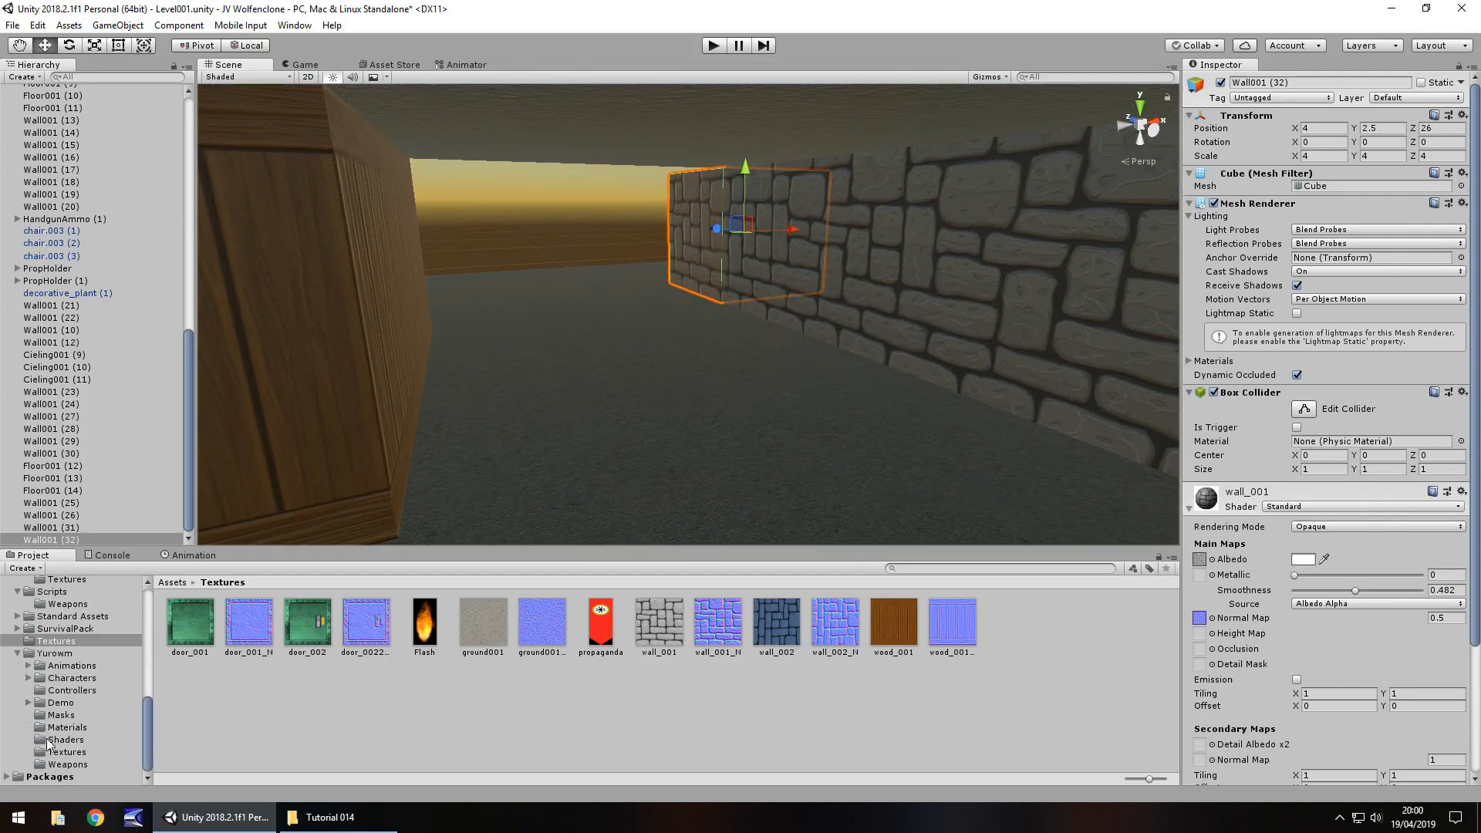
Place the Soldier prefab in the corridor, rotated 180° Y and scaled to 3, and run the game
left_click(53, 653)
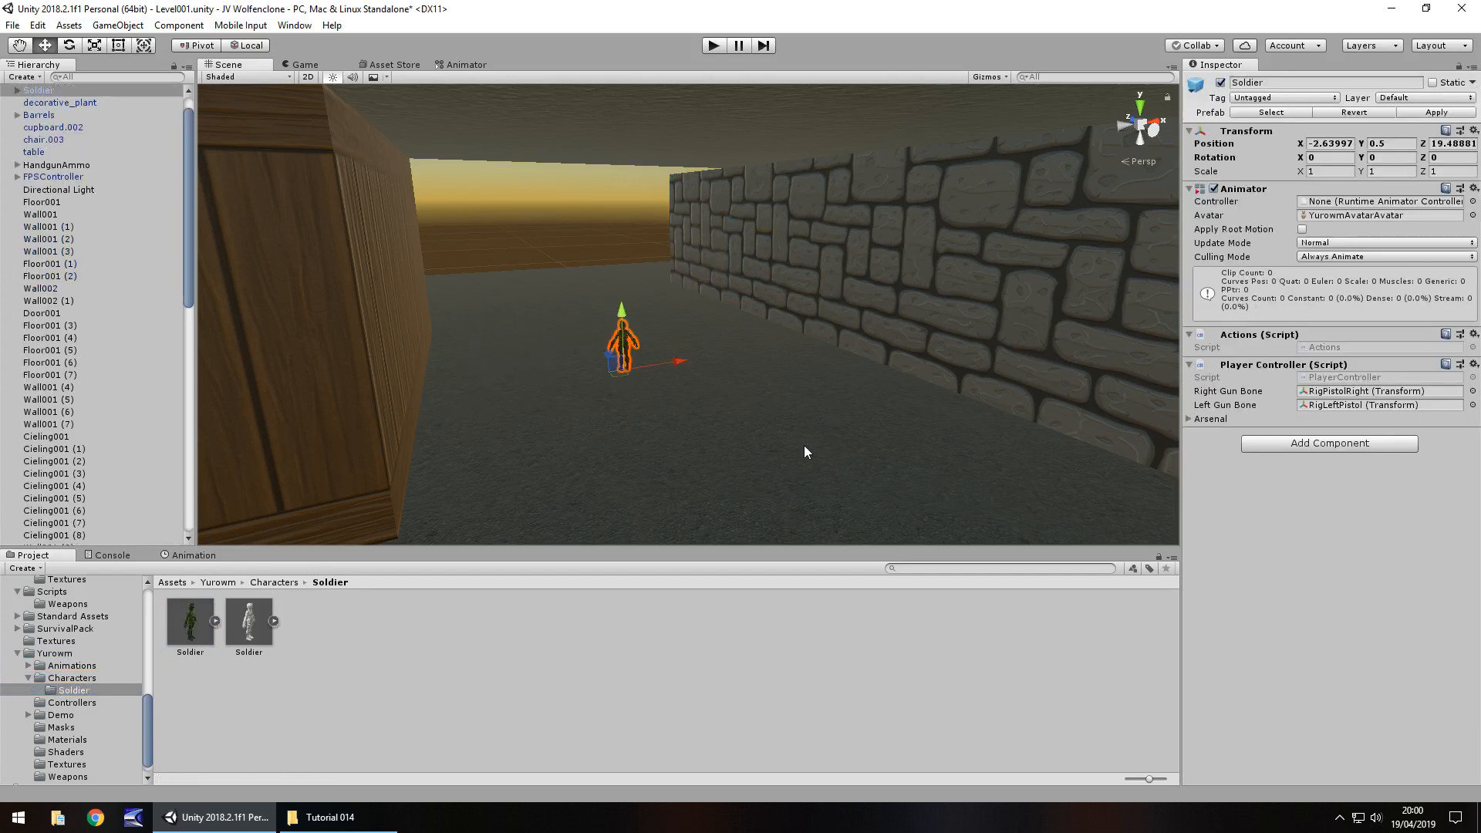
mouse_move(1440, 123)
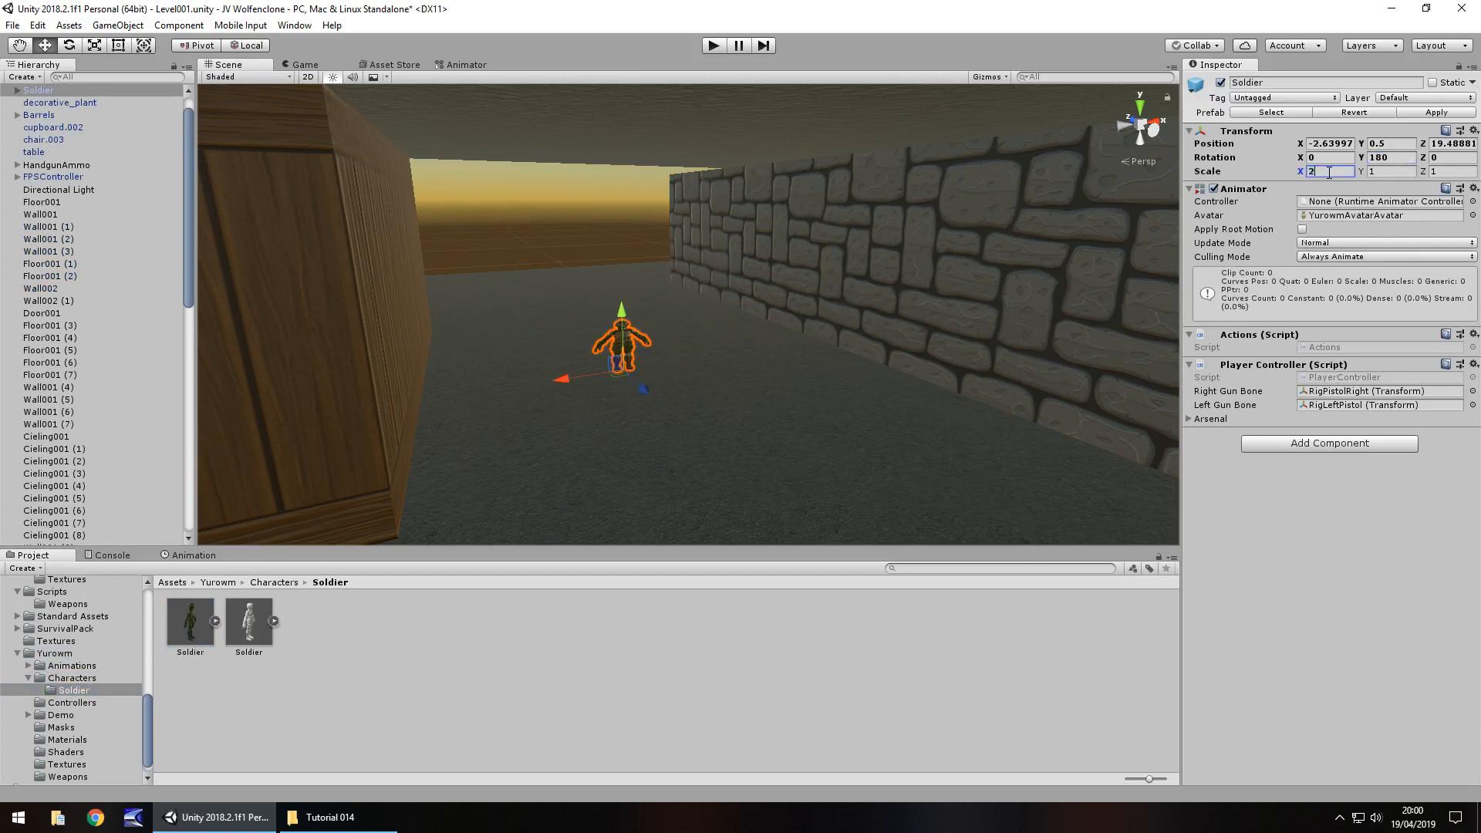
type("2")
left_click(1392, 171)
type("3")
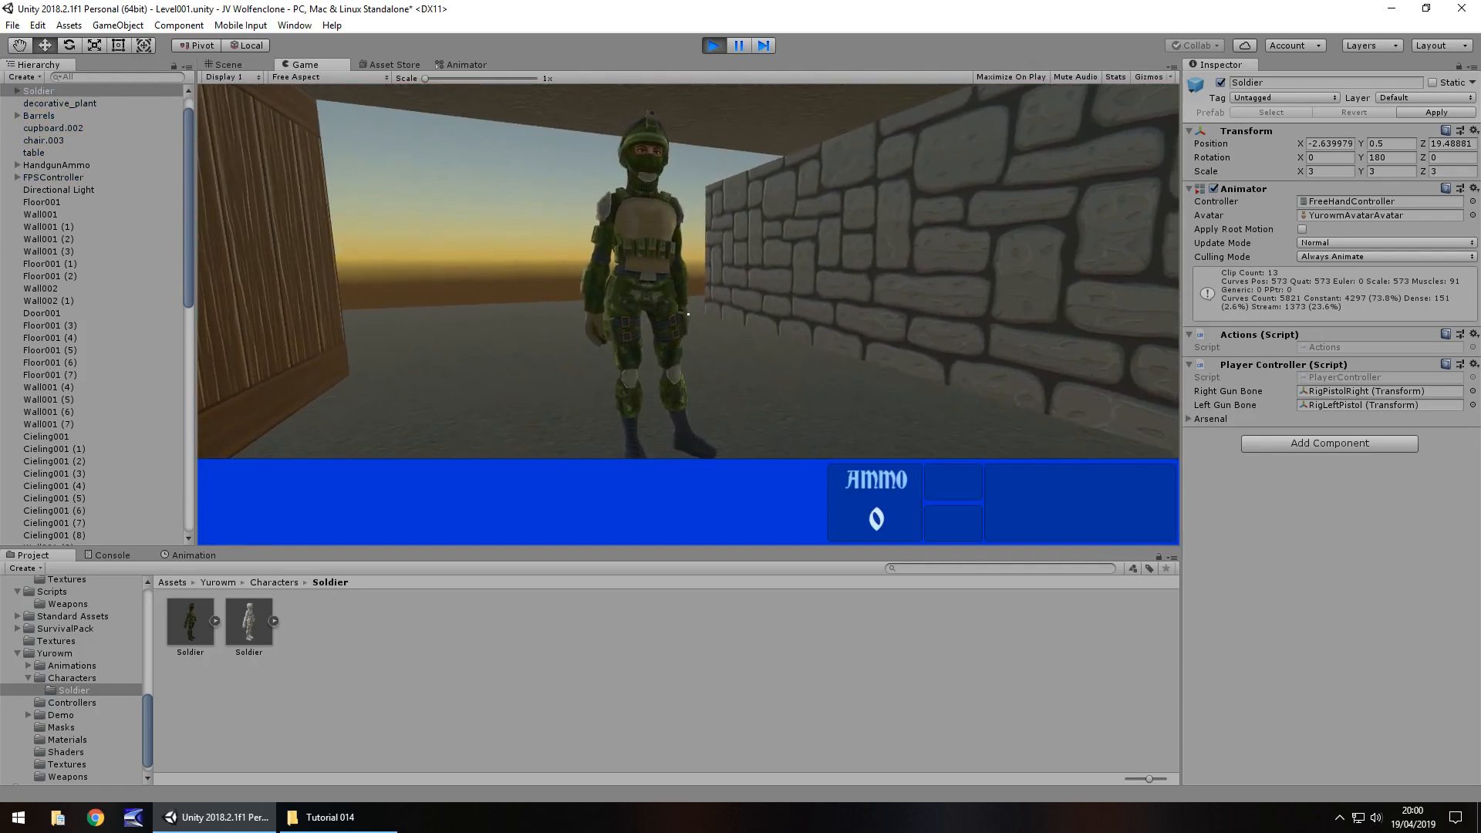
Stop play mode and raise the first-person camera to height 1.416 to examine the Soldier
left_click(713, 45)
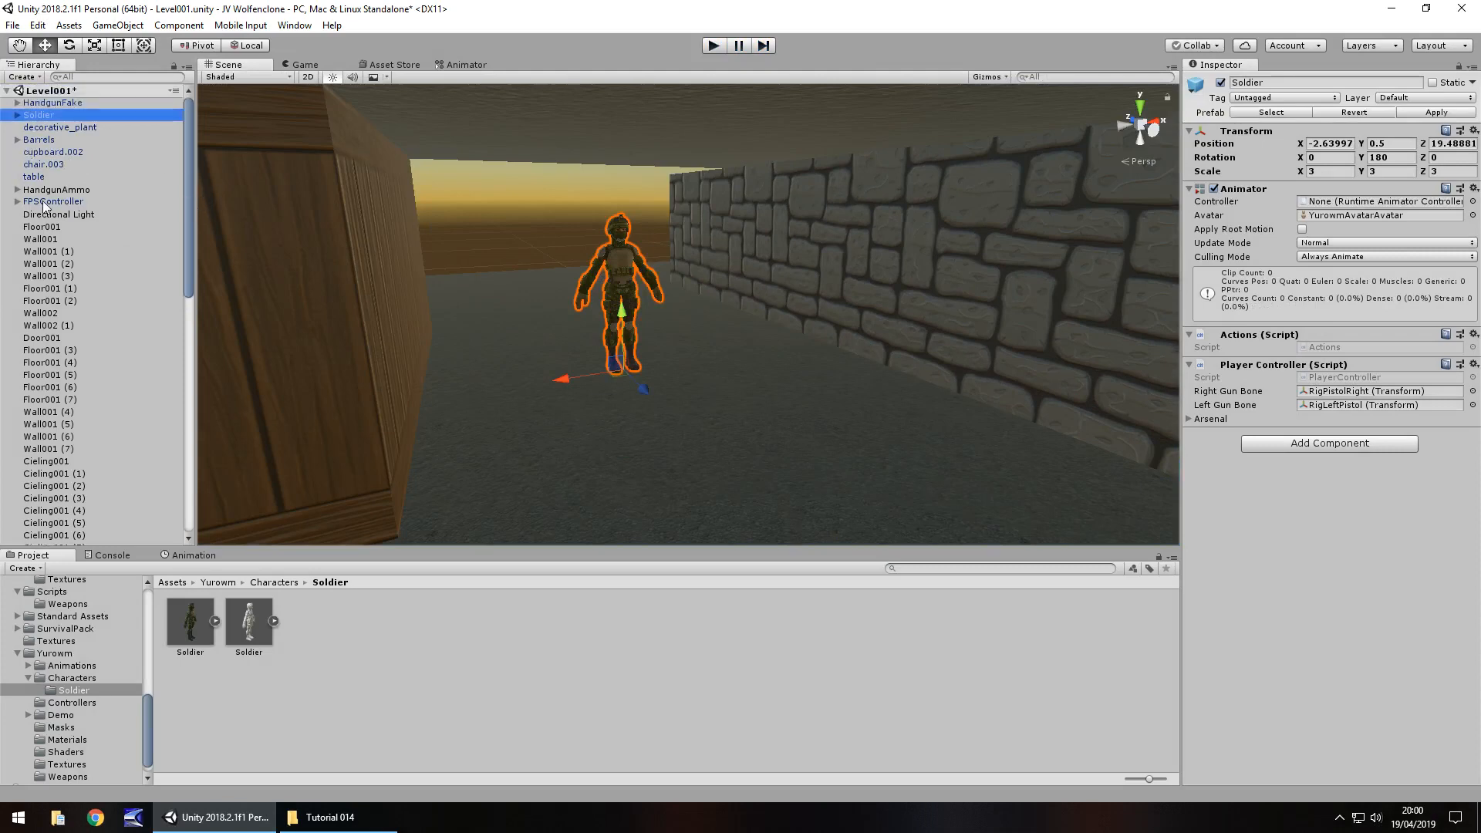
left_click(10, 200)
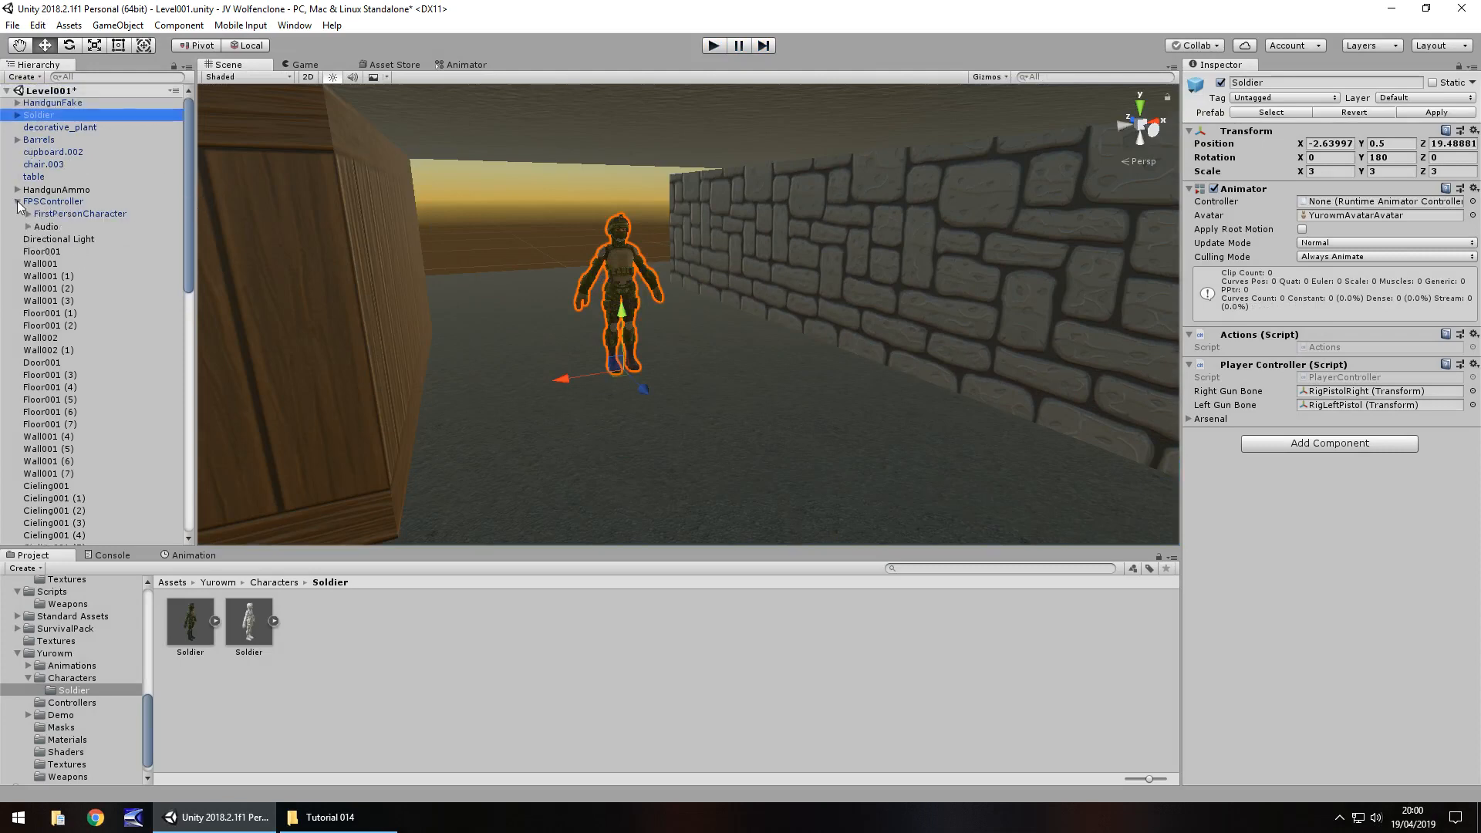
left_click(78, 213)
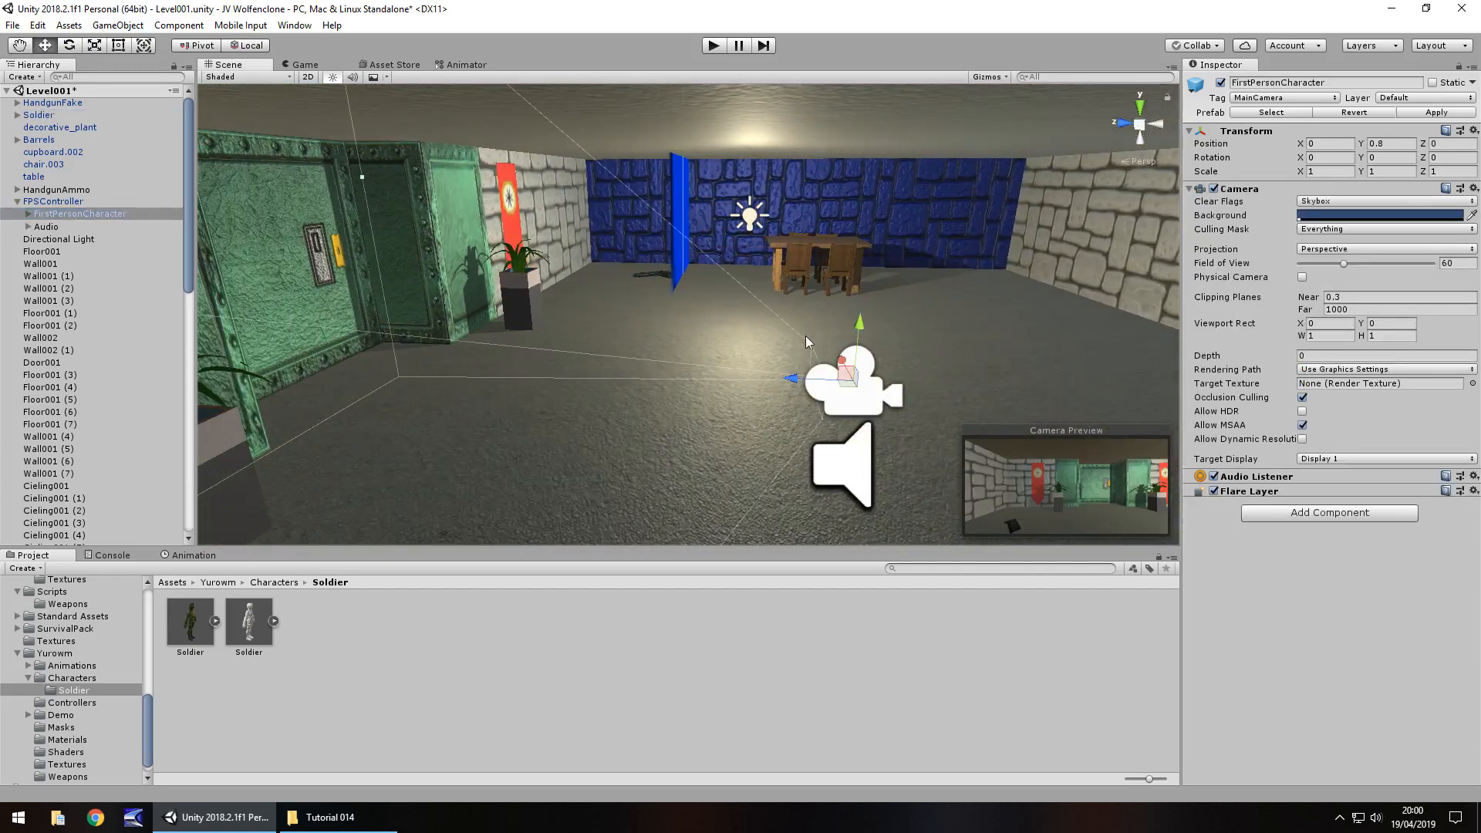
mouse_move(148, 207)
type("1.623")
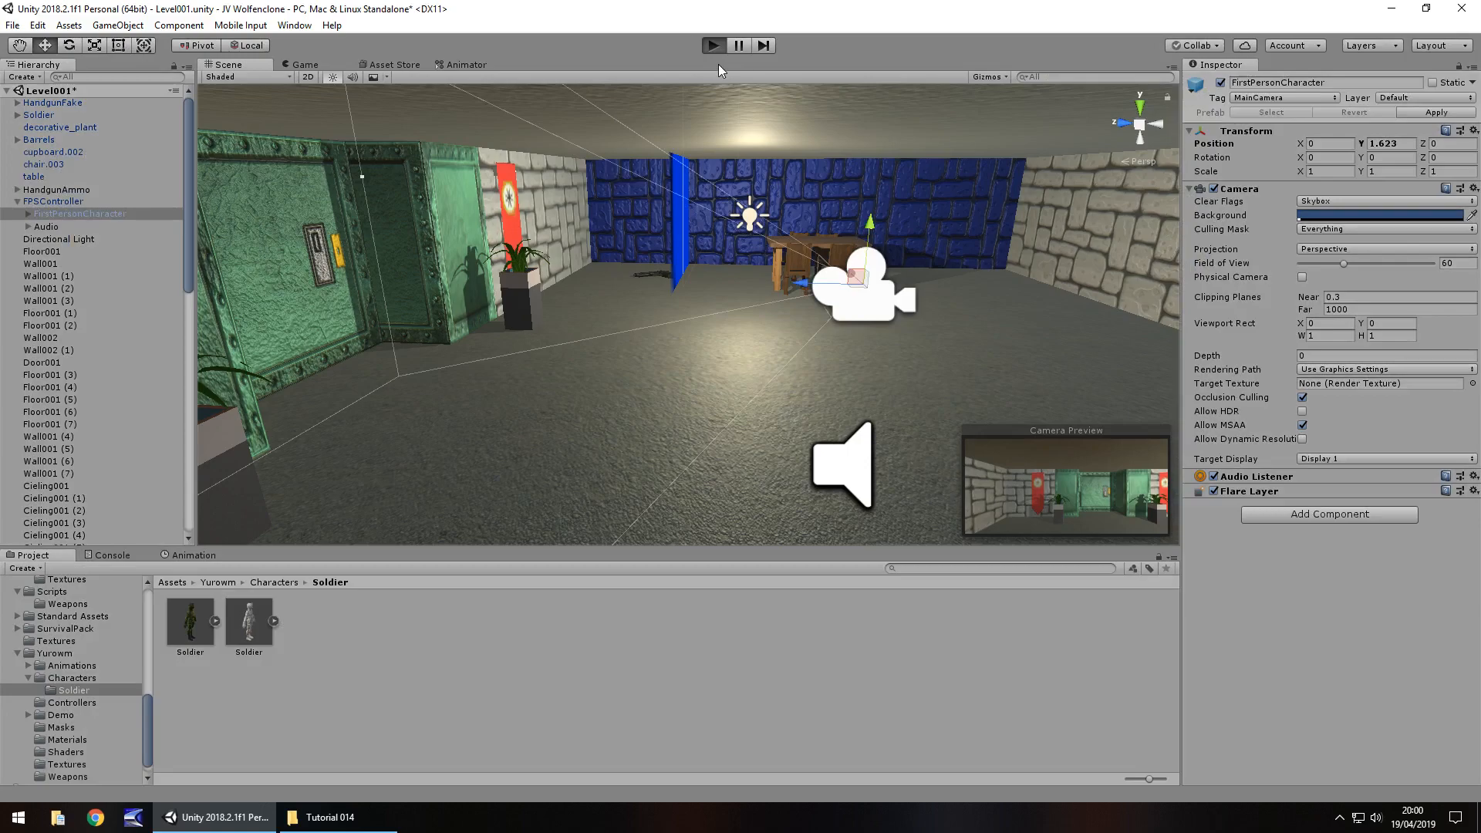
left_click(713, 44)
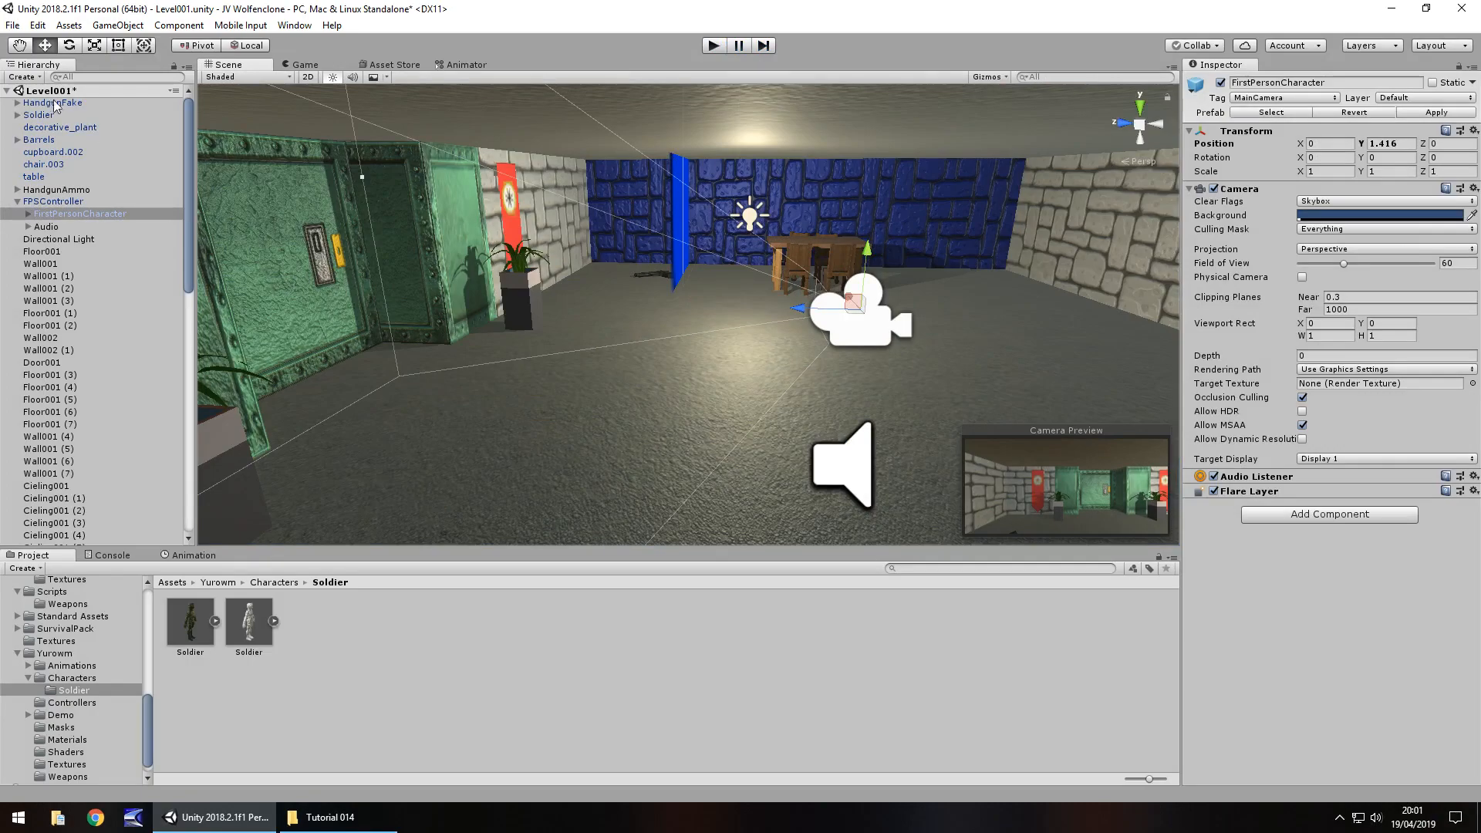
left_click(52, 101)
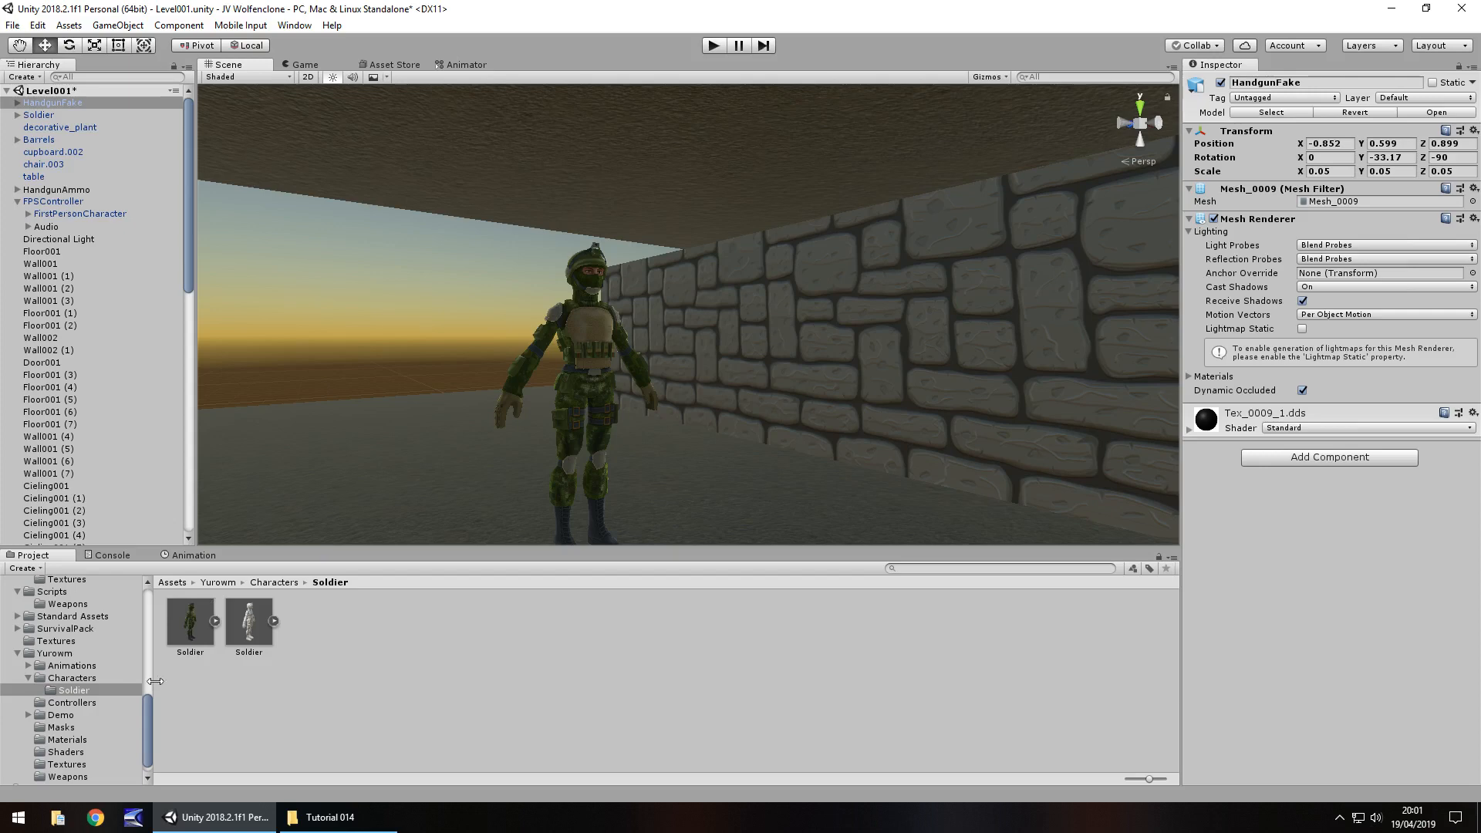
Browse the Yurowm Animations folder with its Idle, Run, Walk and Fire_1Pistol clips
left_click(71, 665)
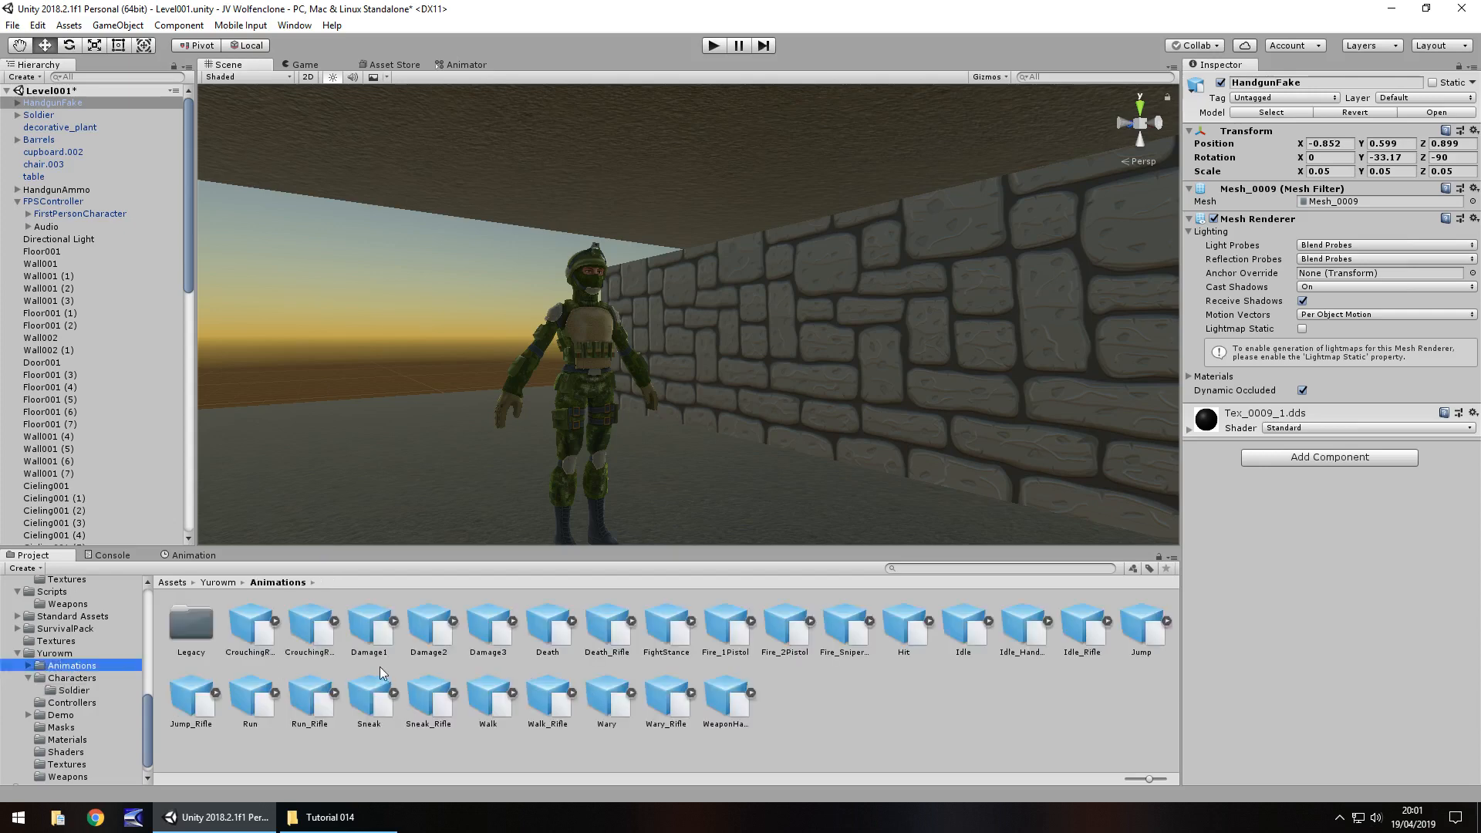
mouse_move(1000, 698)
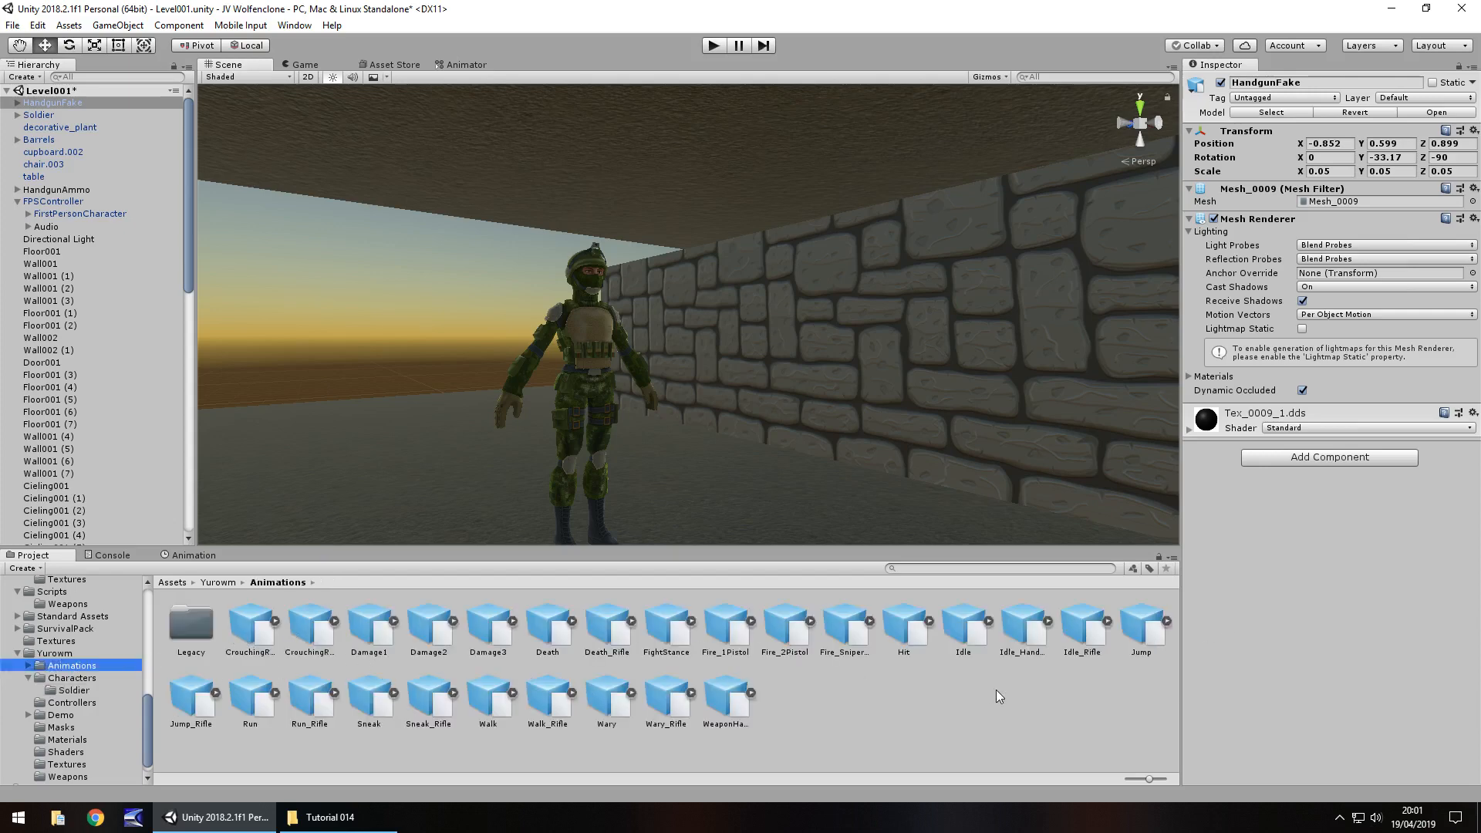
mouse_move(915, 701)
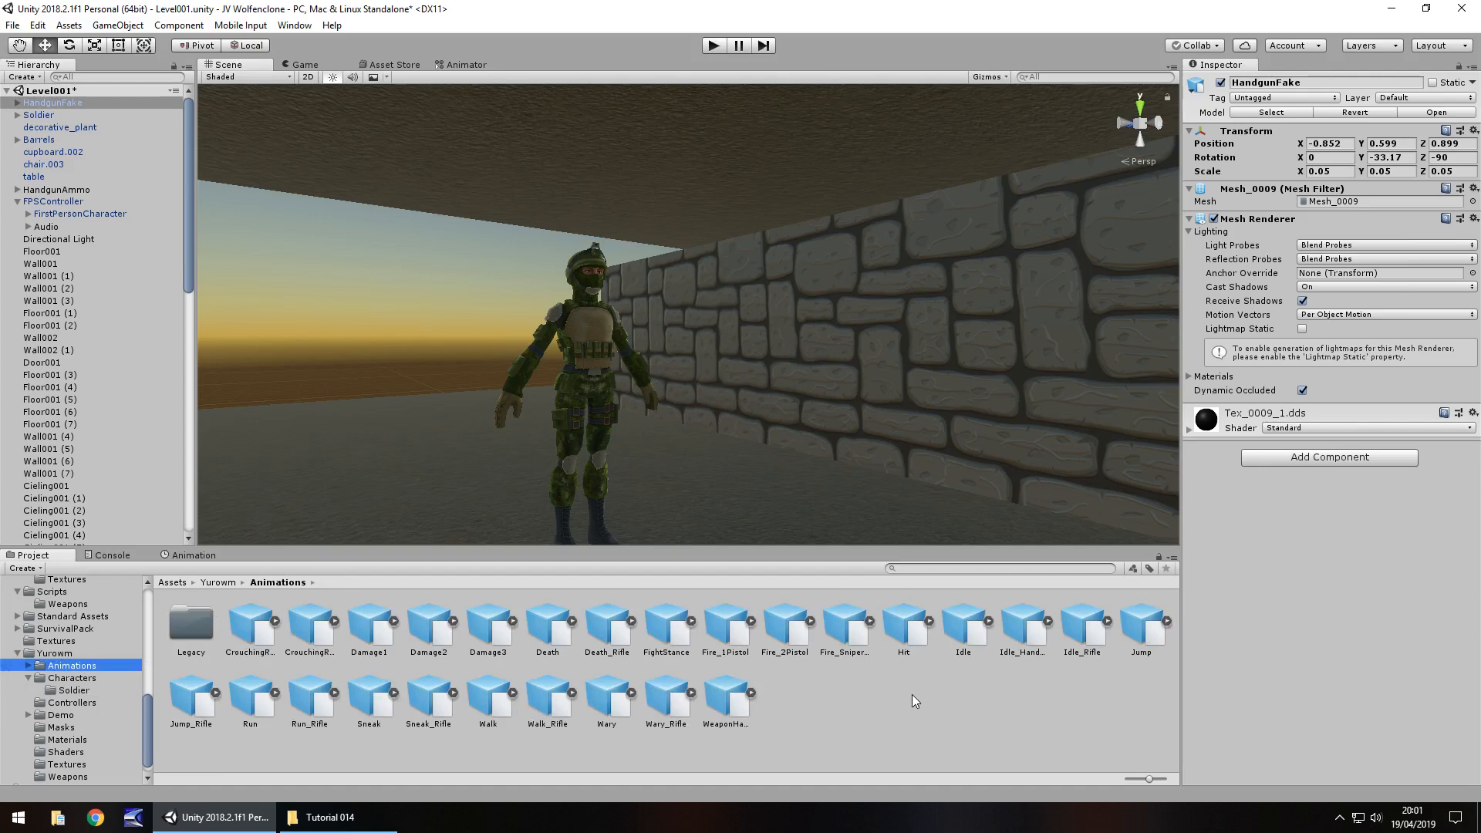
mouse_move(877, 693)
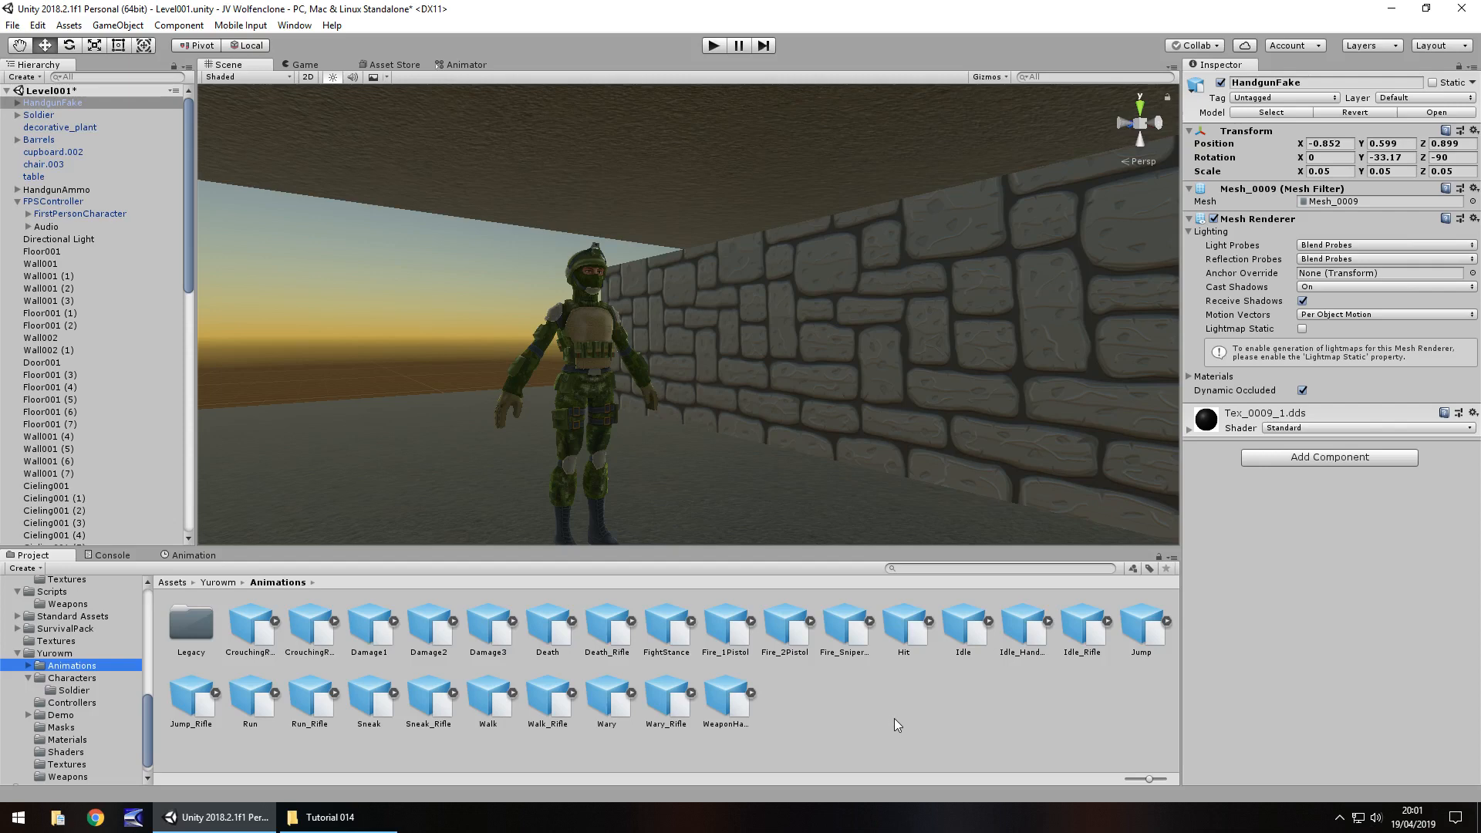
mouse_move(886, 714)
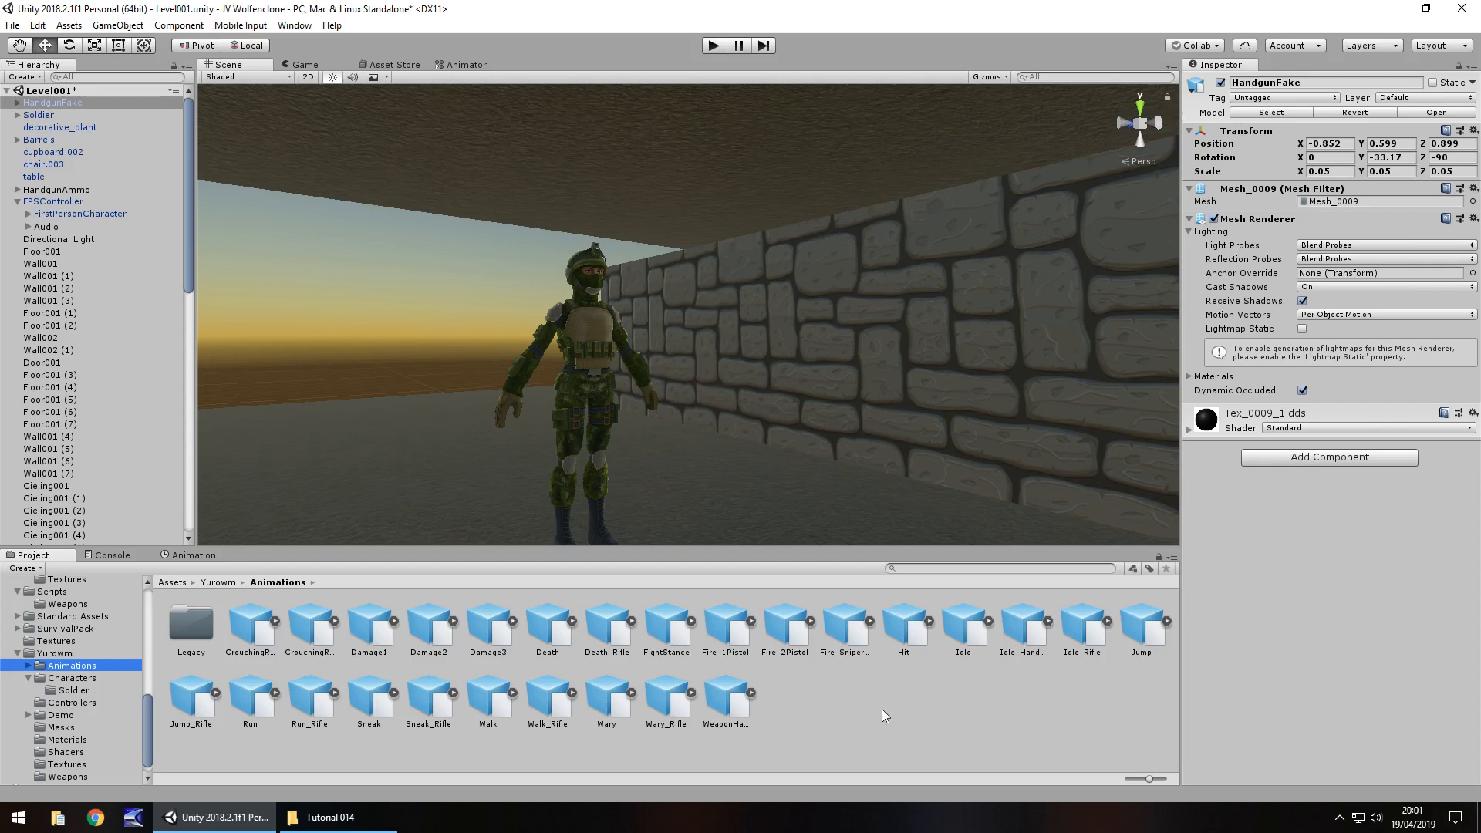
mouse_move(831, 710)
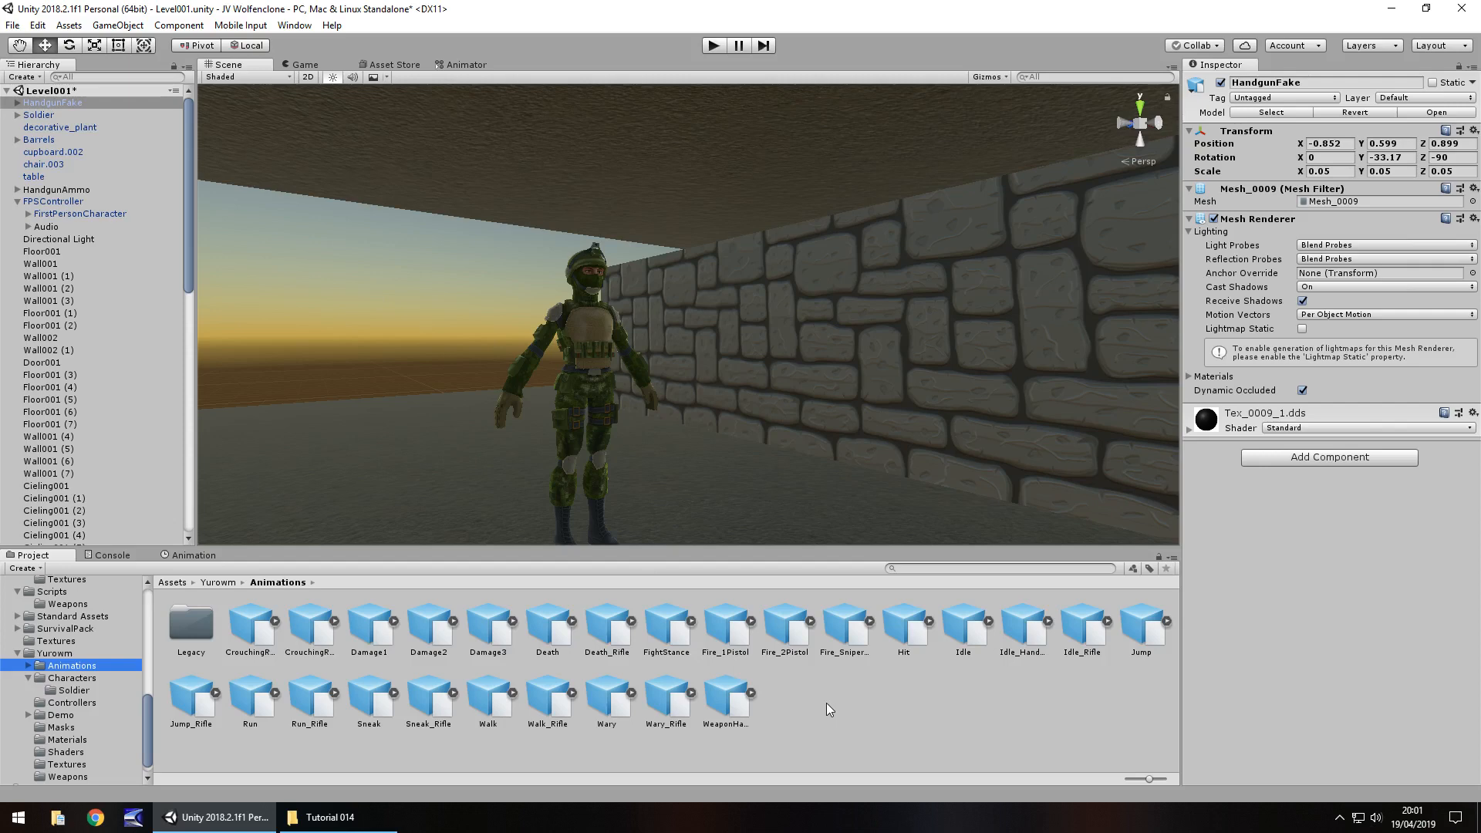
mouse_move(843, 714)
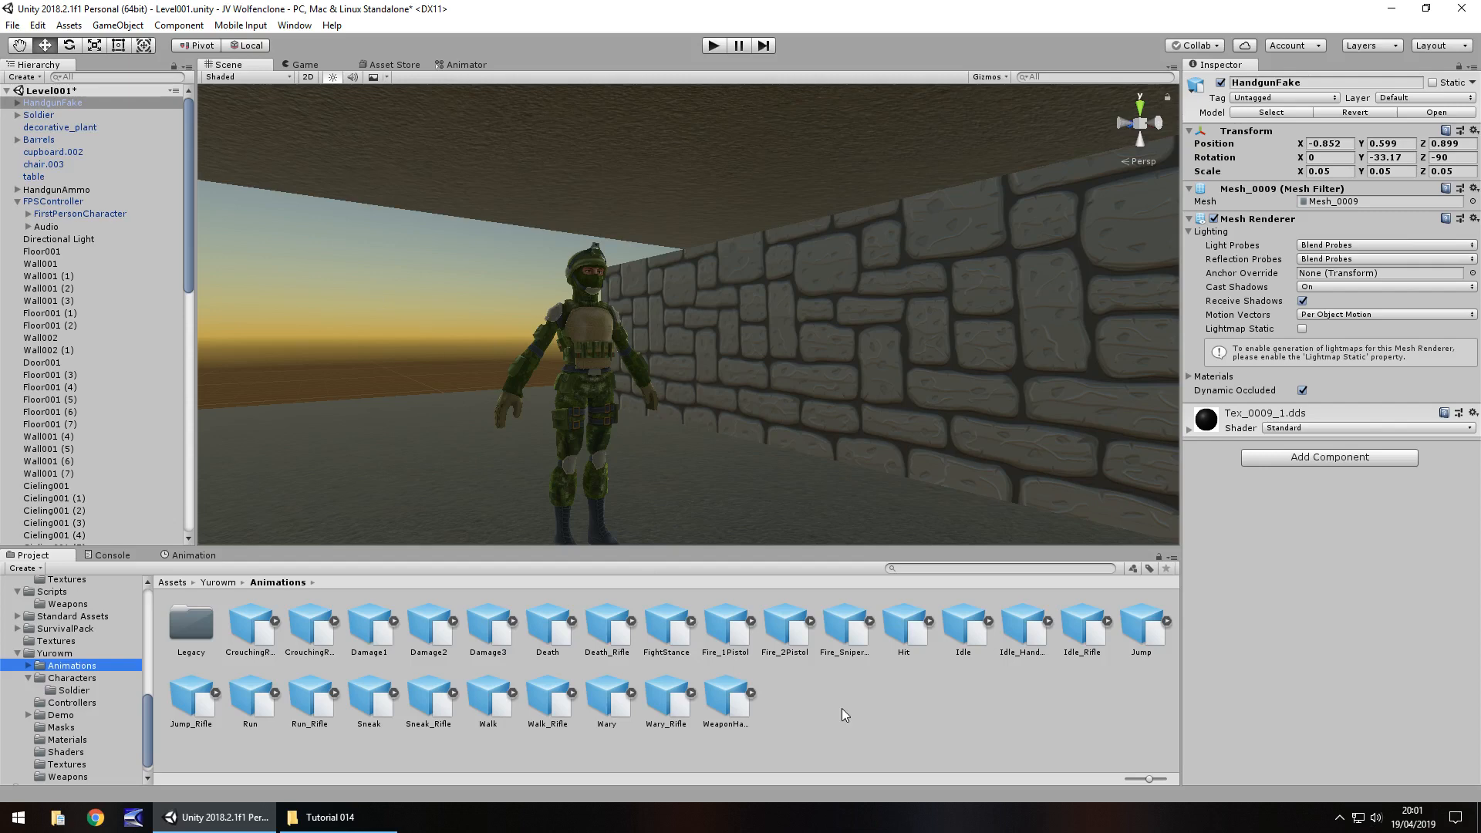
mouse_move(645, 622)
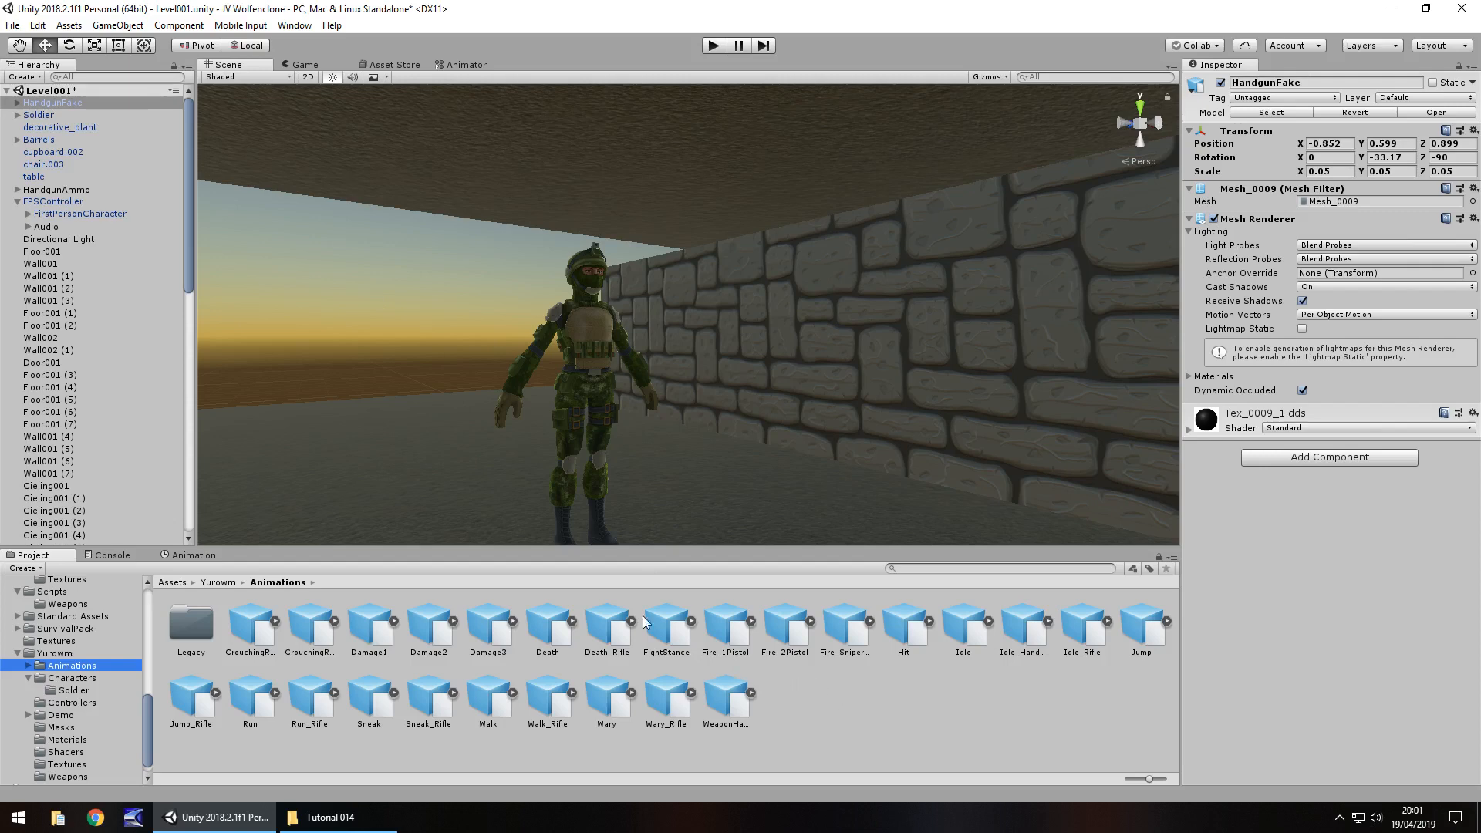
mouse_move(489, 328)
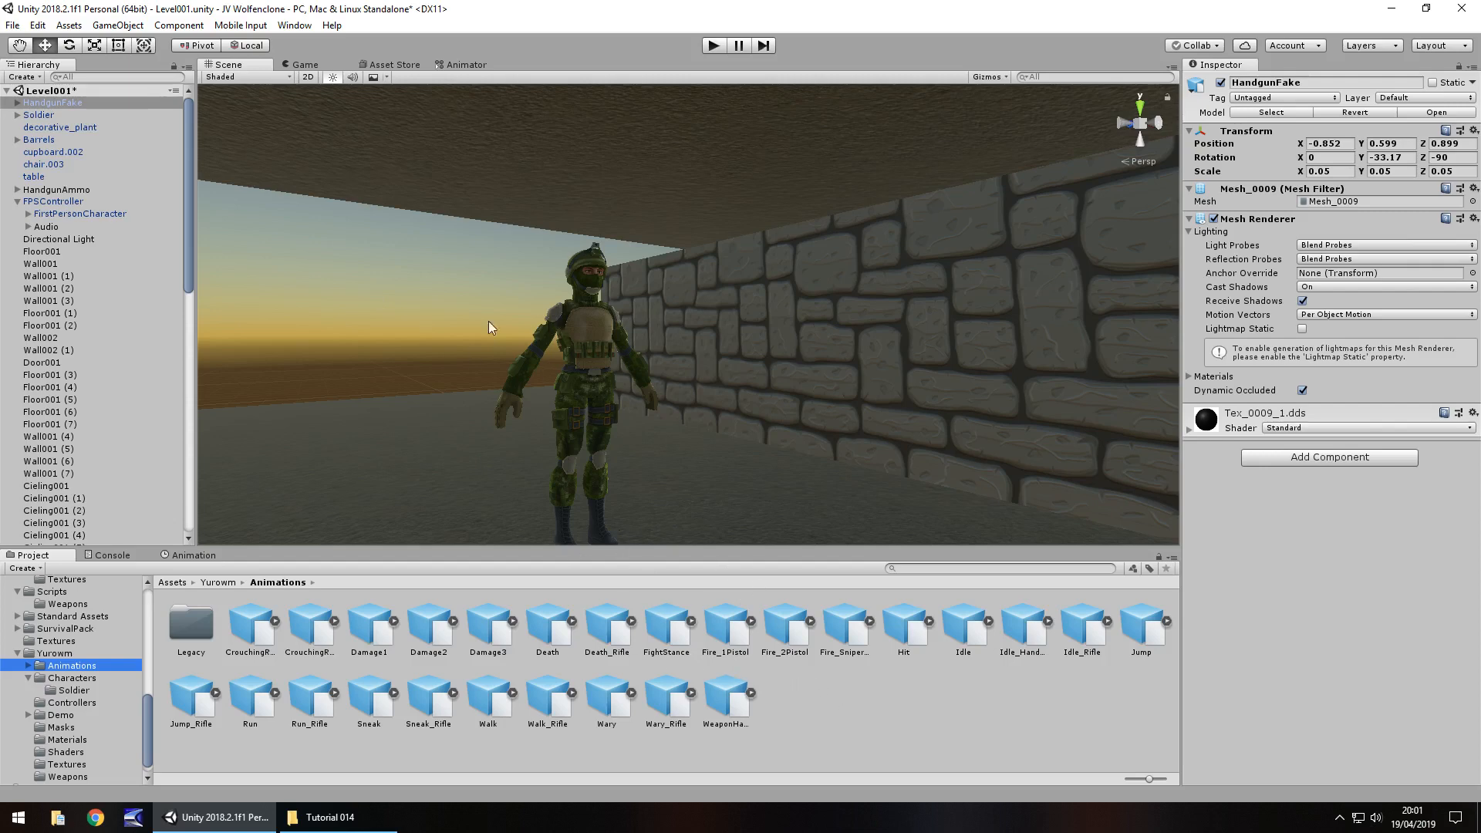
mouse_move(571, 372)
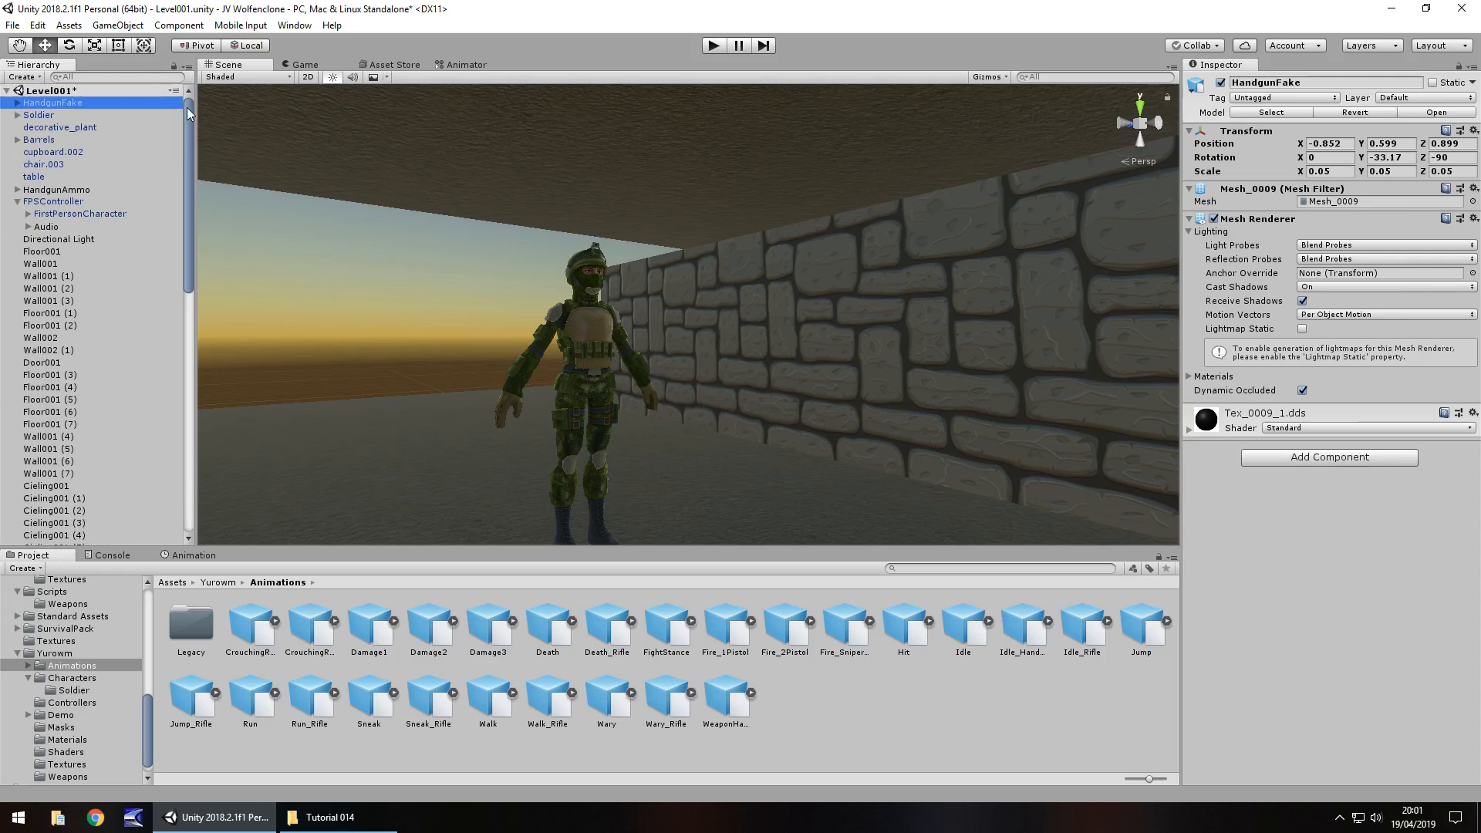
Remove the Soldier's Player Controller, Actions and Animator components, leaving only Transform
left_click(38, 114)
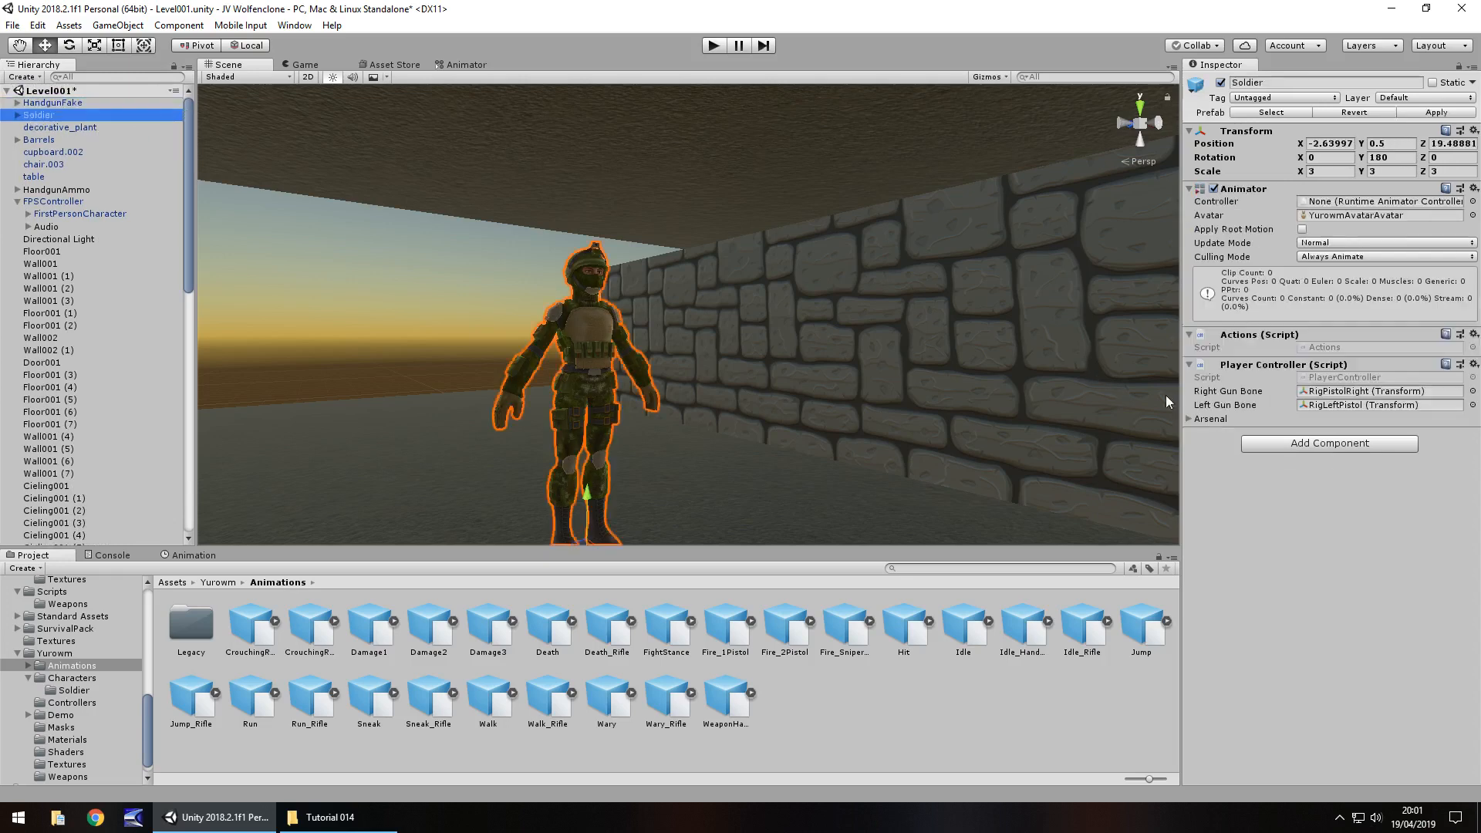
mouse_move(1261, 330)
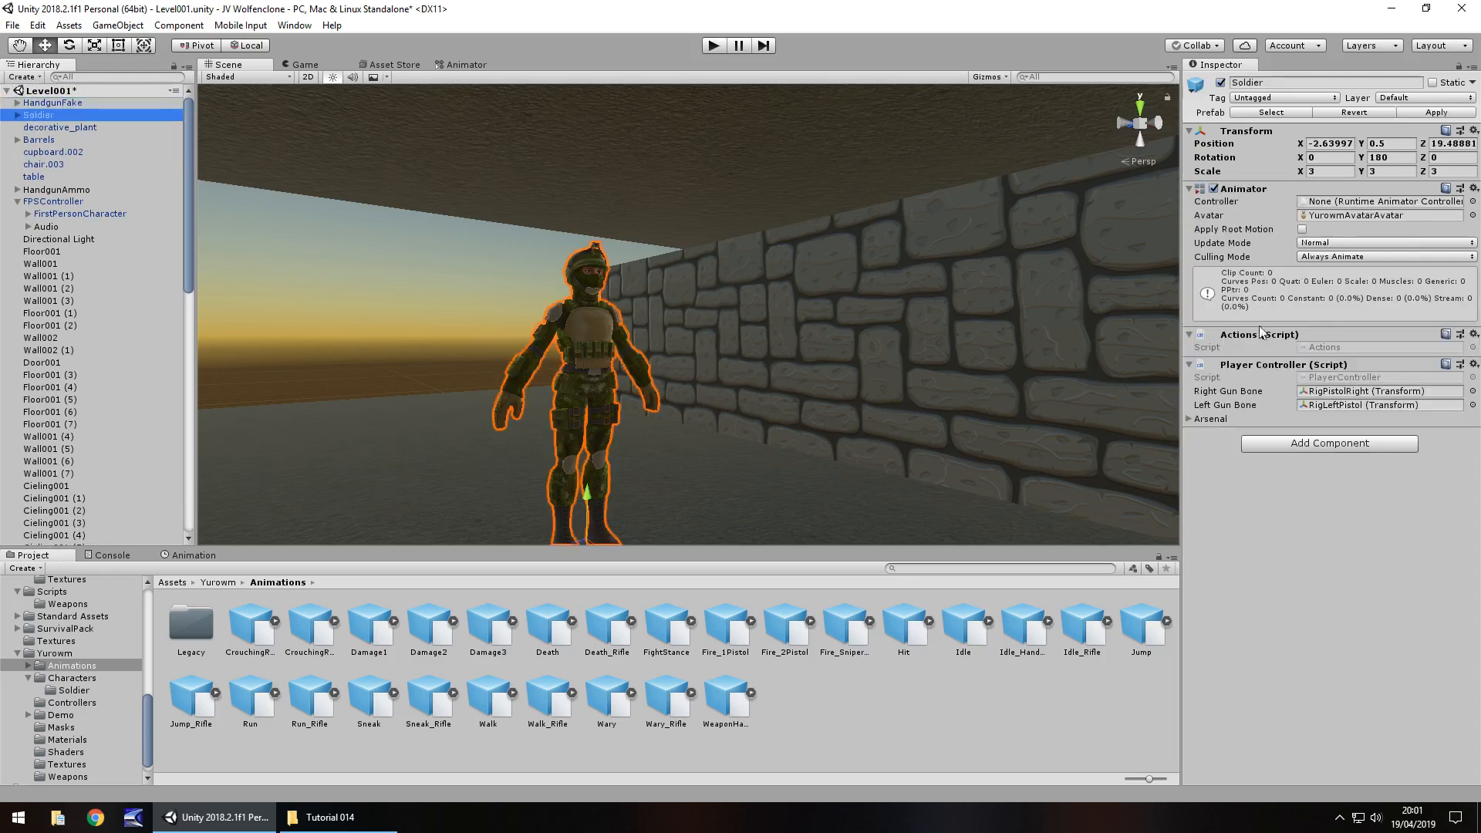
mouse_move(1251, 203)
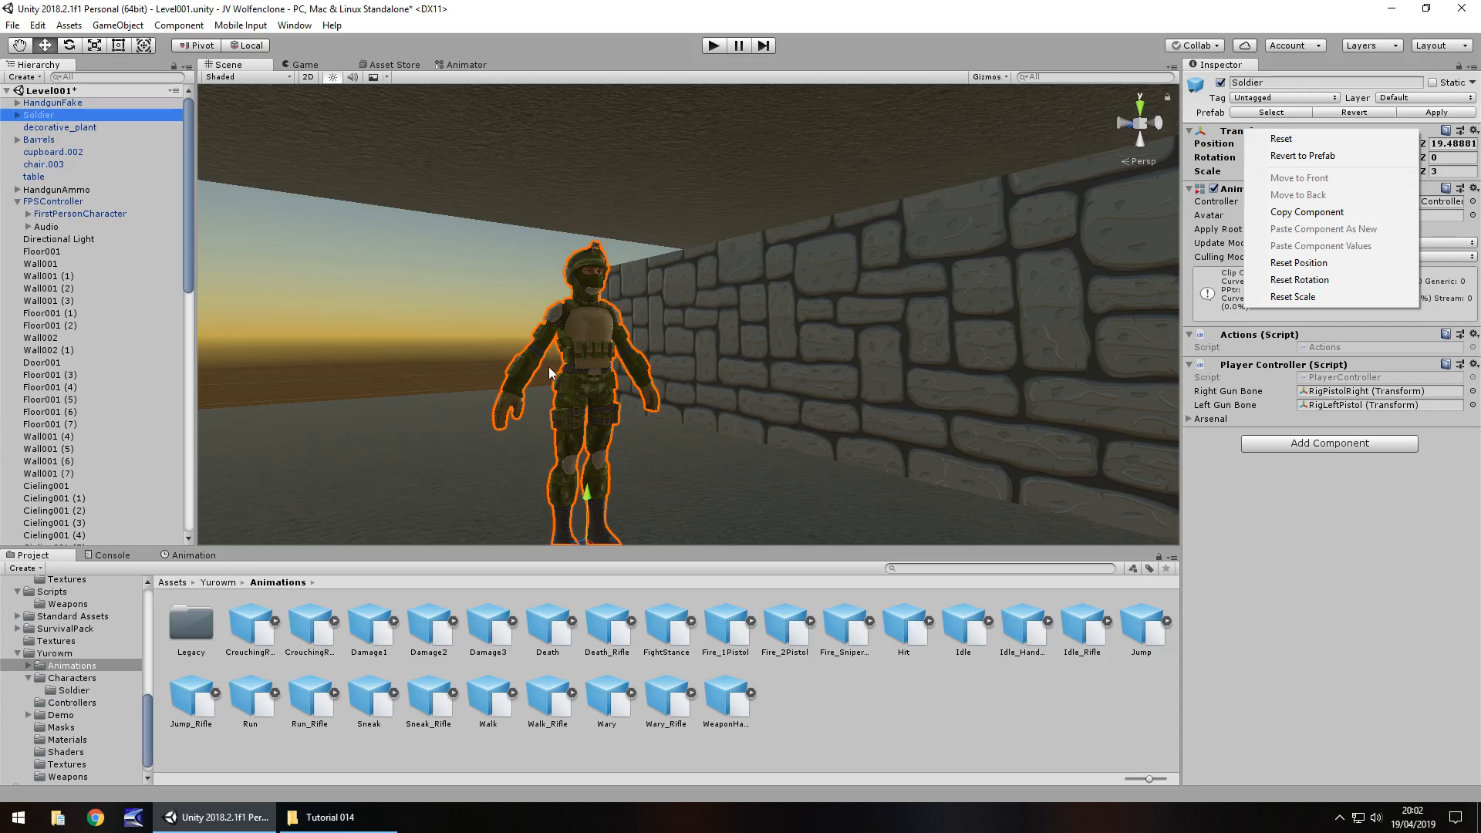
right_click(1282, 364)
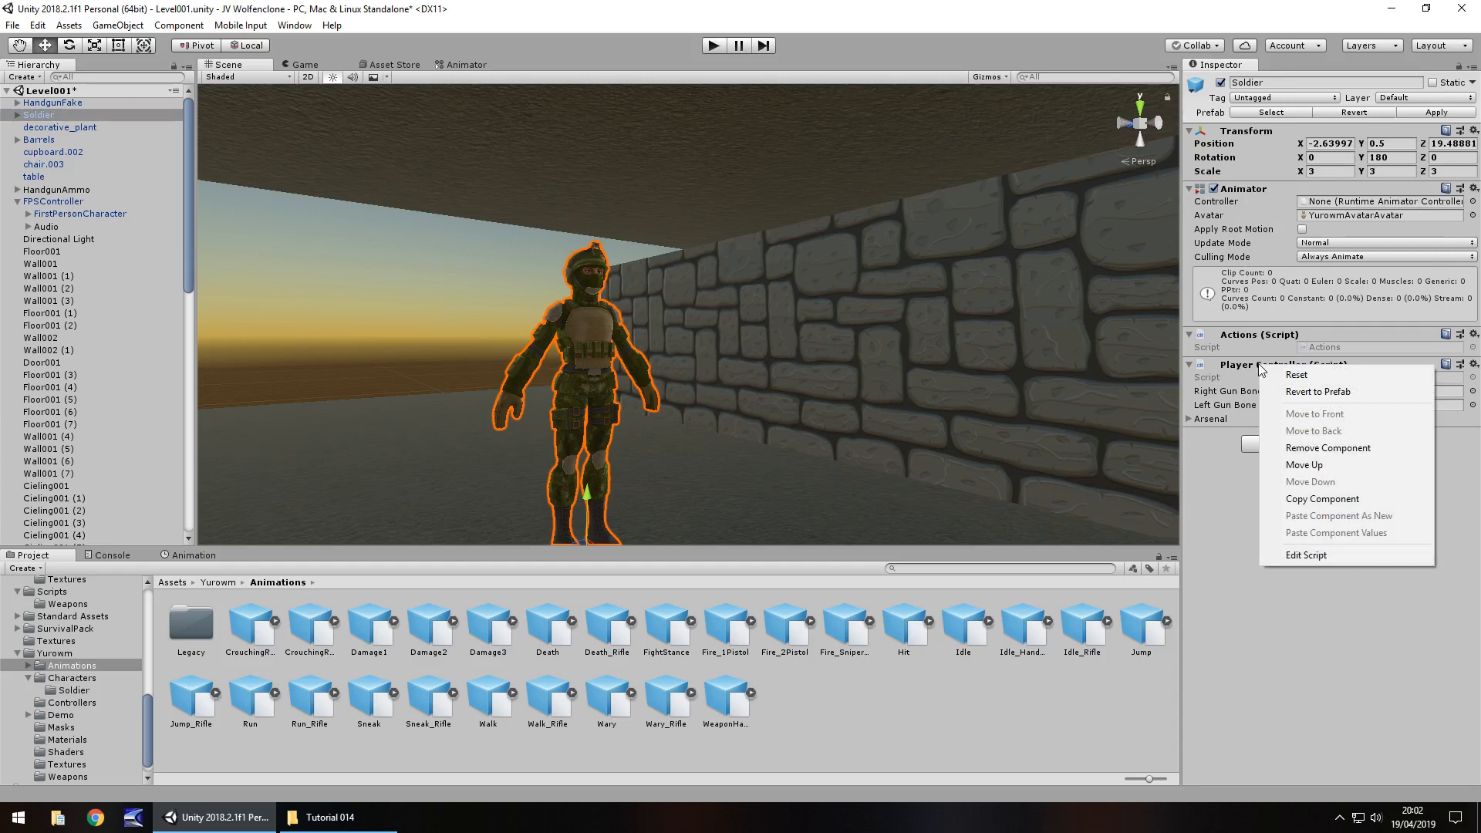
left_click(1327, 448)
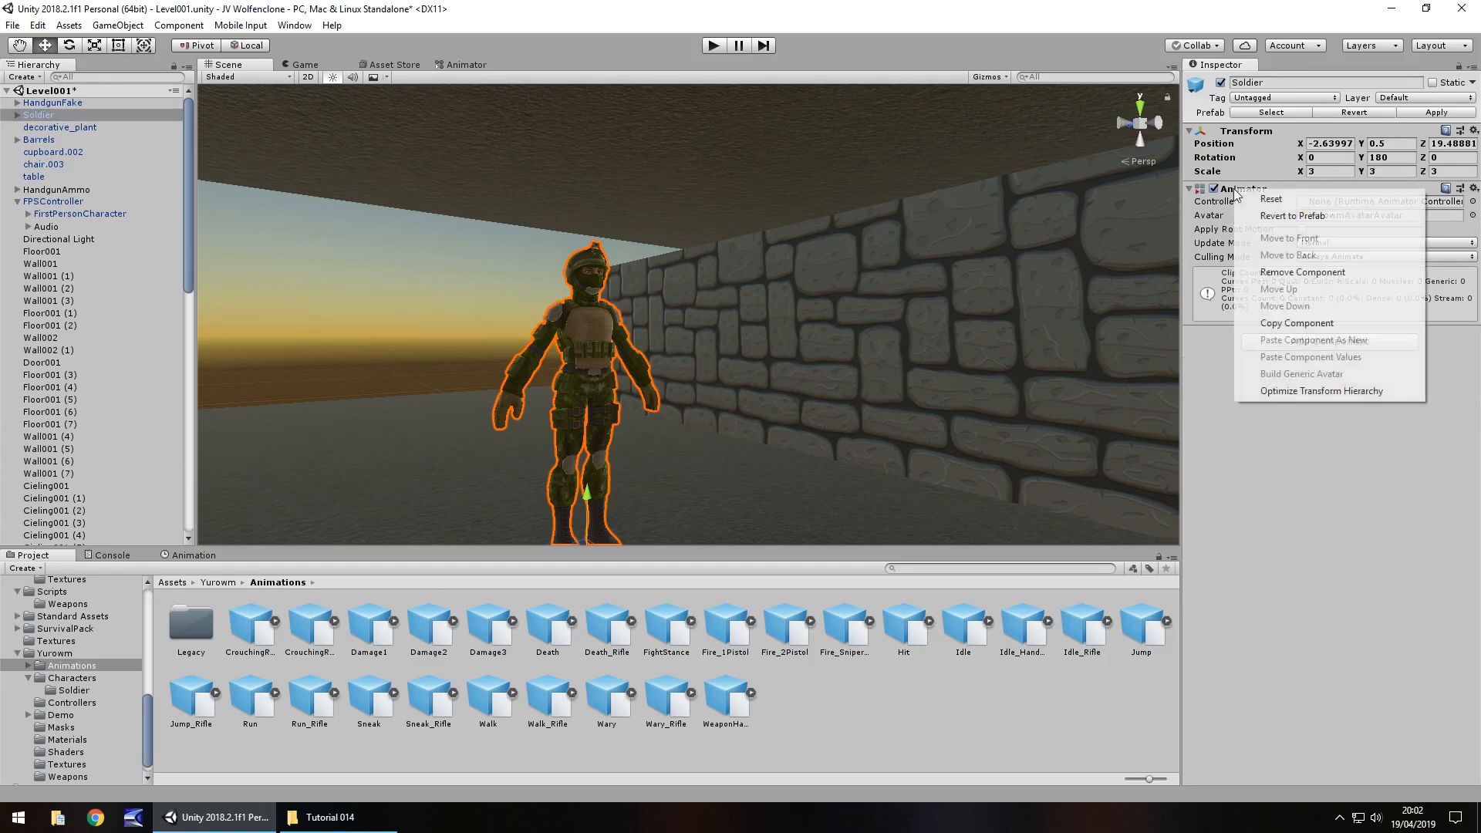
left_click(1302, 271)
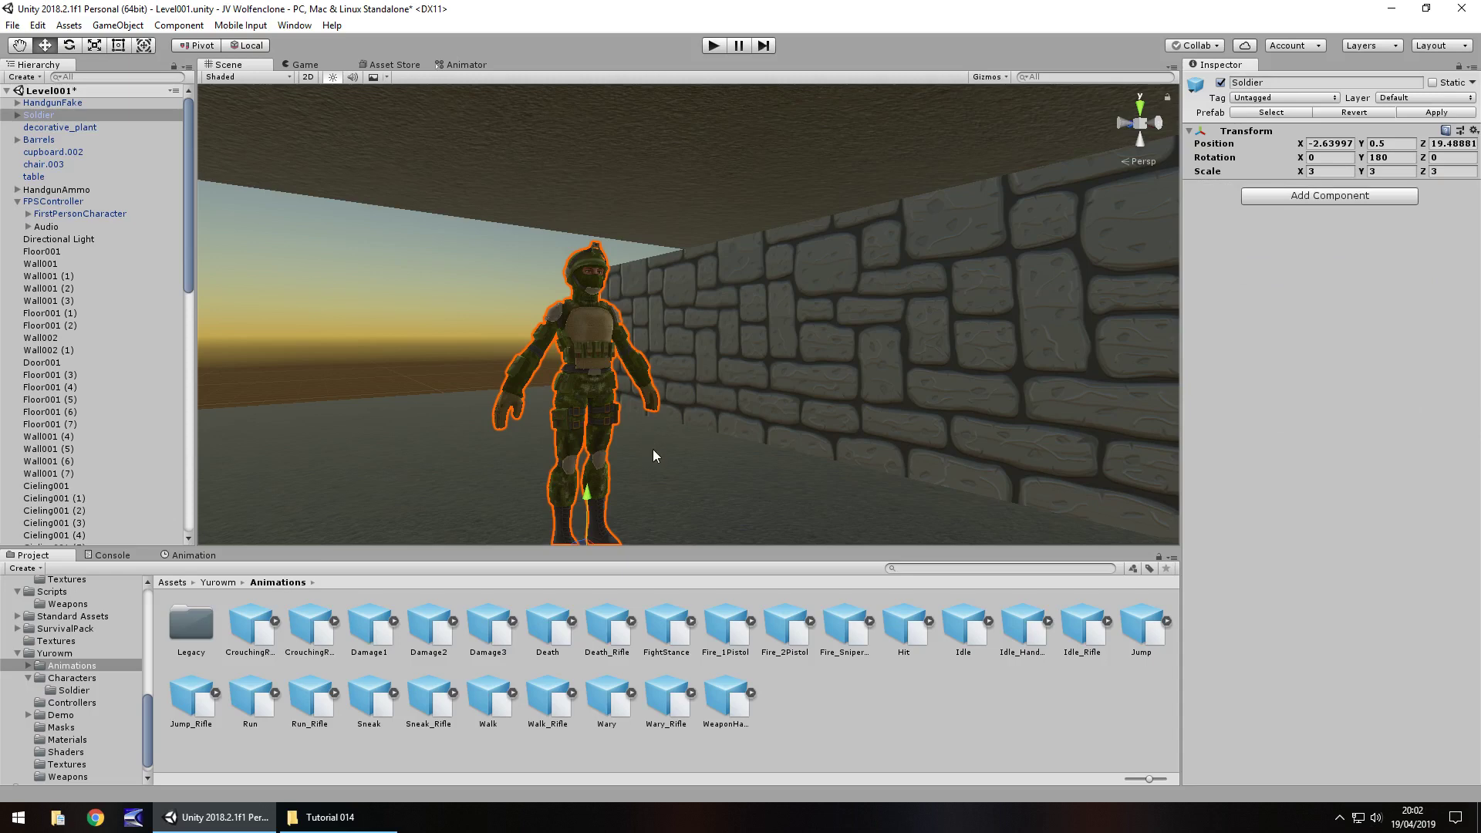
mouse_move(750, 664)
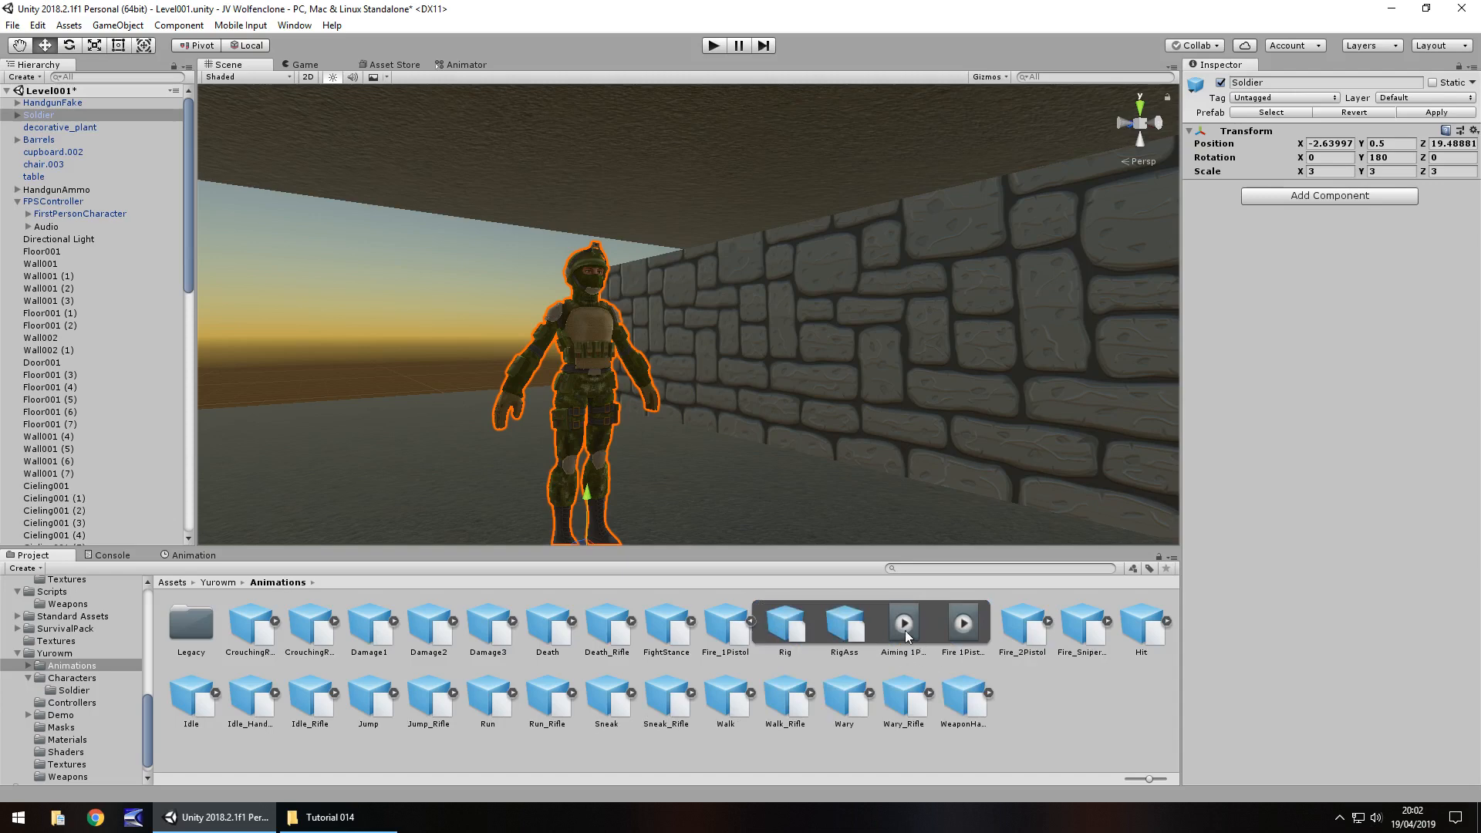
mouse_move(963, 628)
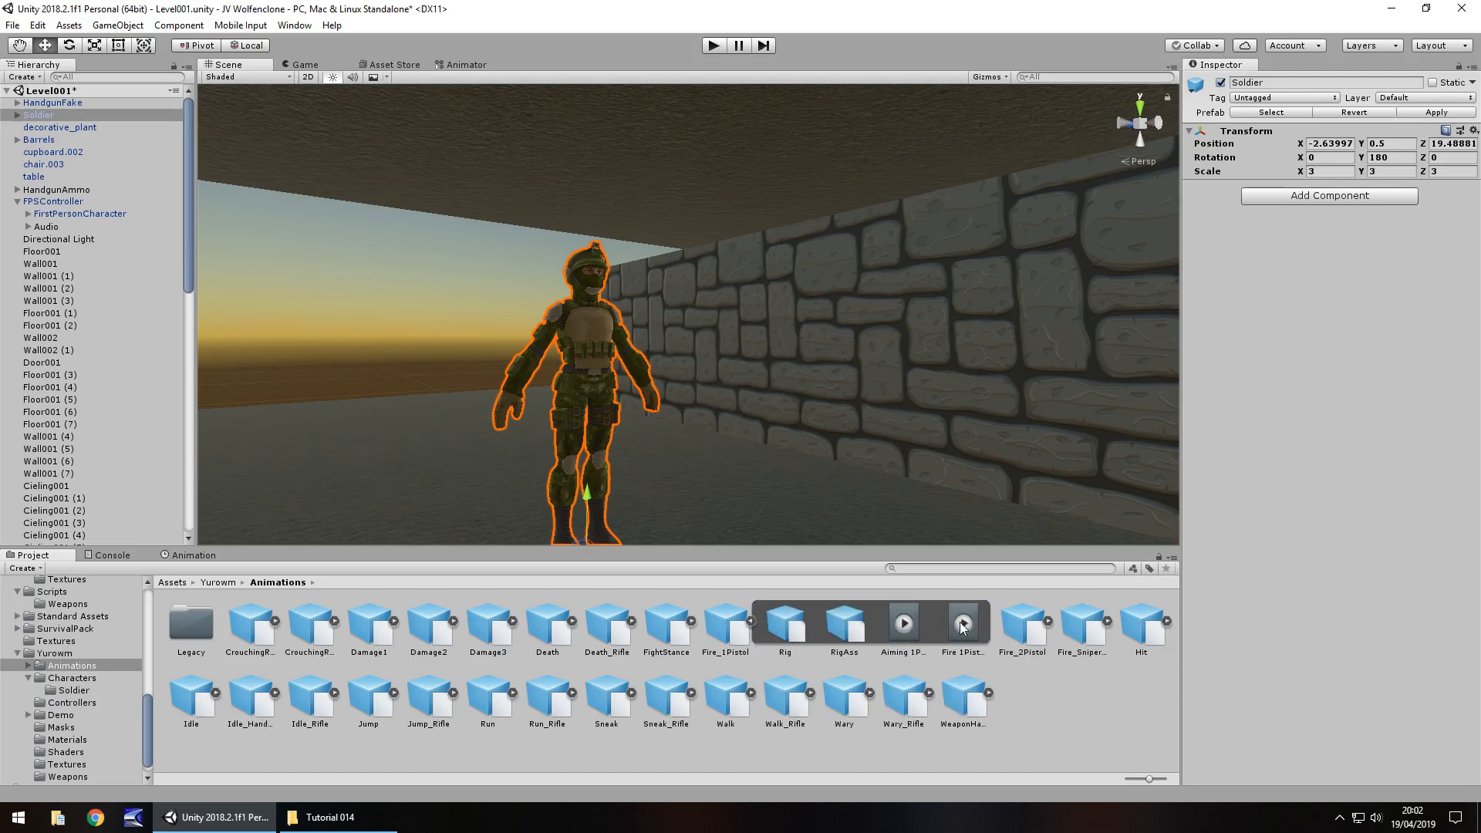
Duplicate the Fire 1Pistol model's clip into a standalone FirePistol animation asset
left_click(963, 623)
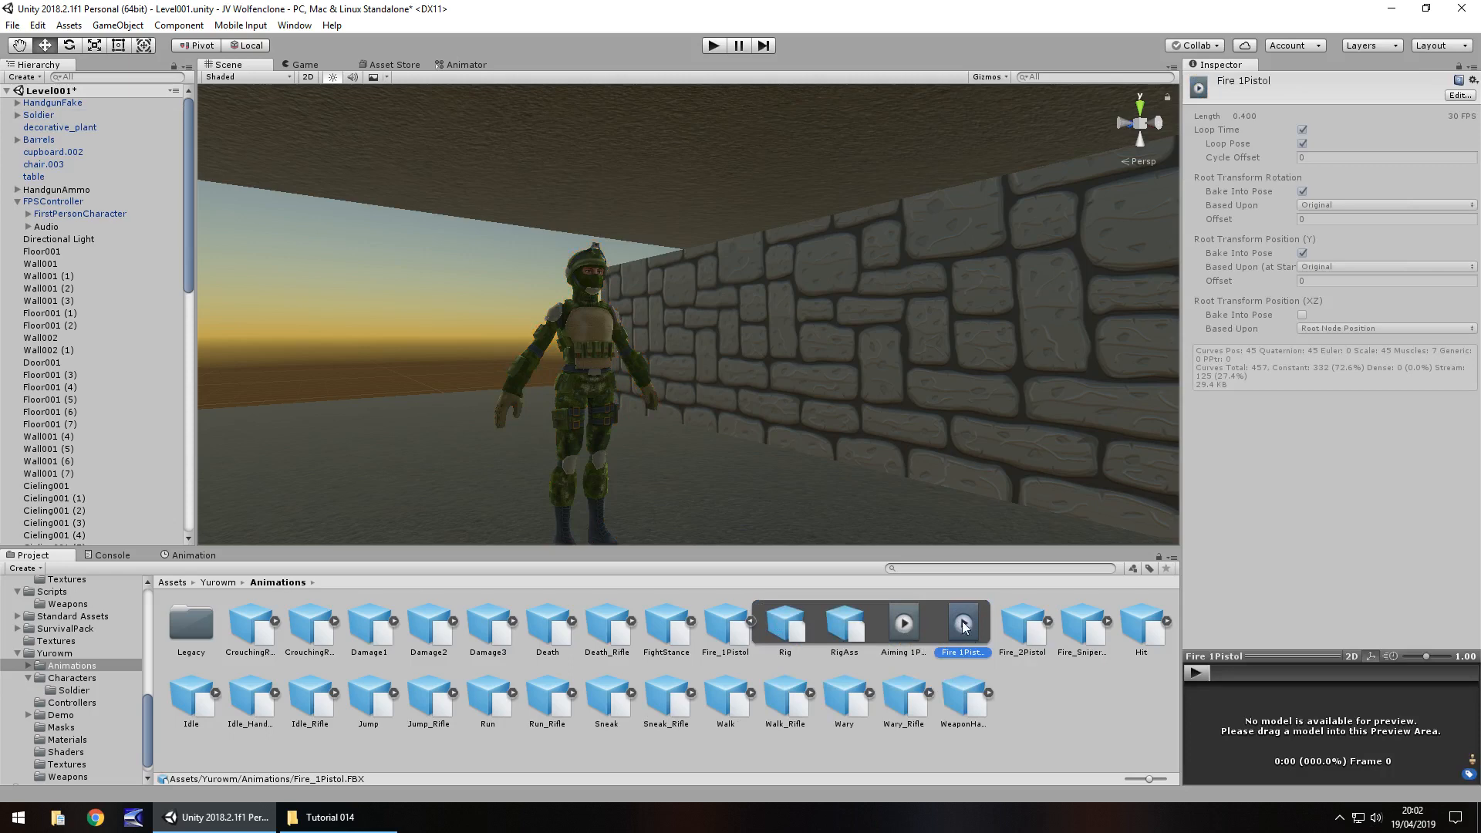
left_click(963, 623)
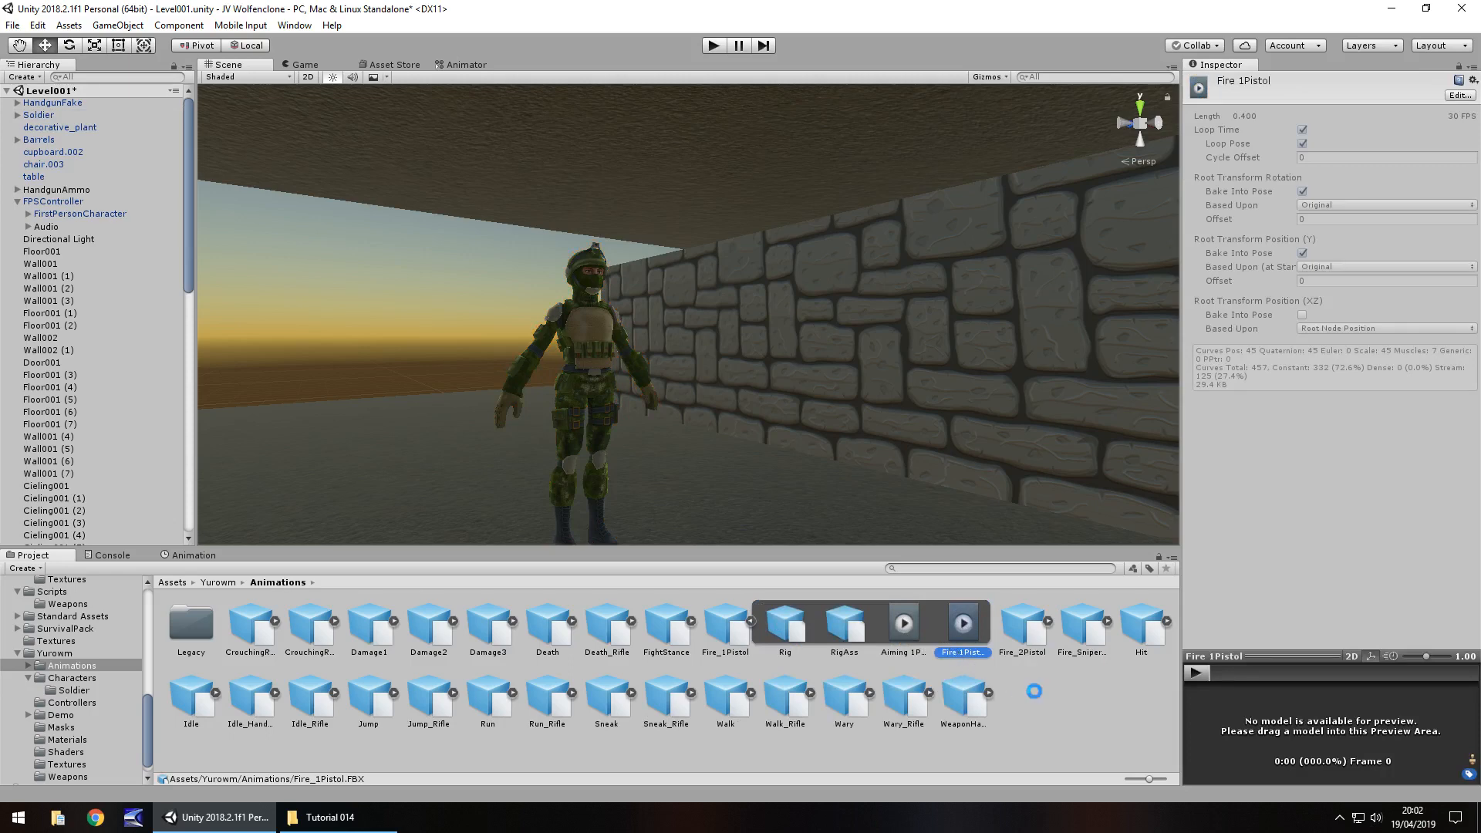
left_click(726, 625)
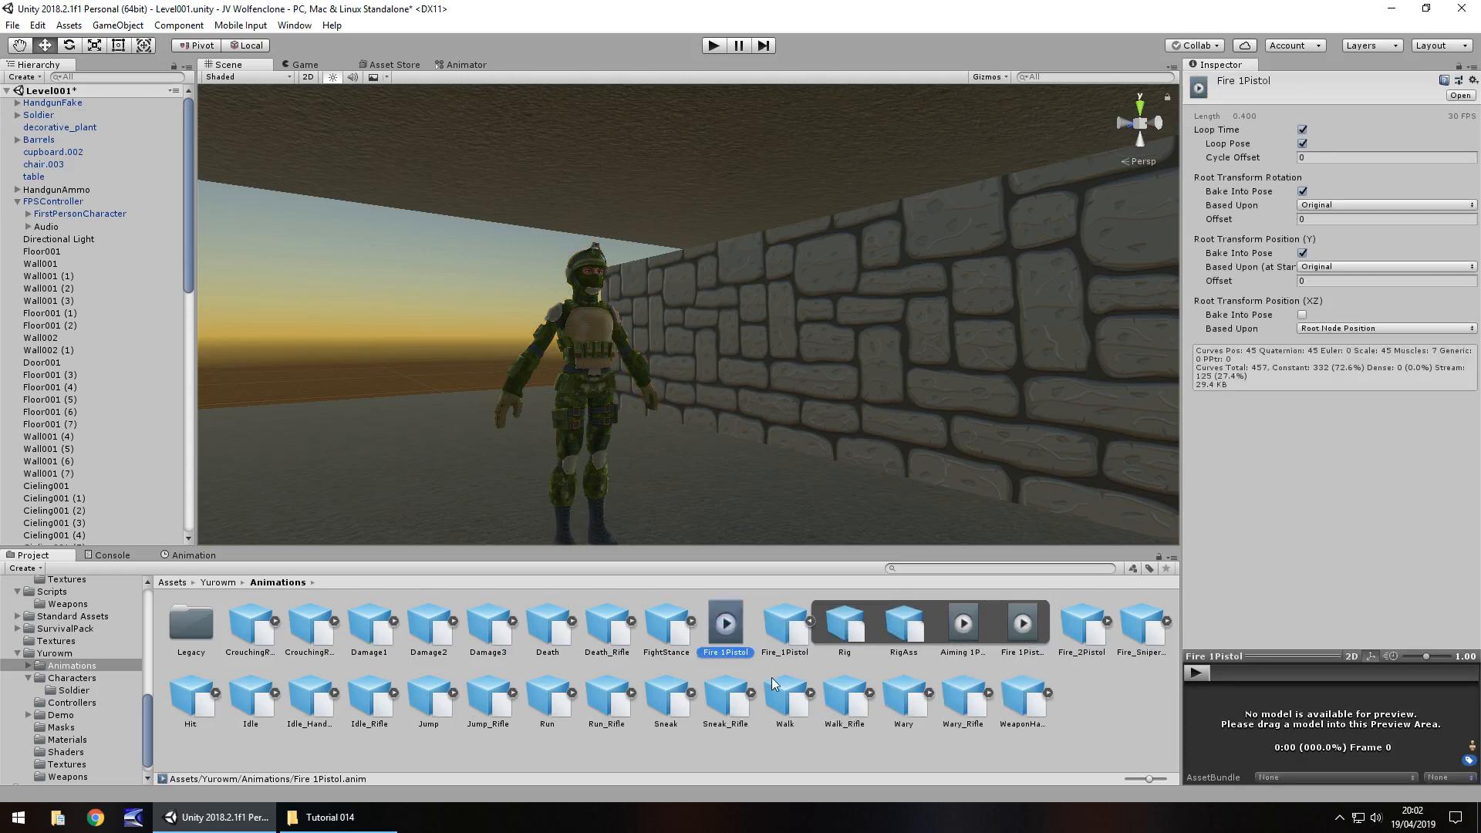
mouse_move(726, 679)
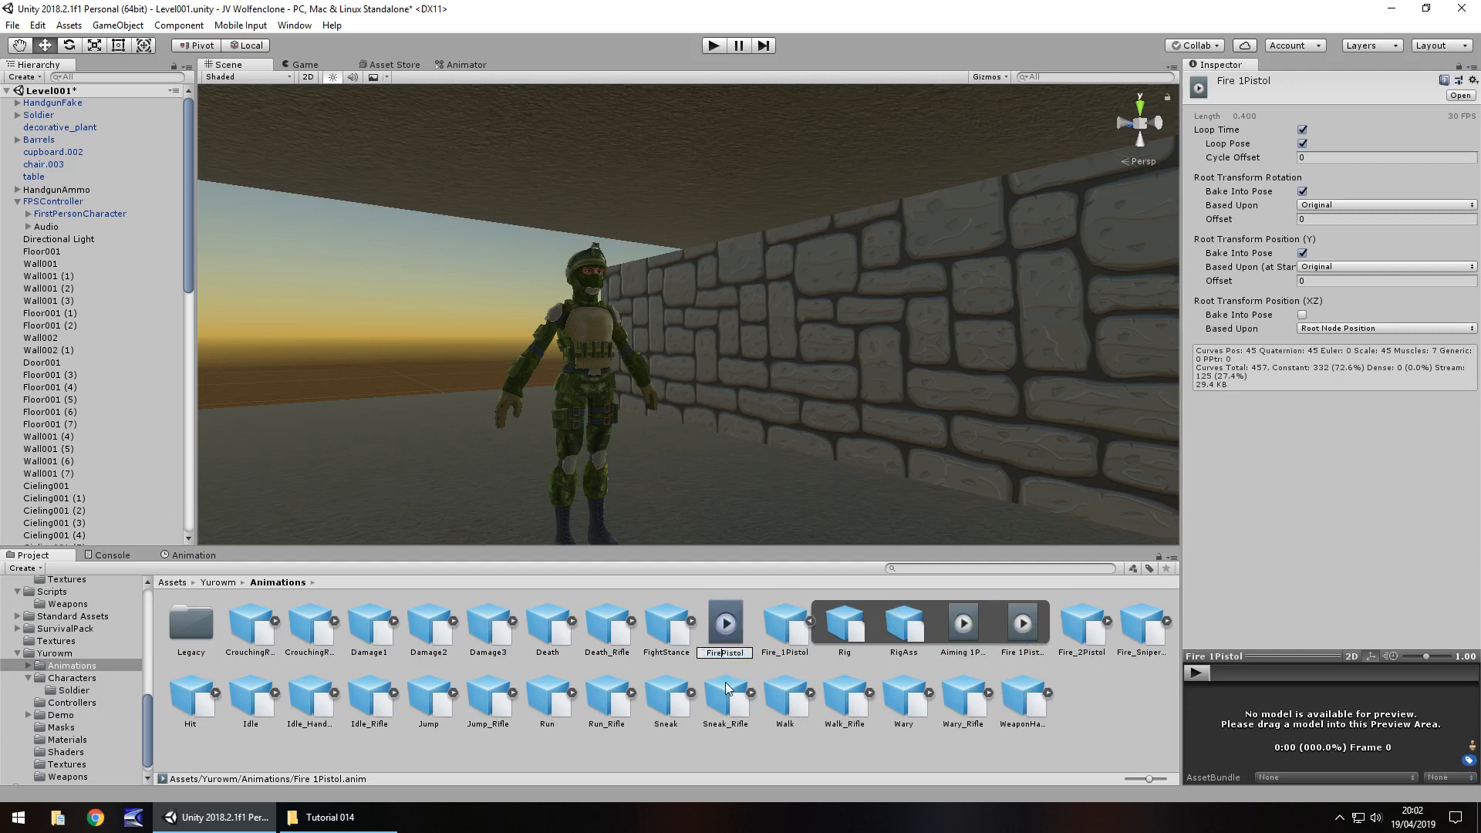
left_click(1140, 624)
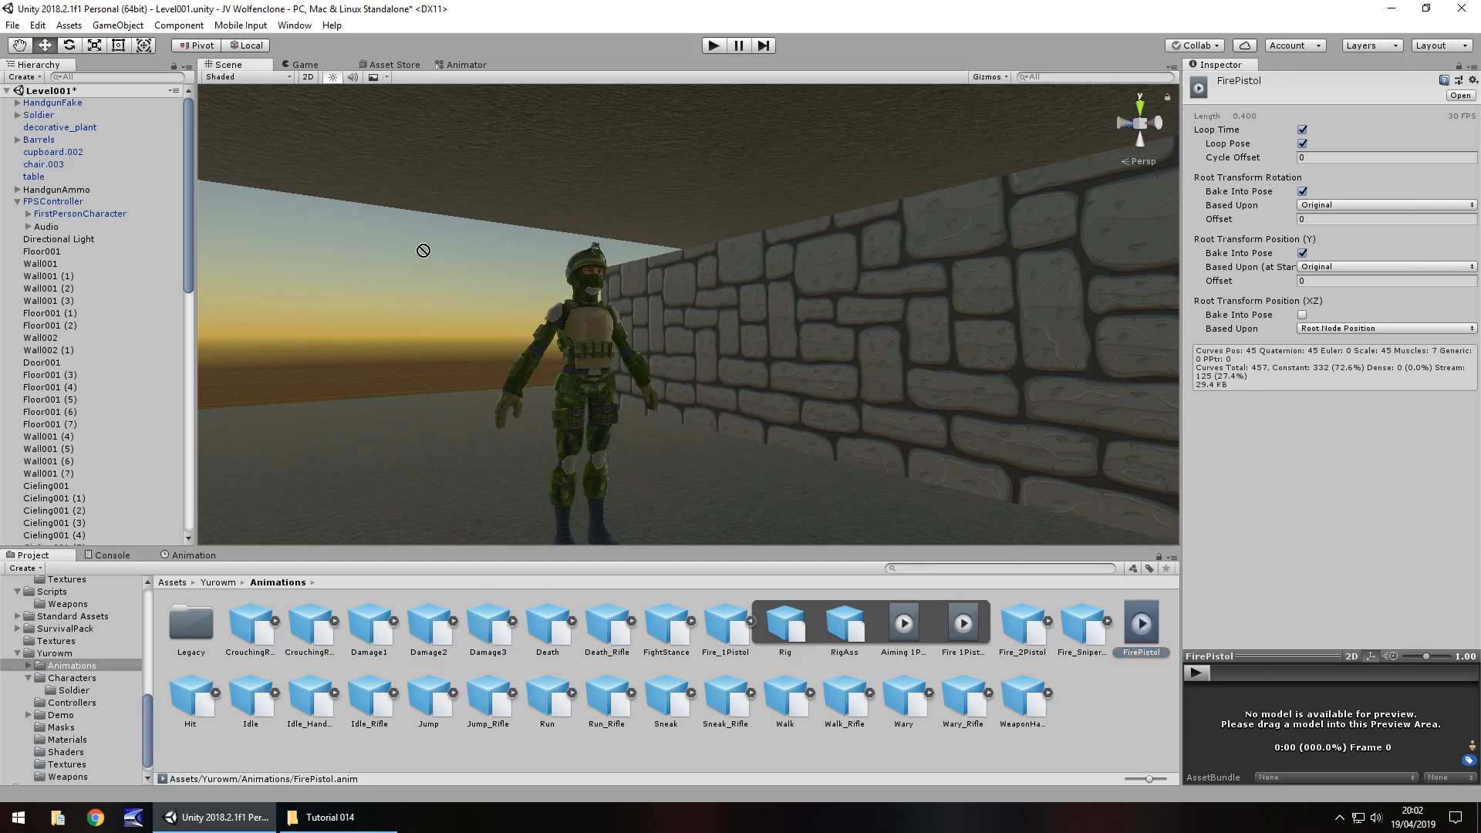
Assign FirePistol to Soldier, creating a Soldier controller with FirePistol as default state
left_click(37, 115)
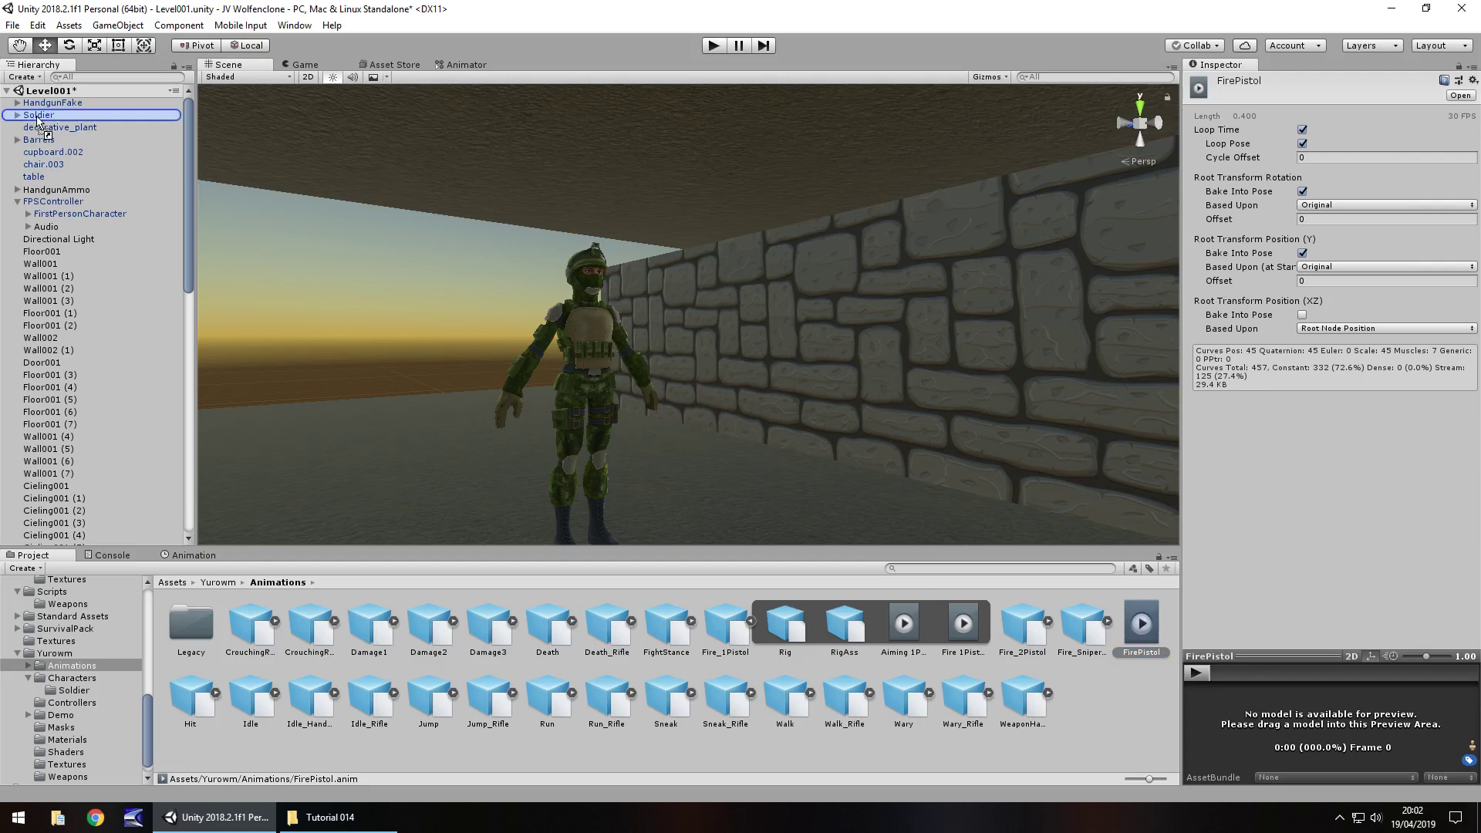
left_click(39, 114)
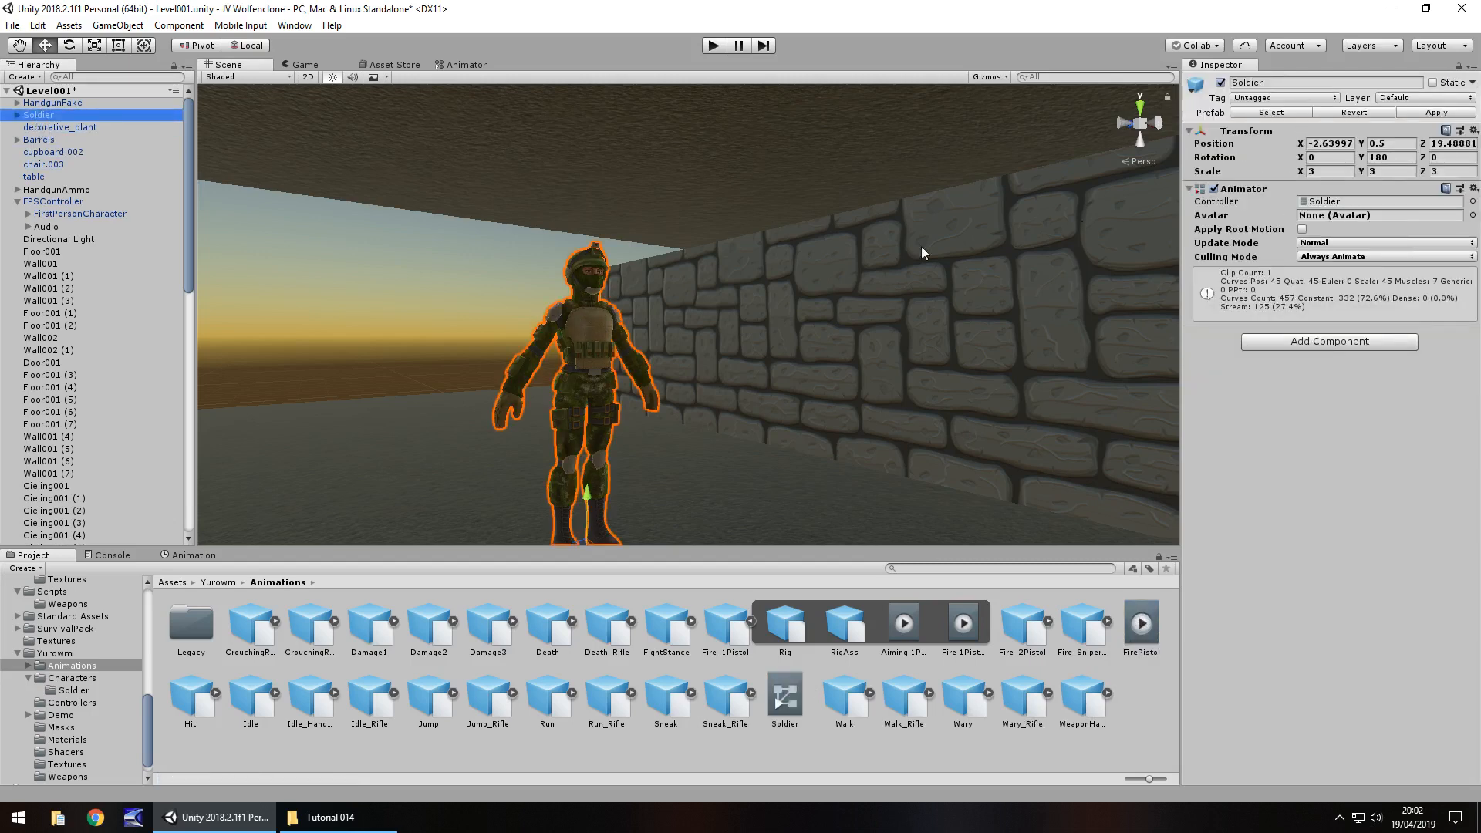
mouse_move(1327, 299)
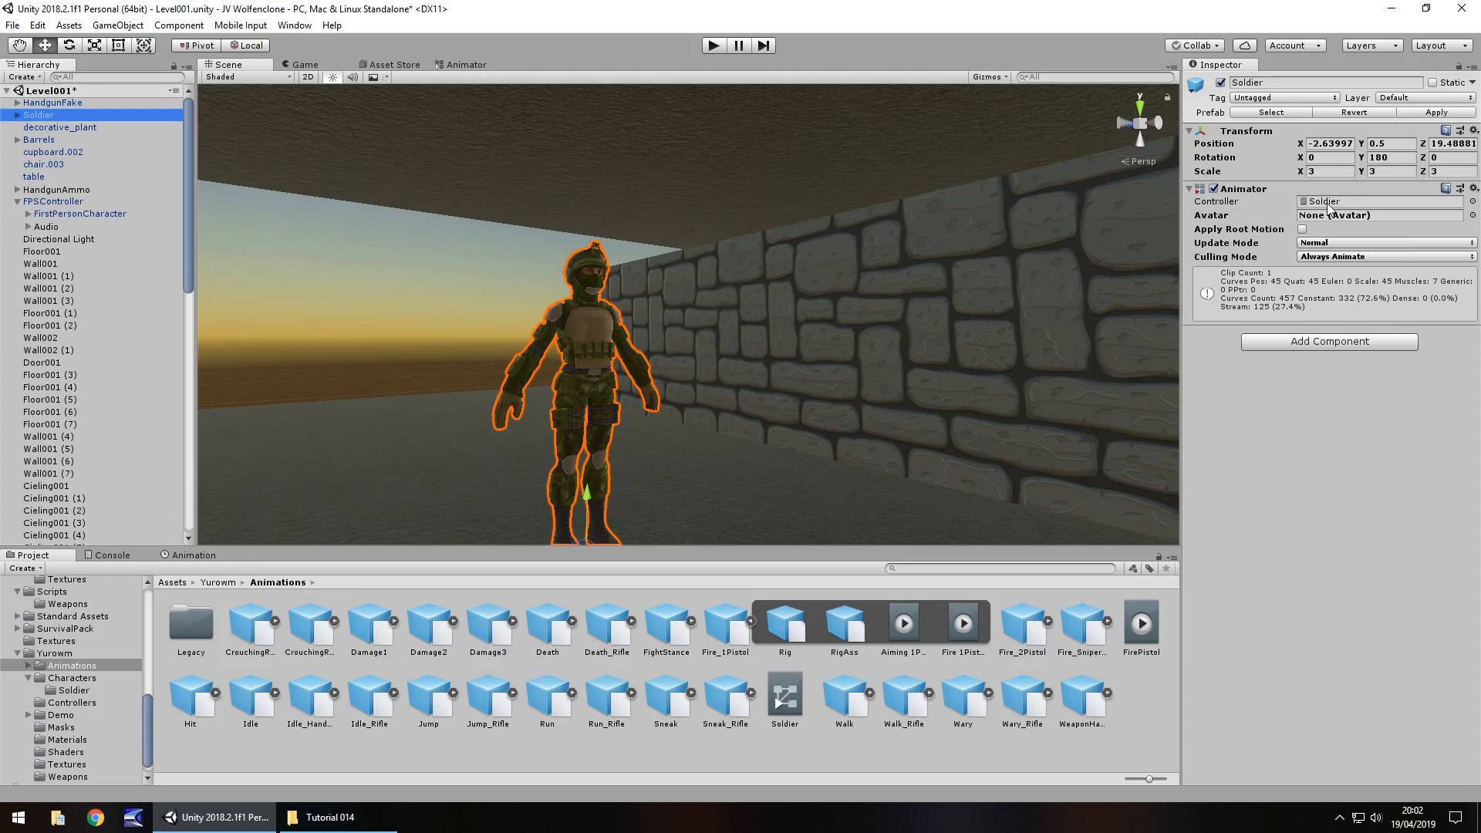
double_click(786, 703)
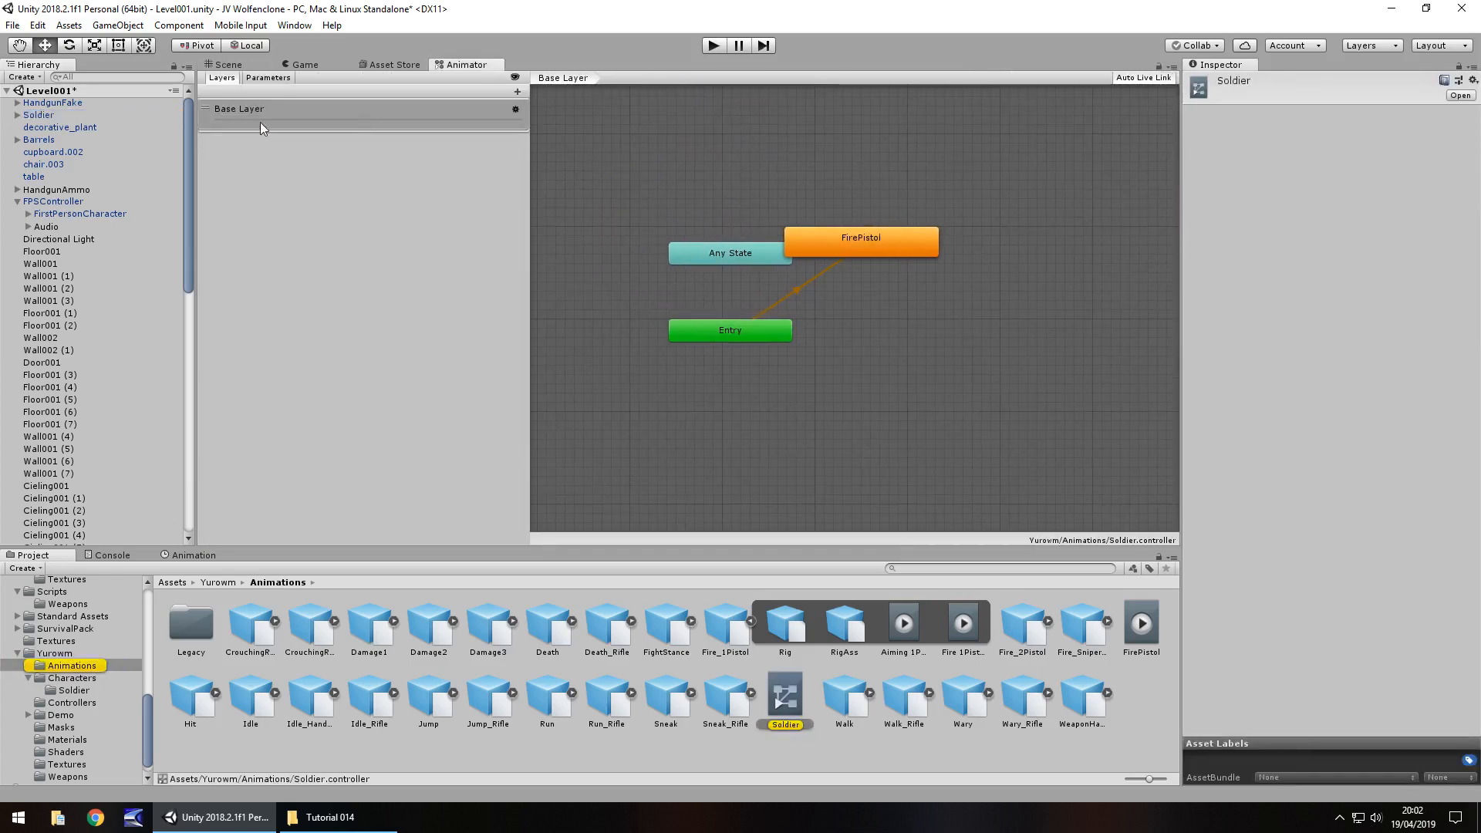
left_click(227, 65)
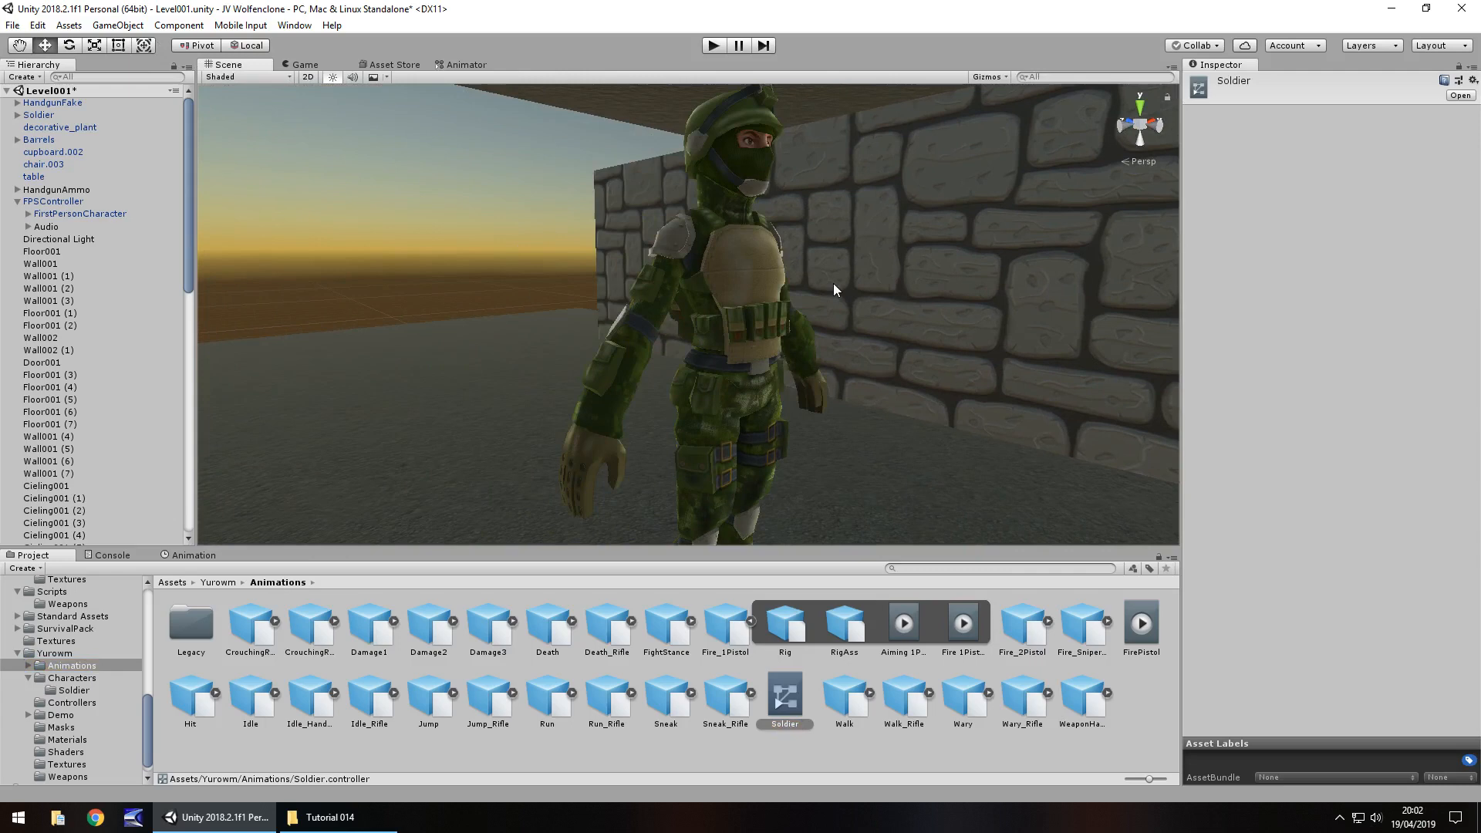
mouse_move(713, 44)
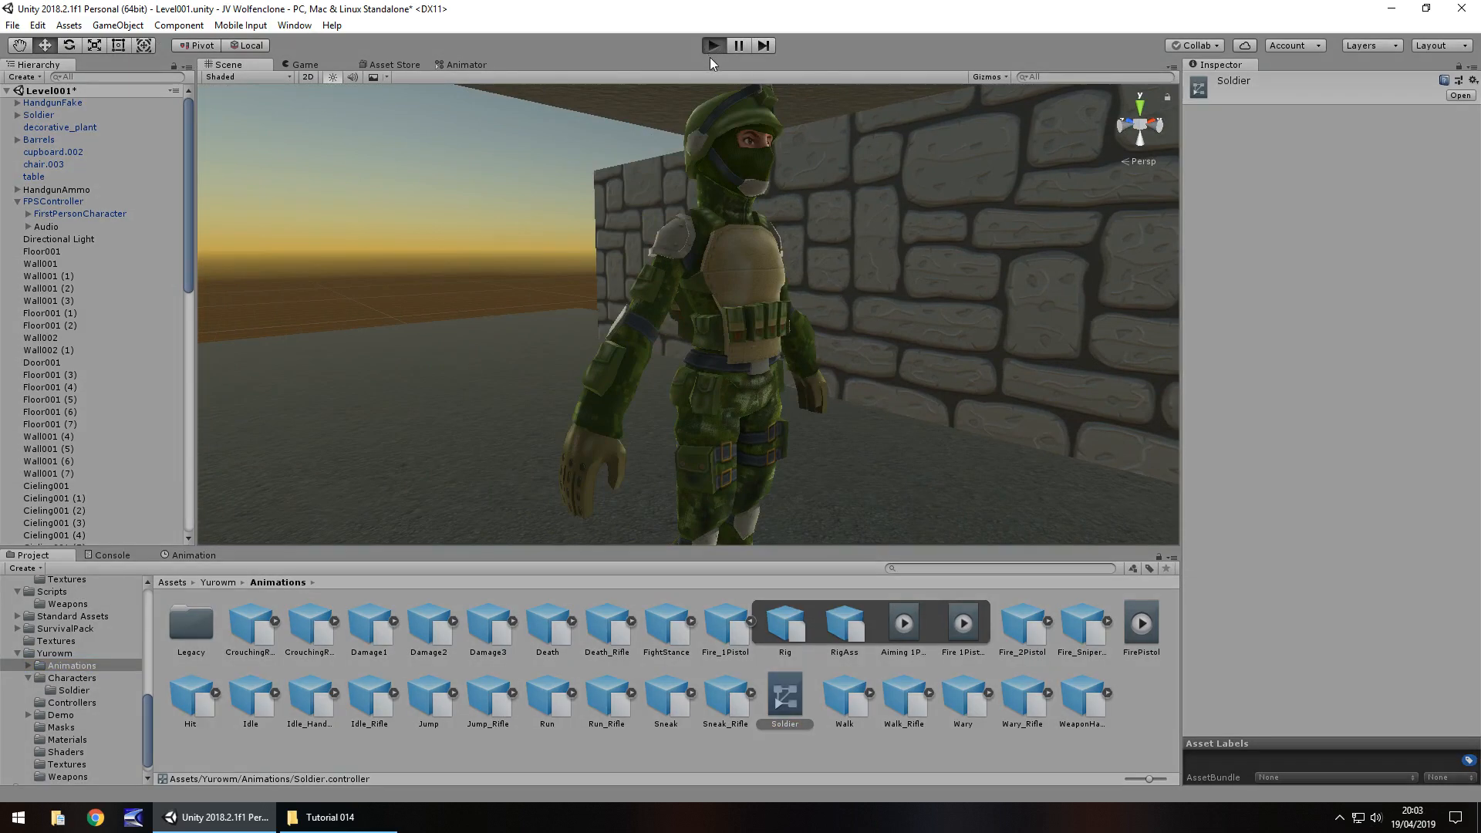
Play-test the level to watch the Soldier's firing pose, then stop the test
left_click(713, 44)
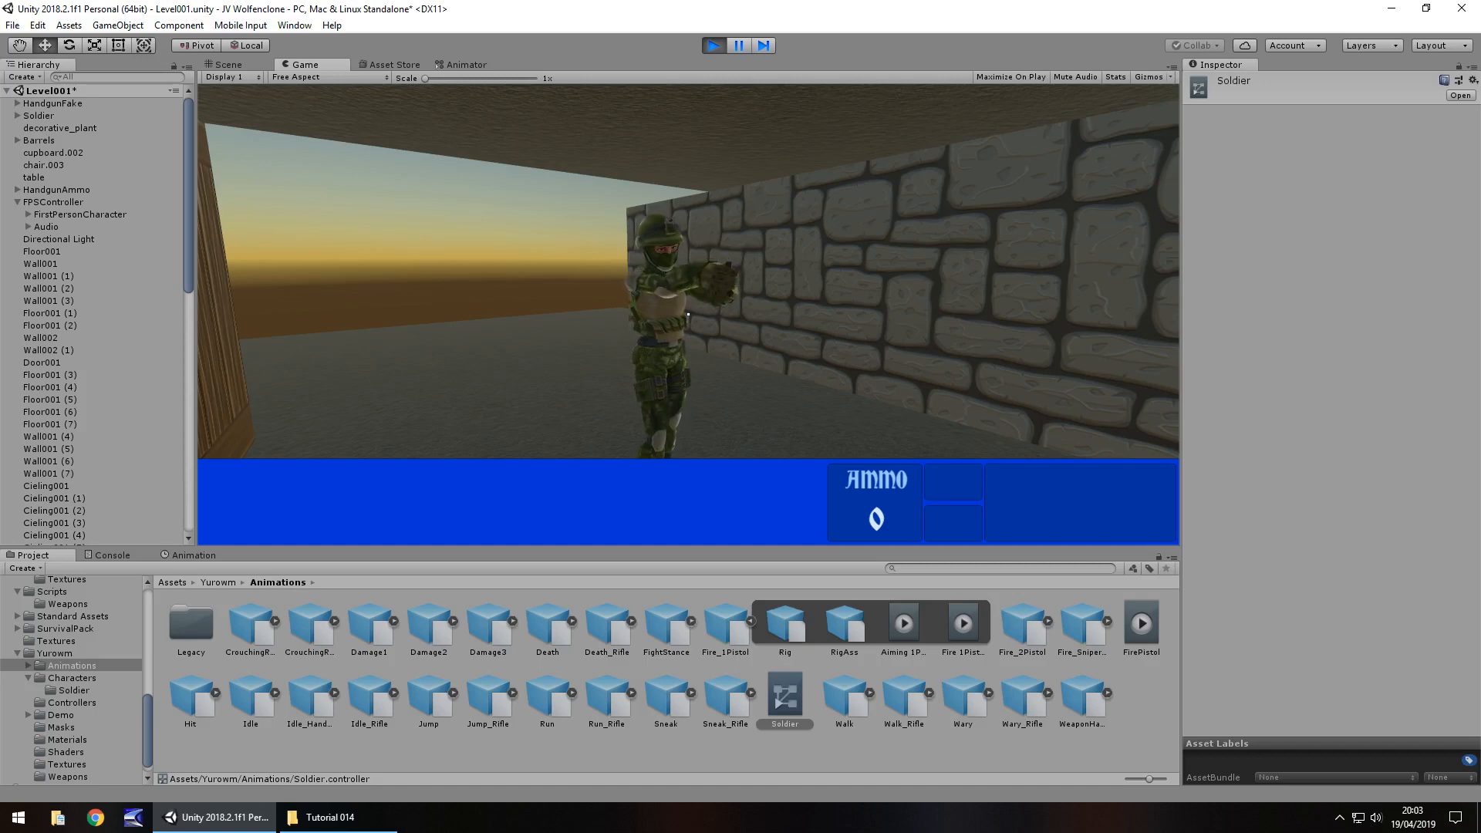
left_click(225, 65)
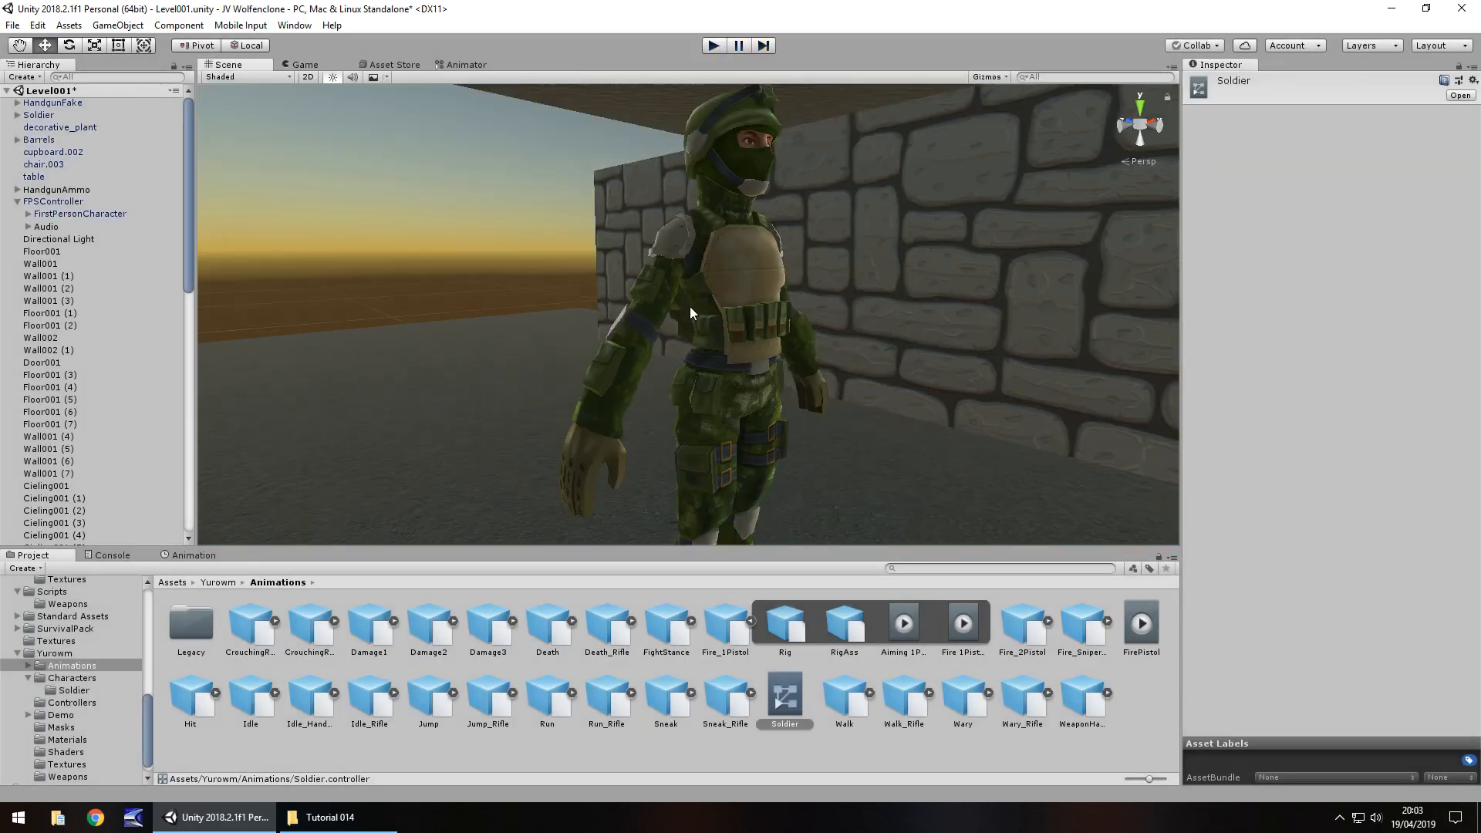
mouse_move(859, 262)
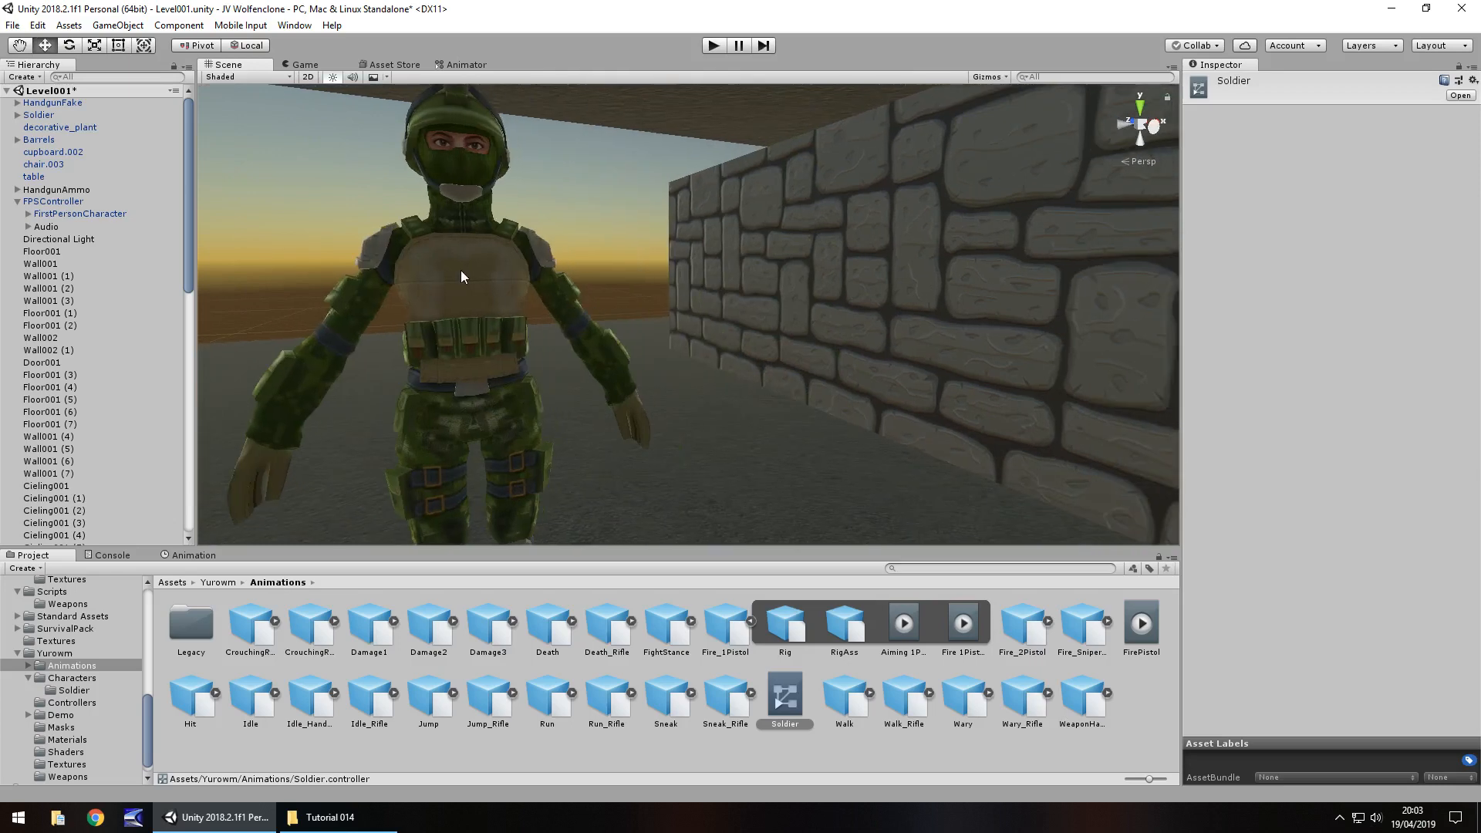
Move the Scene view back to the room with the green door and wooden table
left_click(37, 114)
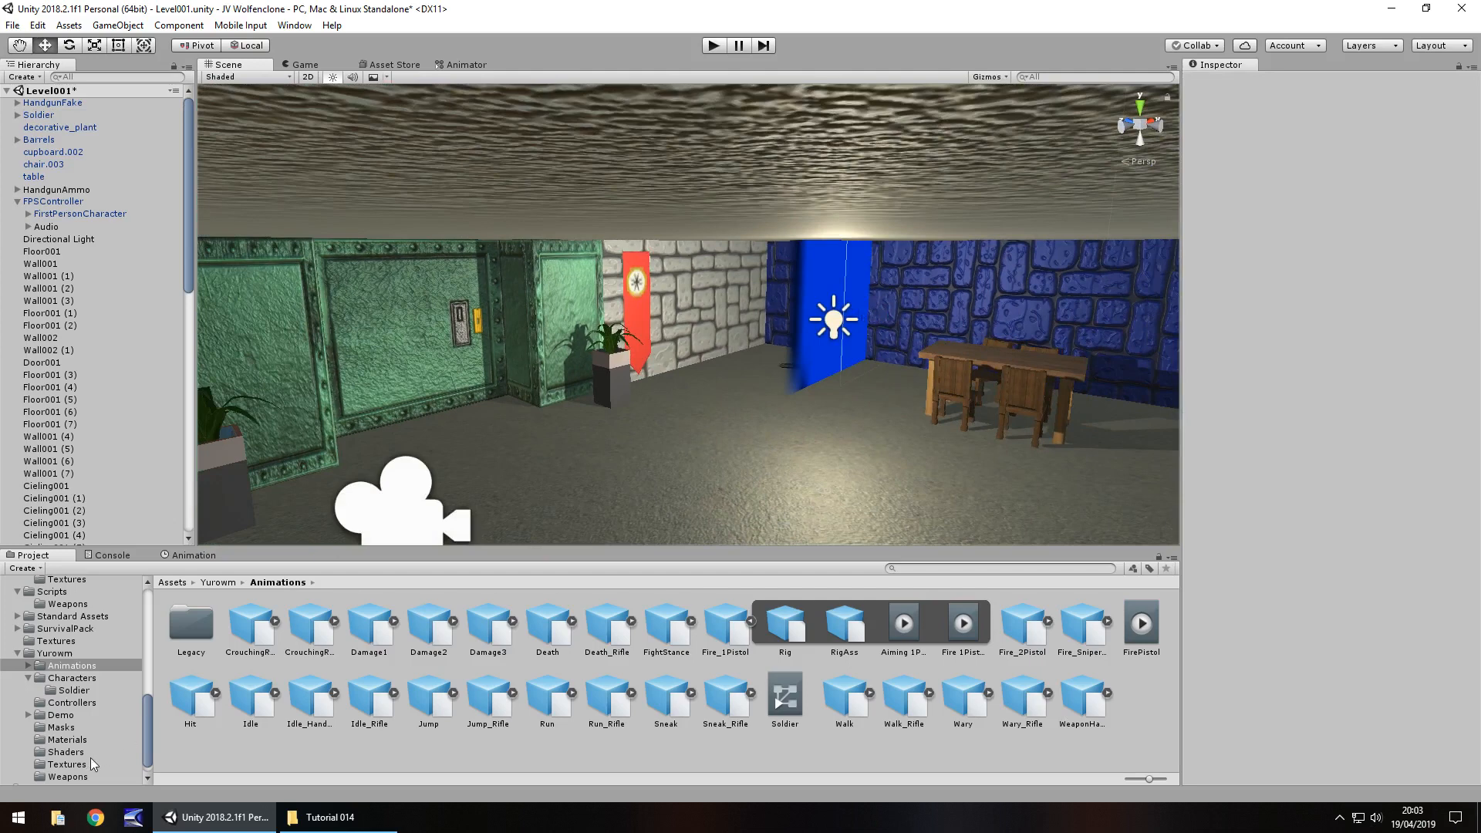
Create an Enemies folder under Scripts containing a new LookPlayer C# script
left_click(52, 591)
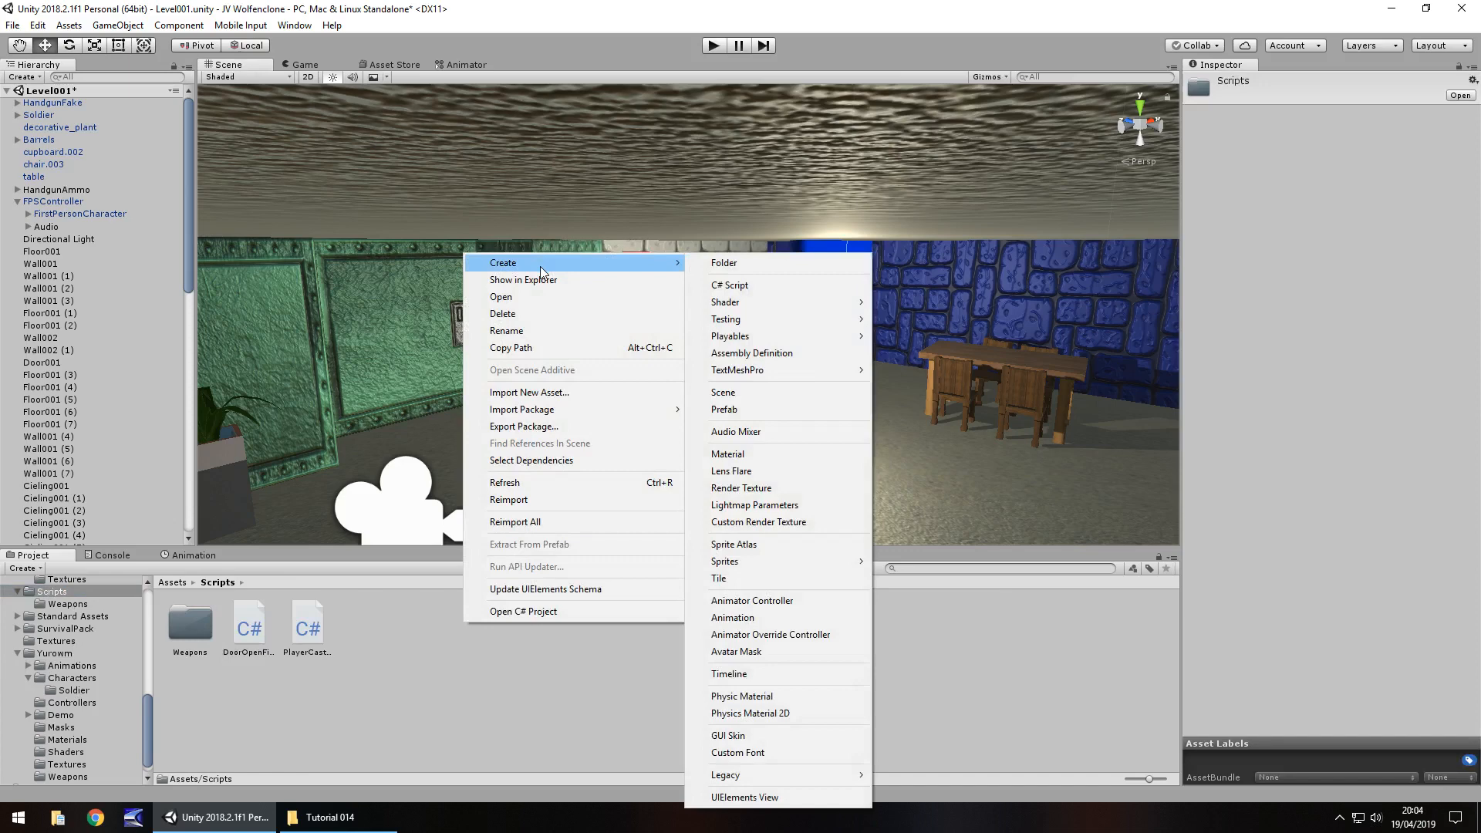
left_click(724, 263)
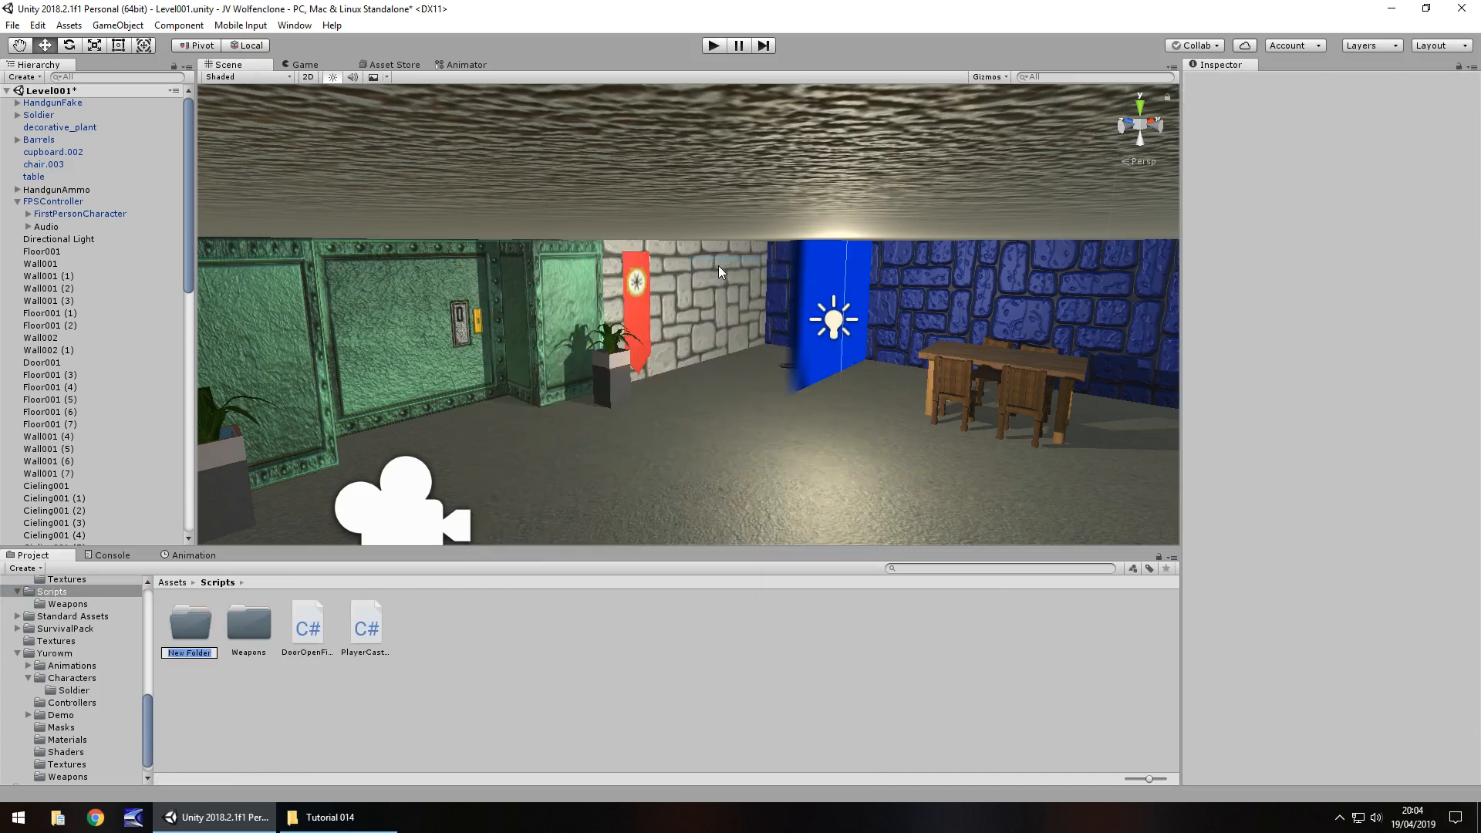
type("Enemies")
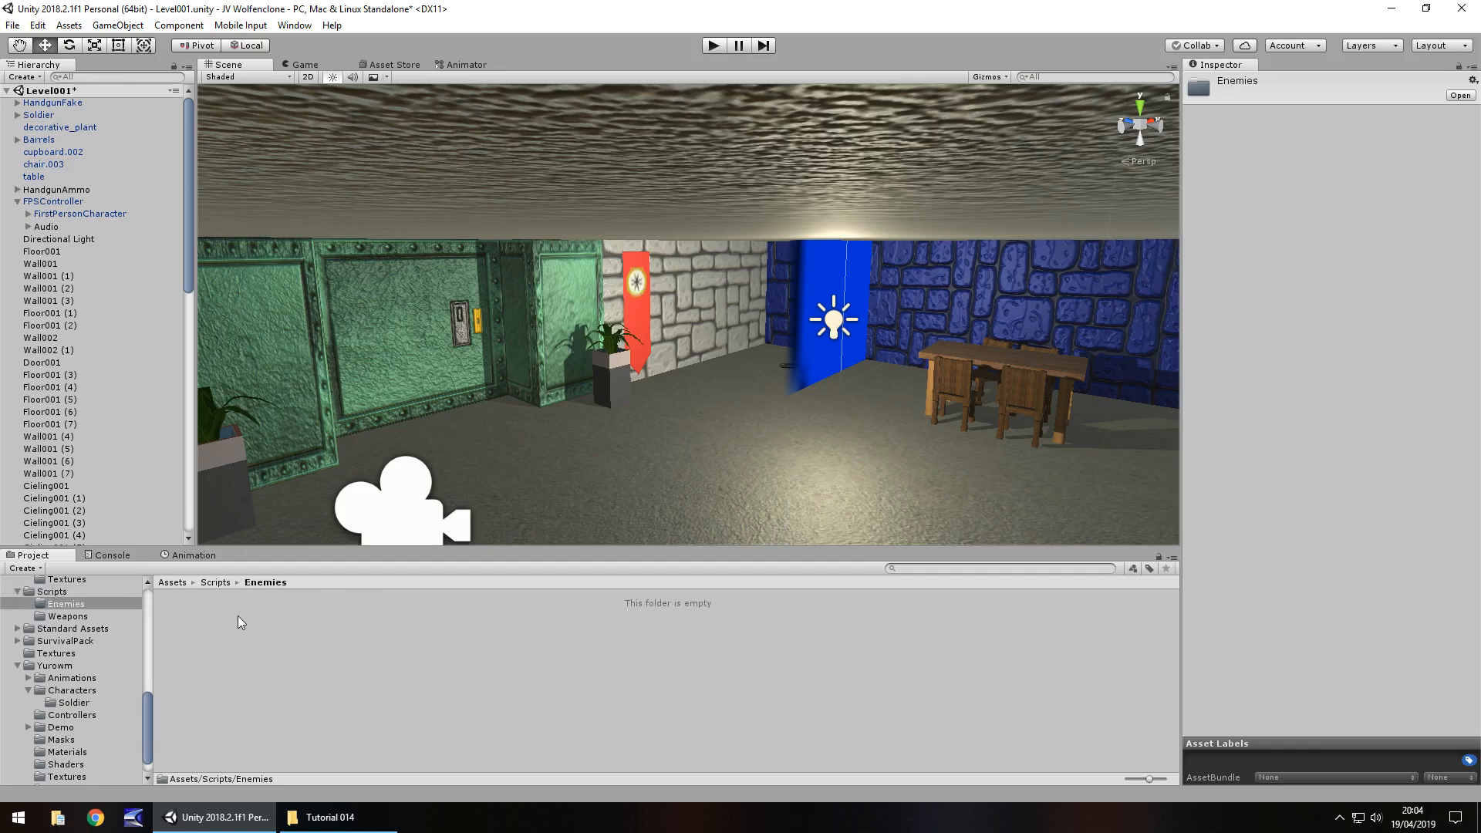
right_click(238, 622)
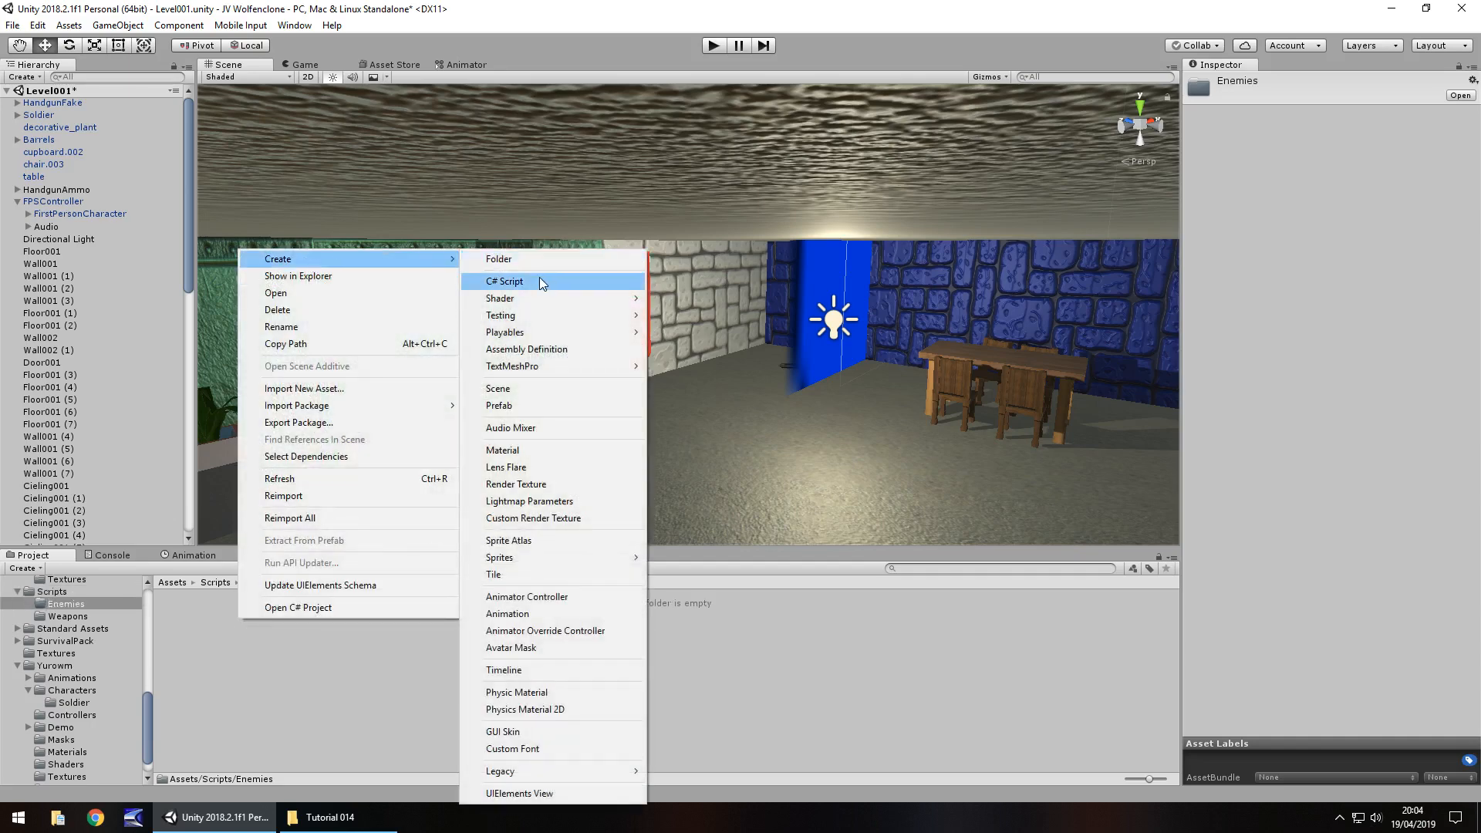
left_click(504, 281)
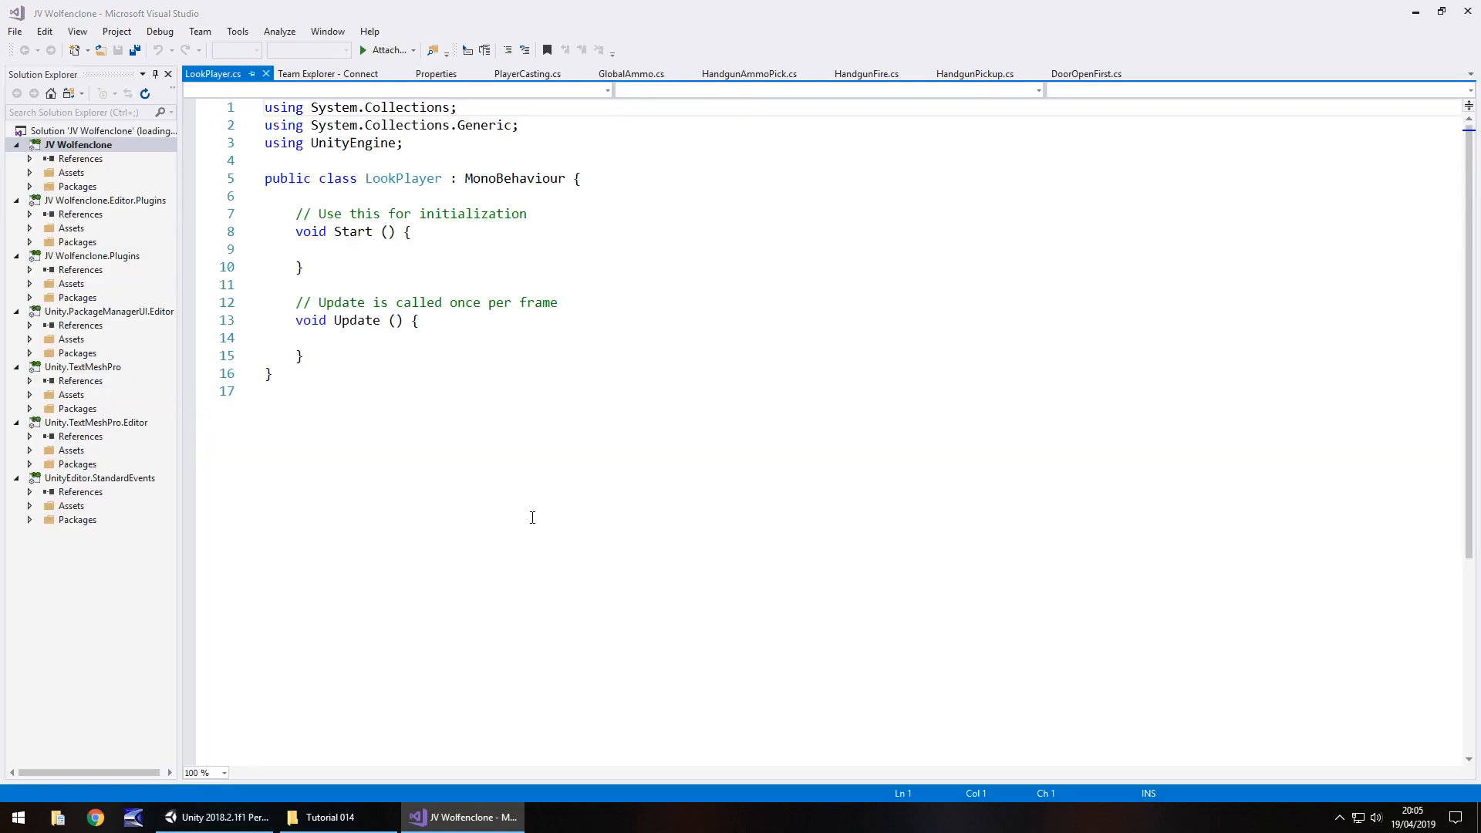
left_click(222, 818)
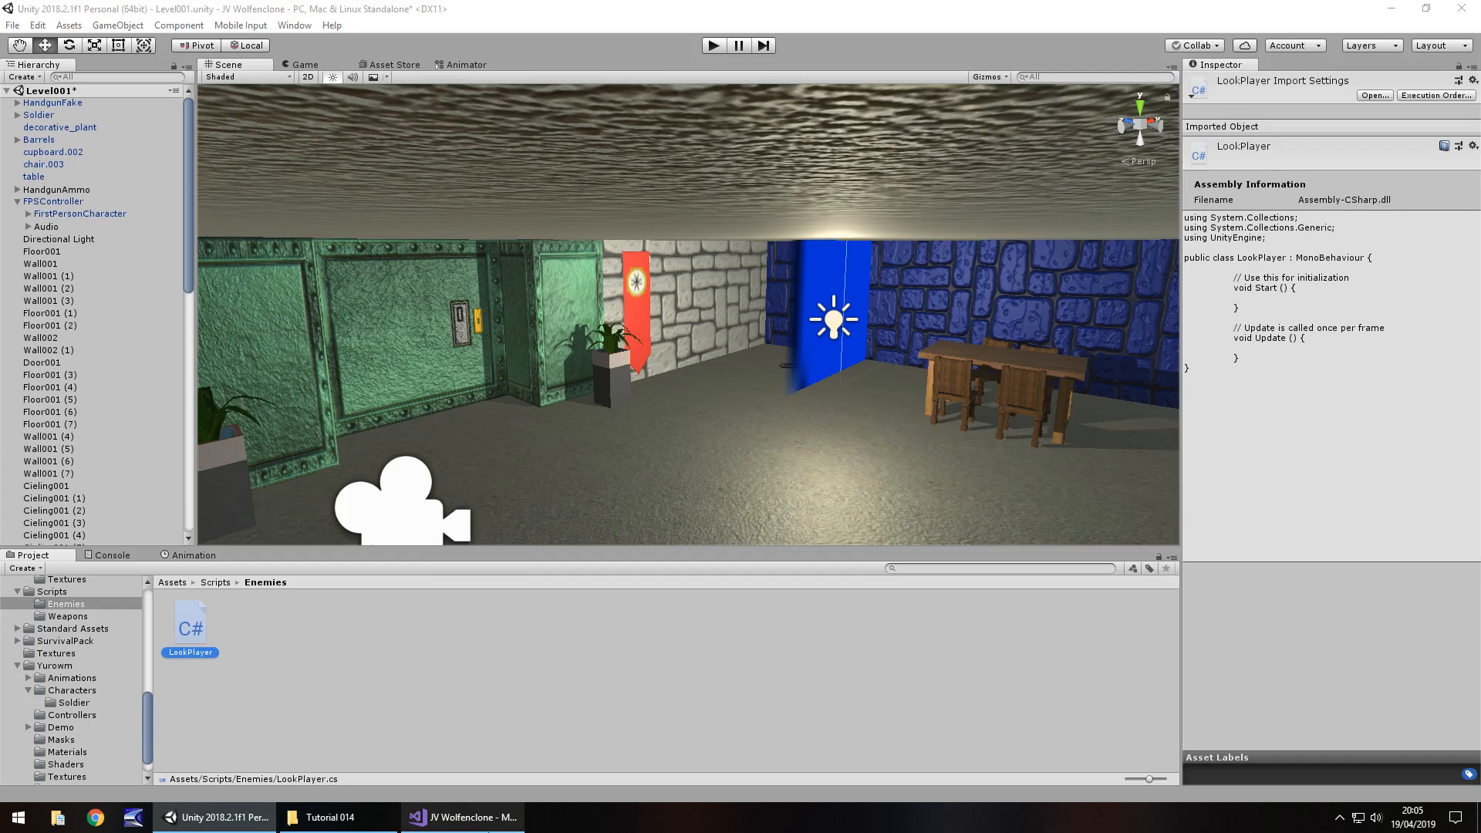
mouse_move(477, 295)
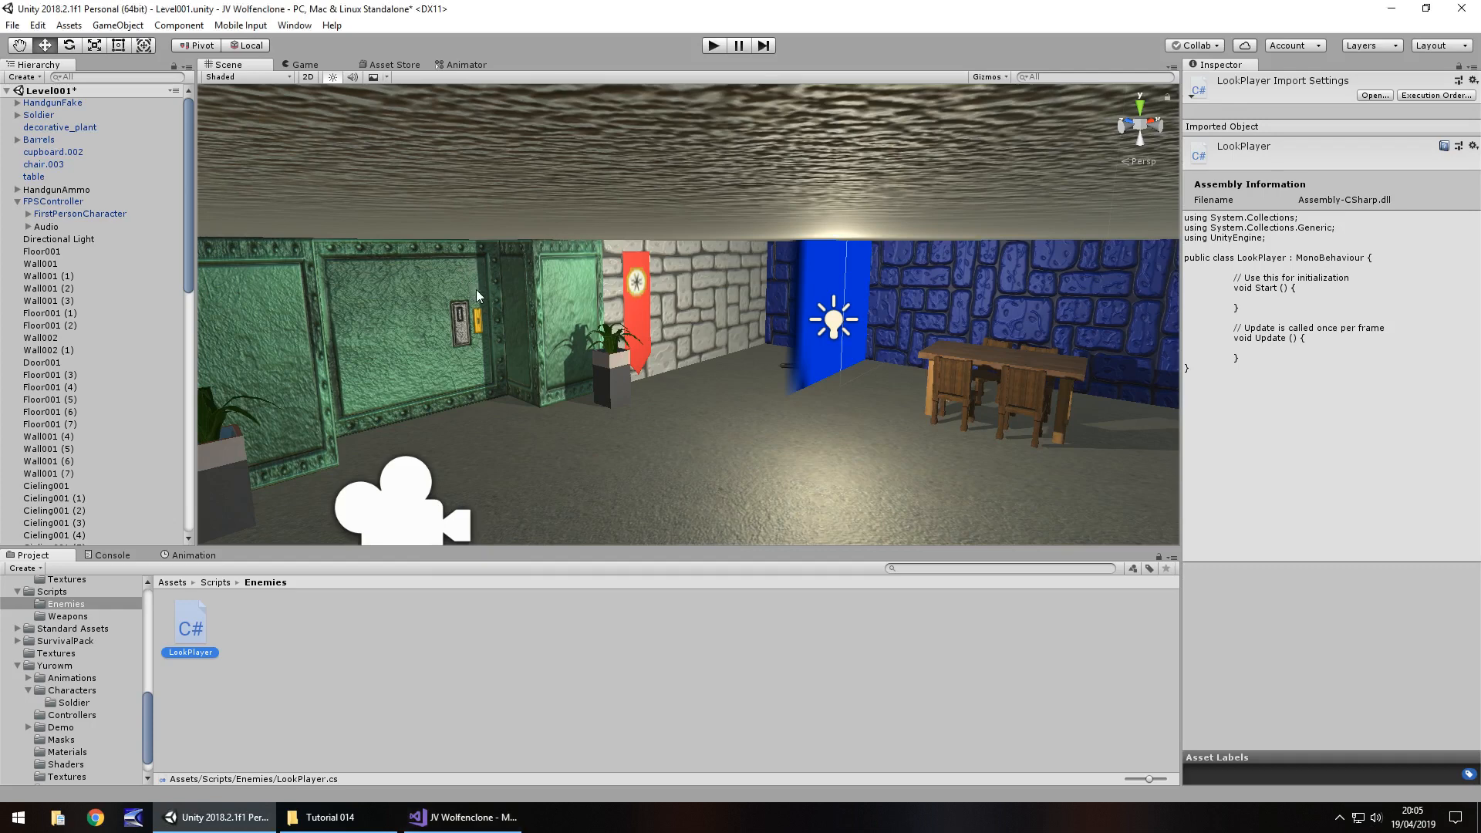
mouse_move(481, 327)
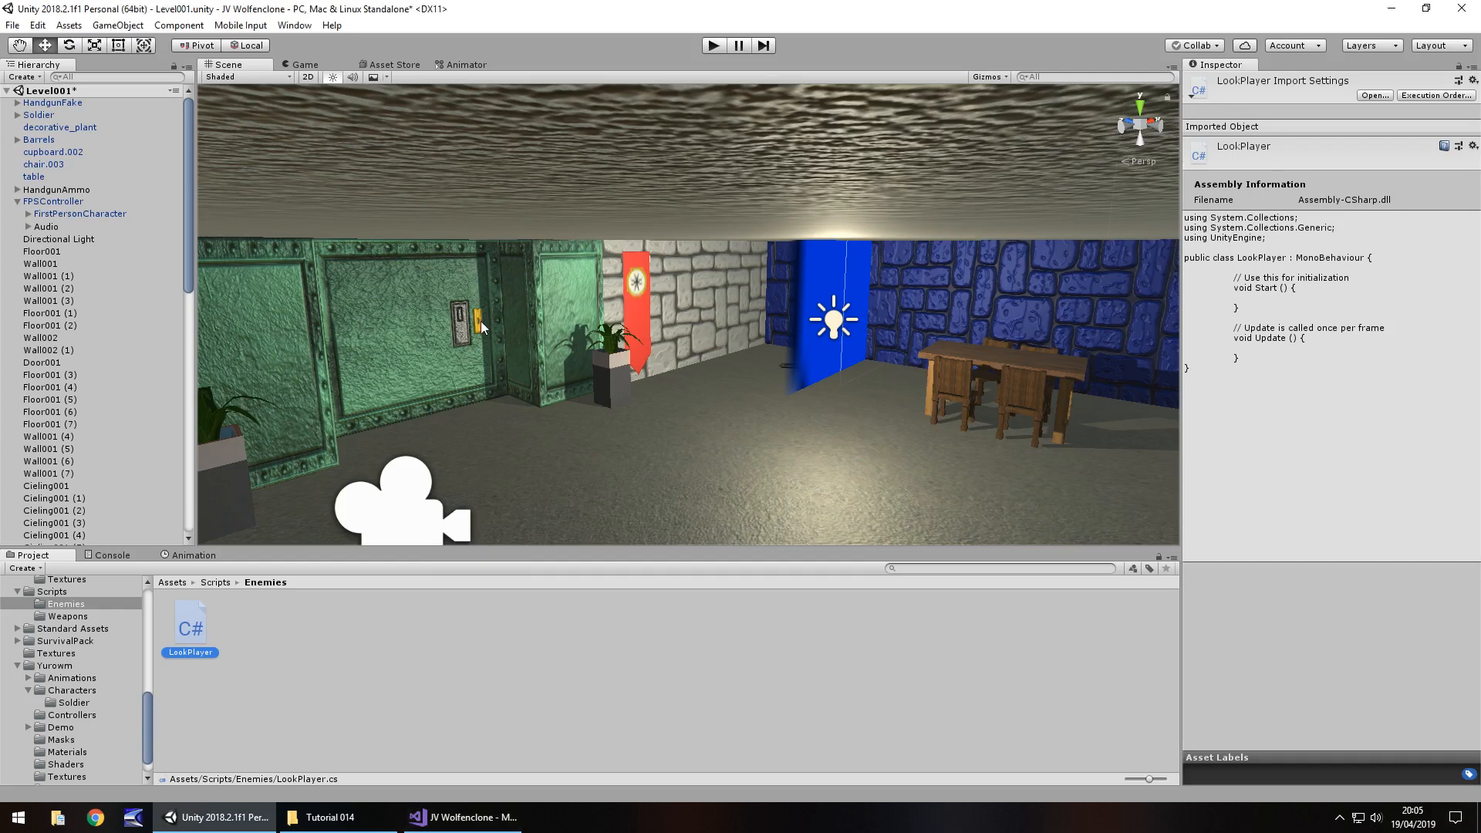
left_click(462, 818)
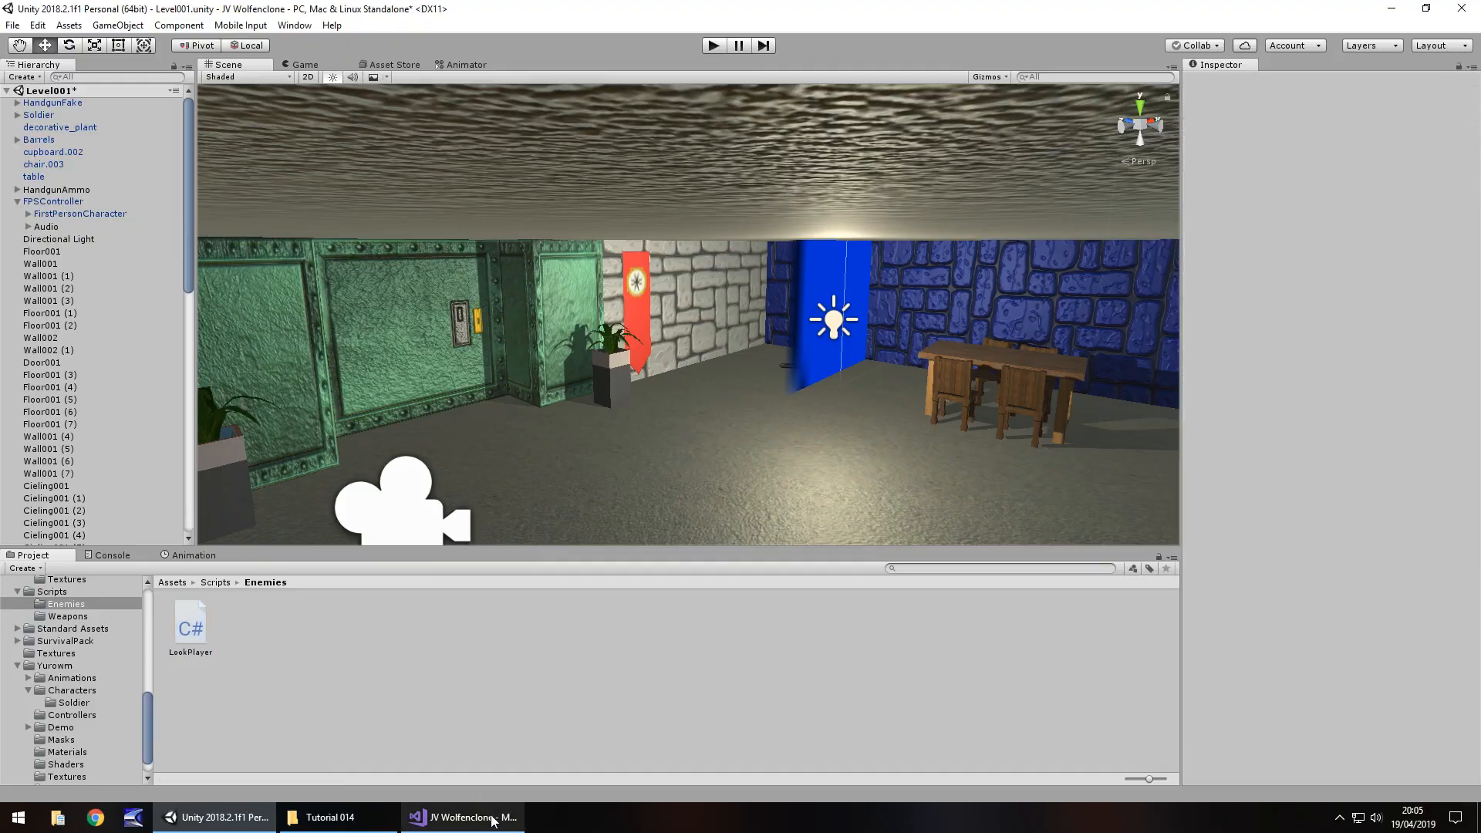
left_click(461, 818)
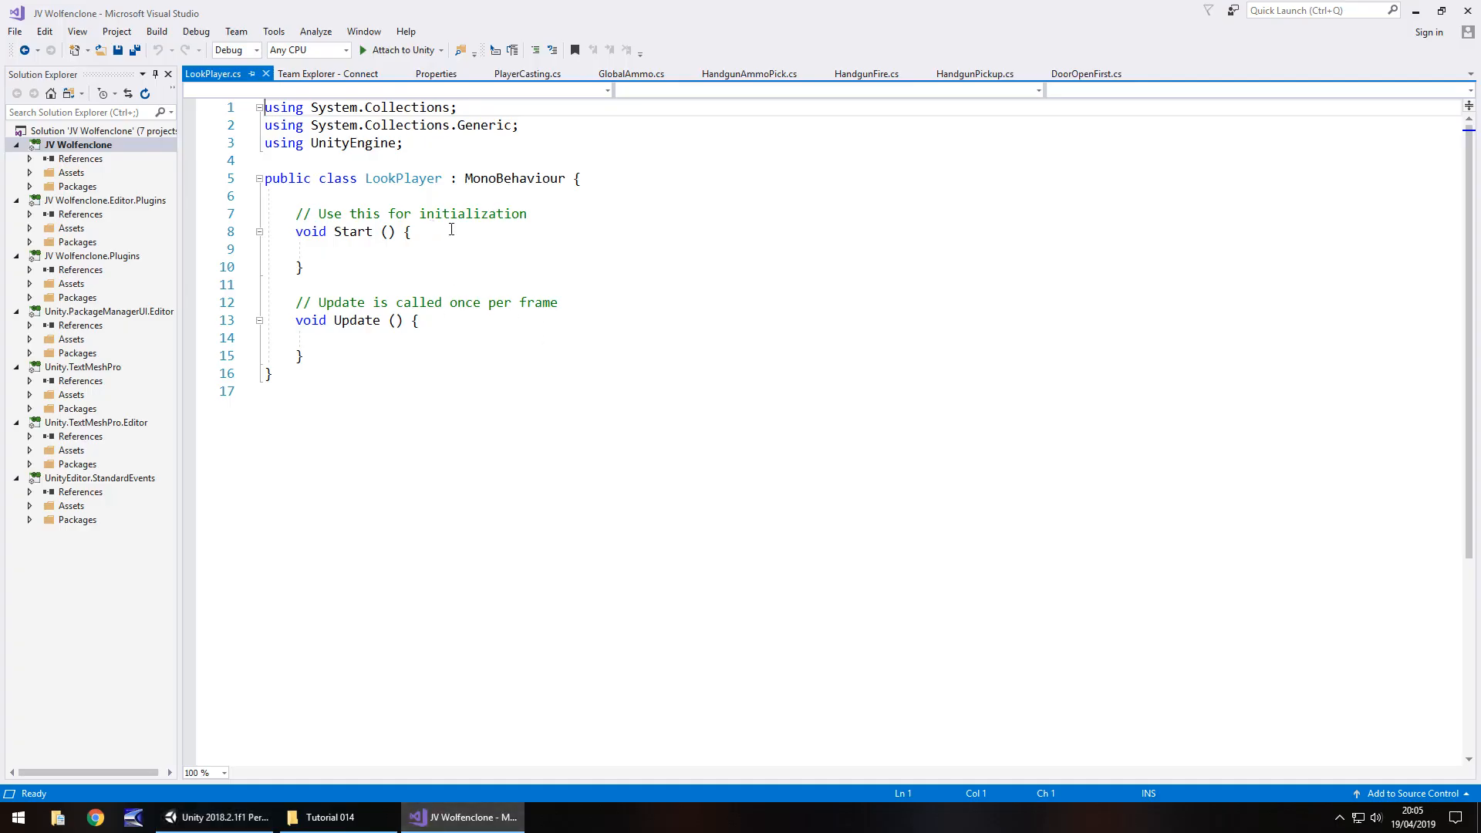
Declare public Transform thePlayer in LookPlayer and remove the unused Start method
left_click(297, 196)
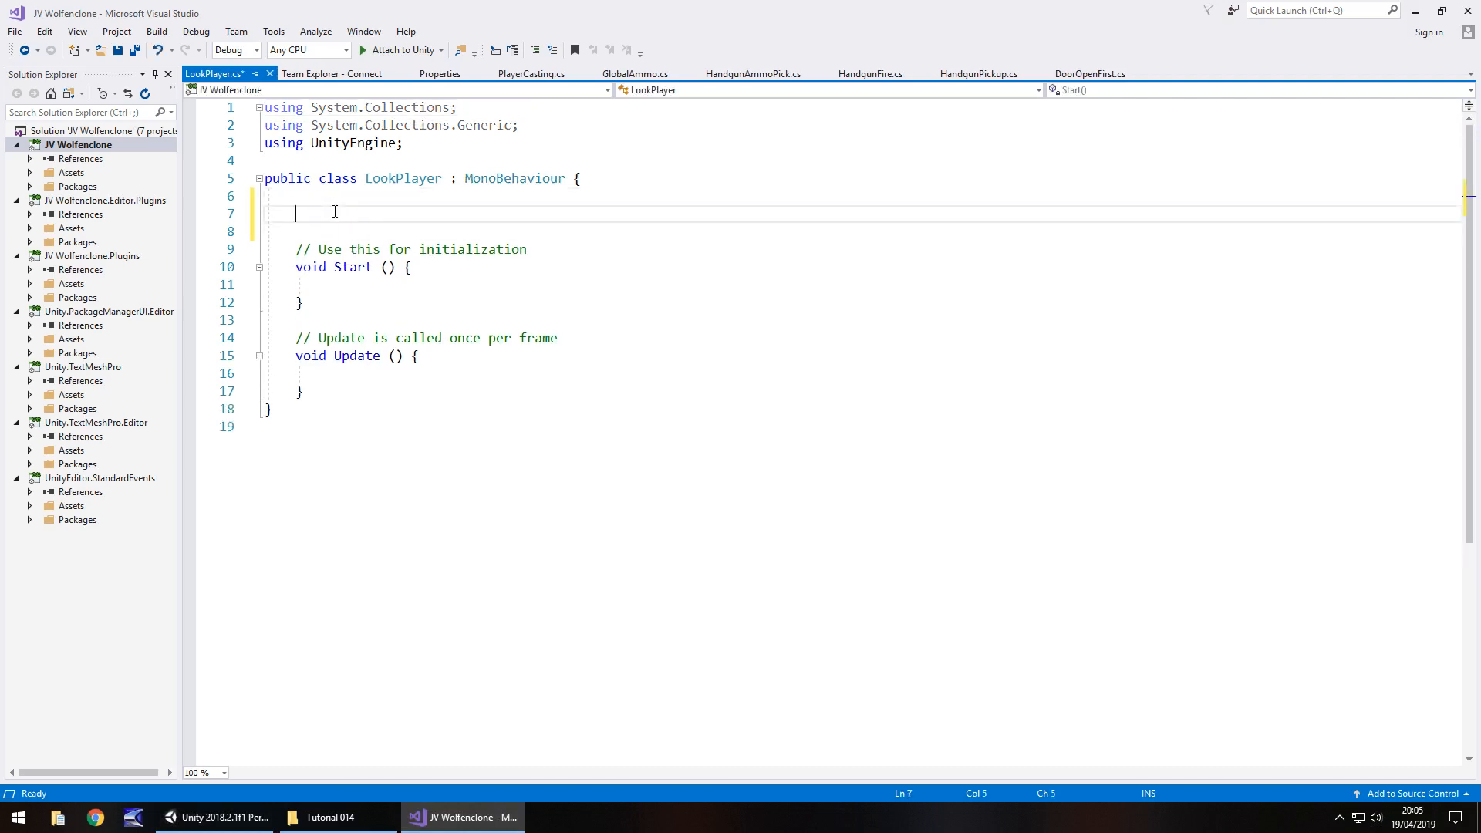
type("public")
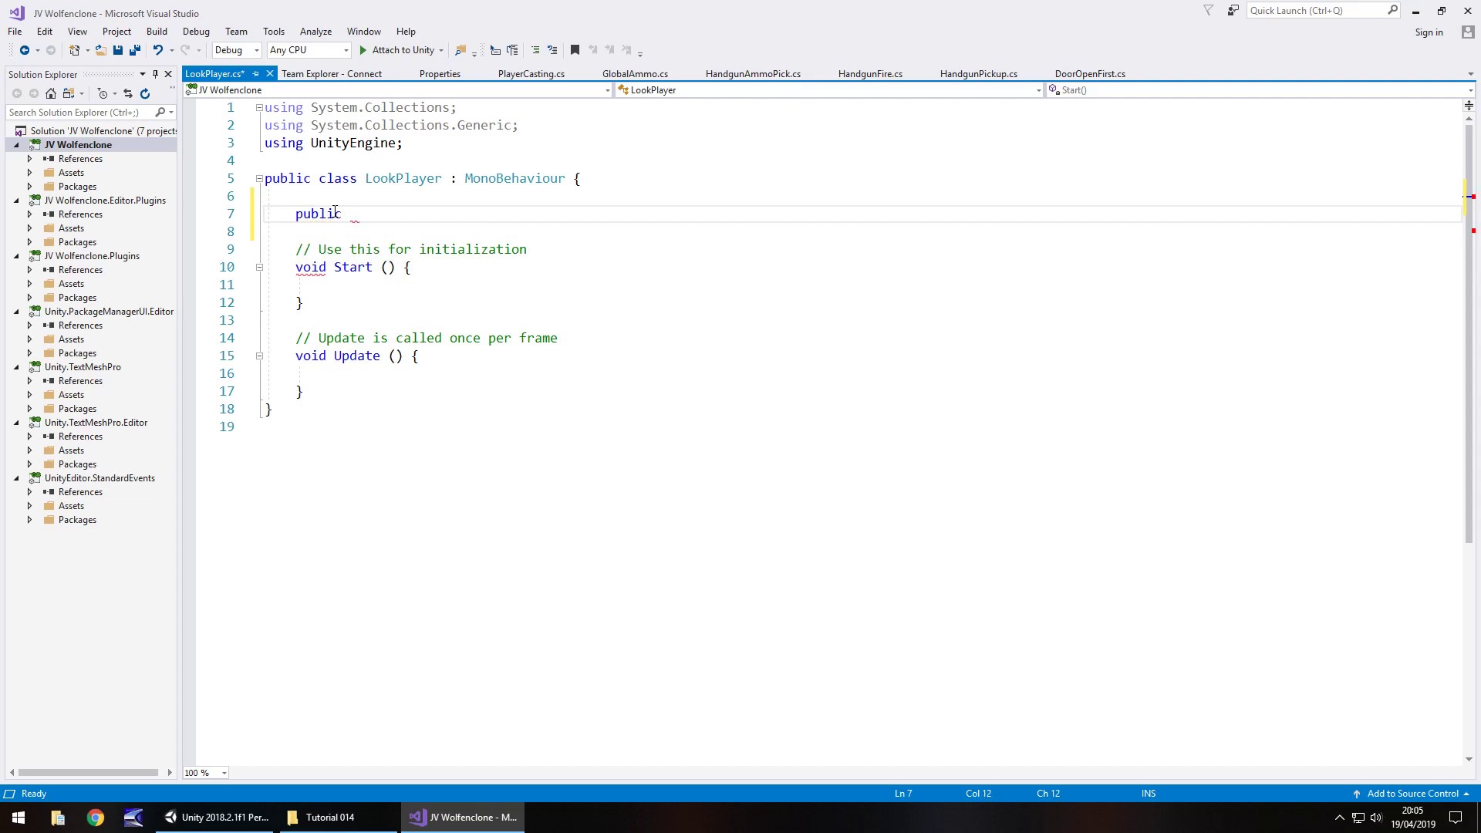
type("tran")
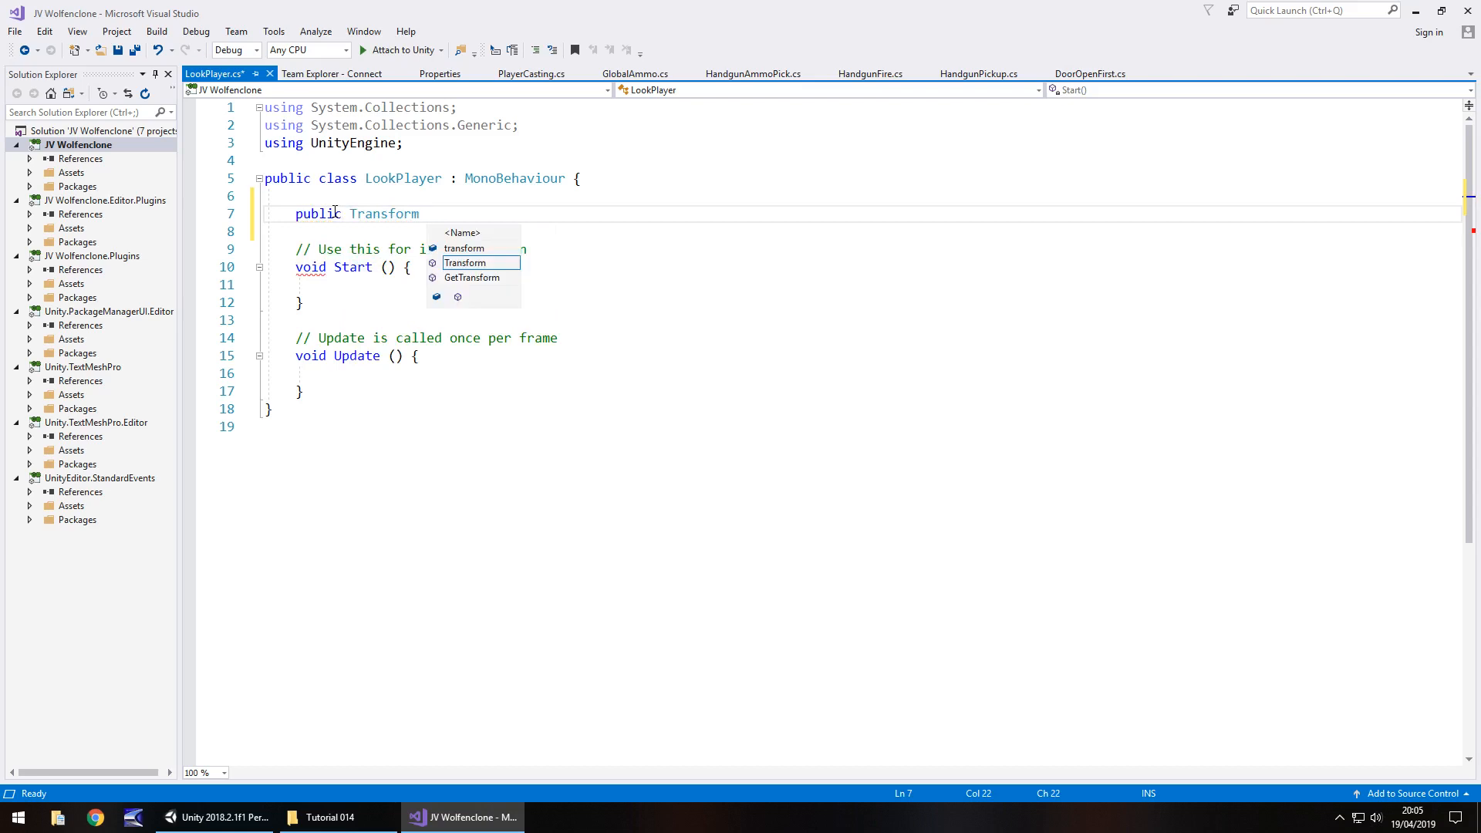
type("the")
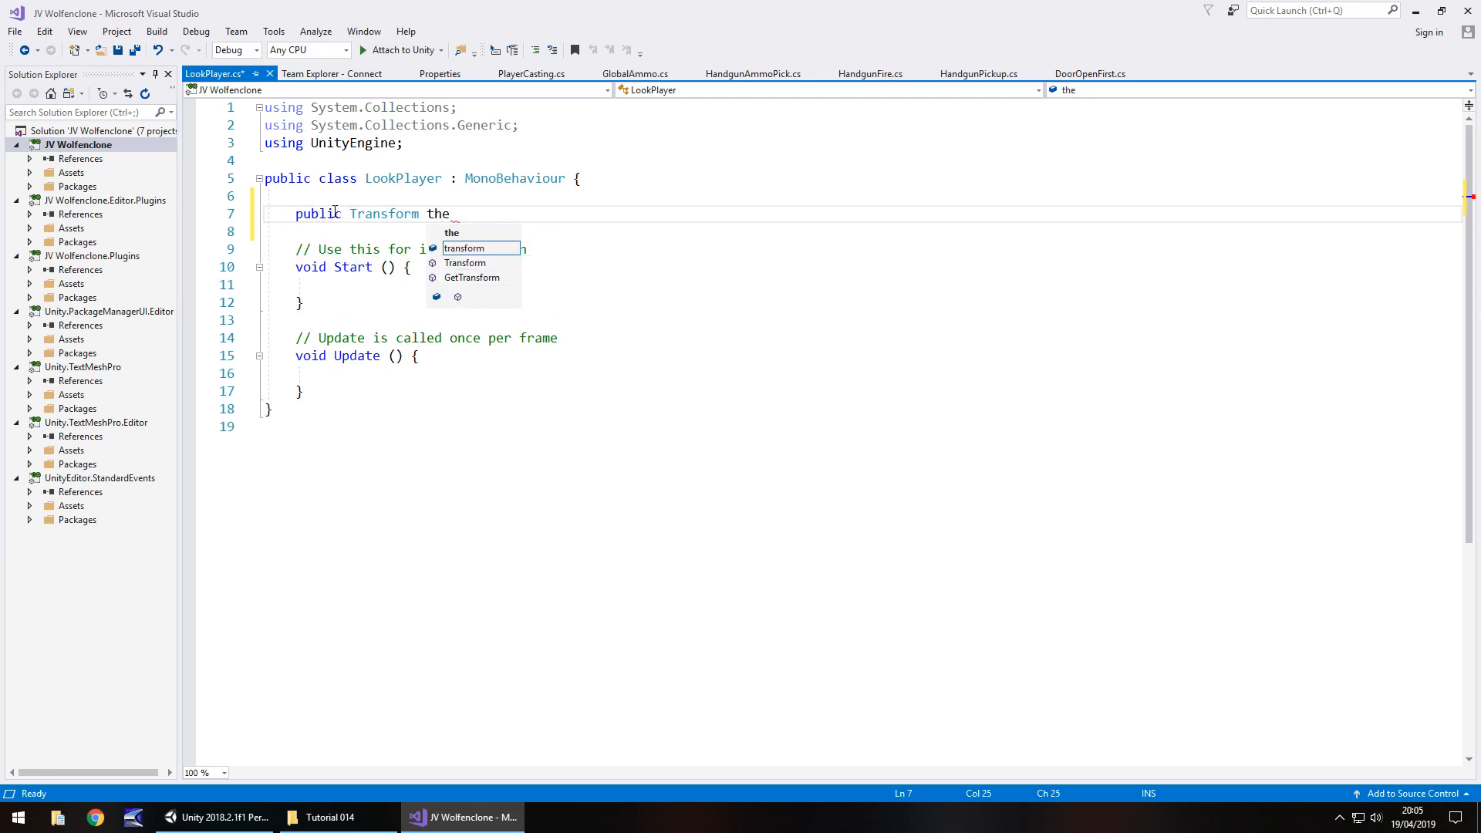
type("Player;")
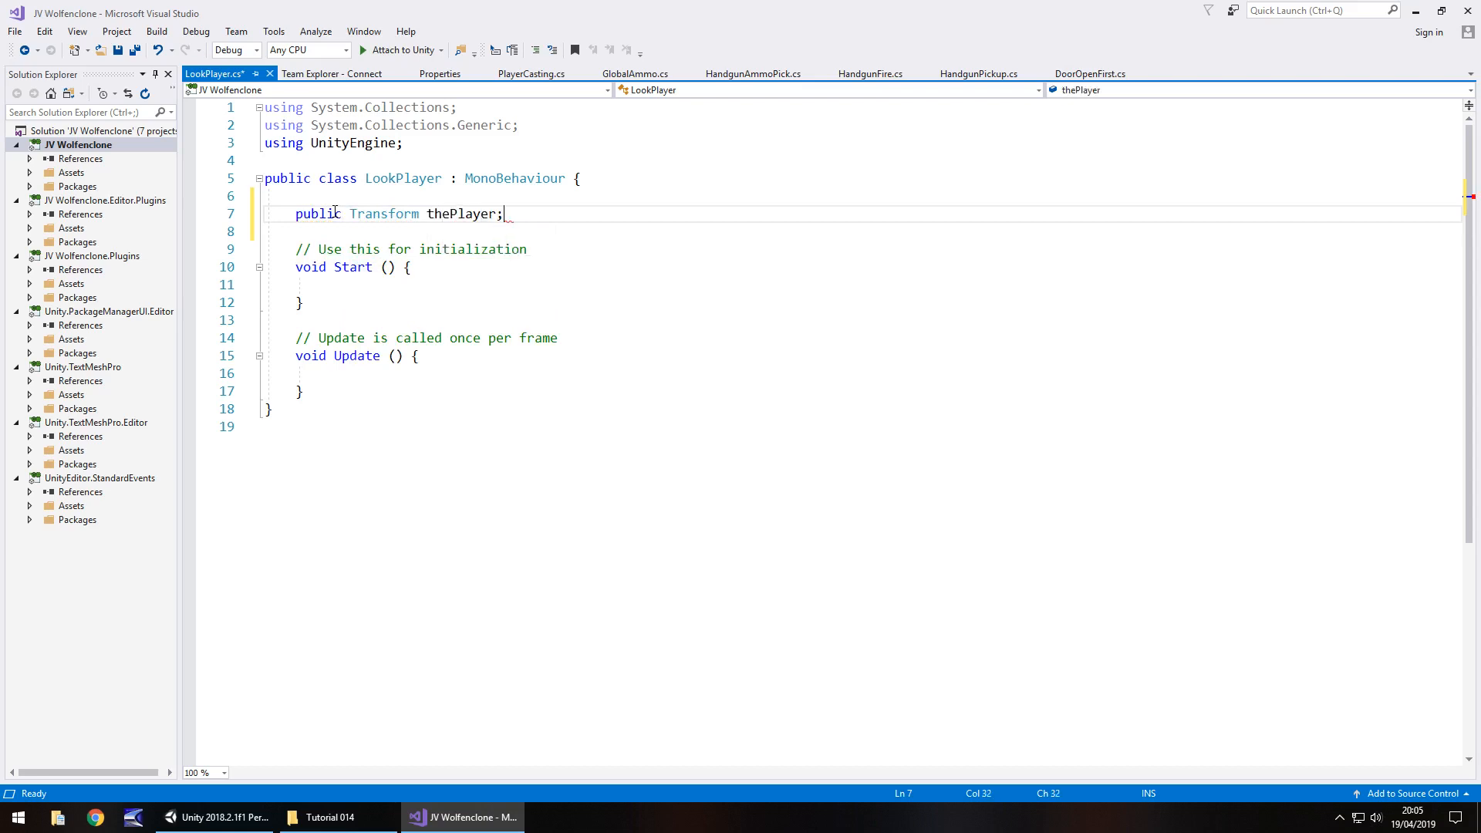
double_click(384, 213)
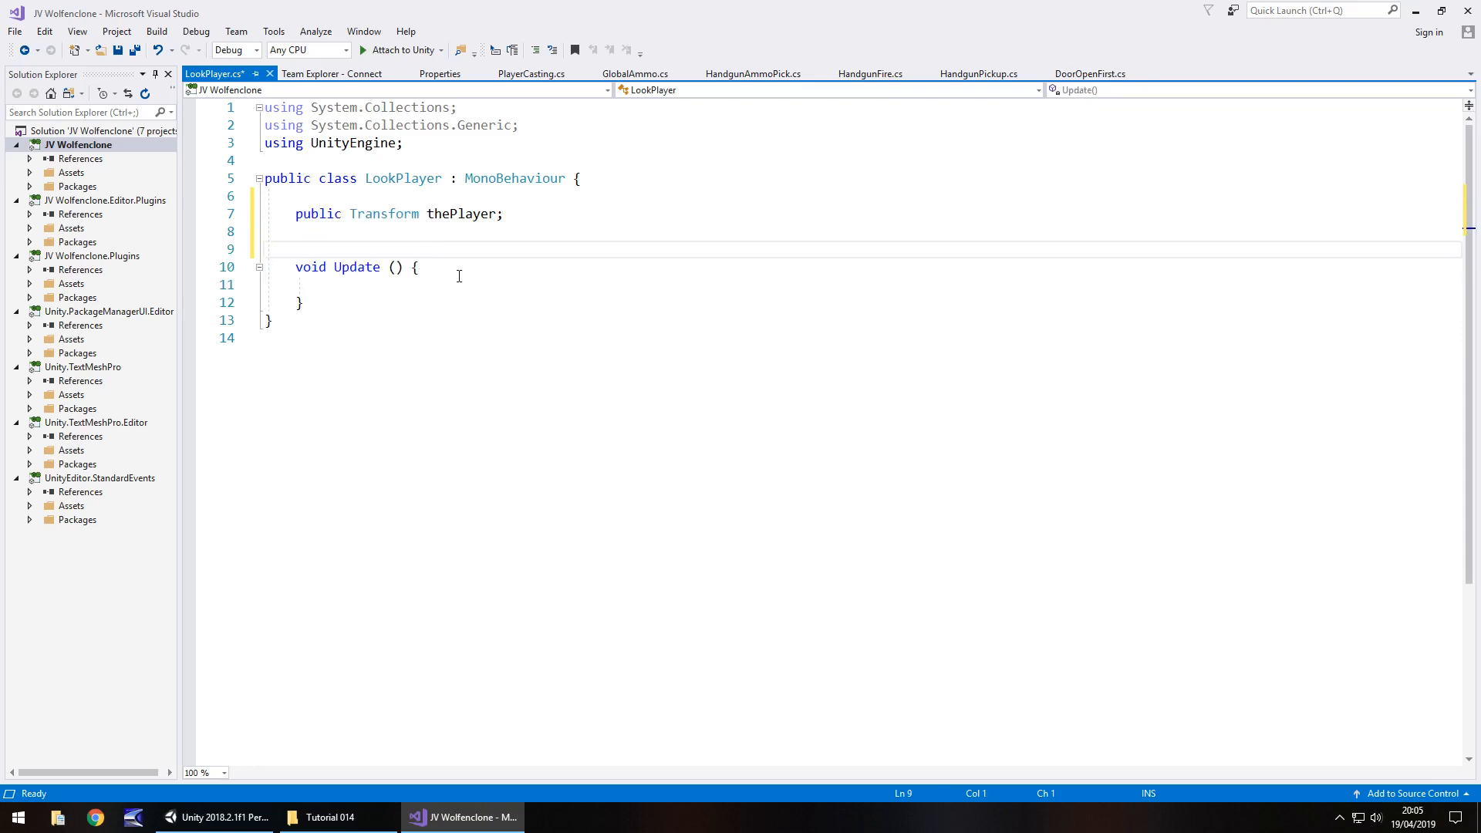
Call transform.LookAt(thePlayer) inside Update so the object faces the player
left_click(474, 284)
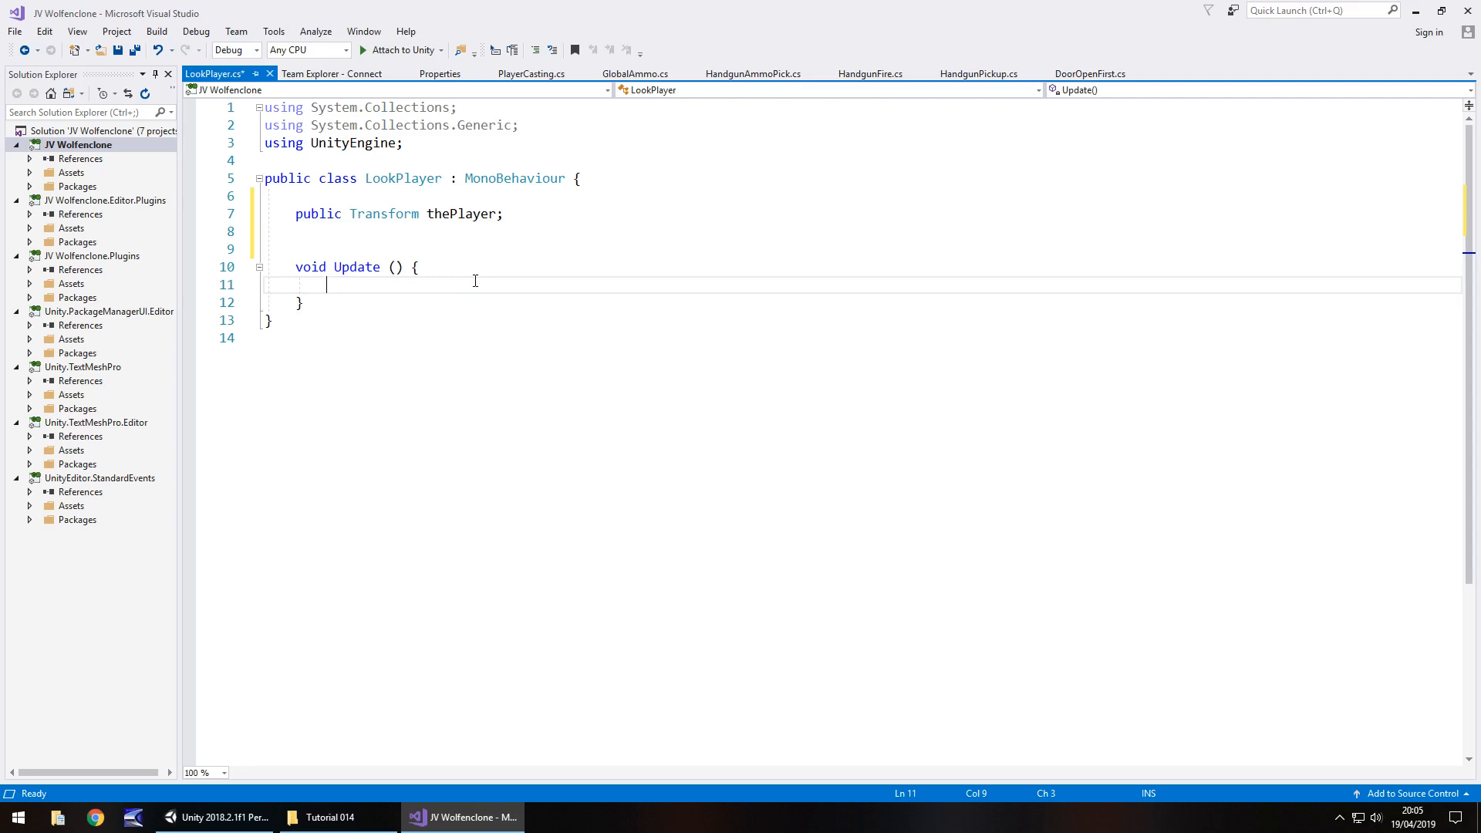
type("transform.")
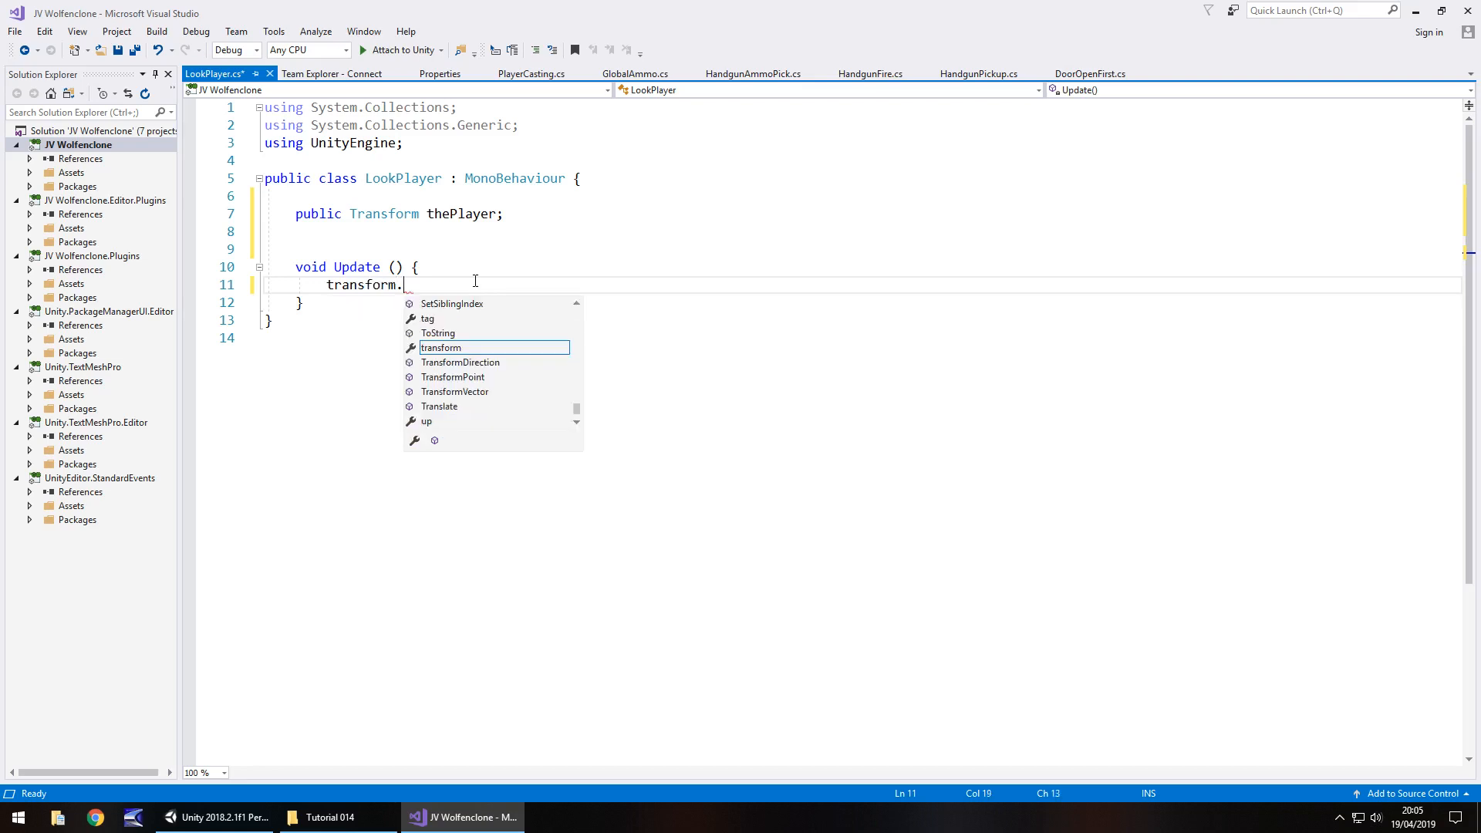
type("LookAt")
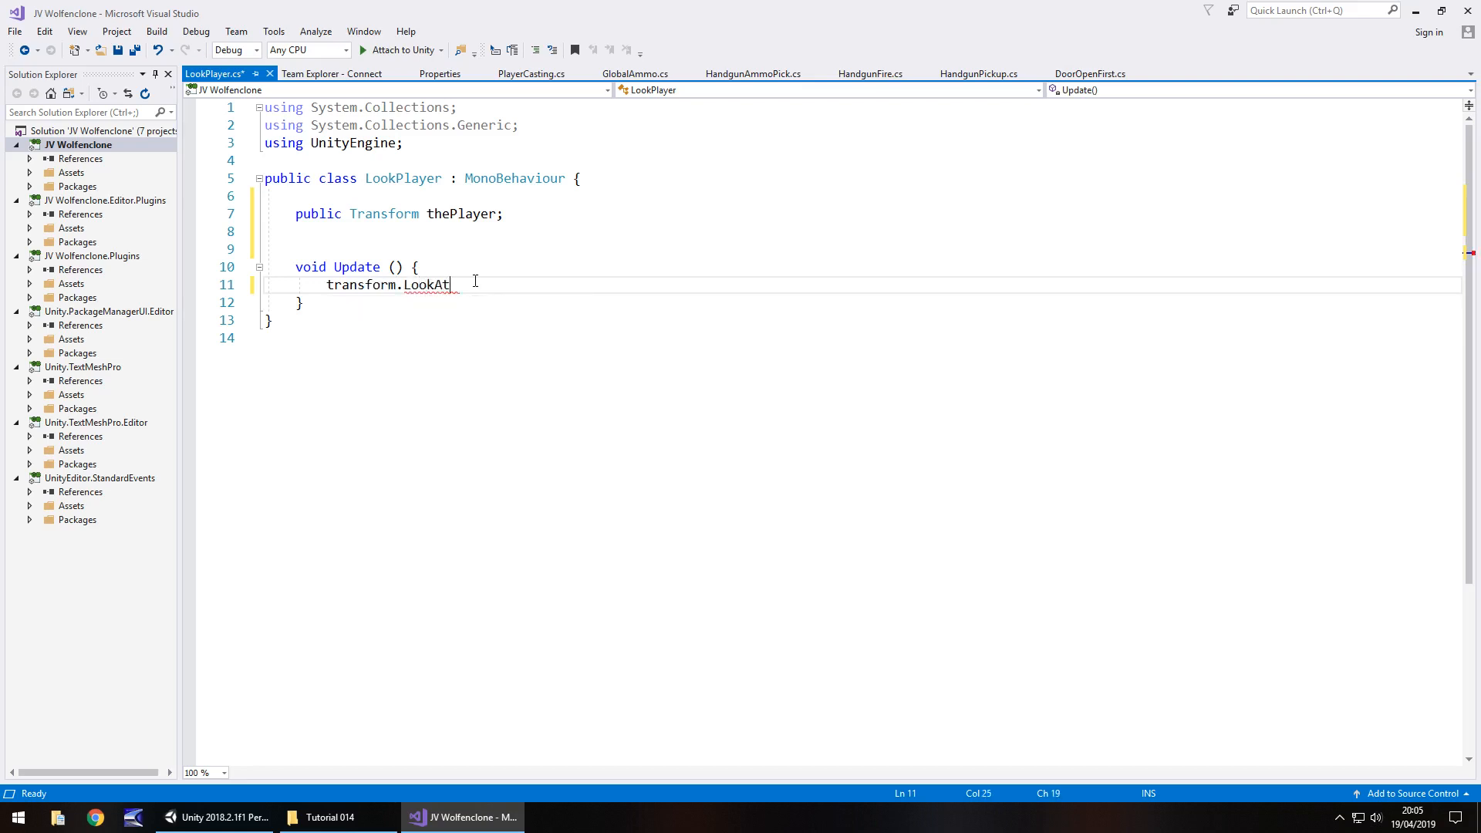
type("(y")
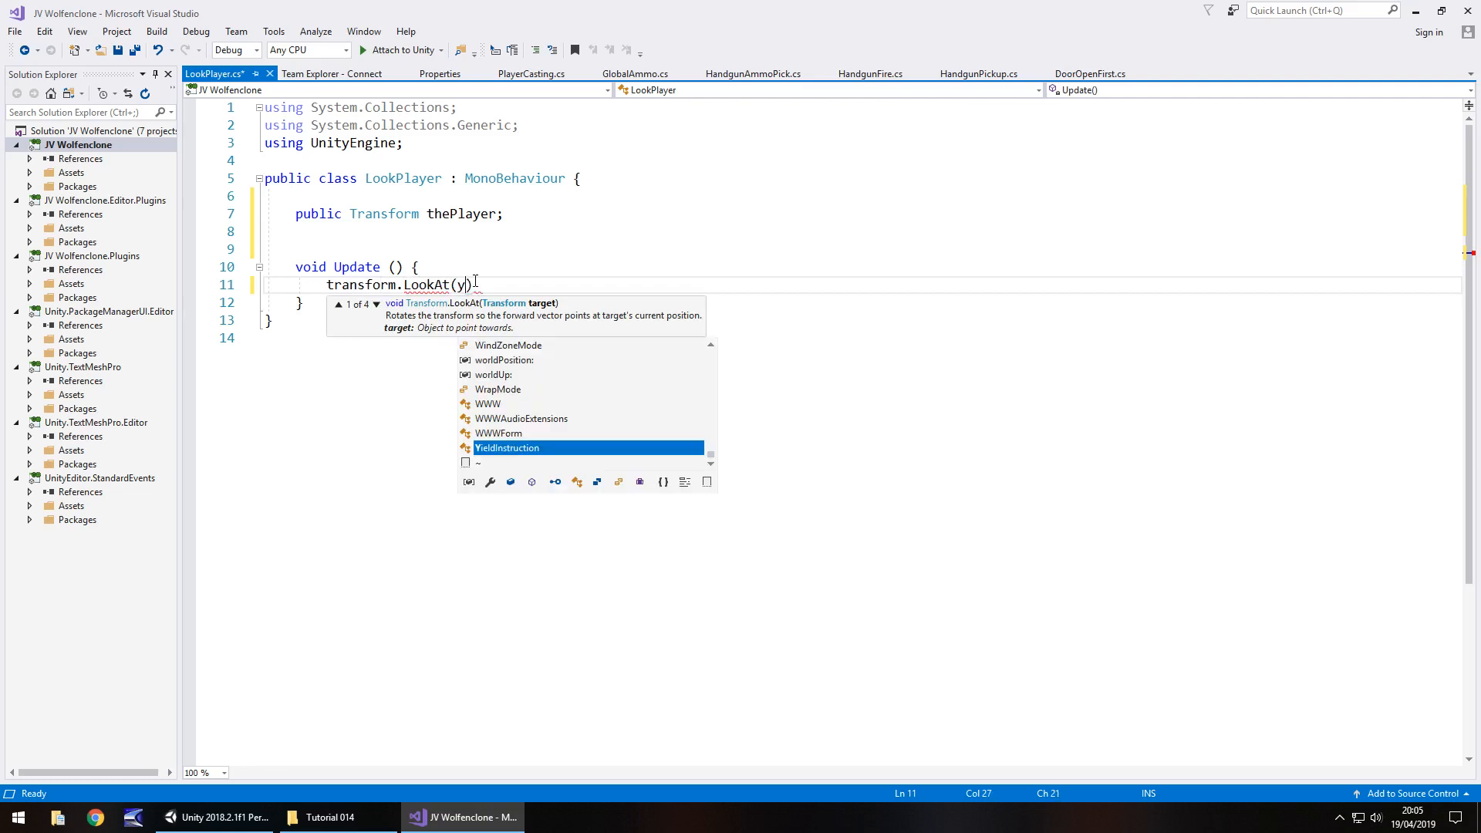
type("thePlayer")
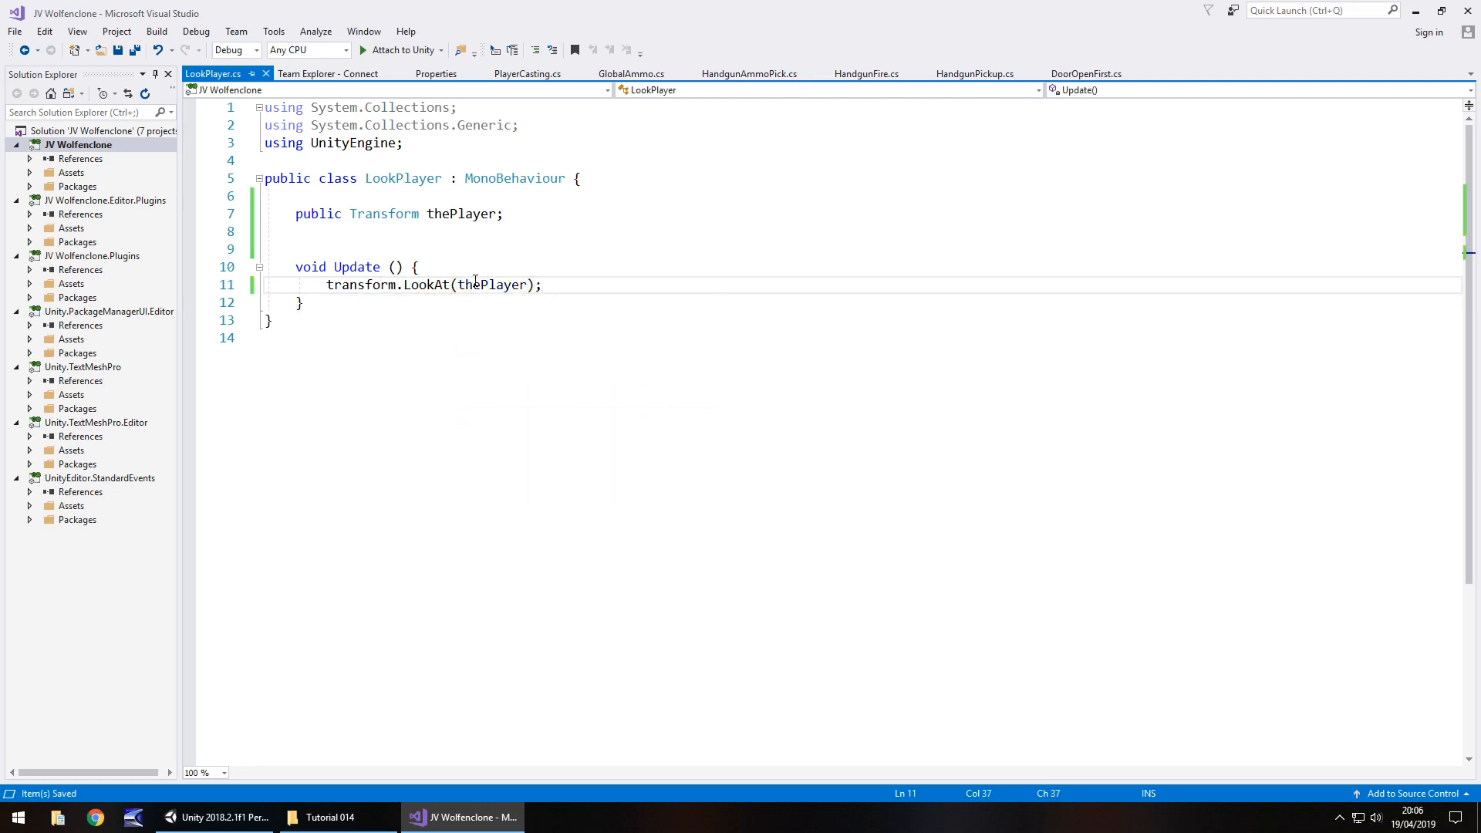
mouse_move(219, 818)
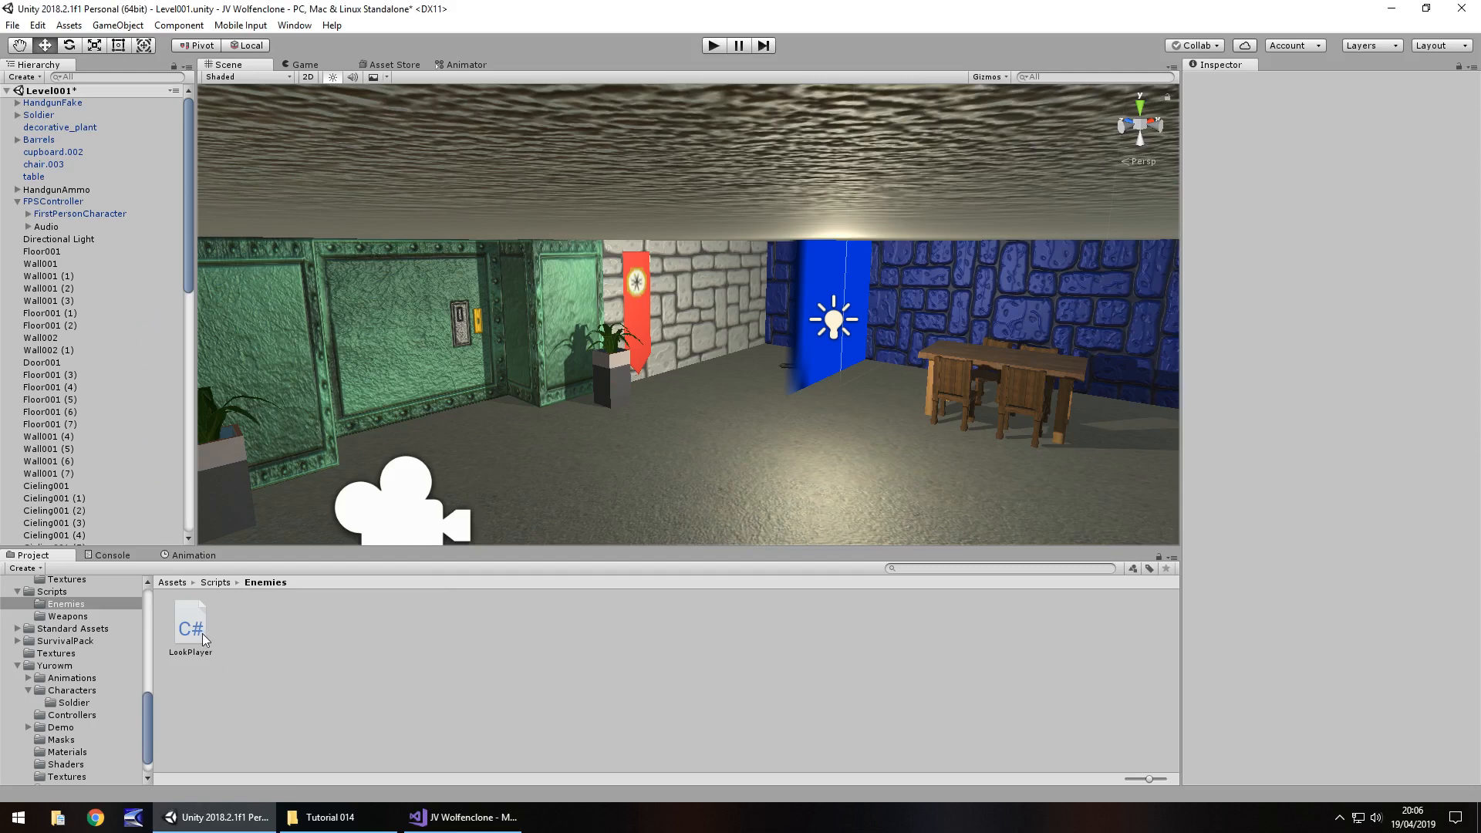
mouse_move(237, 571)
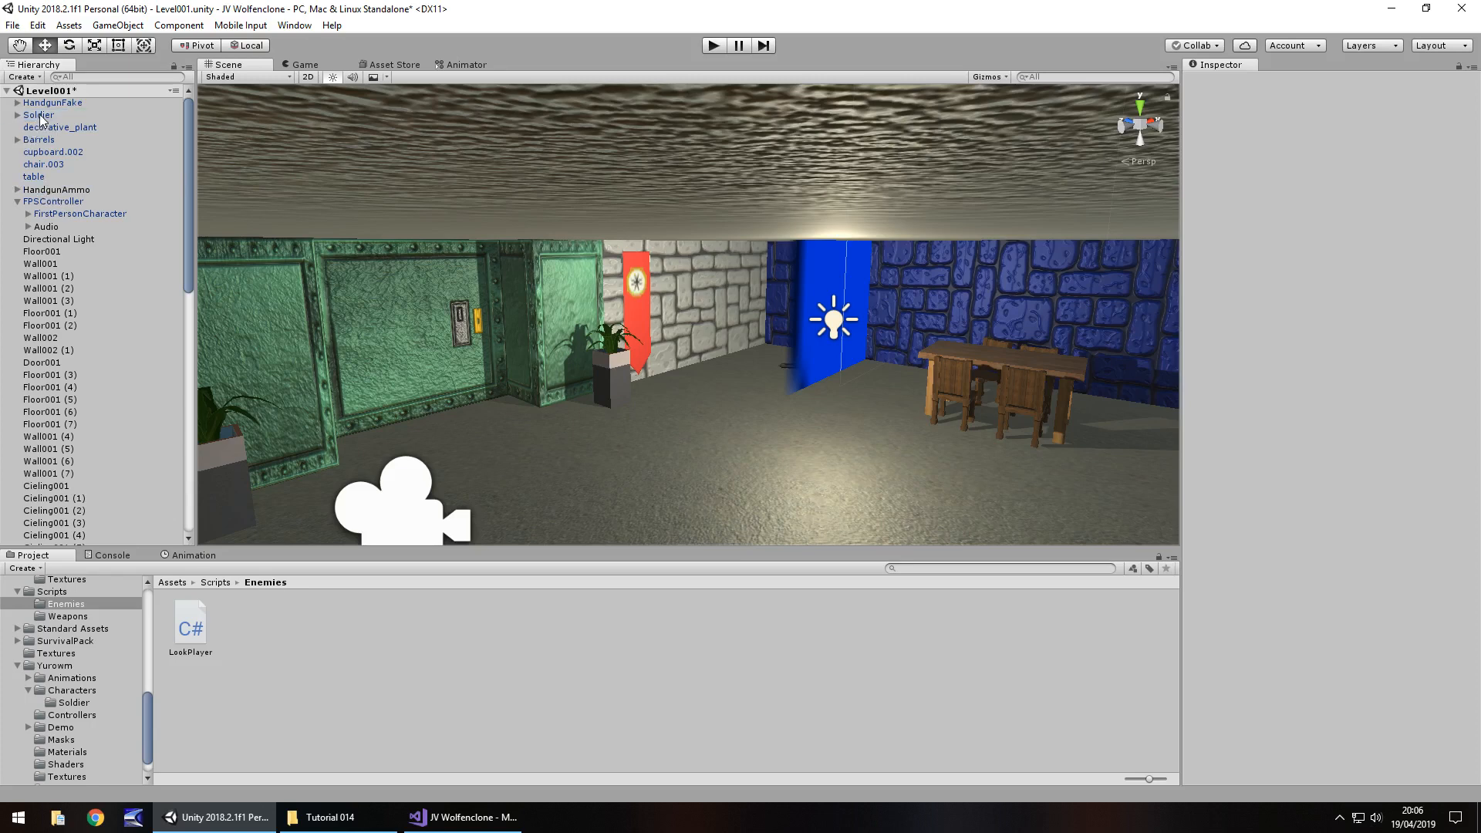
Give the Soldier the LookPlayer script with The Player set to FPSController
left_click(37, 114)
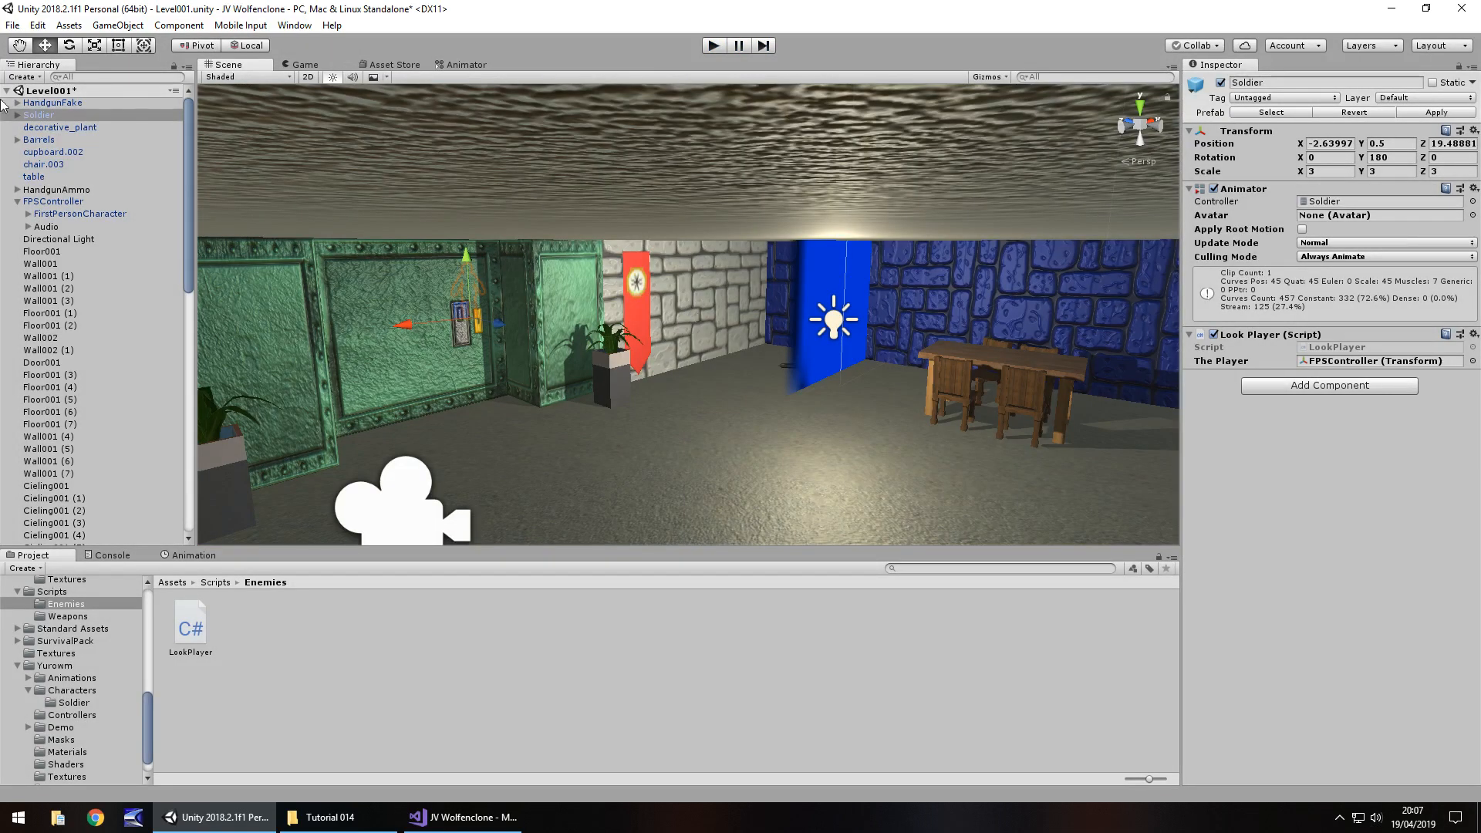
Add a Box Collider to the Soldier's mesh child object
left_click(17, 114)
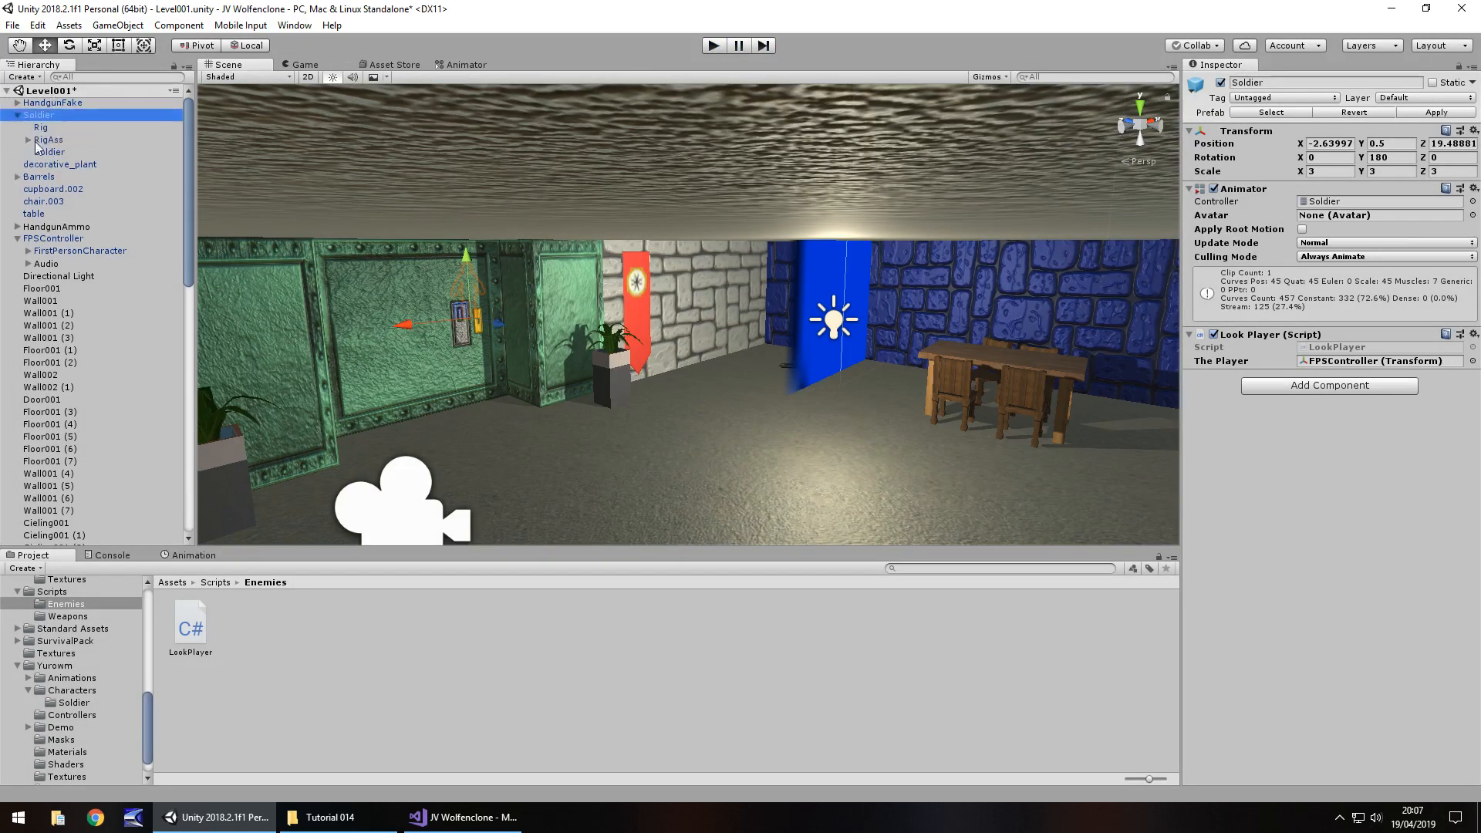
left_click(49, 151)
type("collider")
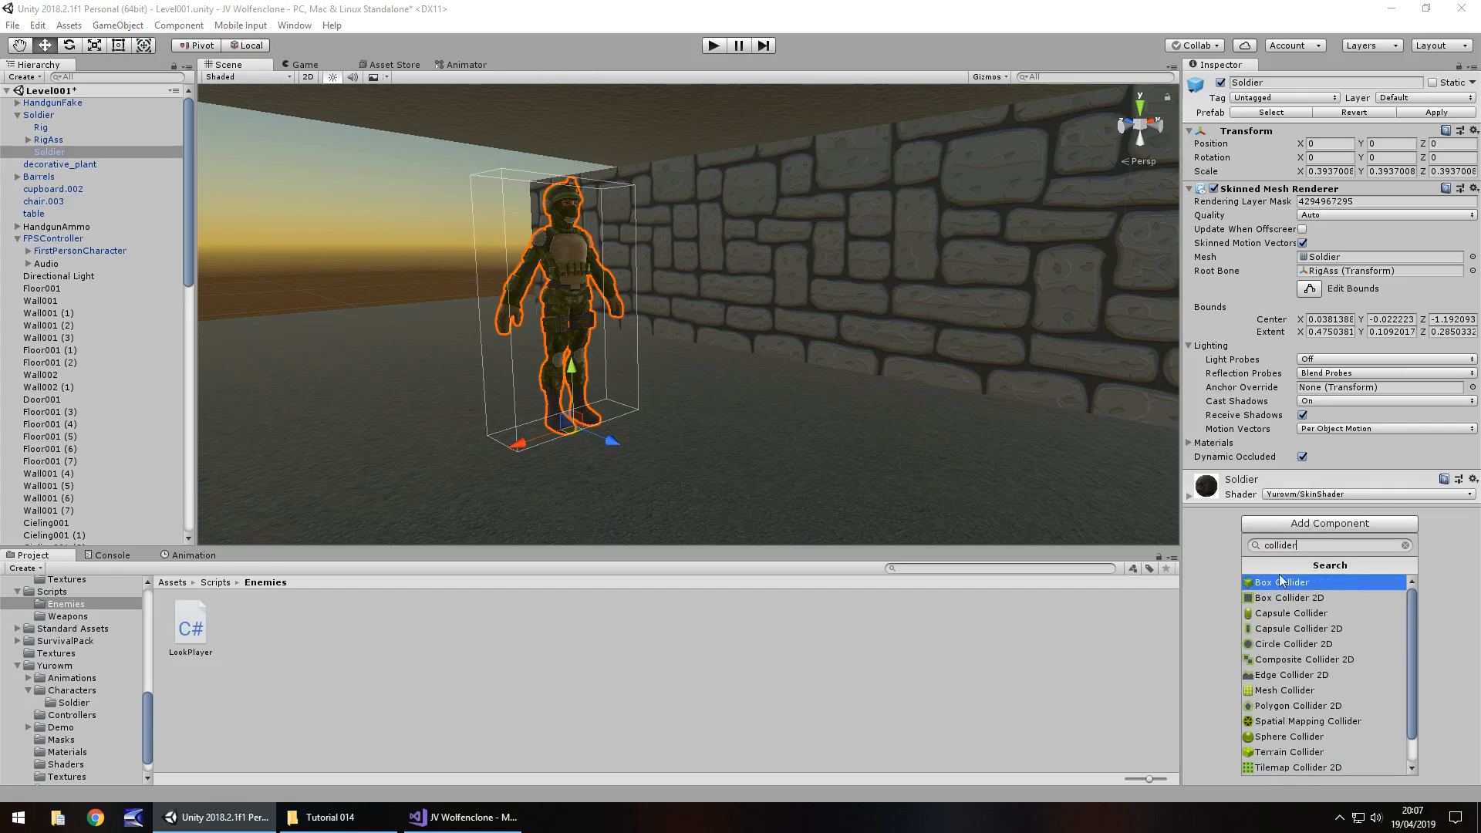
left_click(1281, 581)
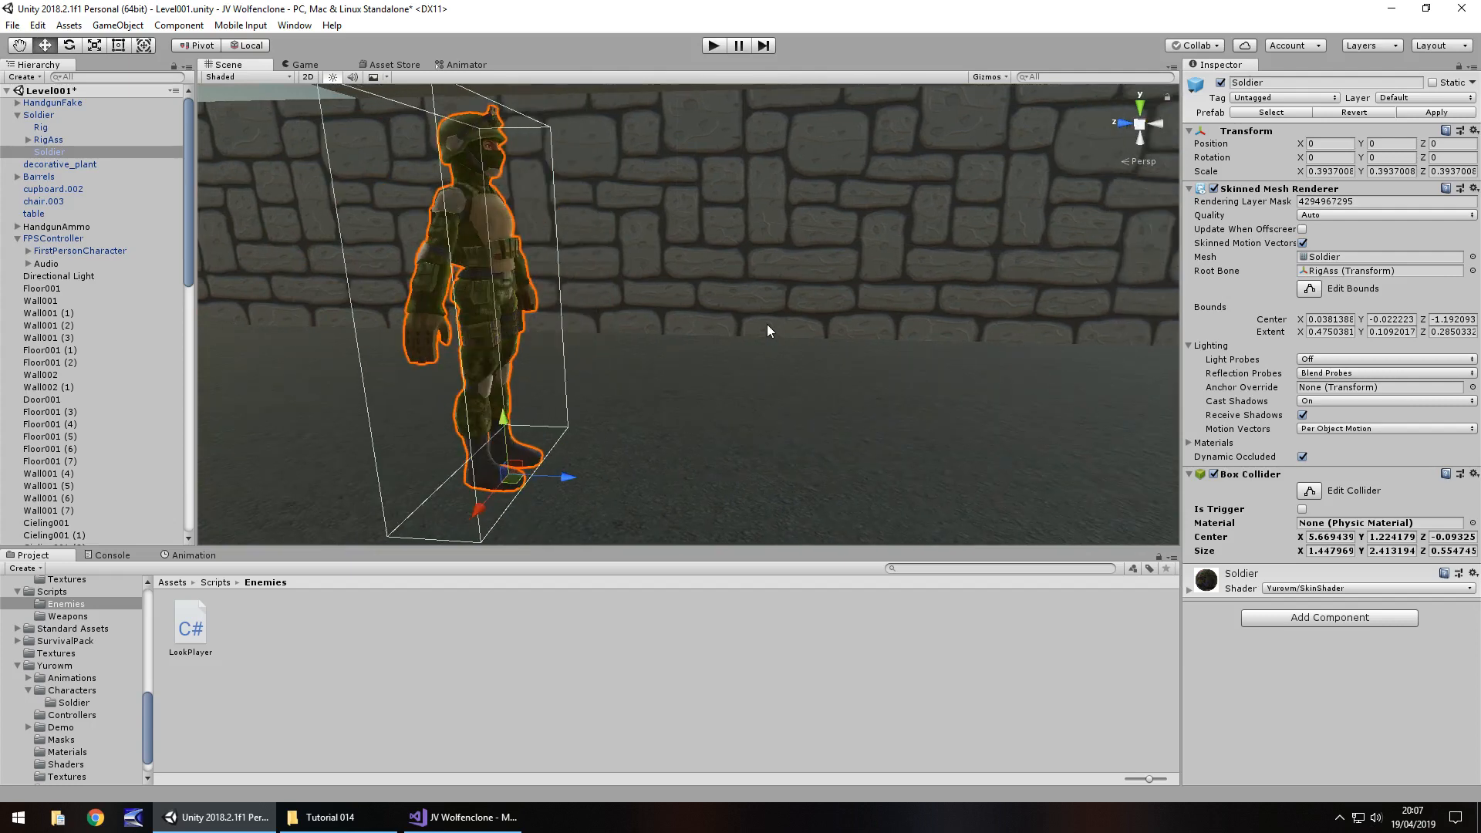
mouse_move(713, 44)
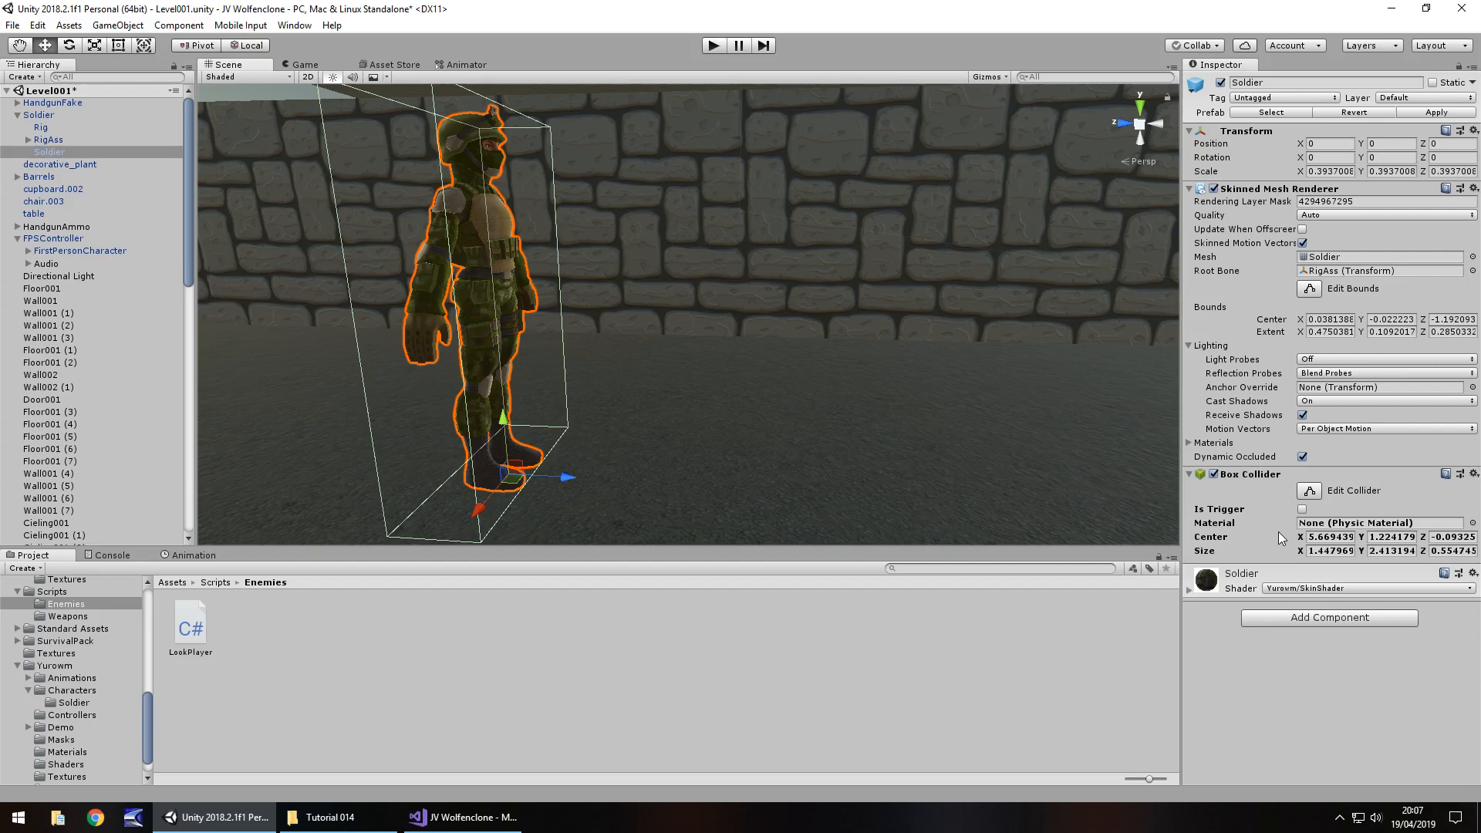
mouse_move(431, 262)
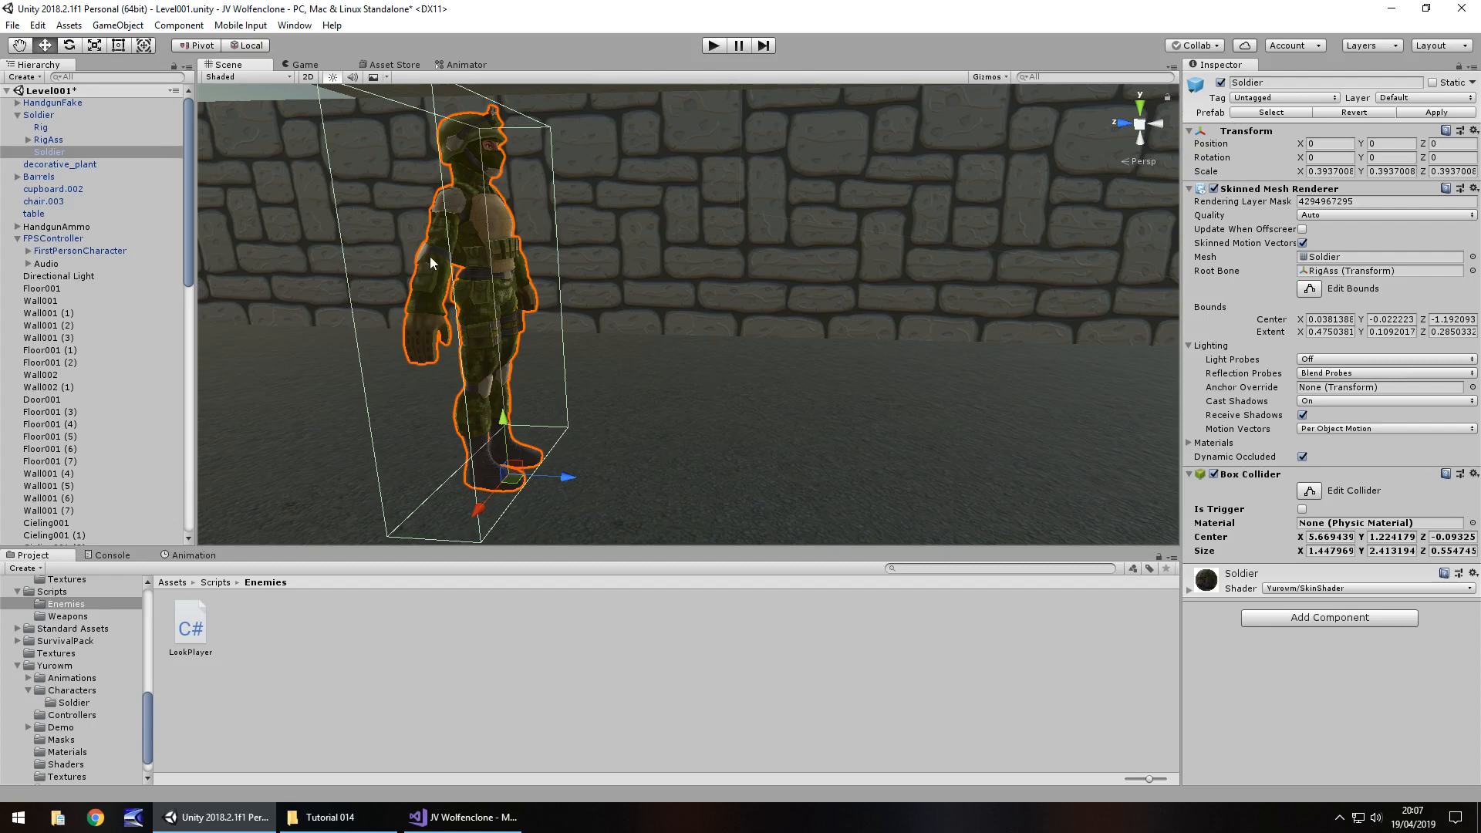
mouse_move(517, 337)
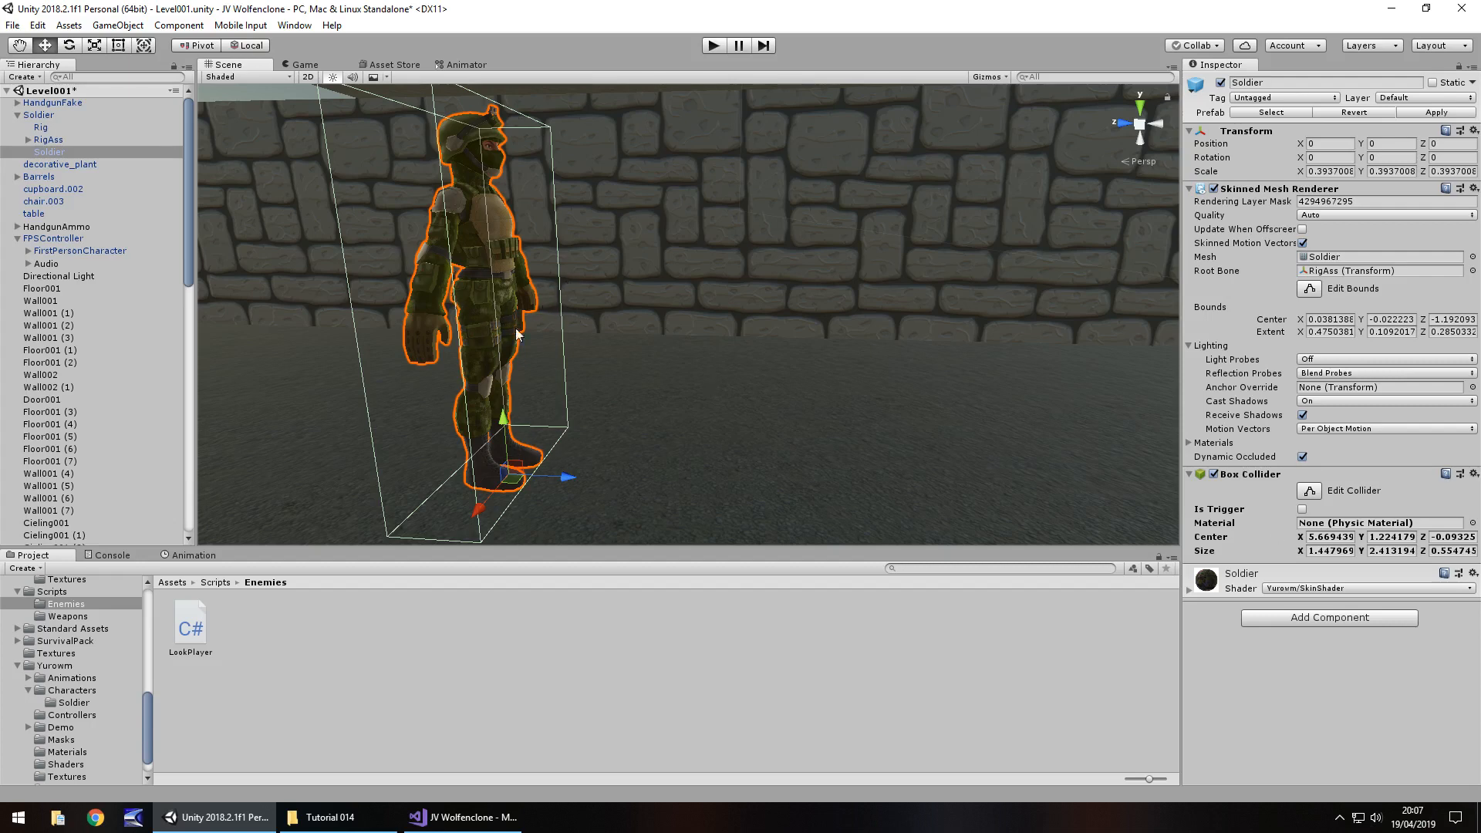
mouse_move(423, 264)
type("1.33")
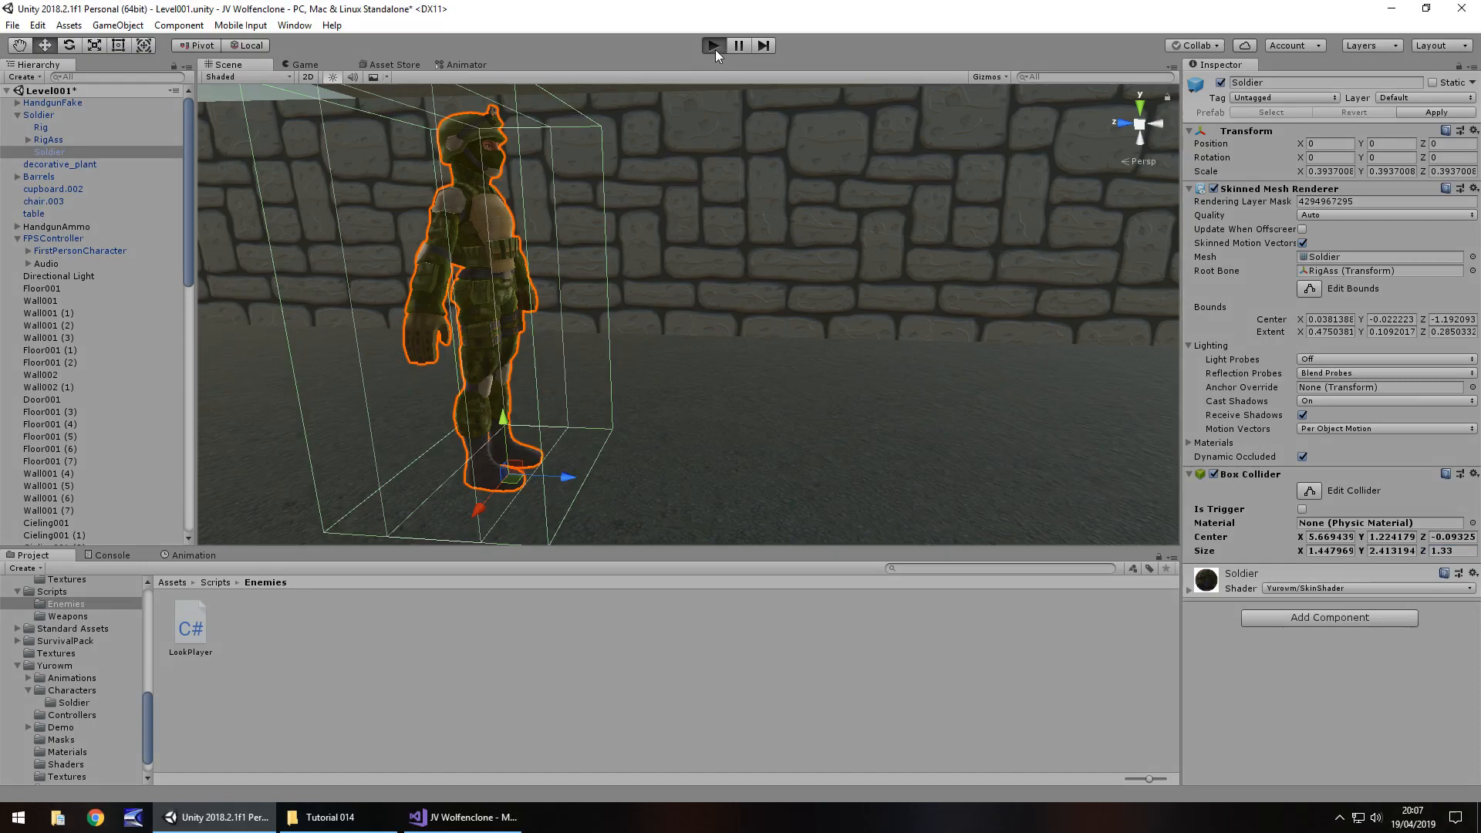
left_click(713, 45)
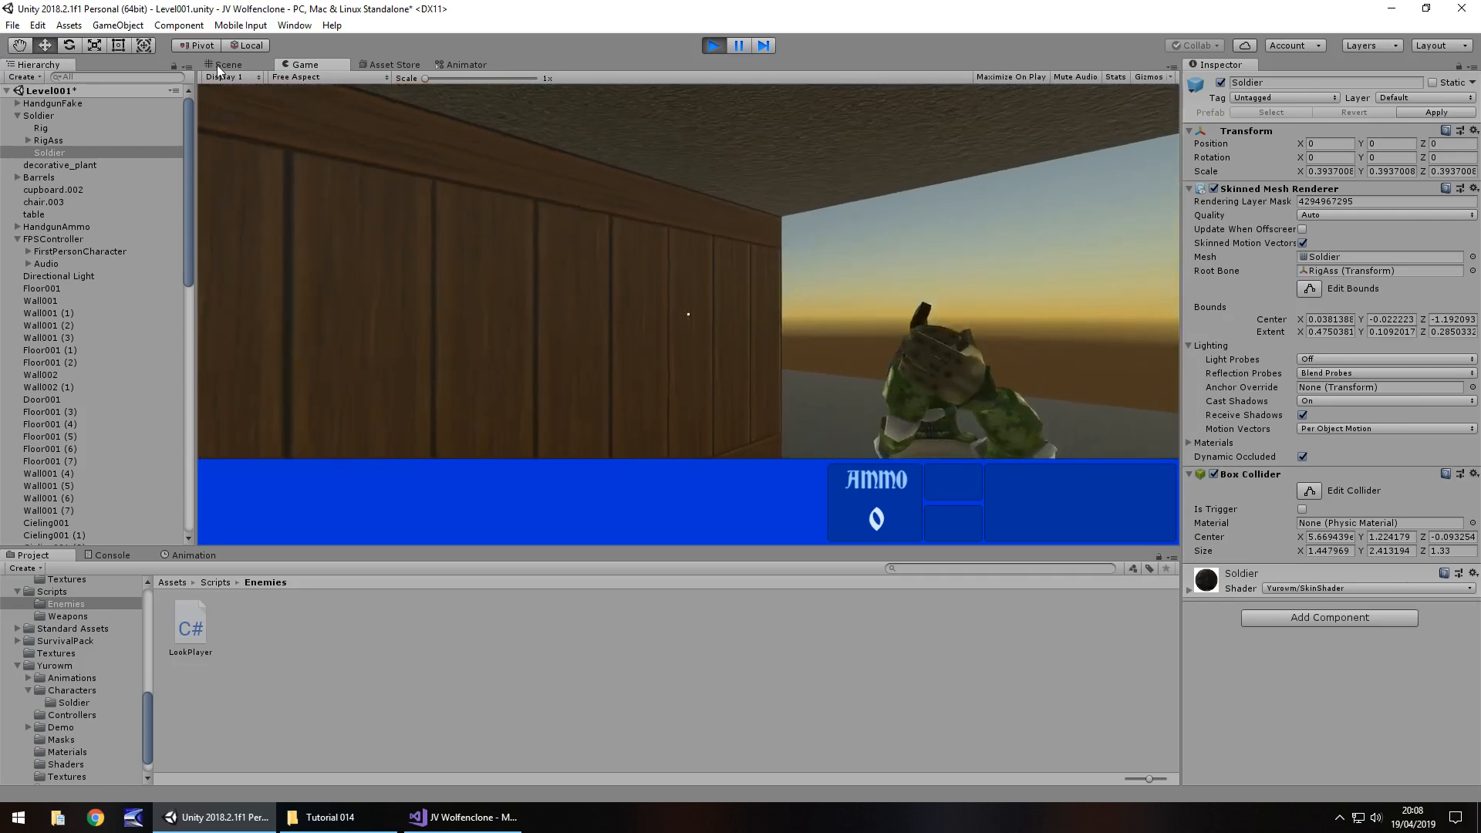
left_click(226, 65)
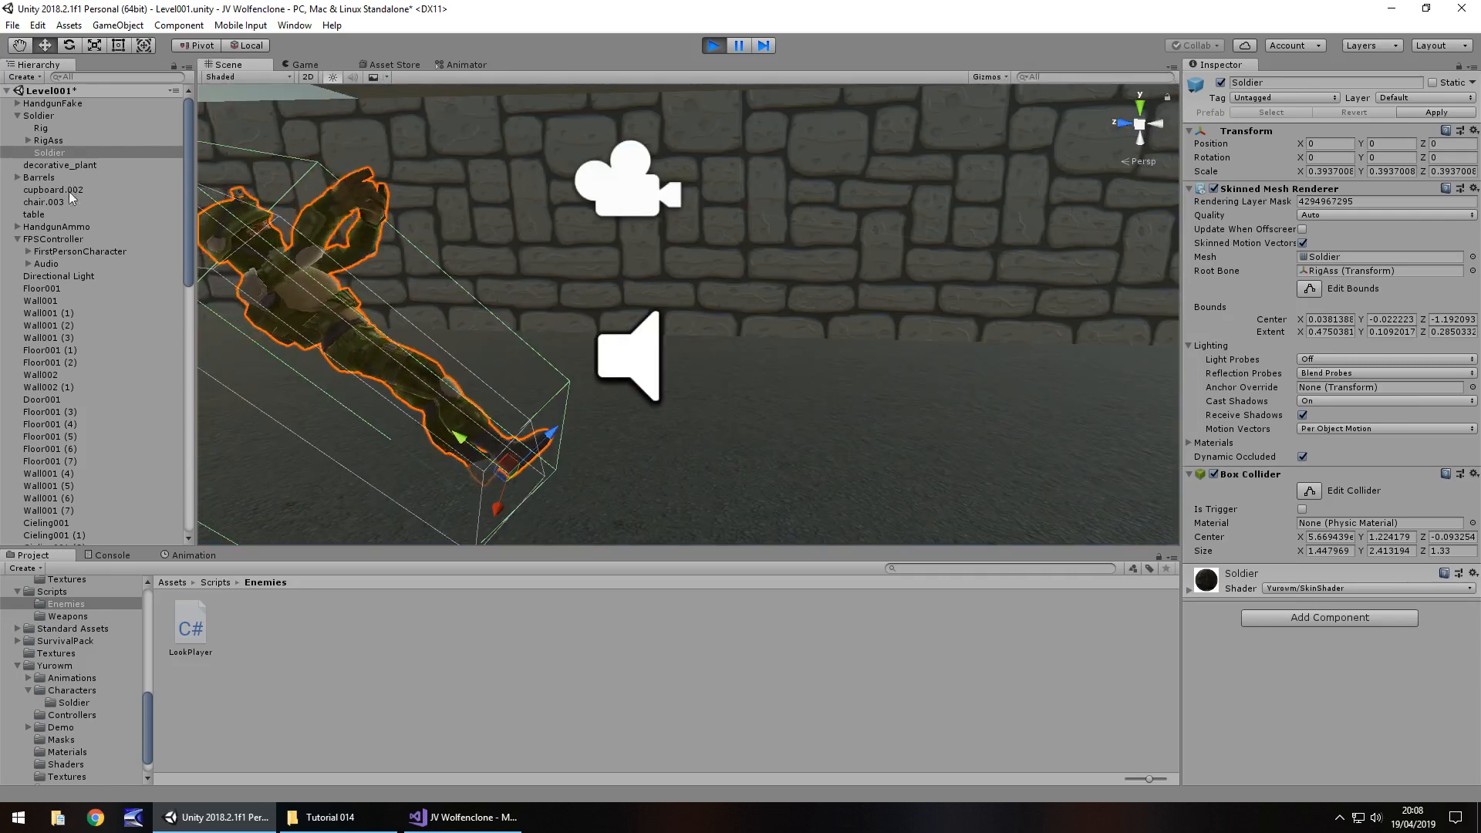
left_click(54, 239)
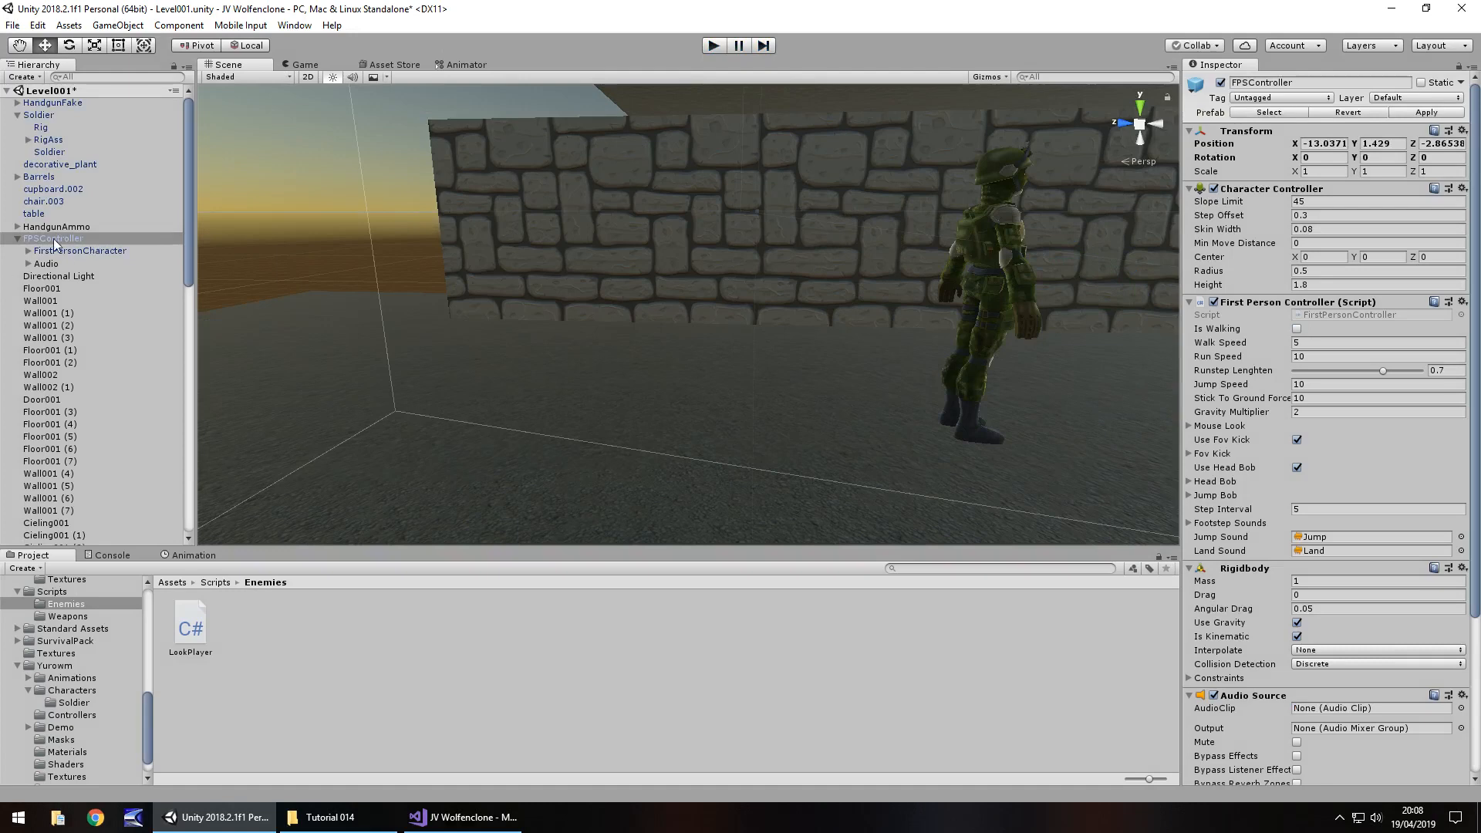
mouse_move(69, 260)
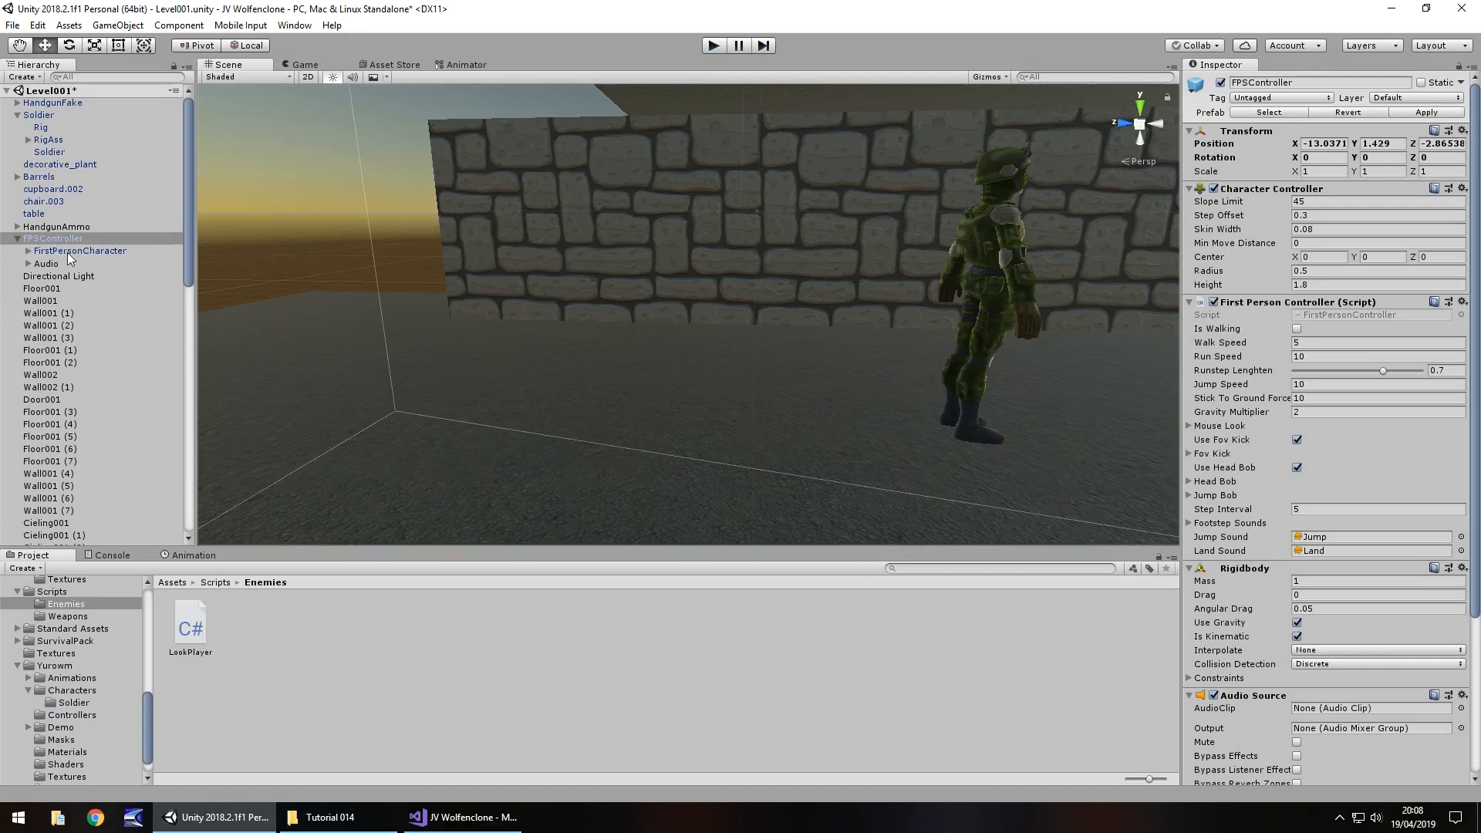
Expand FirstPersonCharacter under FPSController to show its Handgun and CastingObject children
left_click(80, 250)
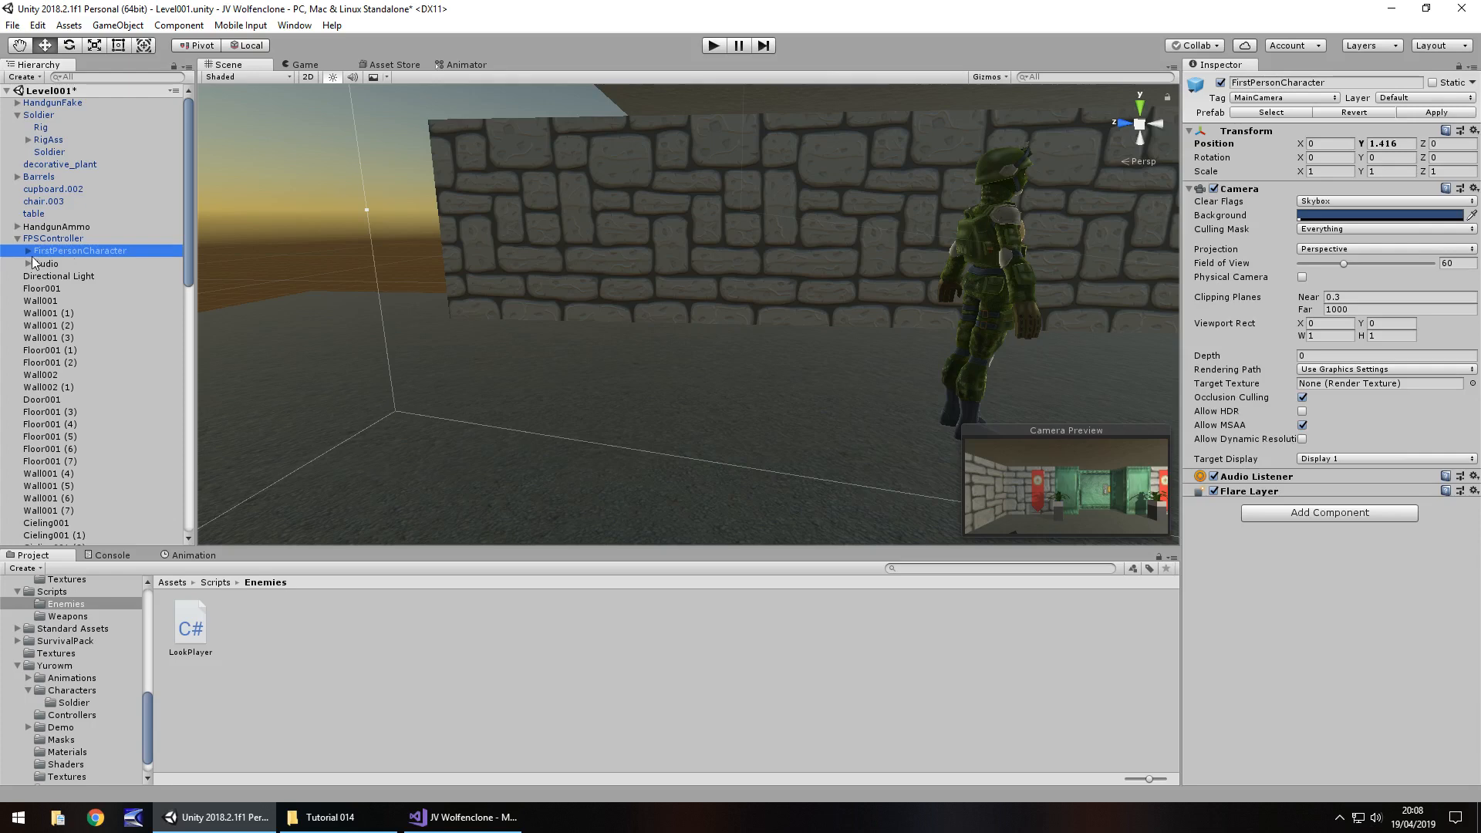
left_click(17, 237)
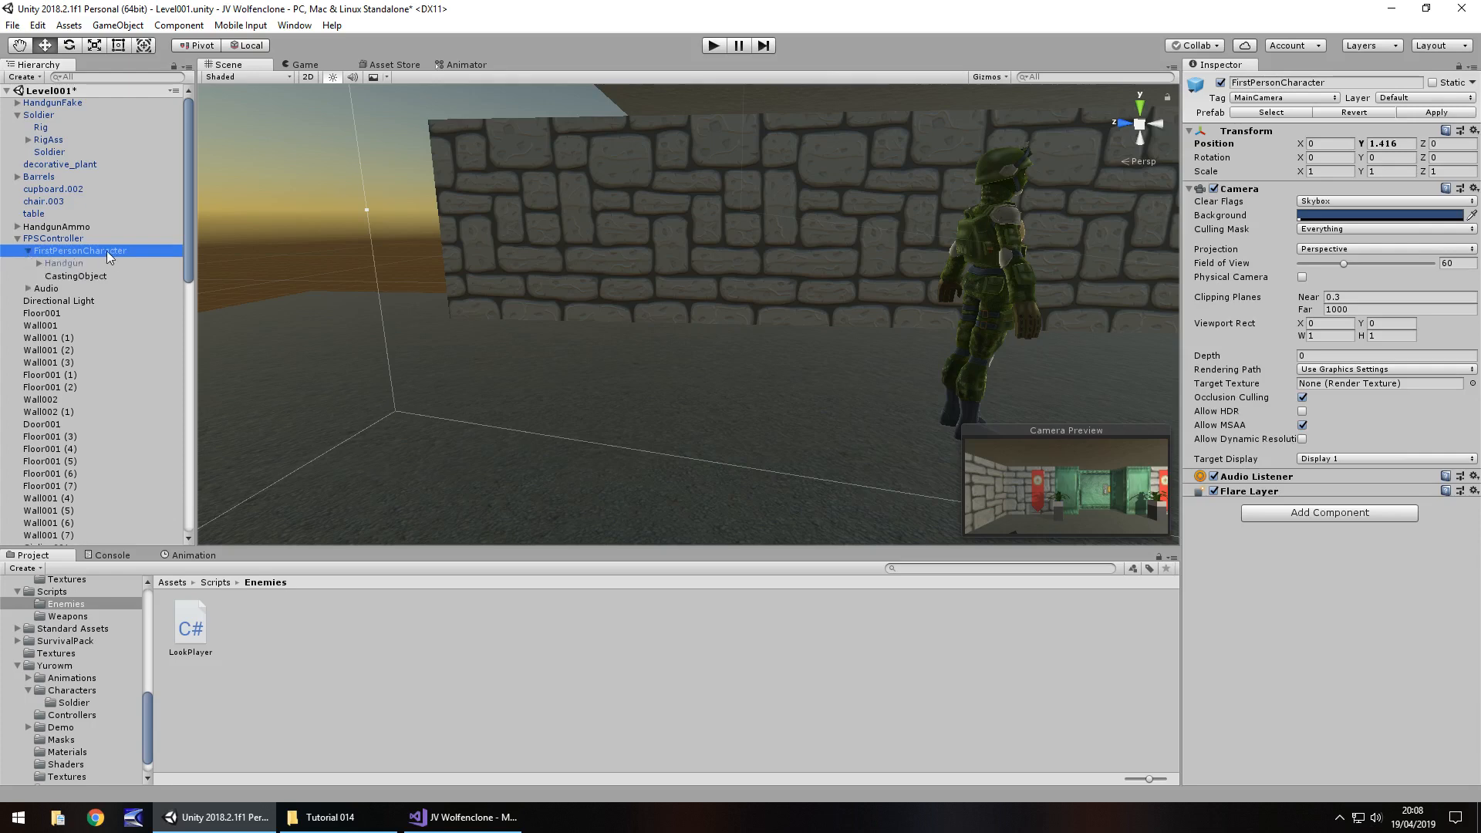
mouse_move(103, 259)
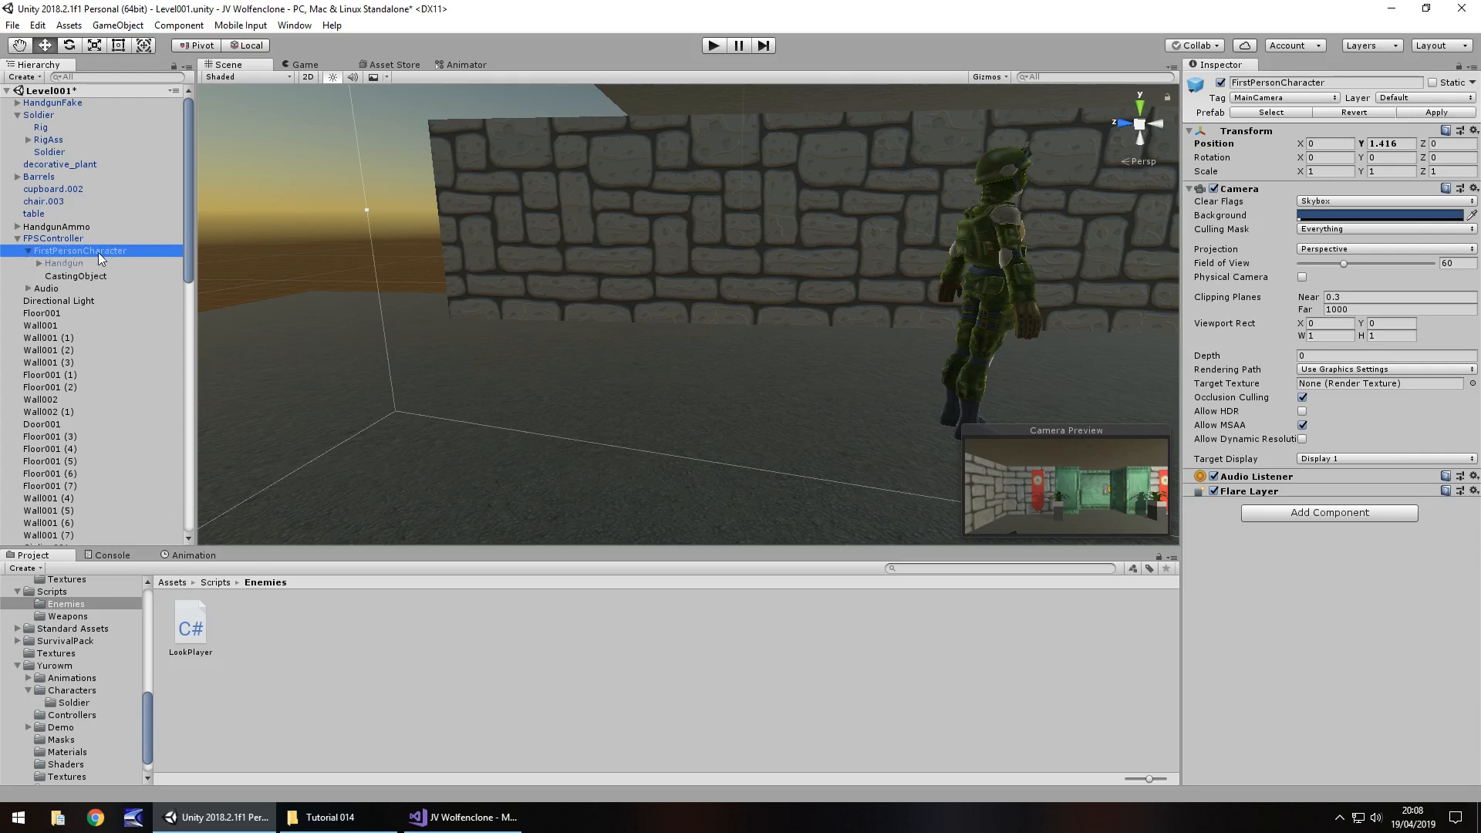
Create an empty TargetObject under FirstPersonCharacter and set it as the Soldier's look target
right_click(80, 250)
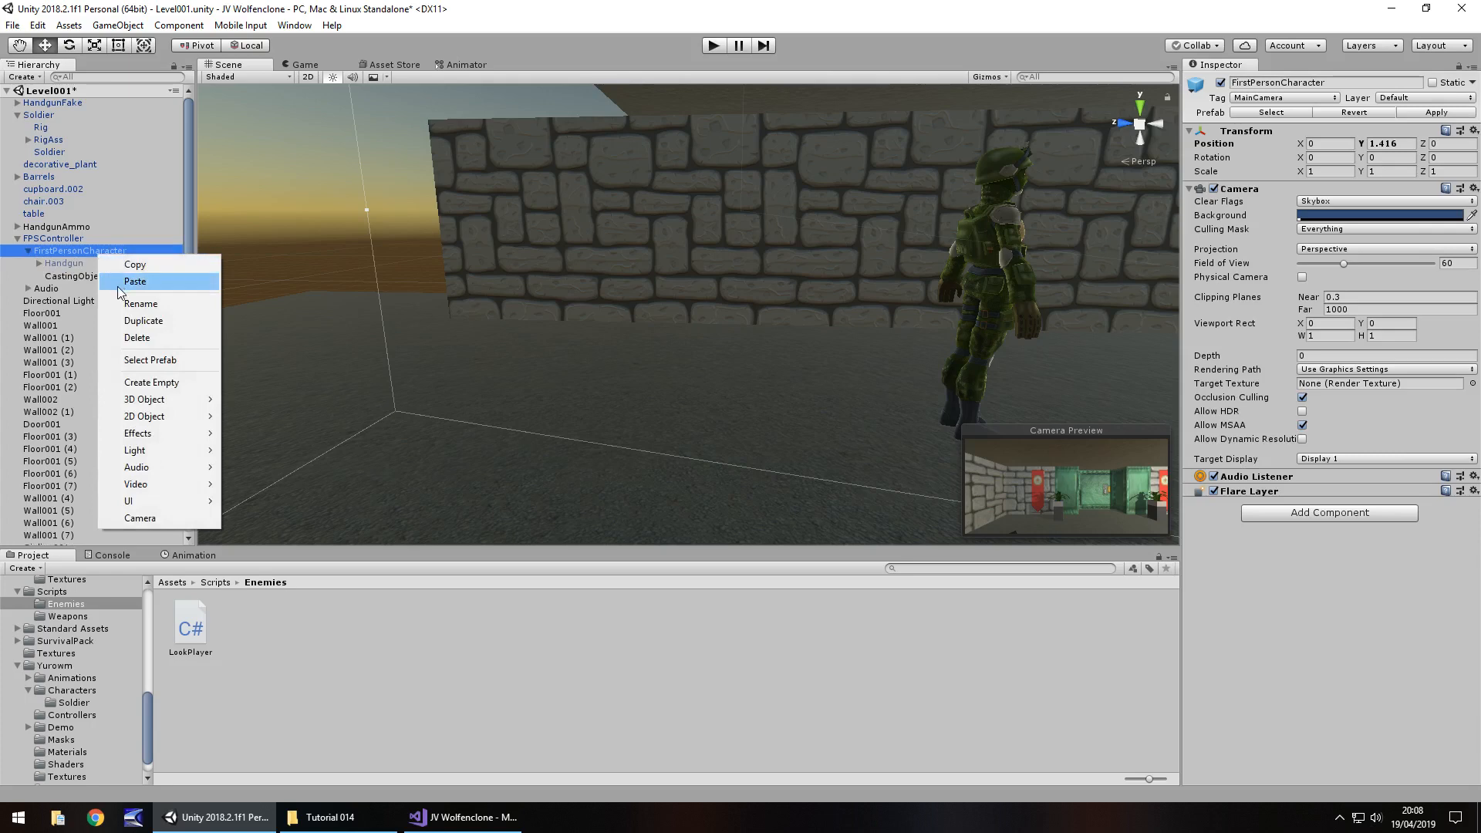
mouse_move(150, 389)
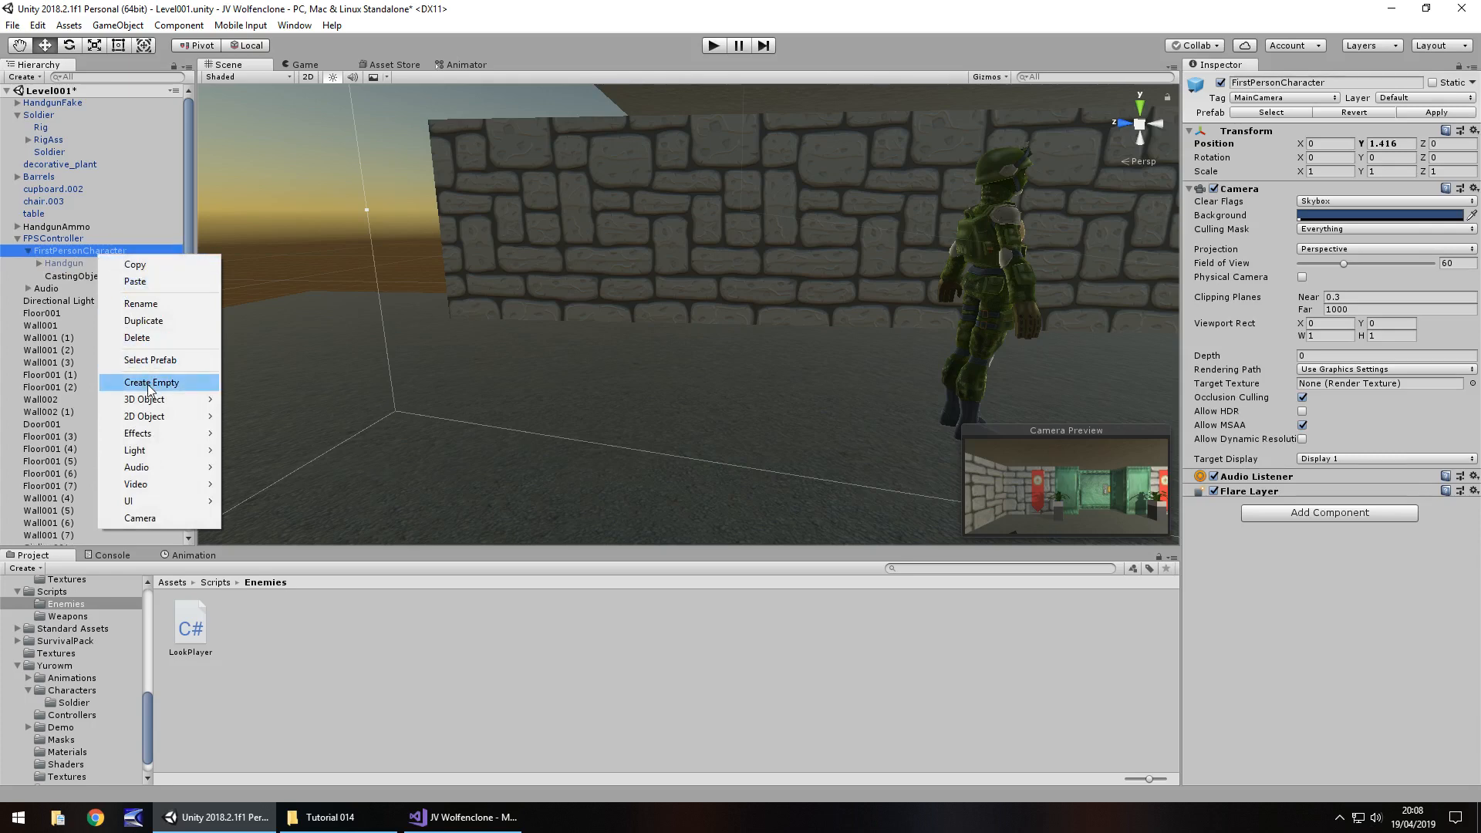
left_click(151, 382)
type("TargetObject")
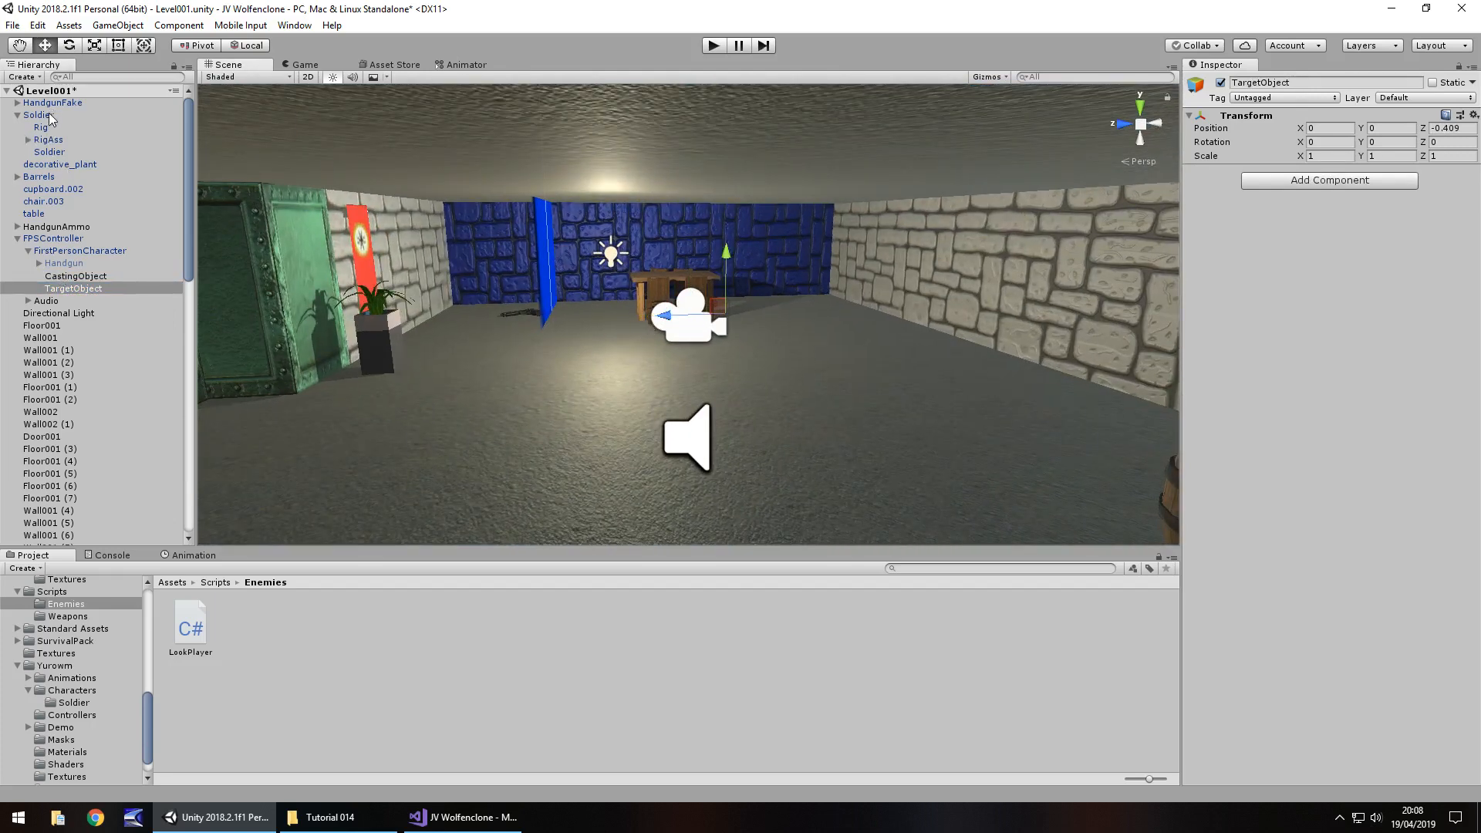
left_click(40, 116)
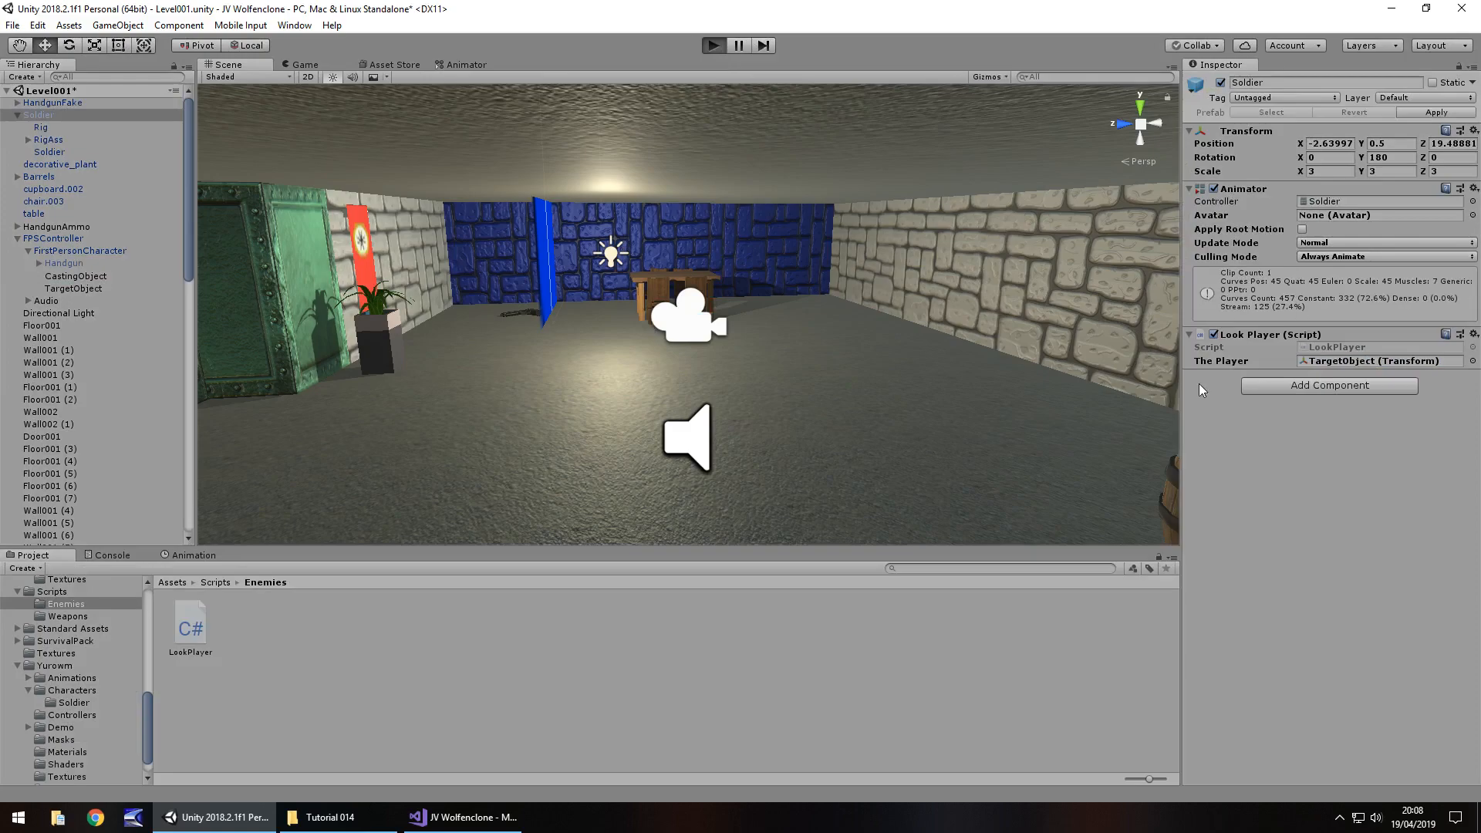
Play-test the Soldier's aiming and select TargetObject to adjust its height
left_click(713, 44)
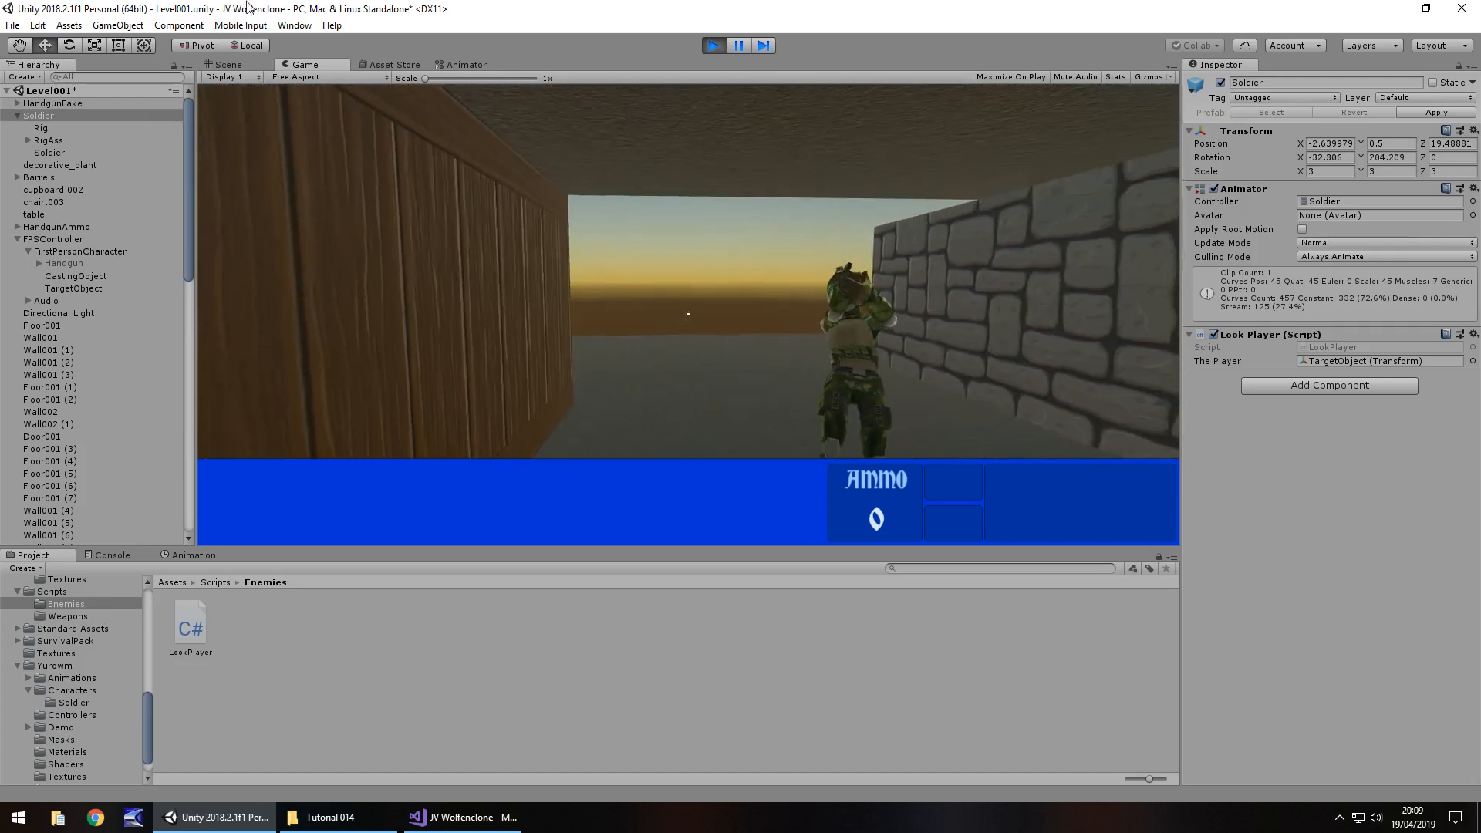
left_click(227, 65)
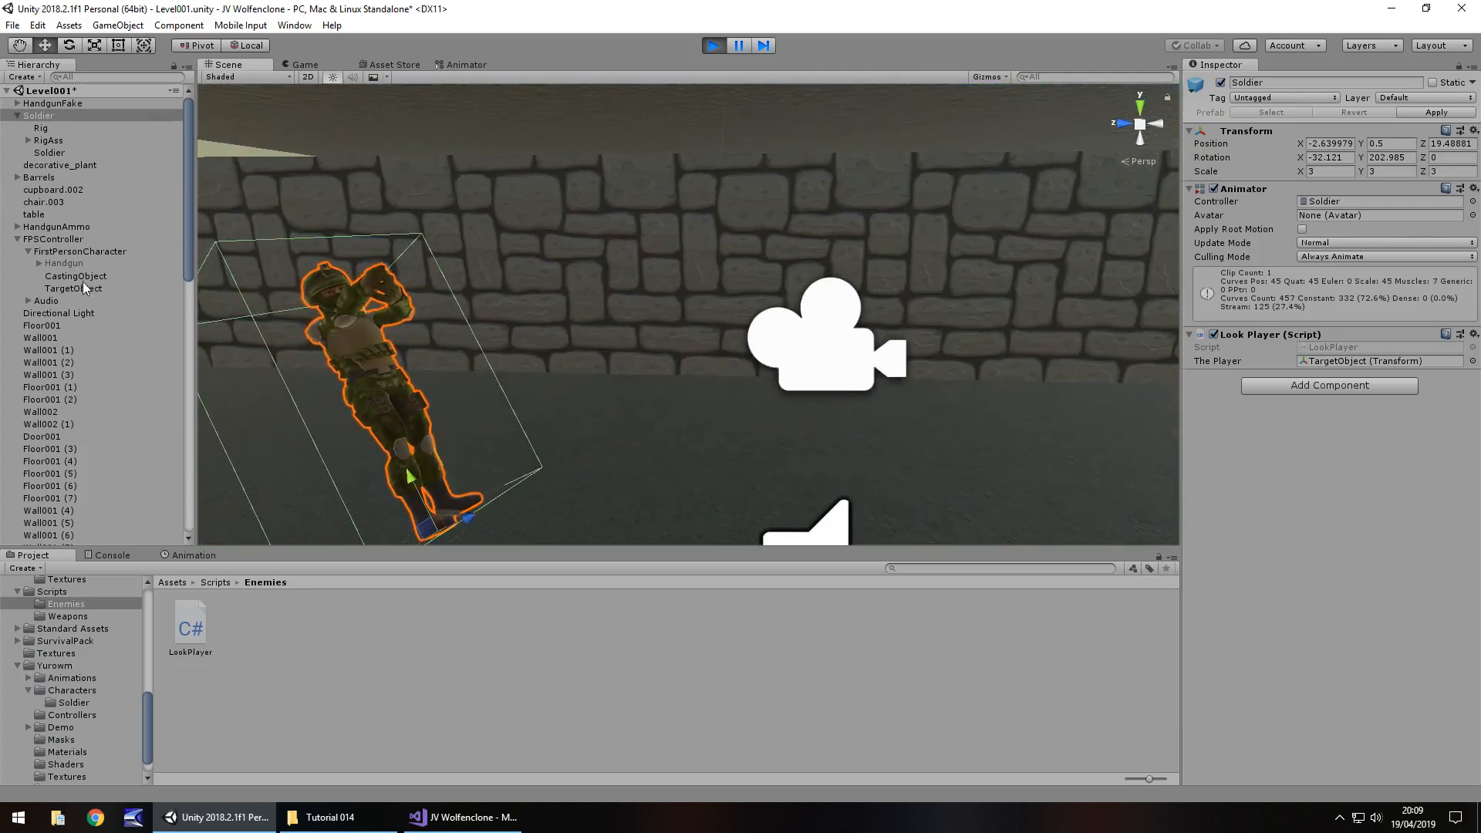
left_click(71, 288)
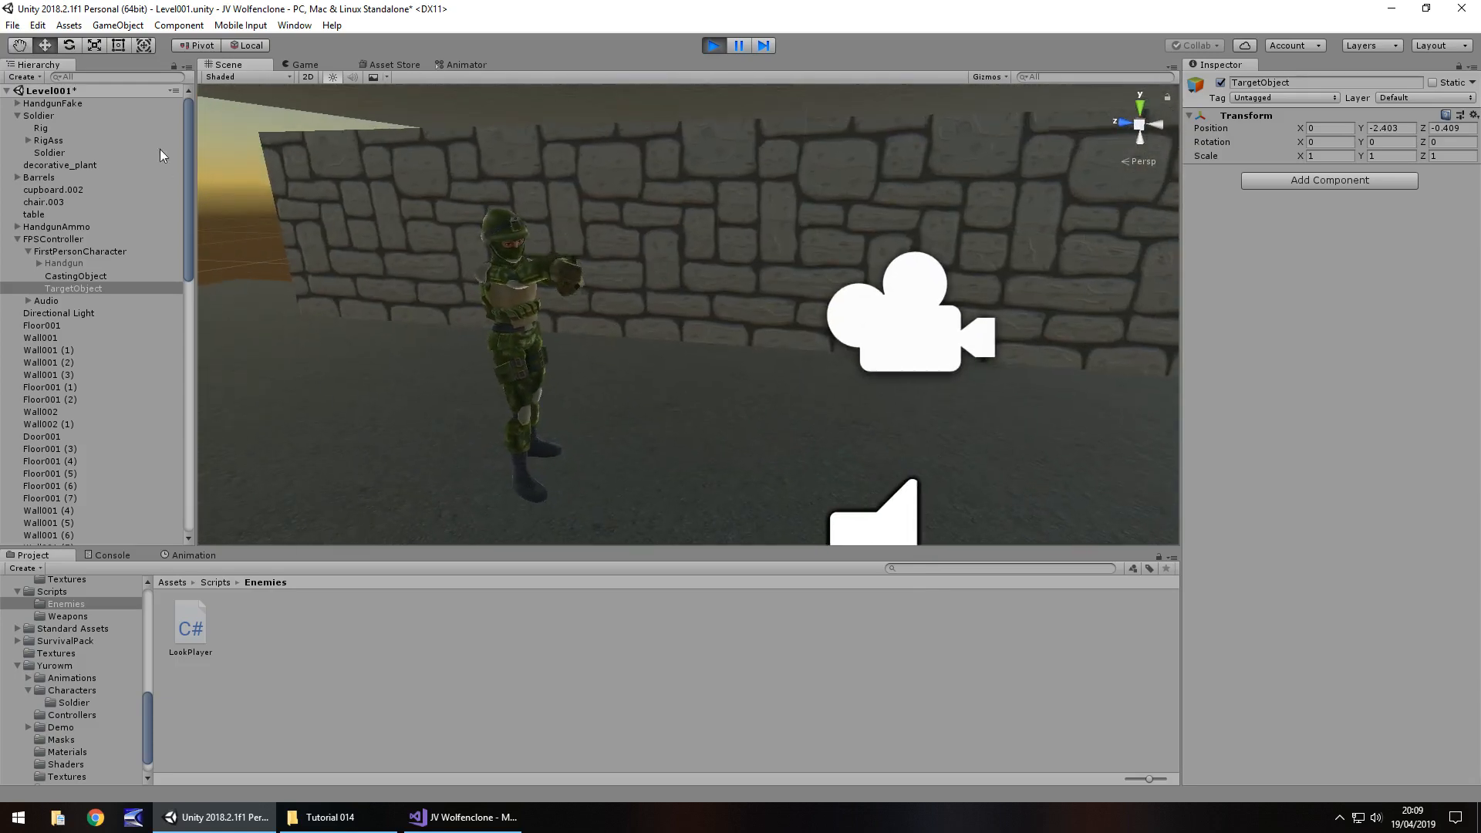
Lower TargetObject to a Y position of -2.92 and stop the play test
left_click(304, 65)
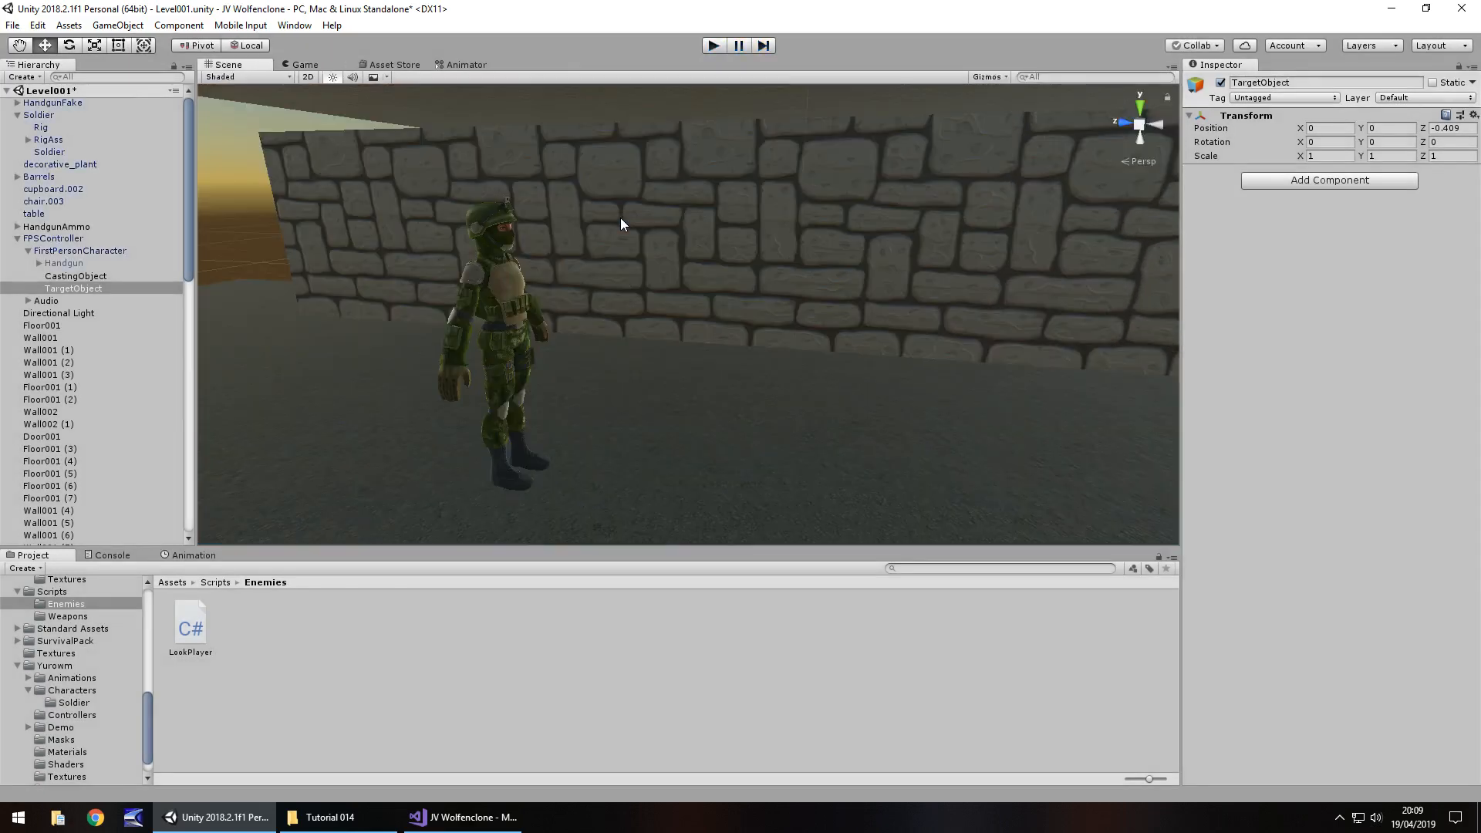
left_click(72, 289)
type("-2.92")
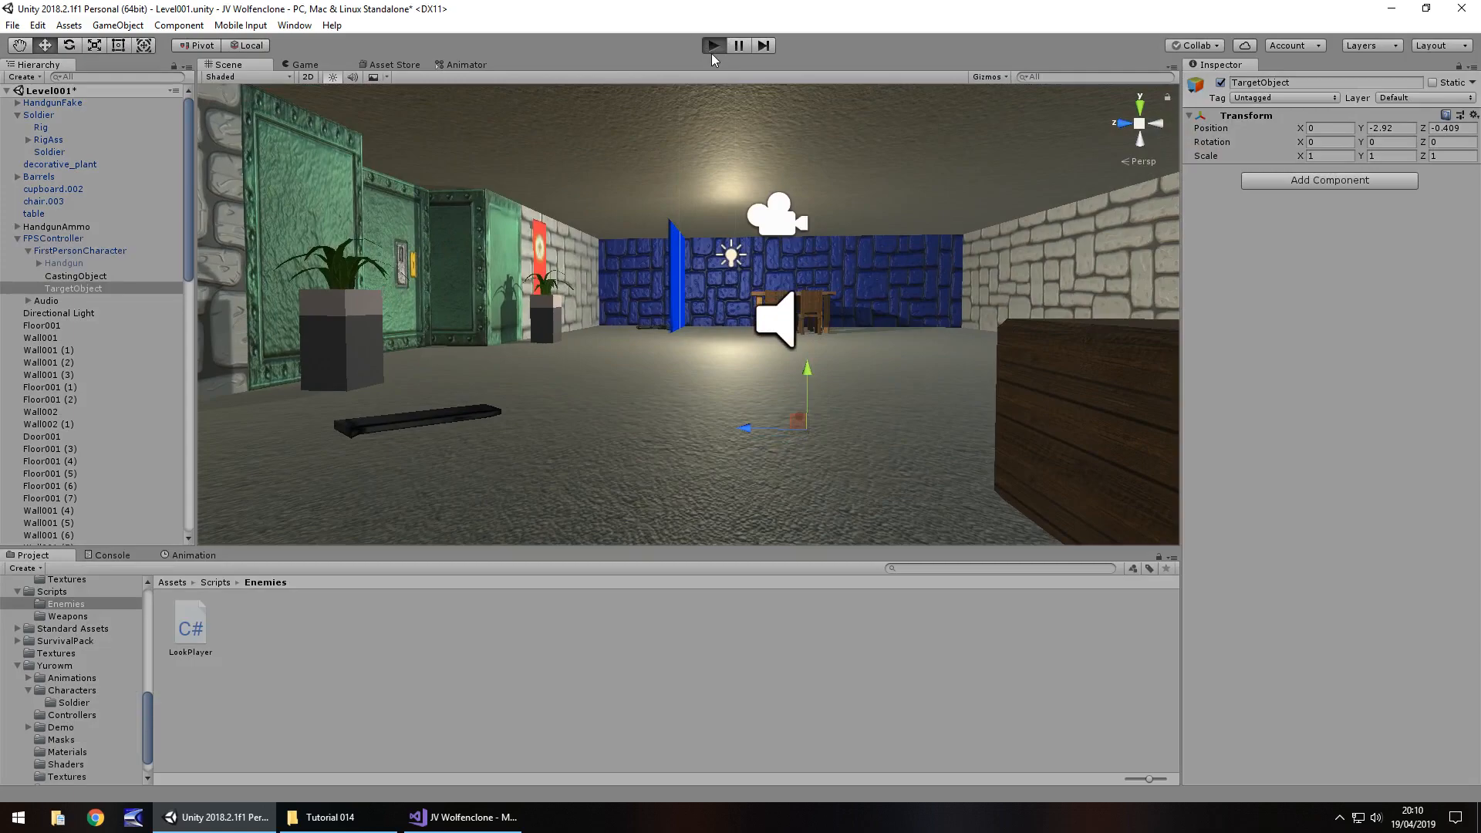
left_click(713, 44)
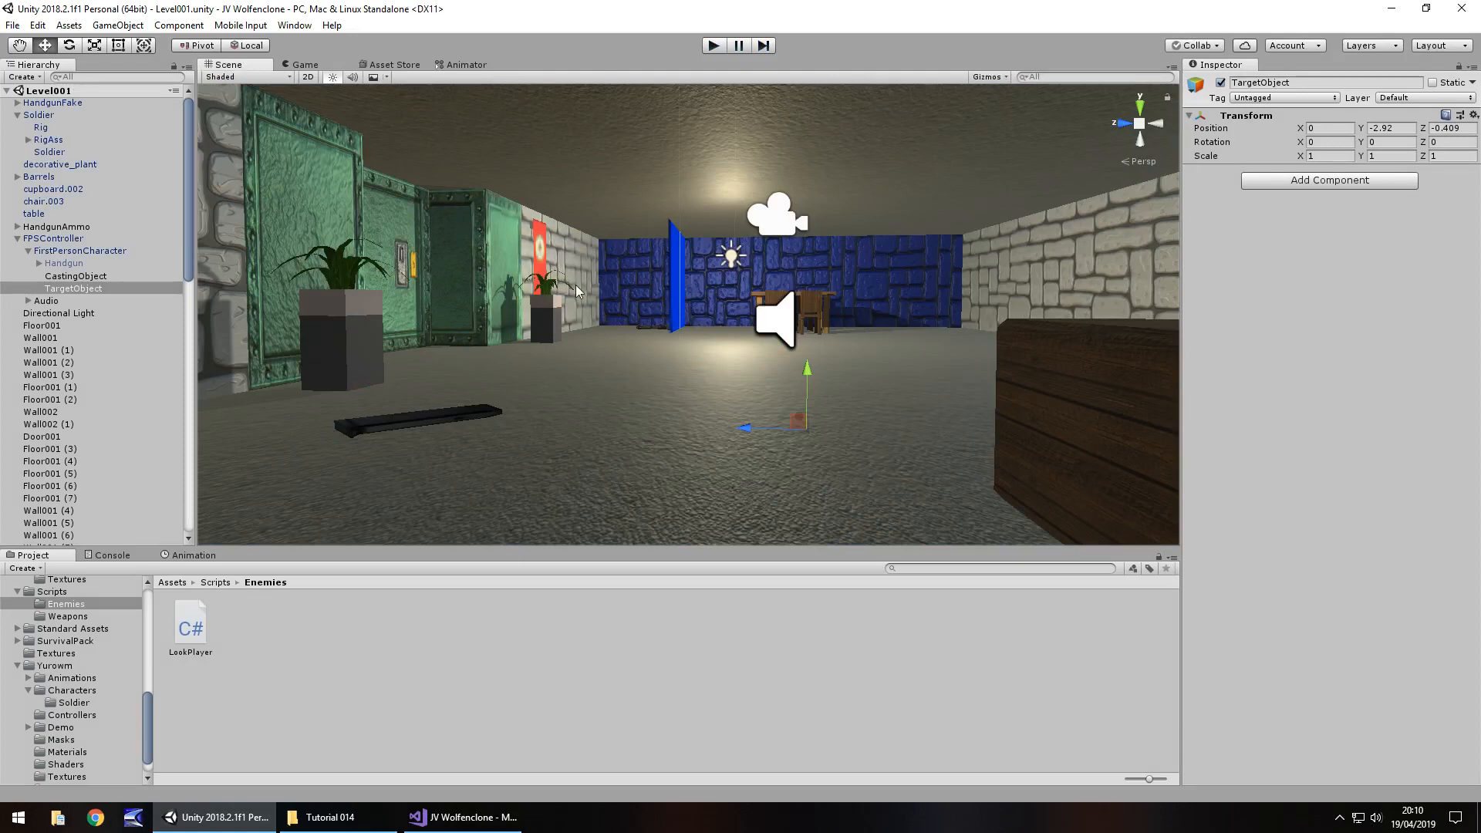
Locate the Idle animation clip in the Yurowm Animations folder and select it
scroll("down", 3)
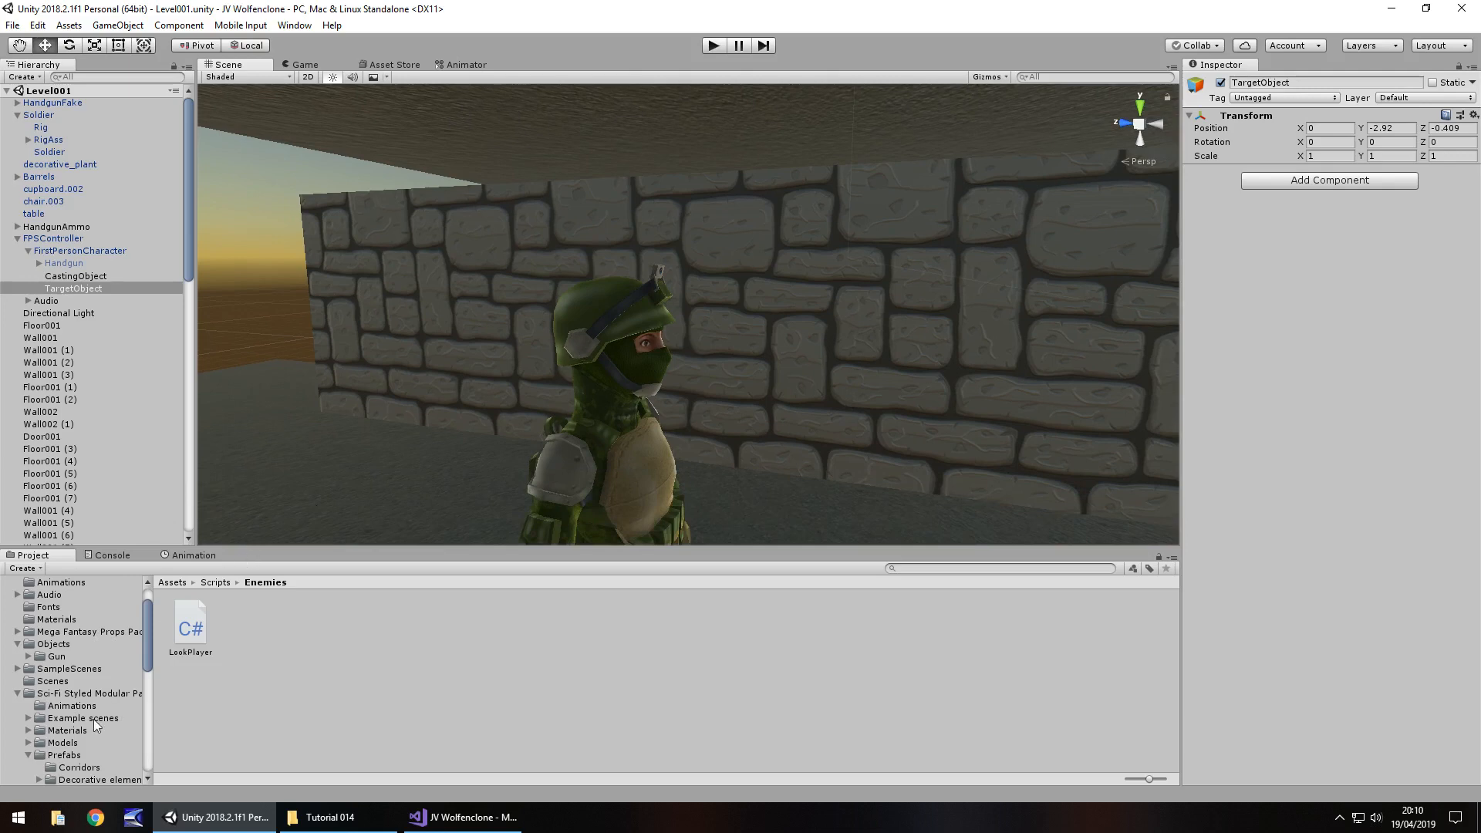
scroll("down", 3)
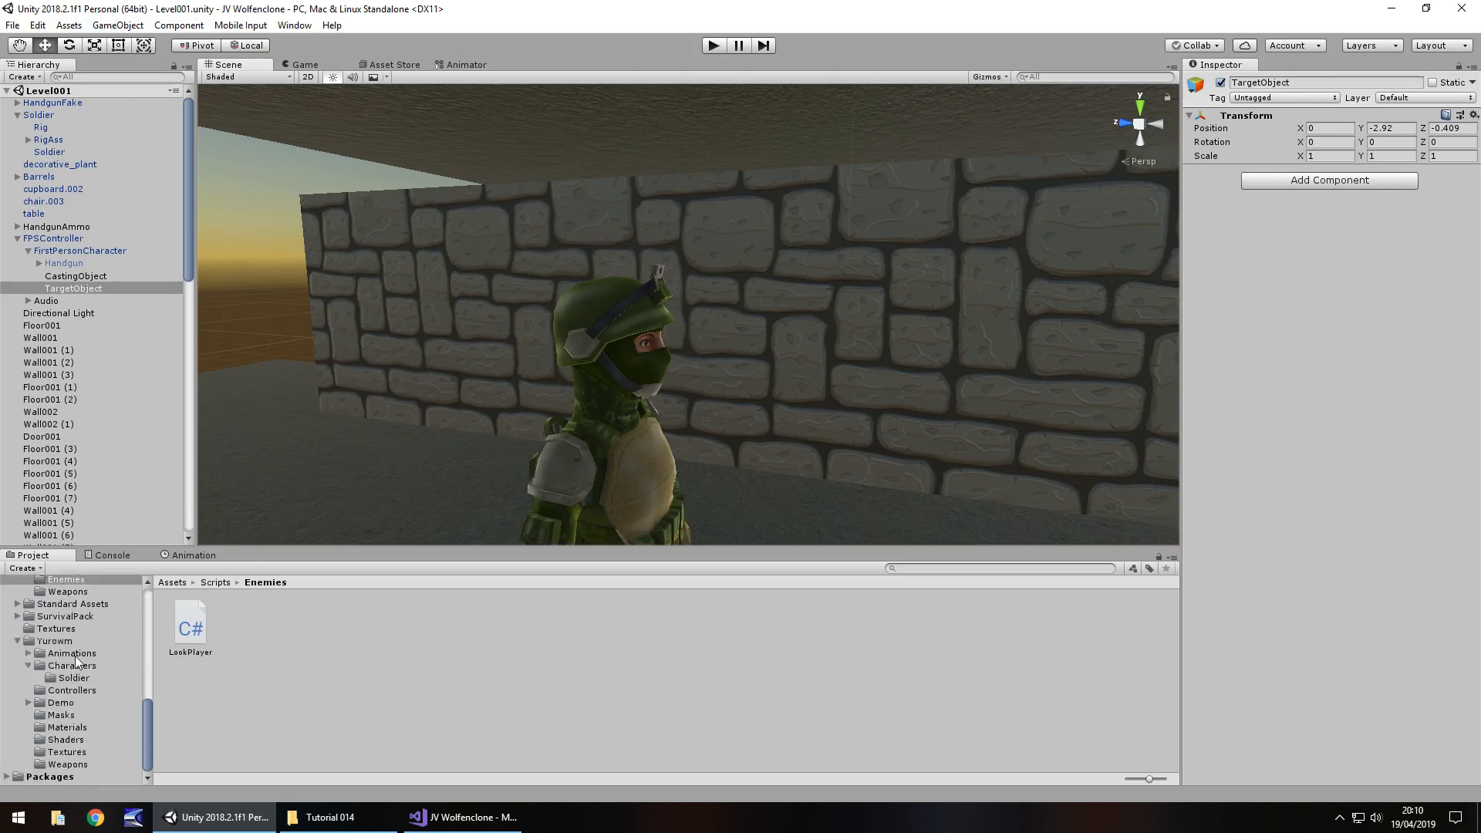
left_click(71, 653)
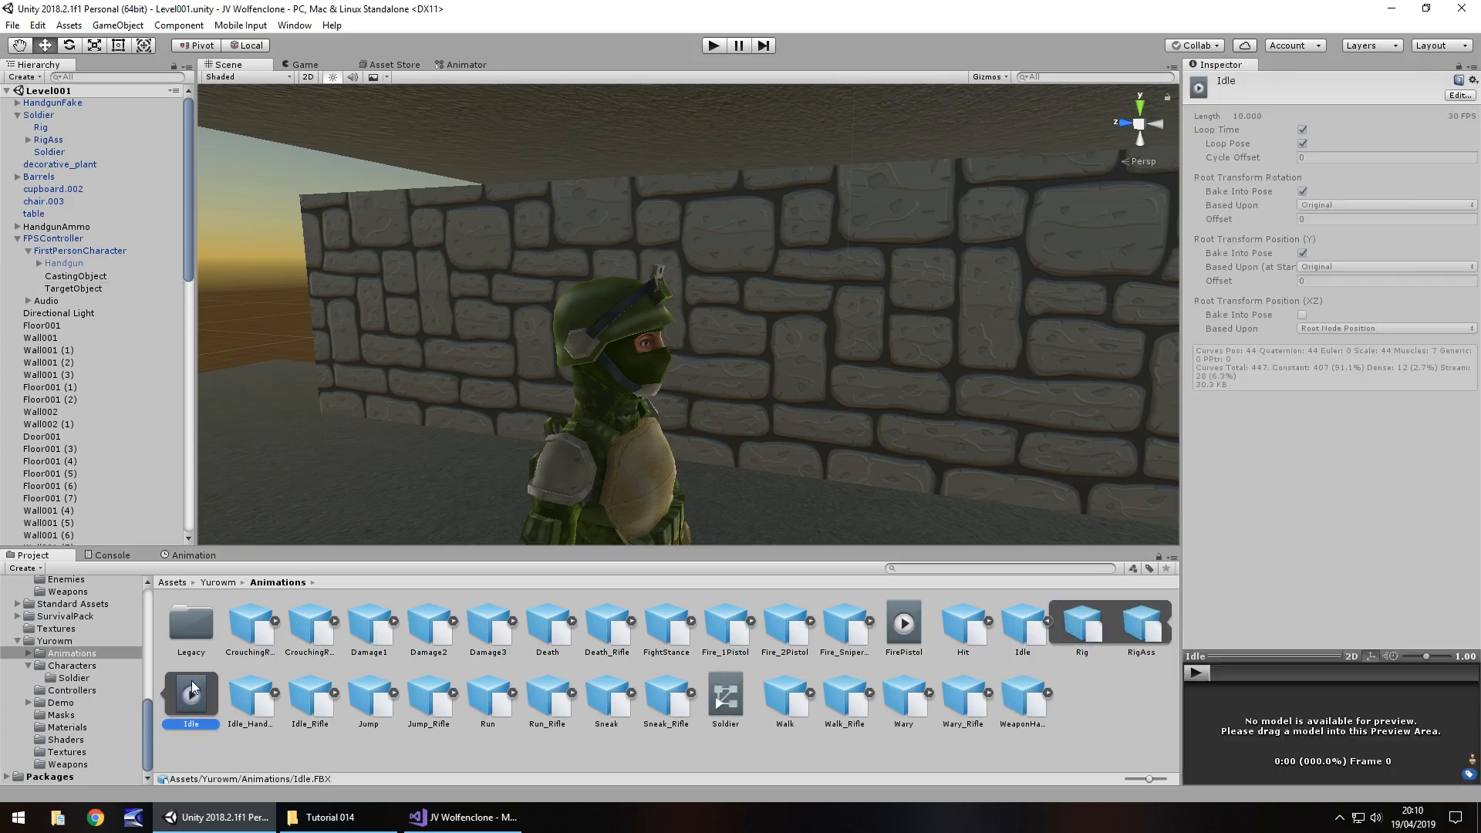
left_click(250, 695)
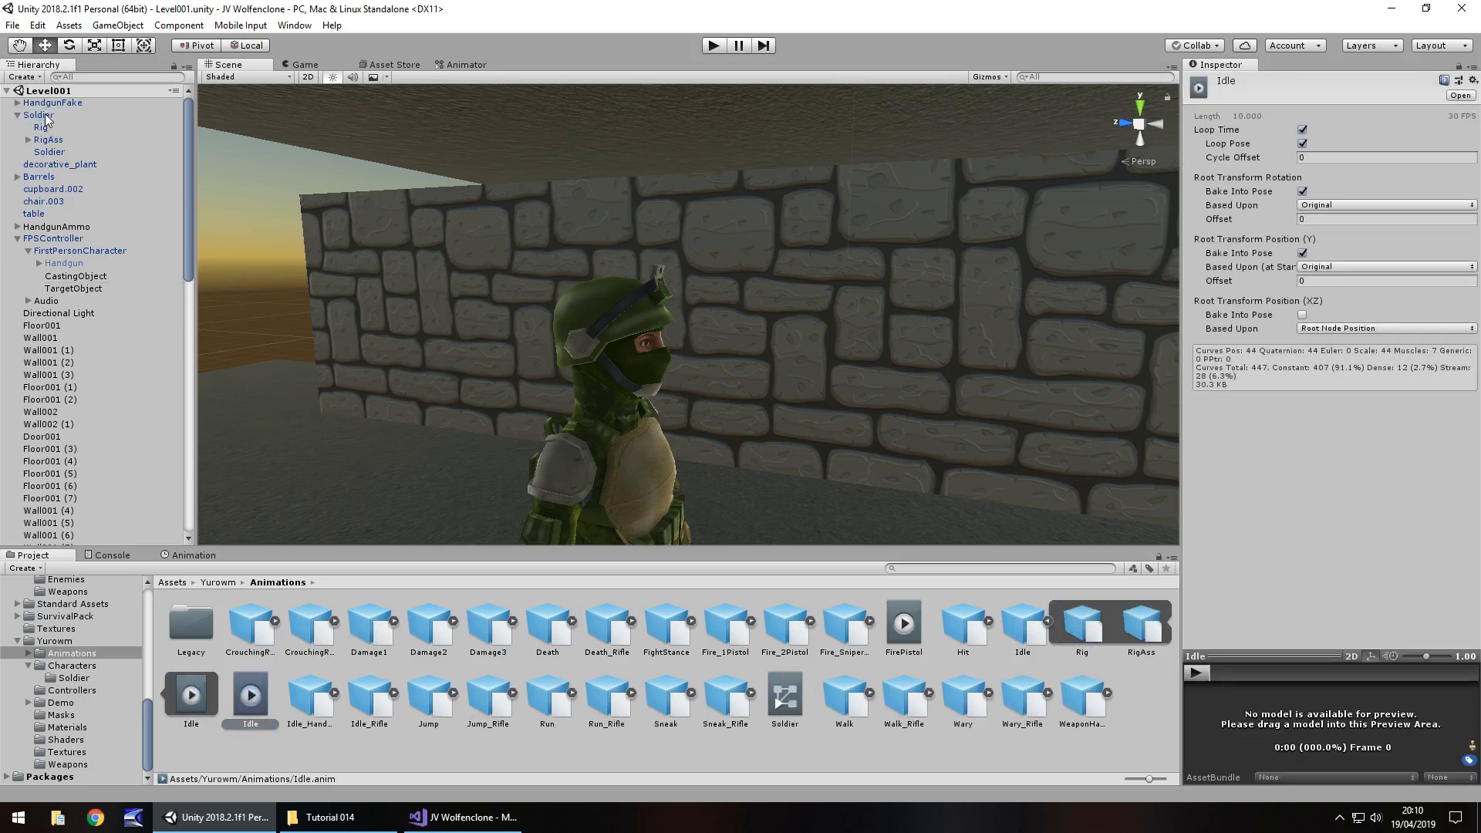
Make the Idle state the layer default in the Soldier's animator graph
left_click(464, 65)
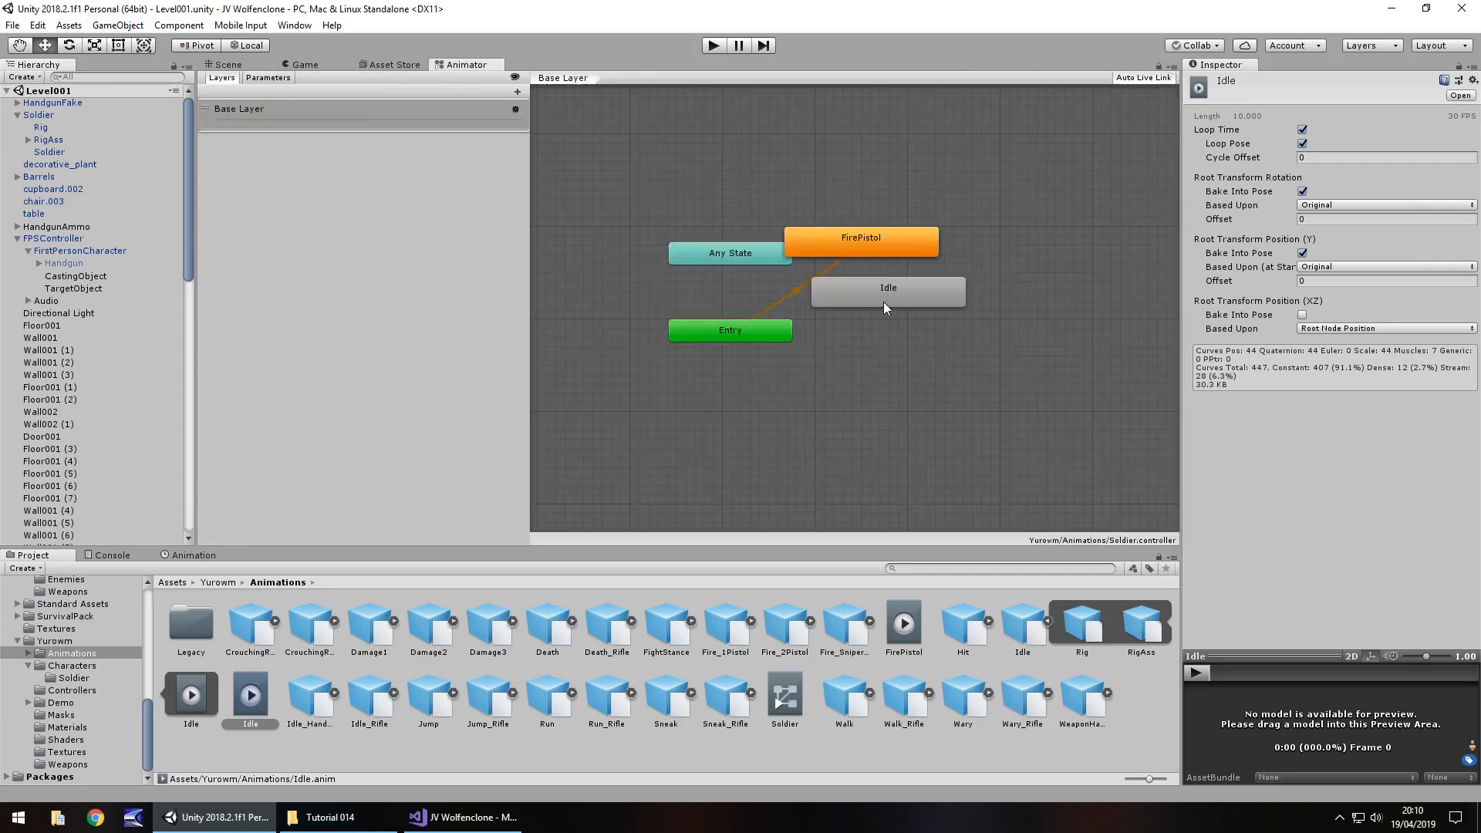
right_click(886, 288)
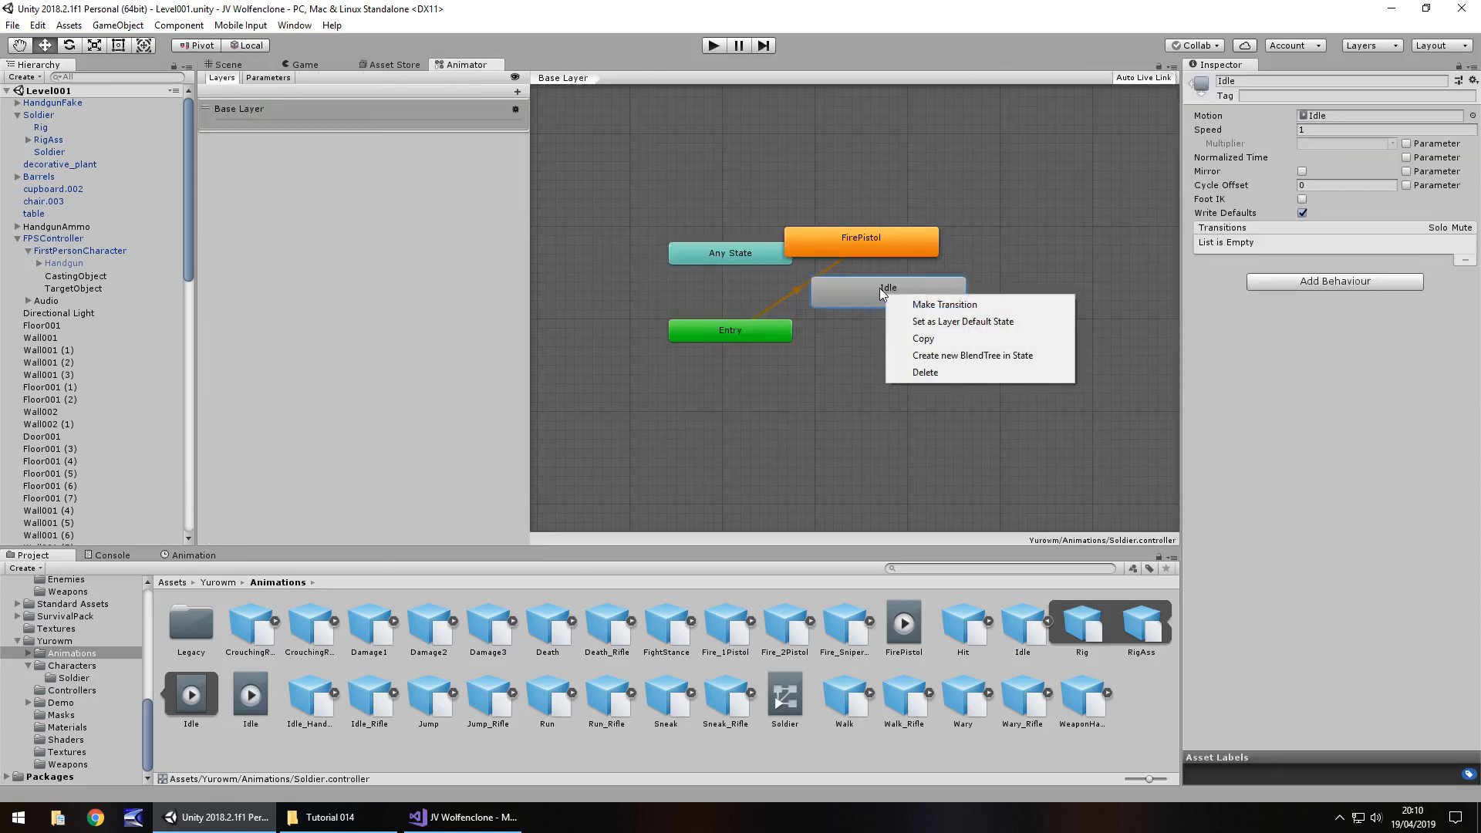
left_click(227, 64)
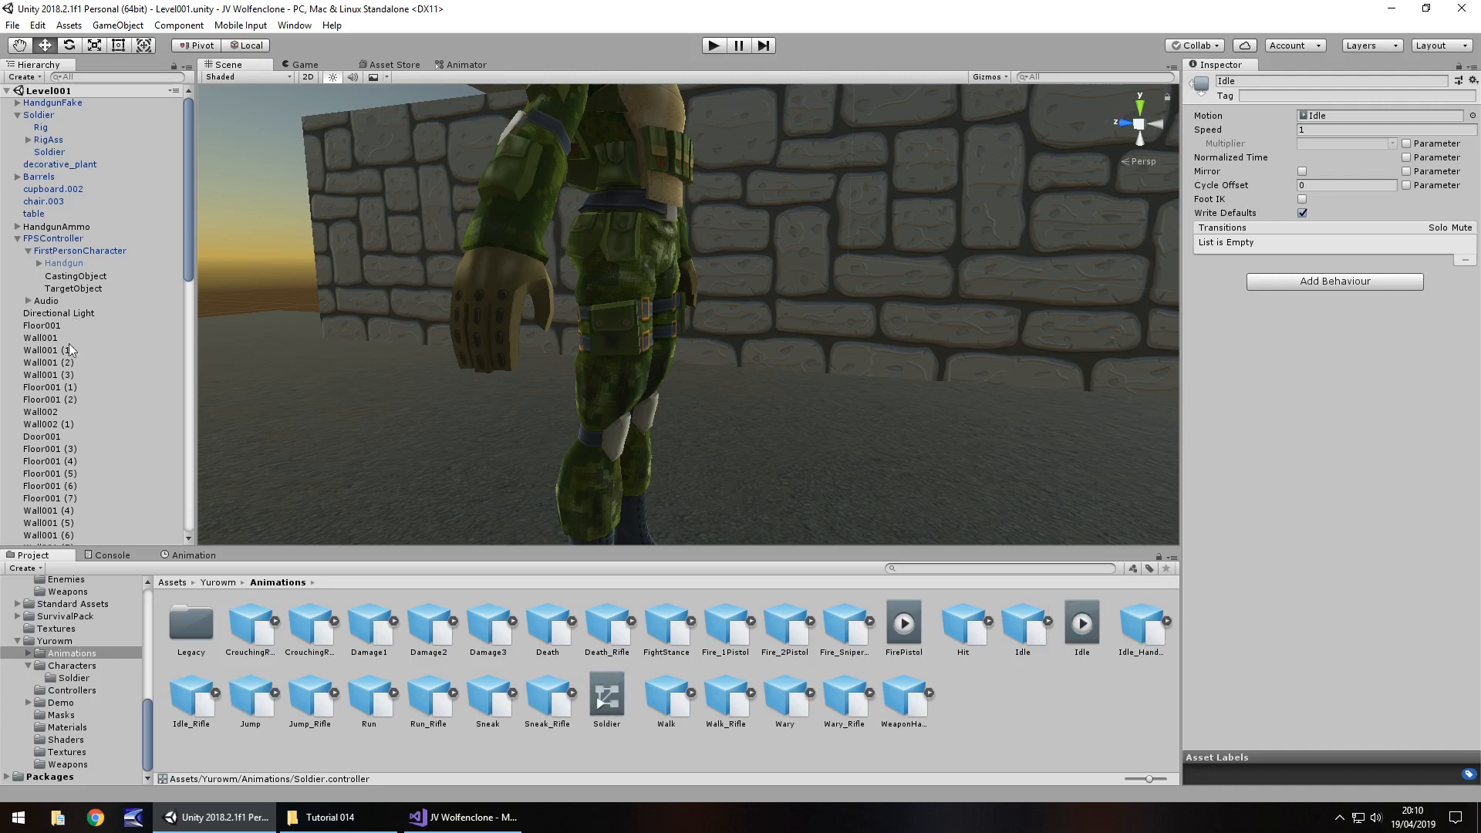
mouse_move(154, 487)
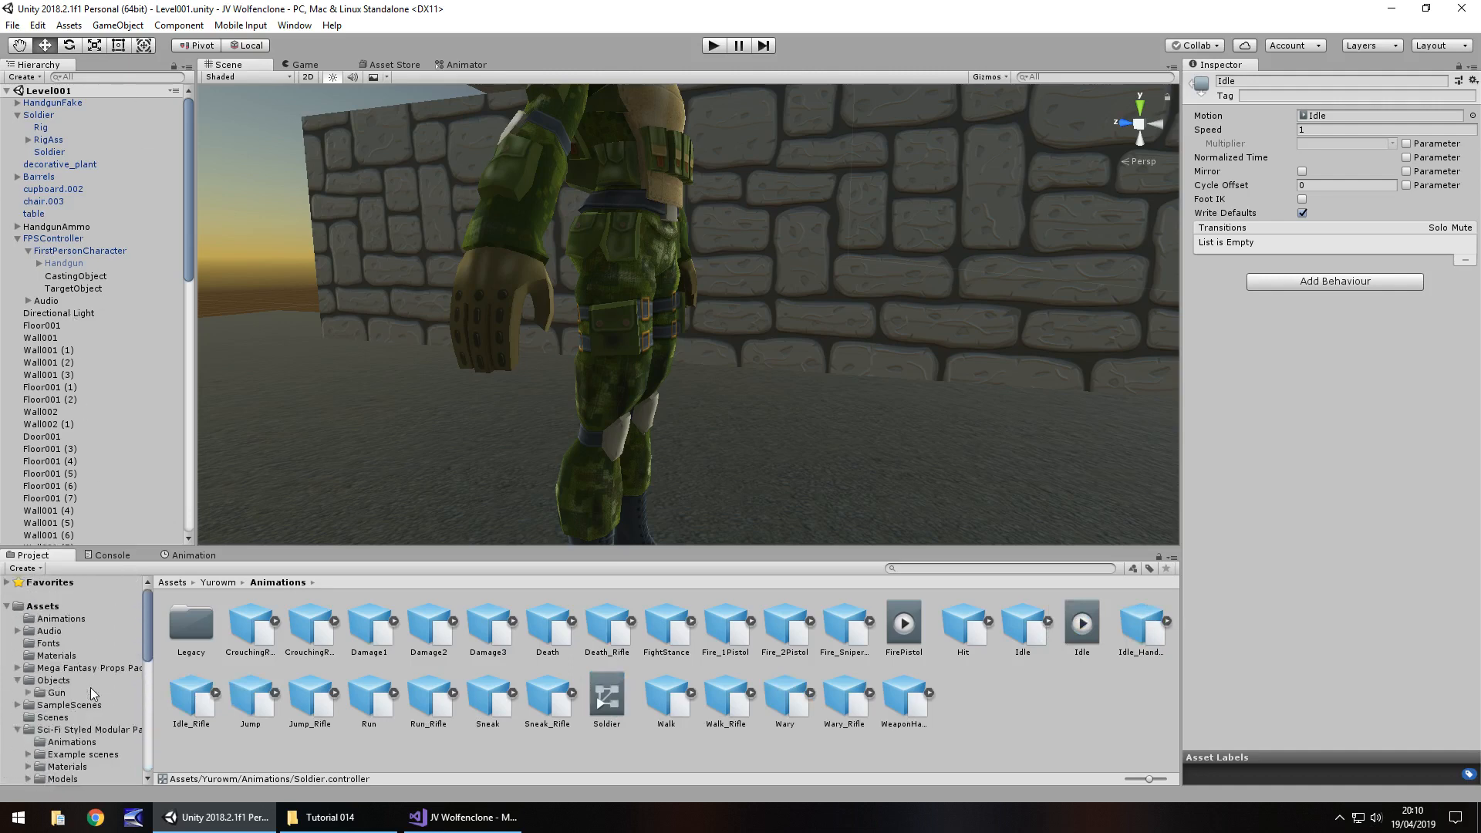
Expand the Soldier rig from RigAss through the spine and right arm, selecting the RigPistolRight bone
left_click(57, 693)
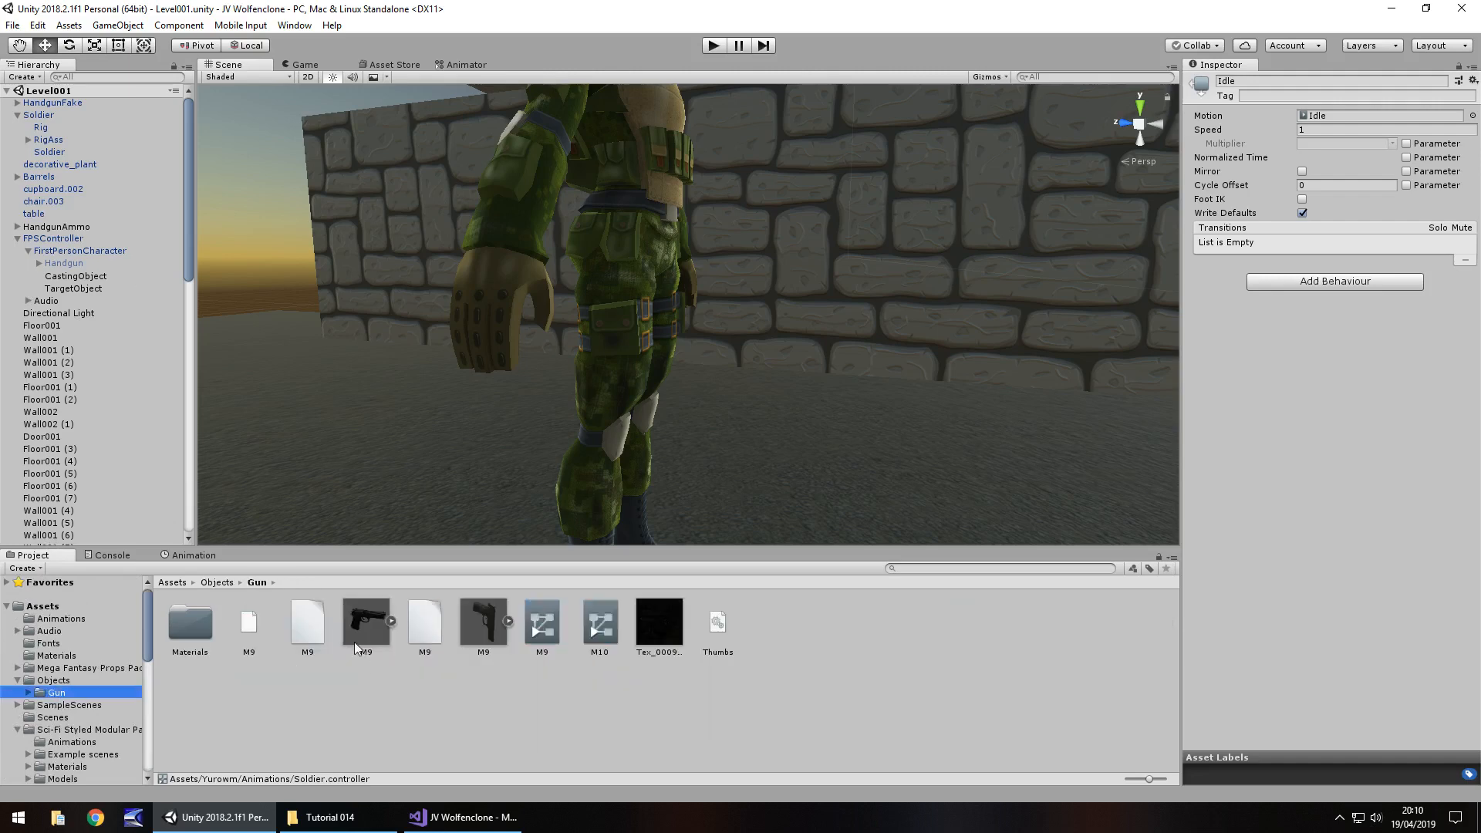
mouse_move(81, 279)
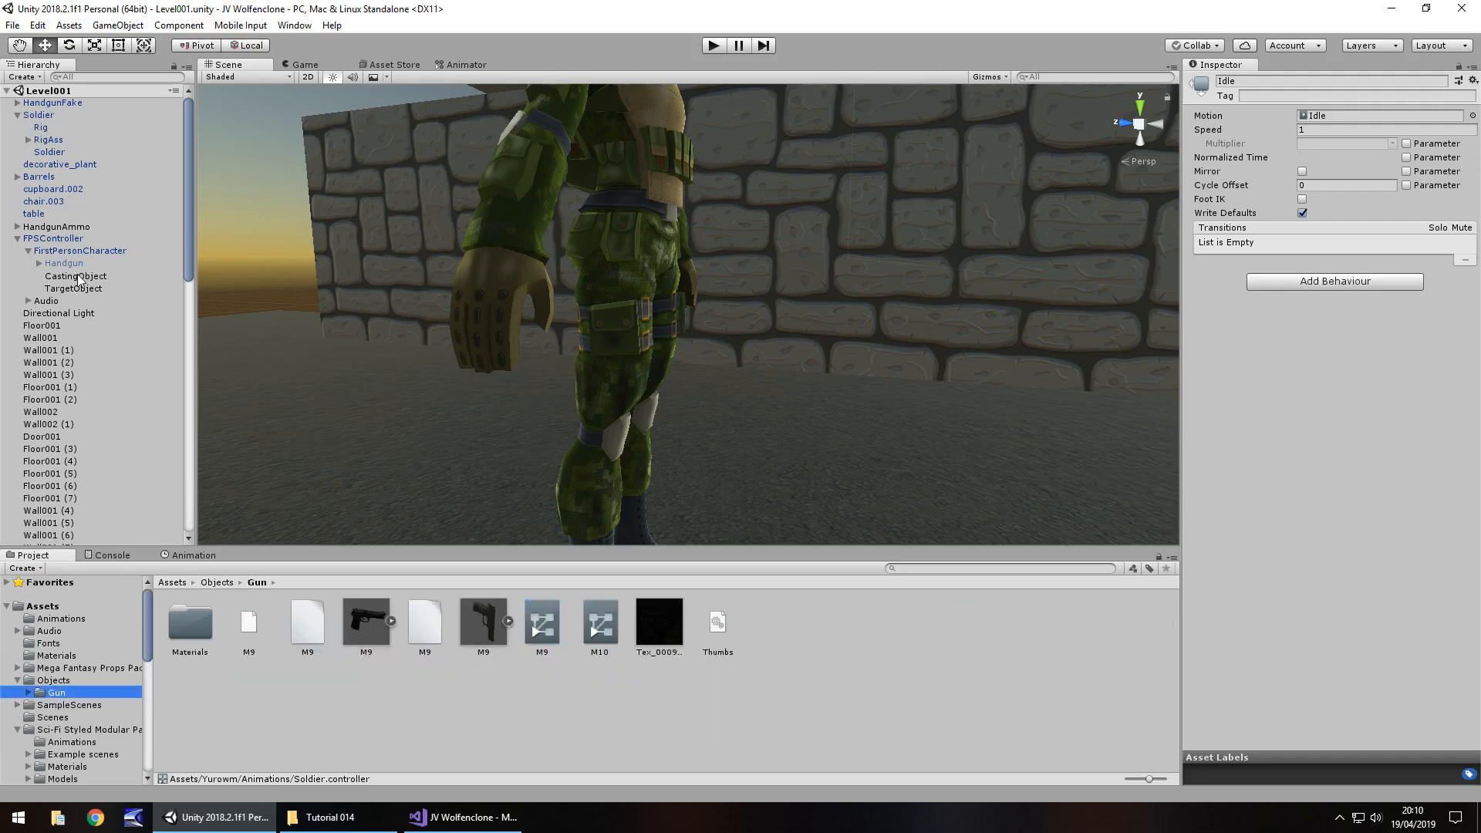
mouse_move(188, 386)
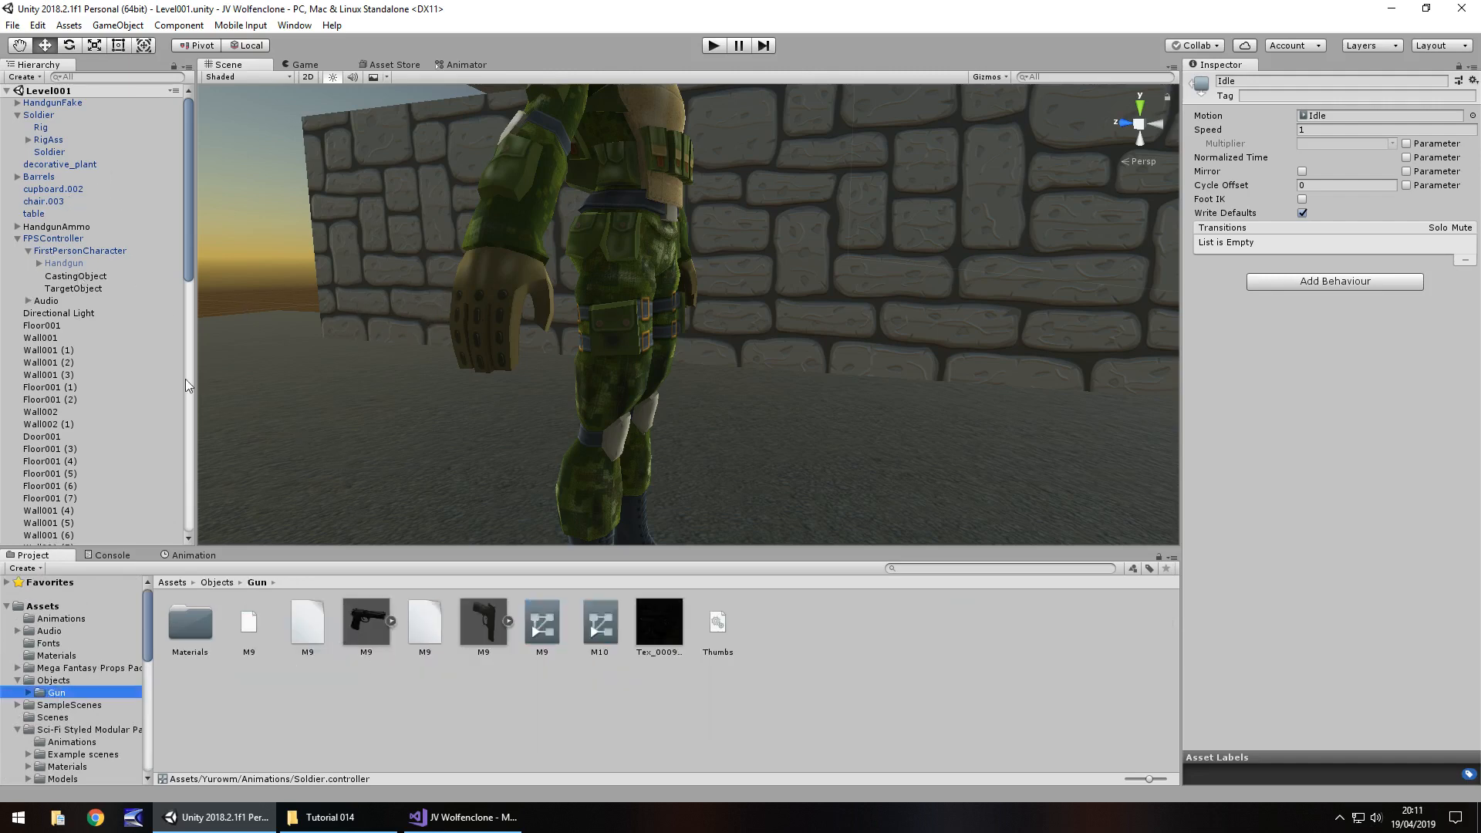
mouse_move(65, 200)
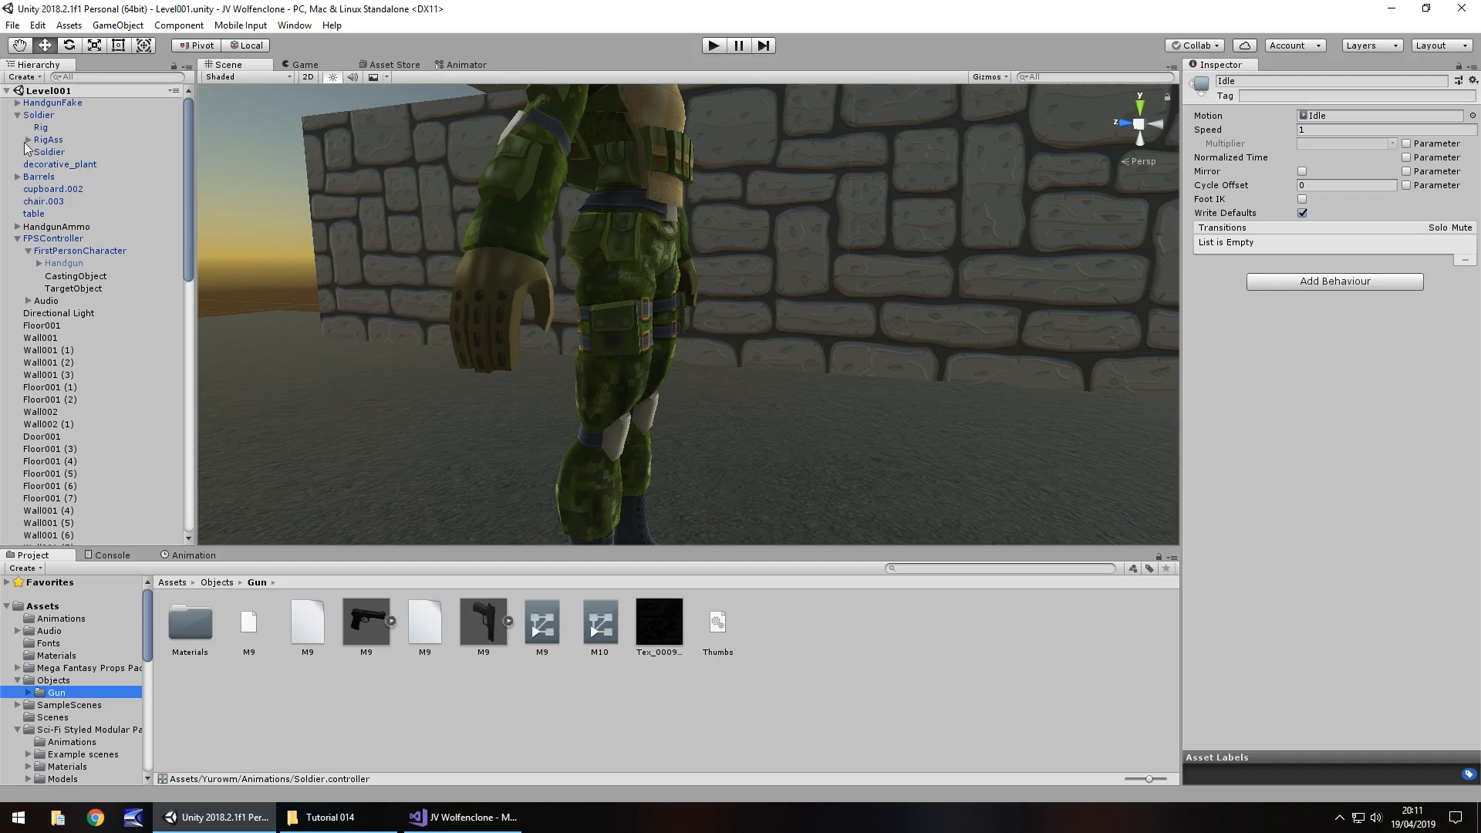
left_click(28, 138)
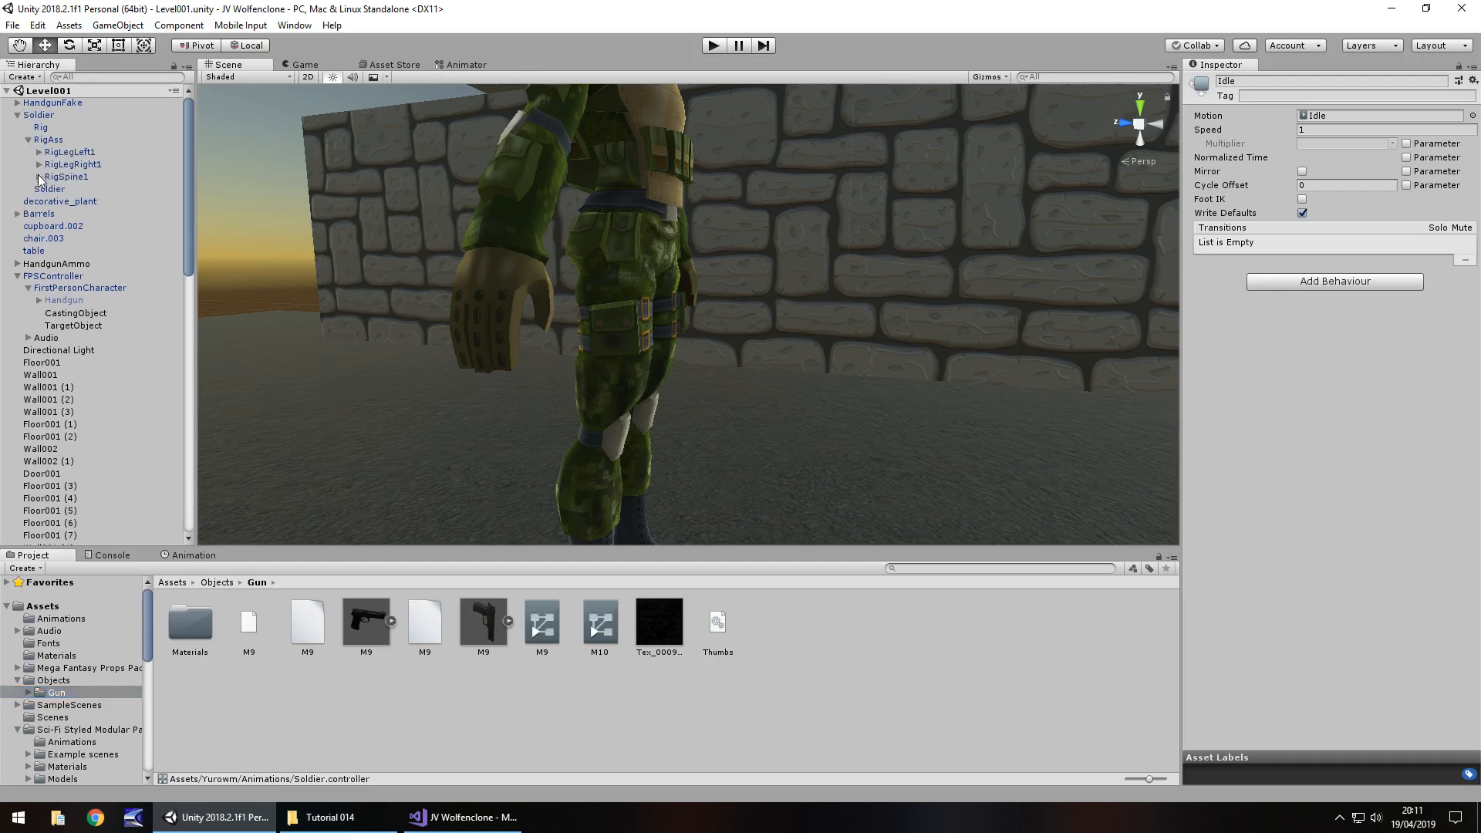
left_click(40, 176)
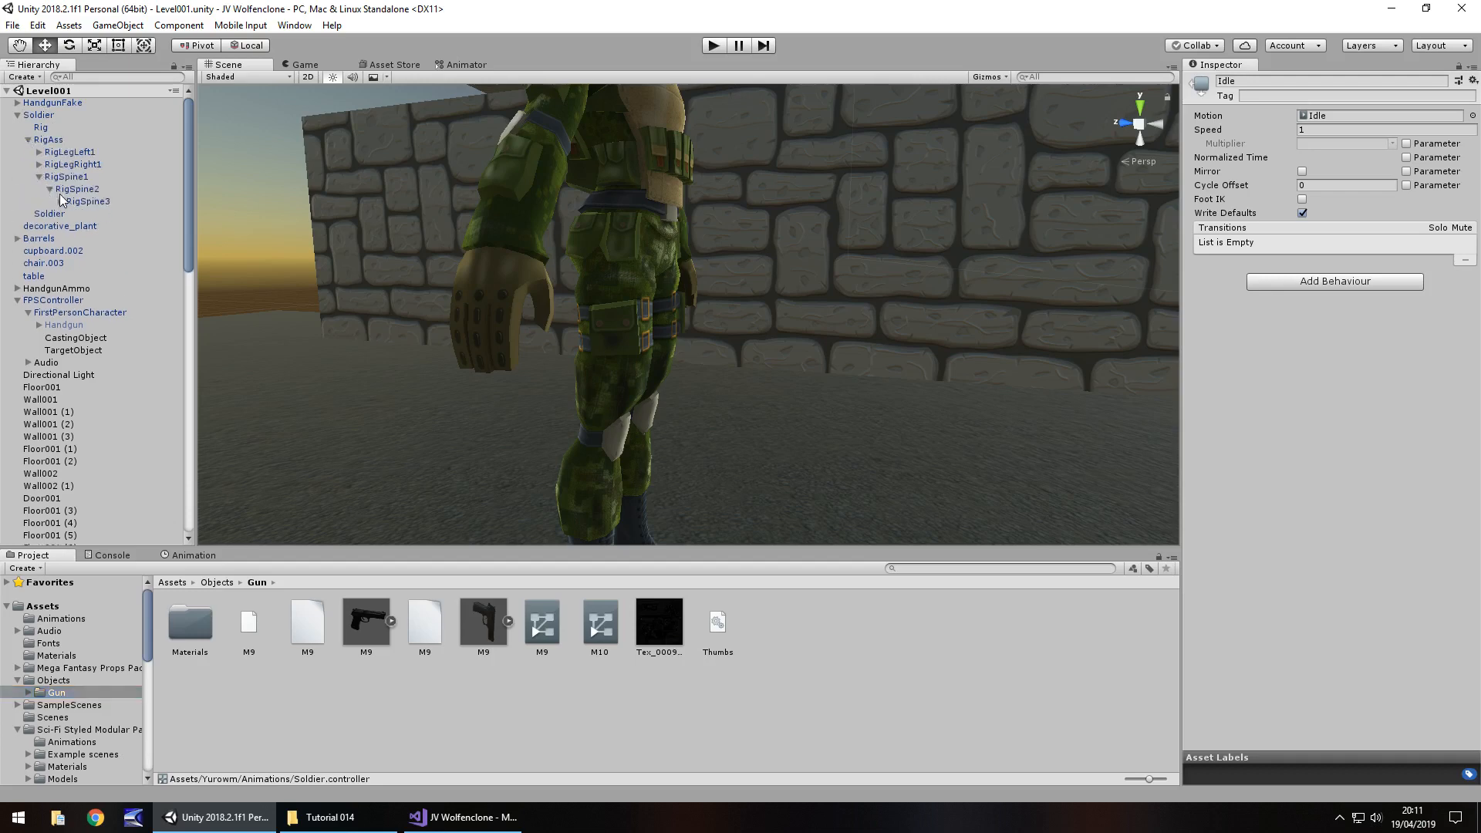
left_click(62, 188)
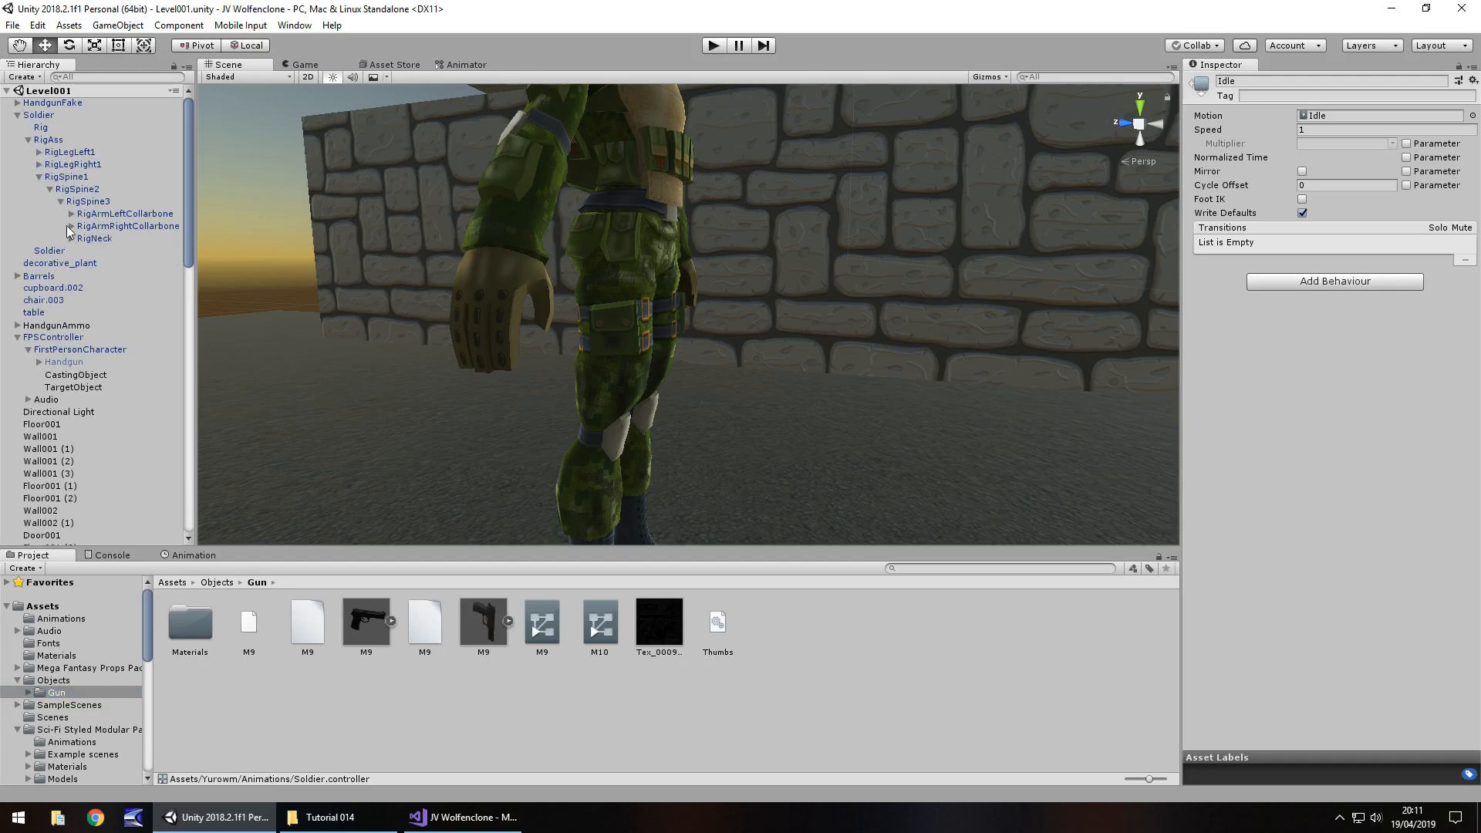
left_click(70, 225)
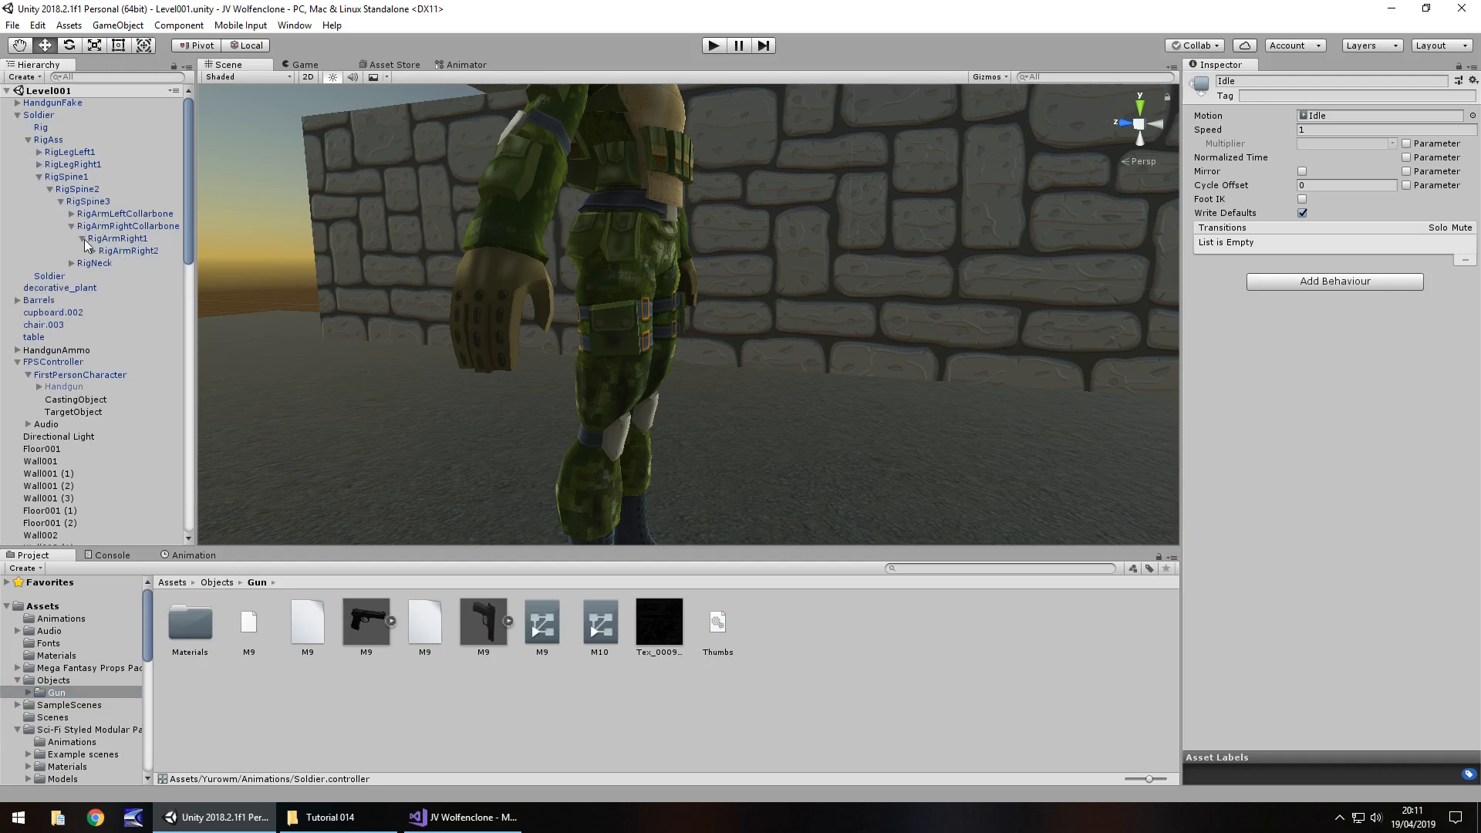
left_click(94, 250)
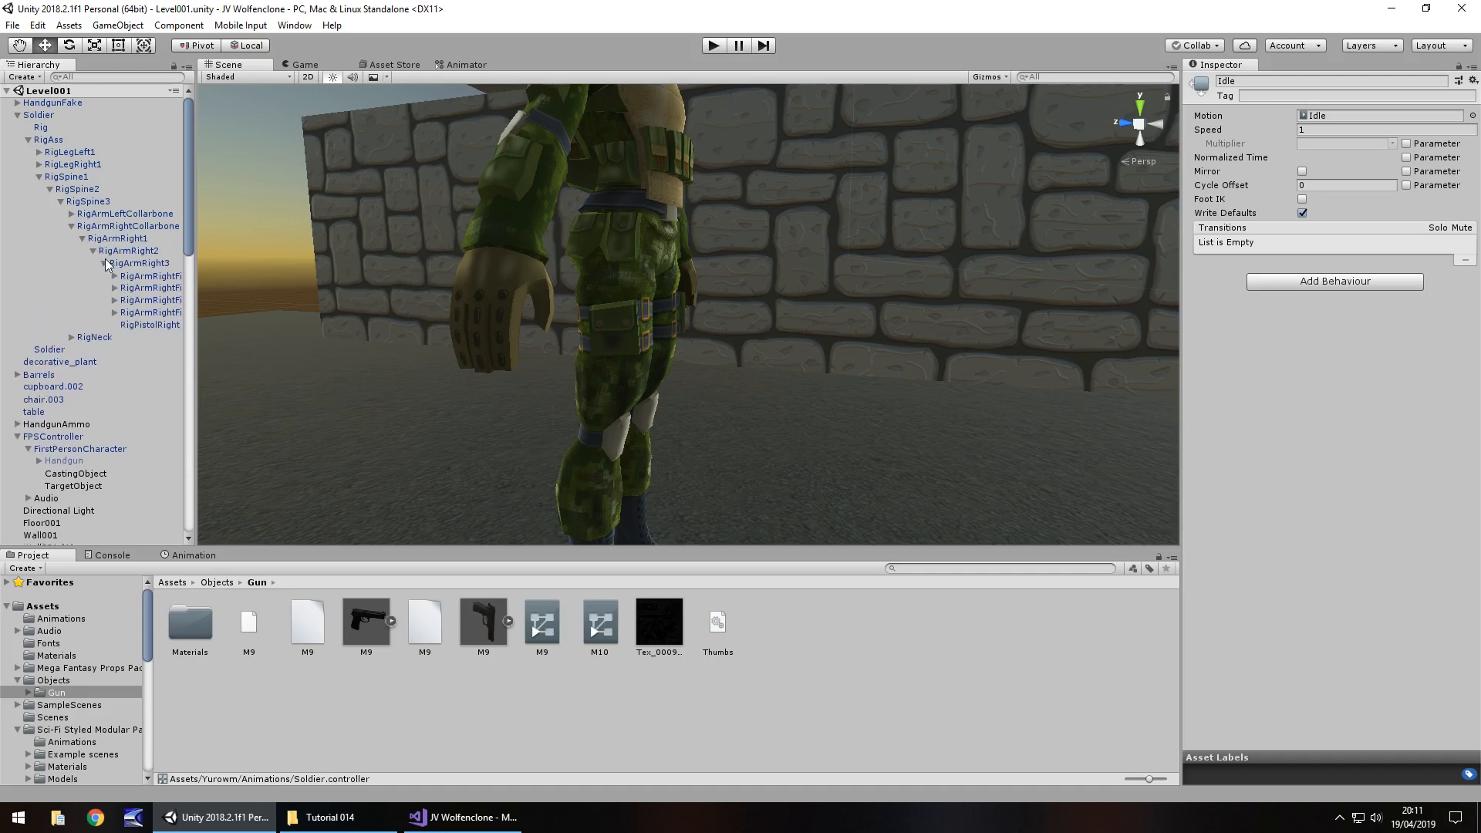
left_click(149, 324)
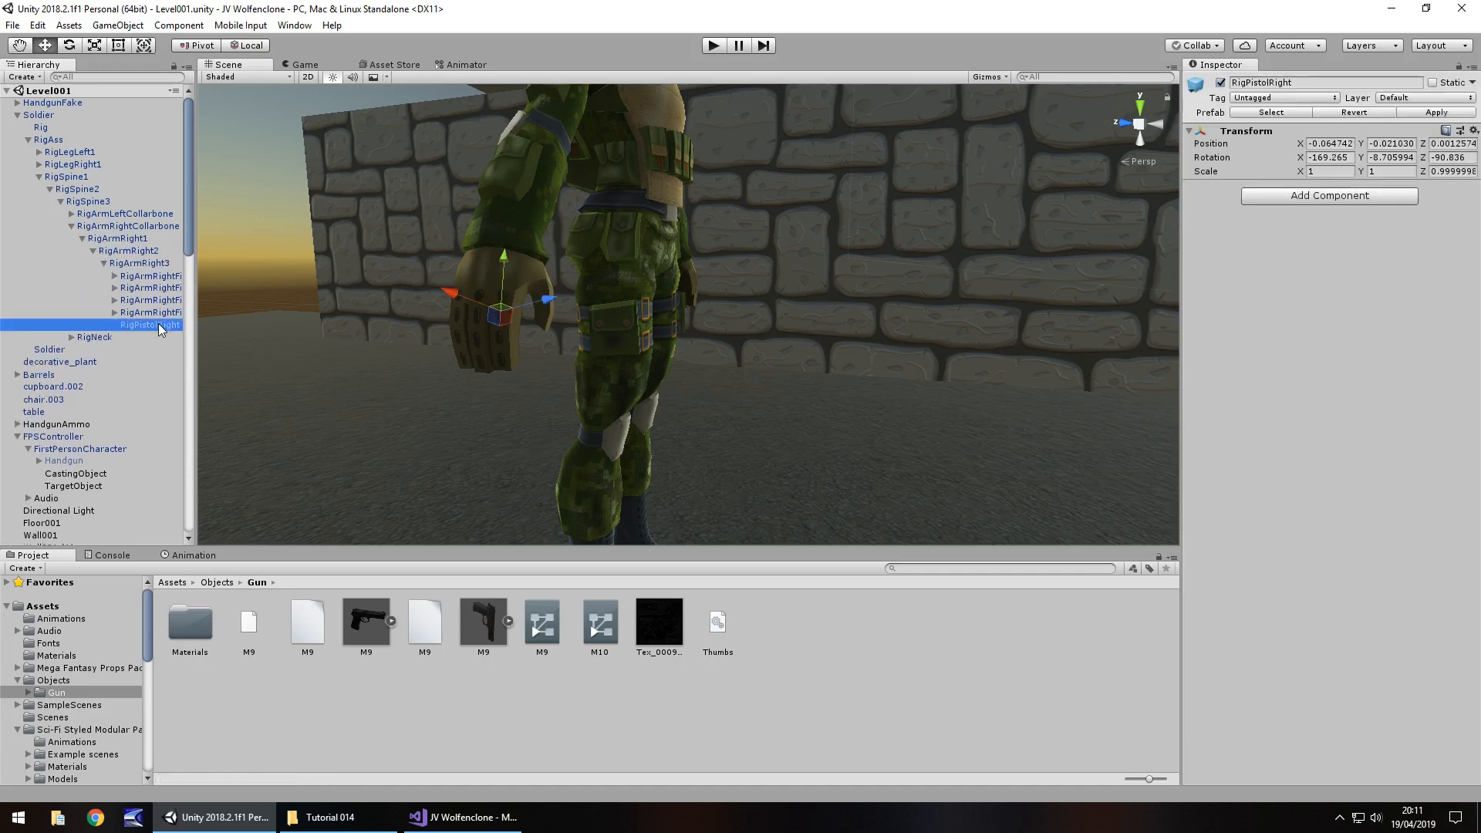
mouse_move(174, 378)
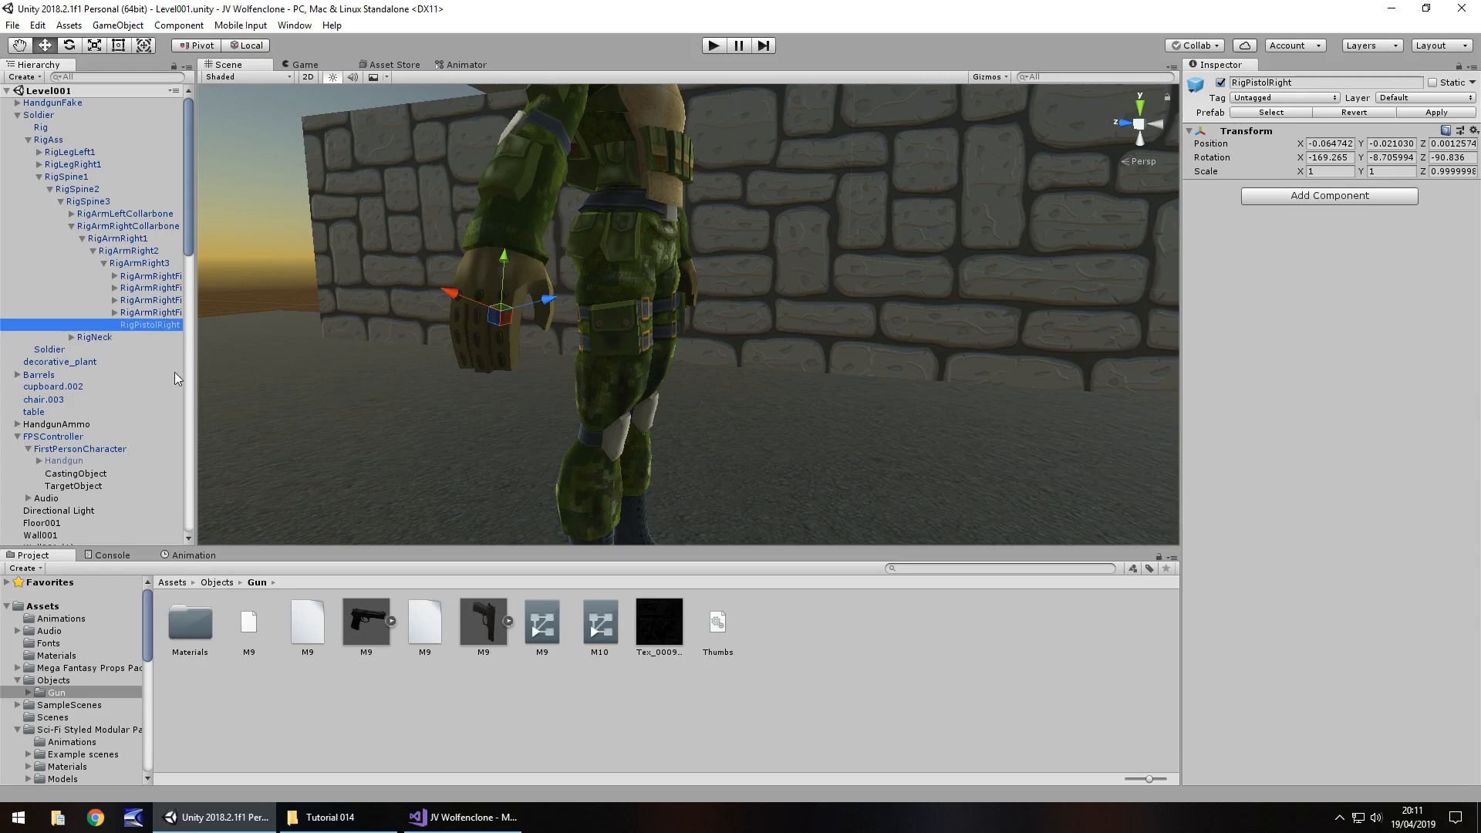
mouse_move(220, 387)
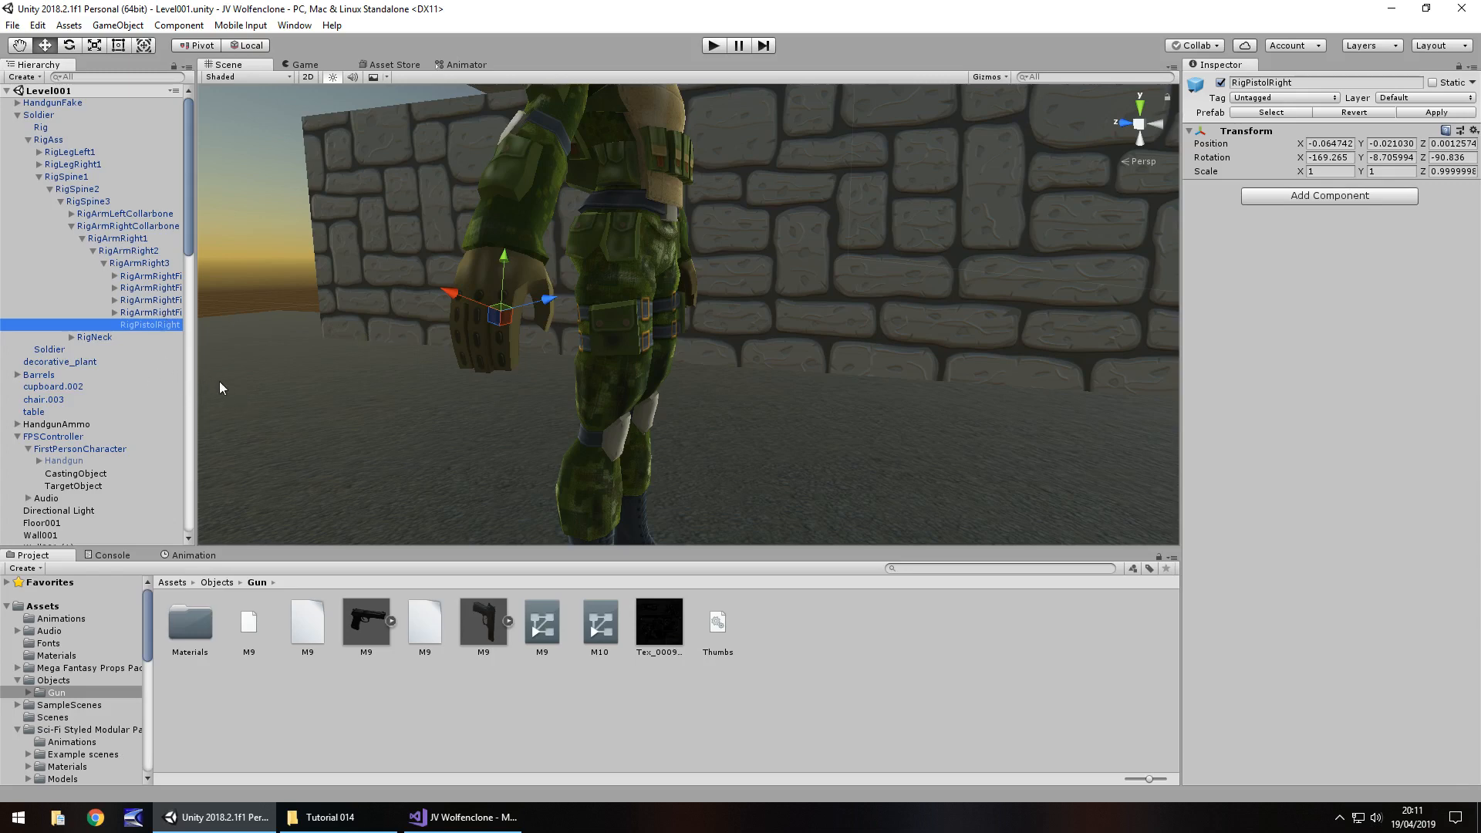
mouse_move(368, 638)
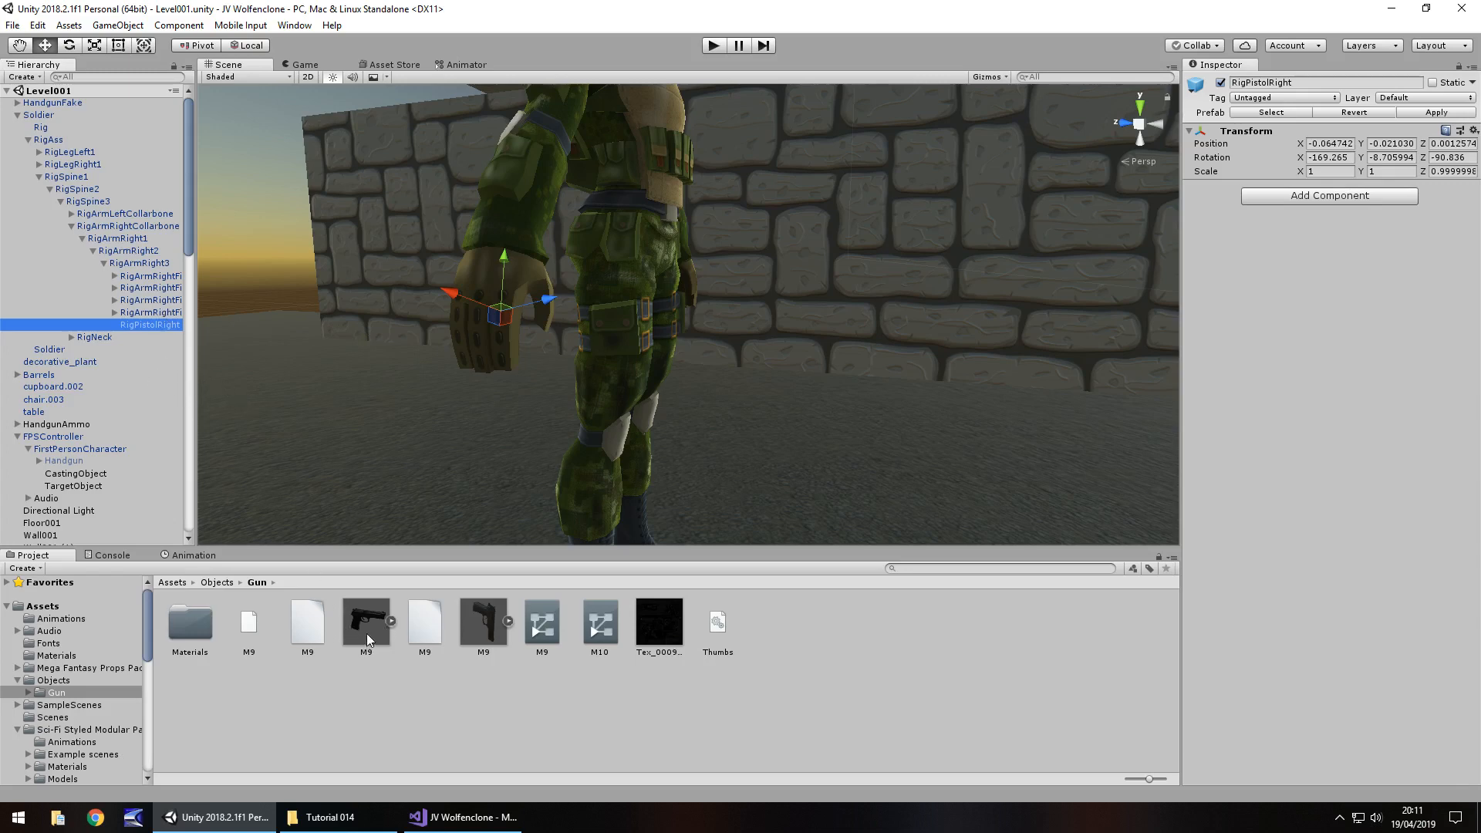
Parent the M9 pistol model to RigPistolRight and scale it to 0.2
left_click(37, 375)
type("0.06")
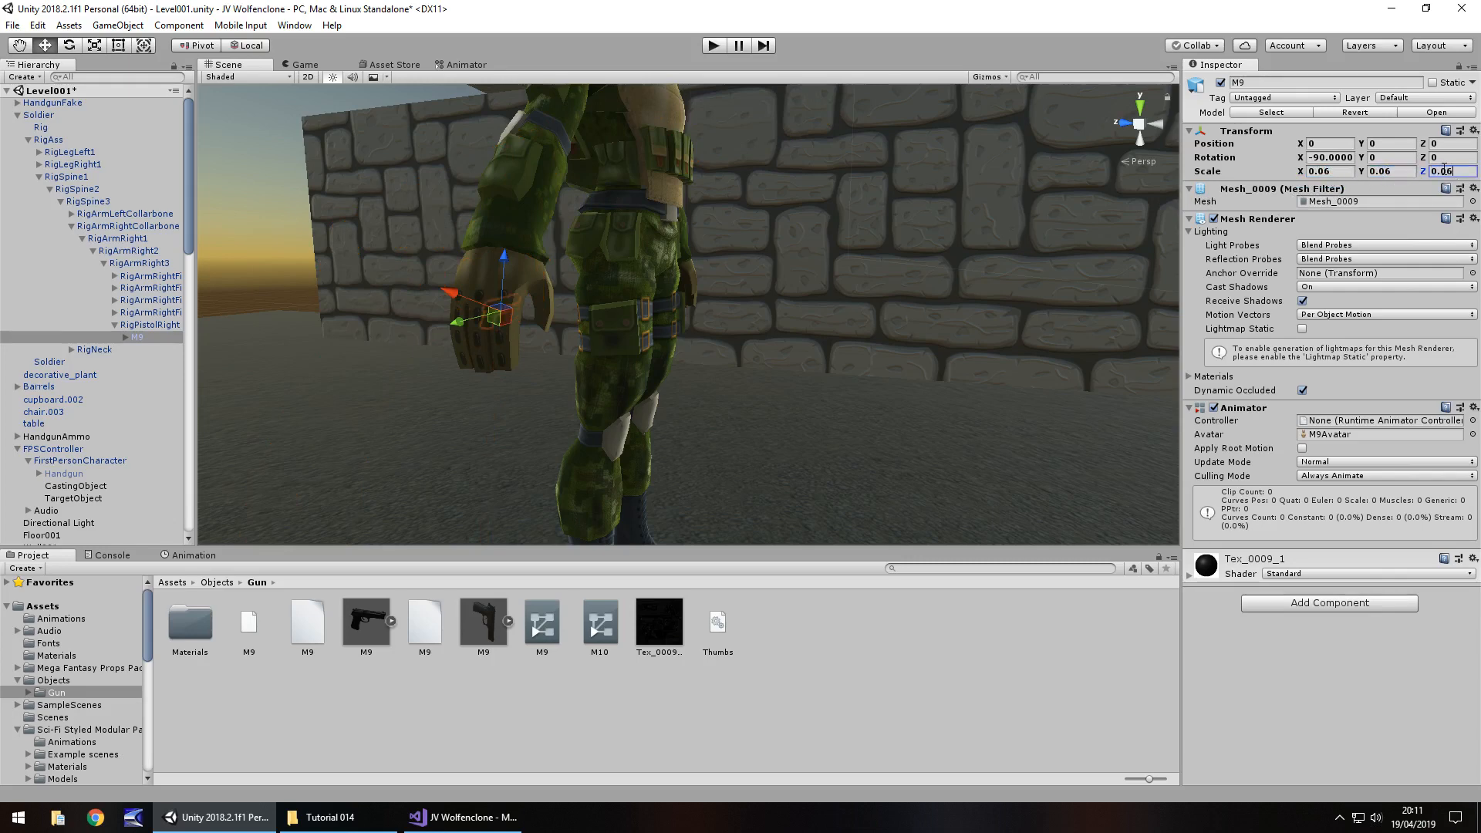
mouse_move(321, 342)
type("0.4")
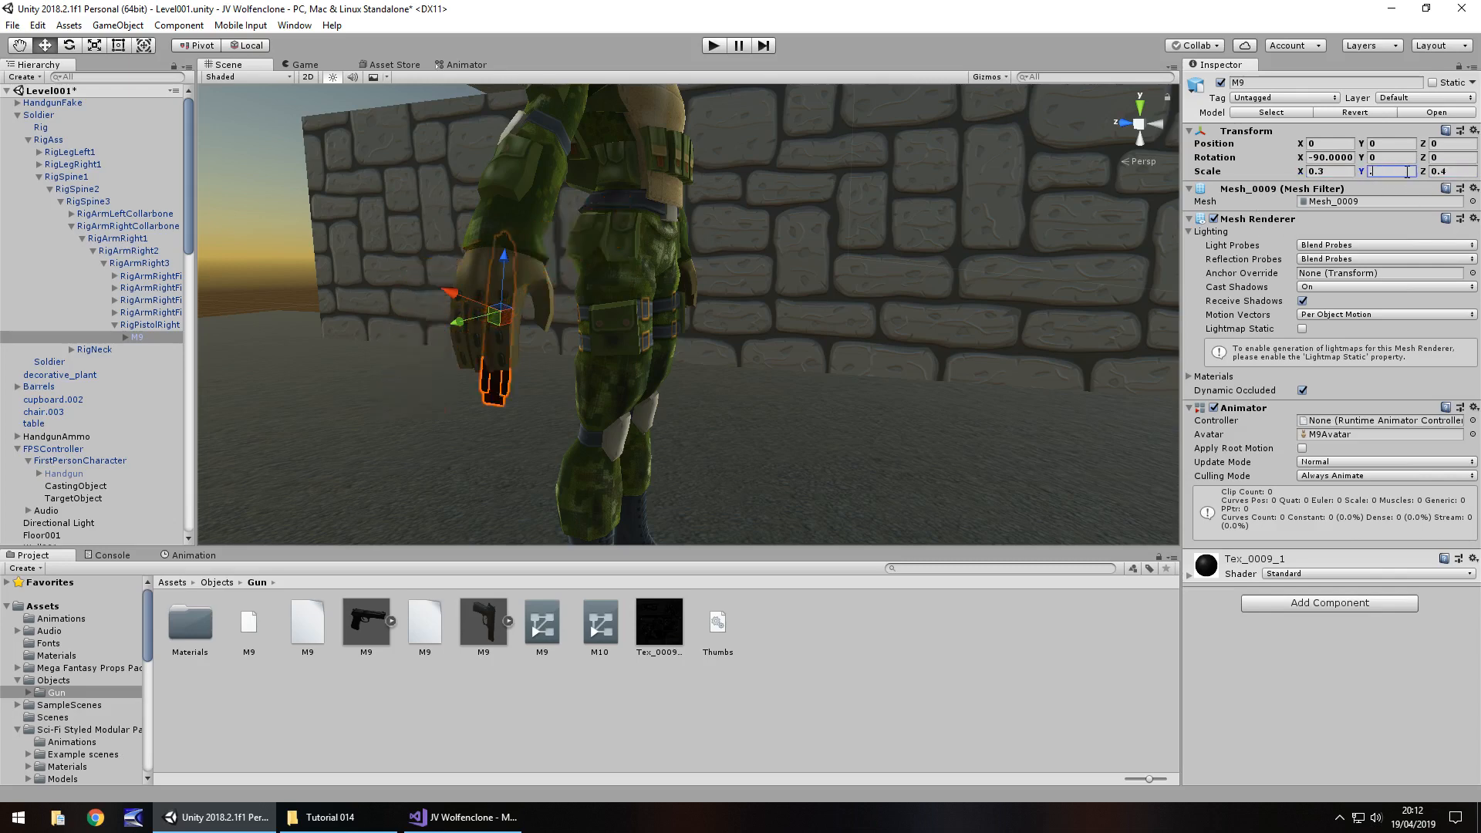
type(".2")
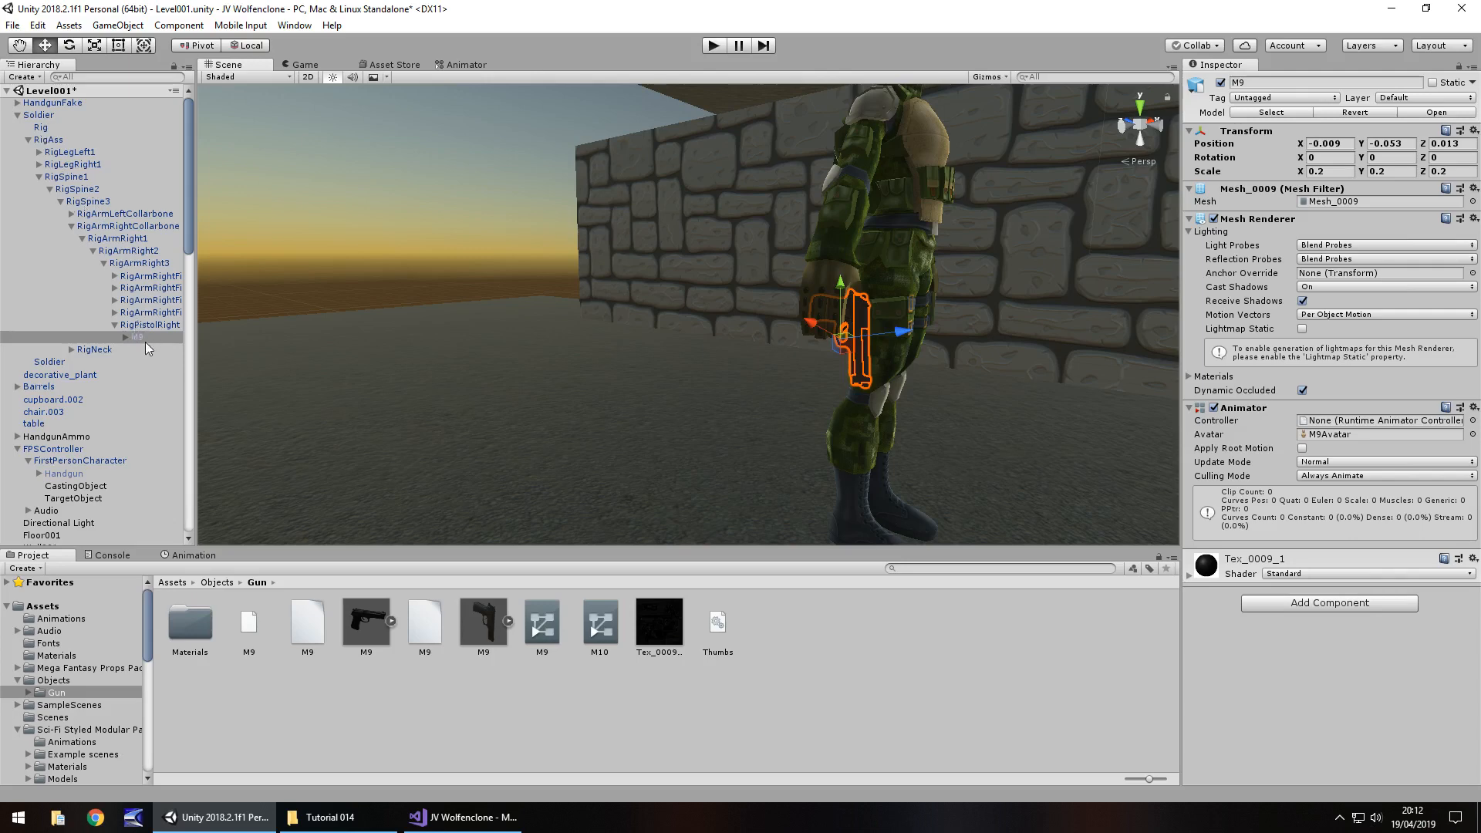
mouse_move(148, 347)
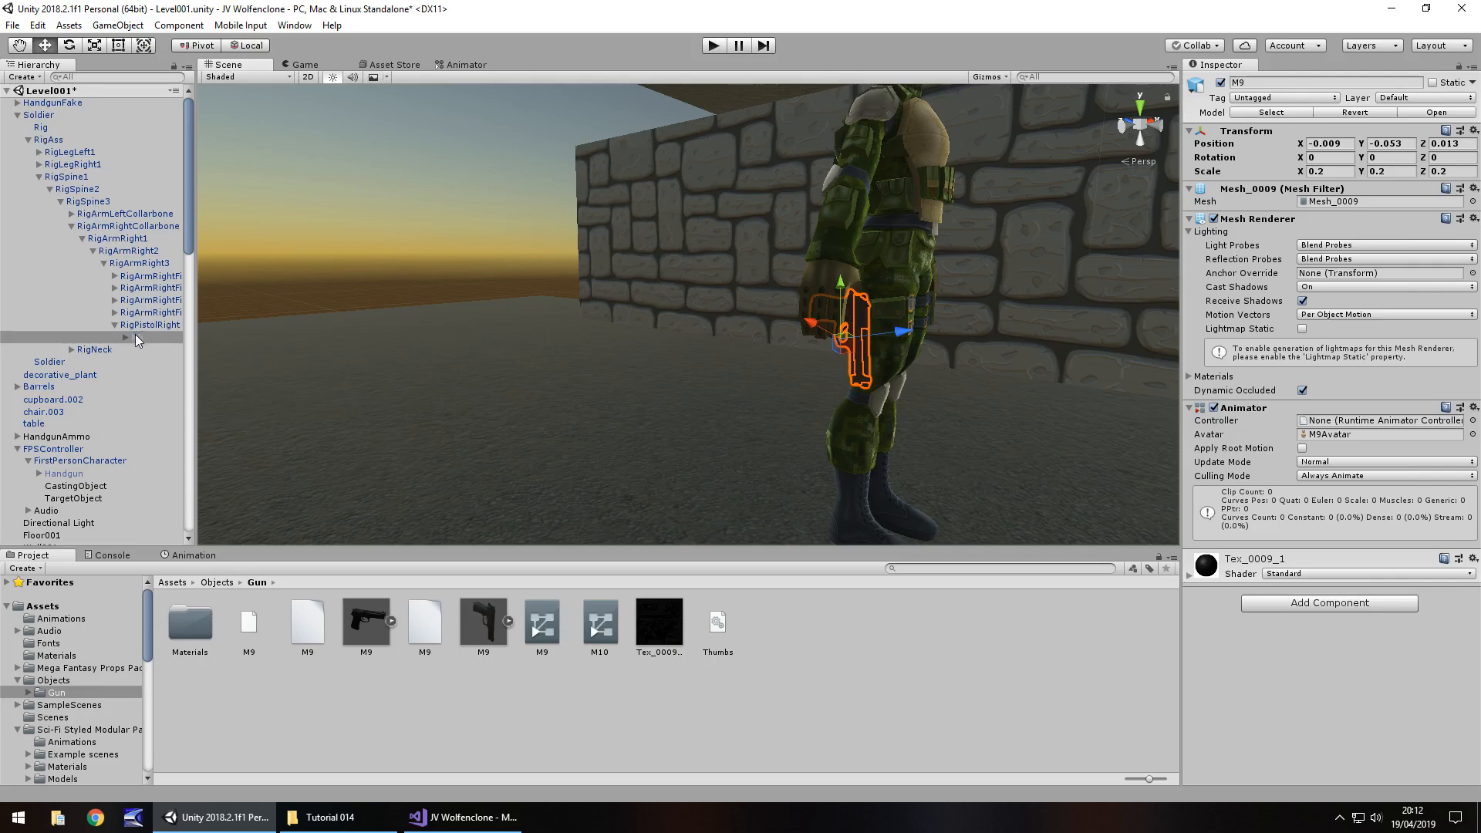
left_click(713, 45)
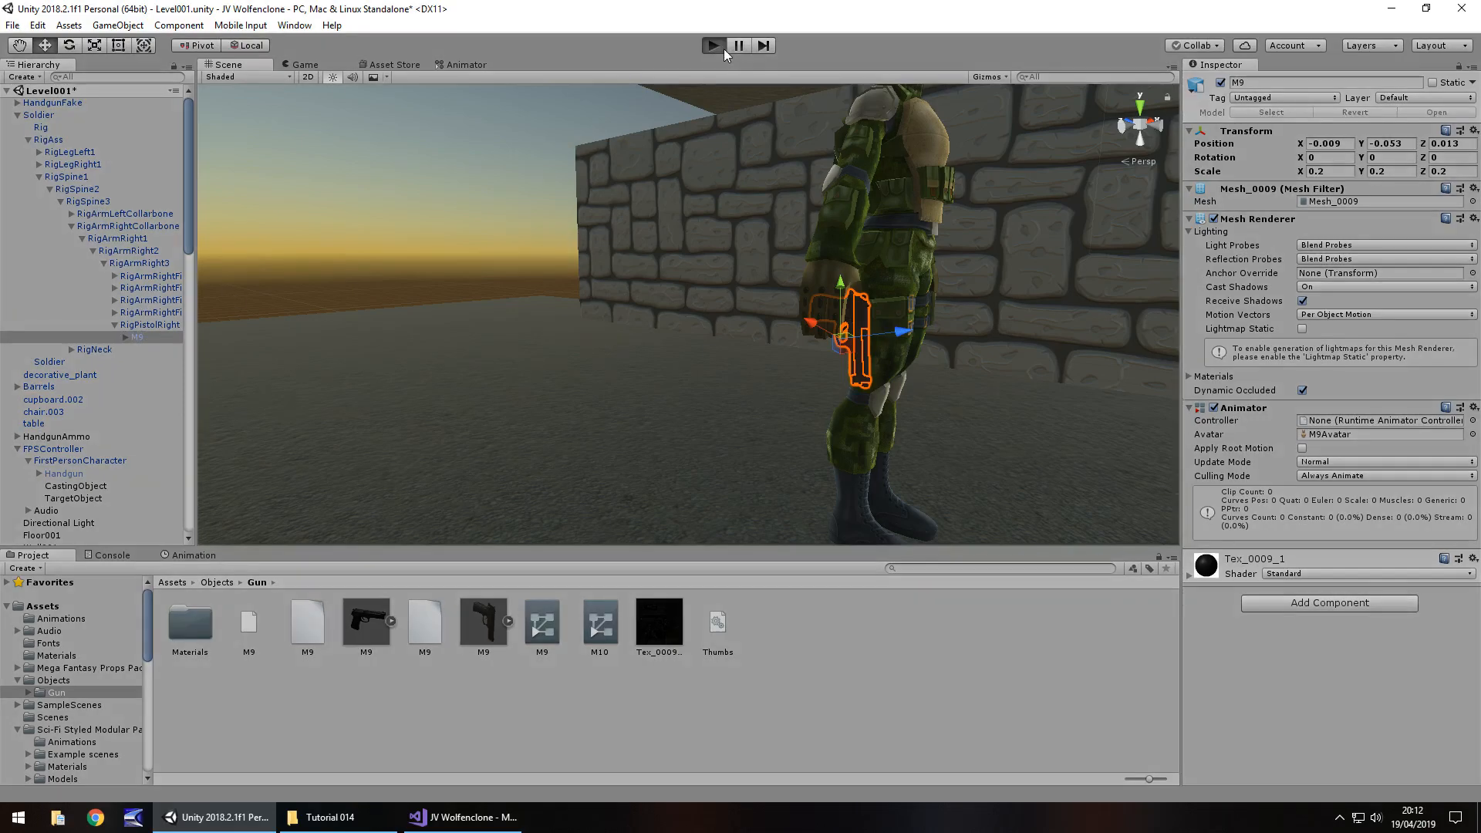
left_click(713, 44)
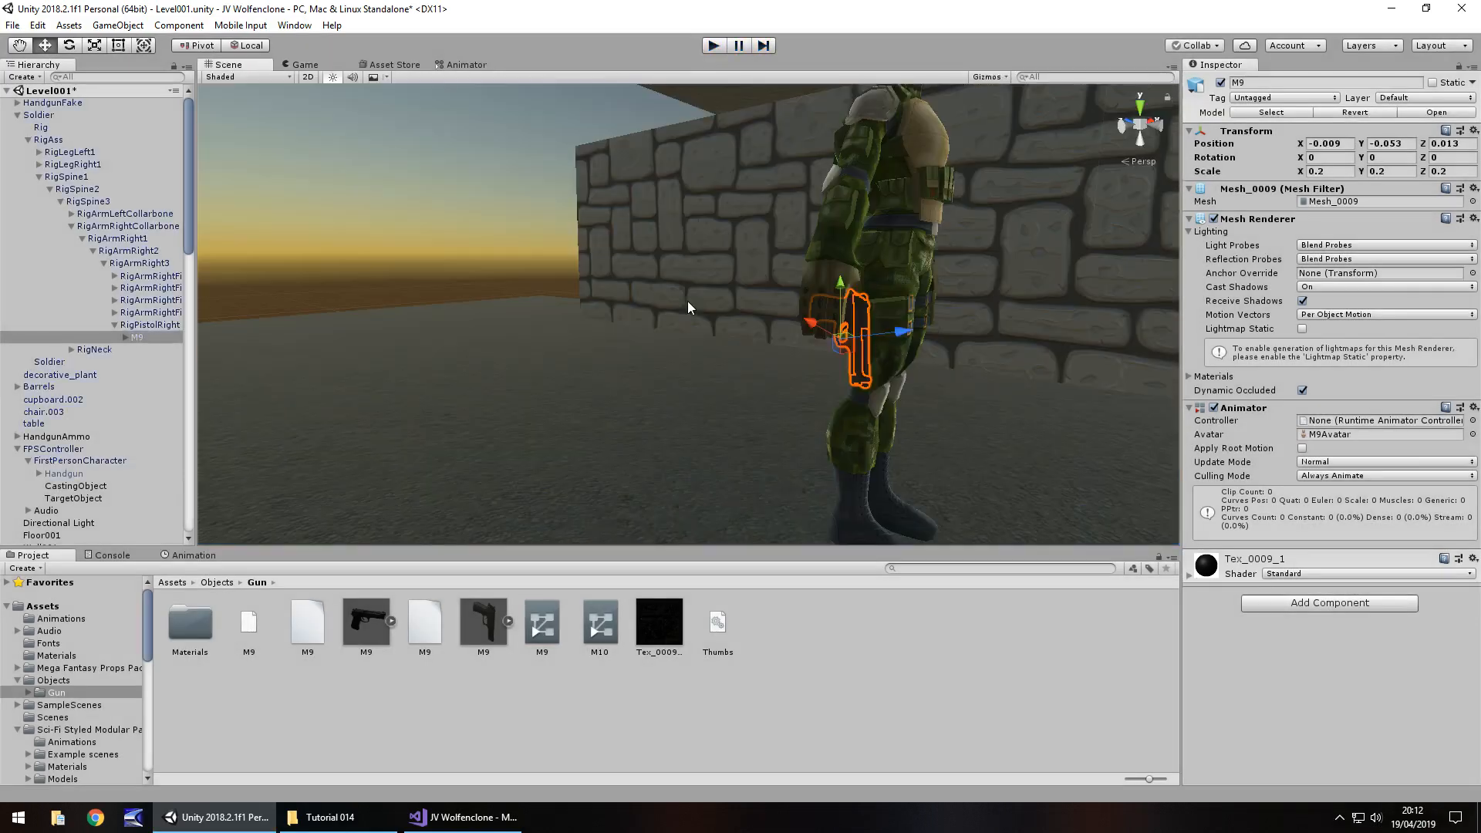
mouse_move(862, 431)
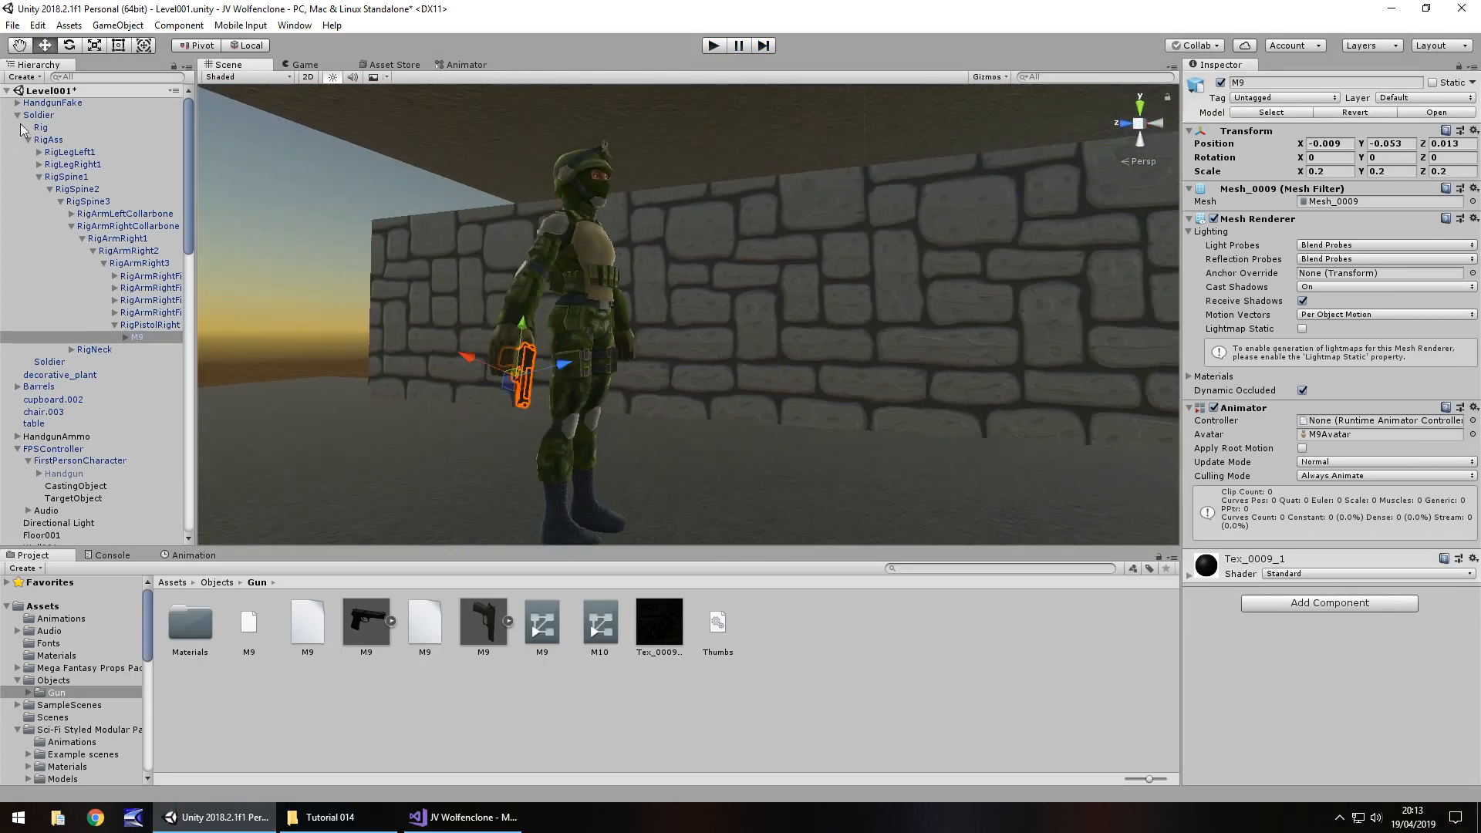
Set Idle as the layer default state in the Soldier's animator graph
left_click(464, 65)
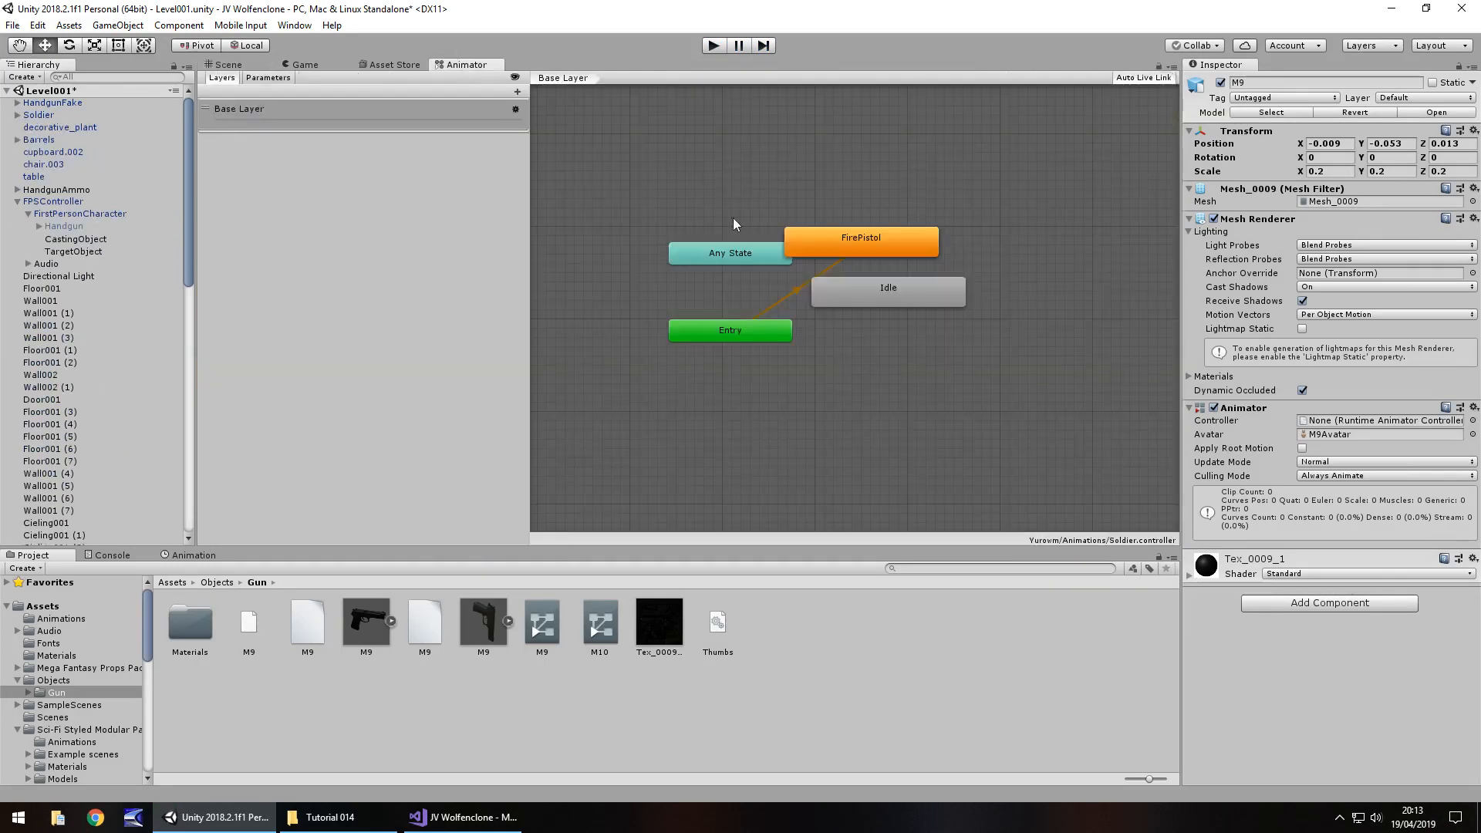
right_click(887, 287)
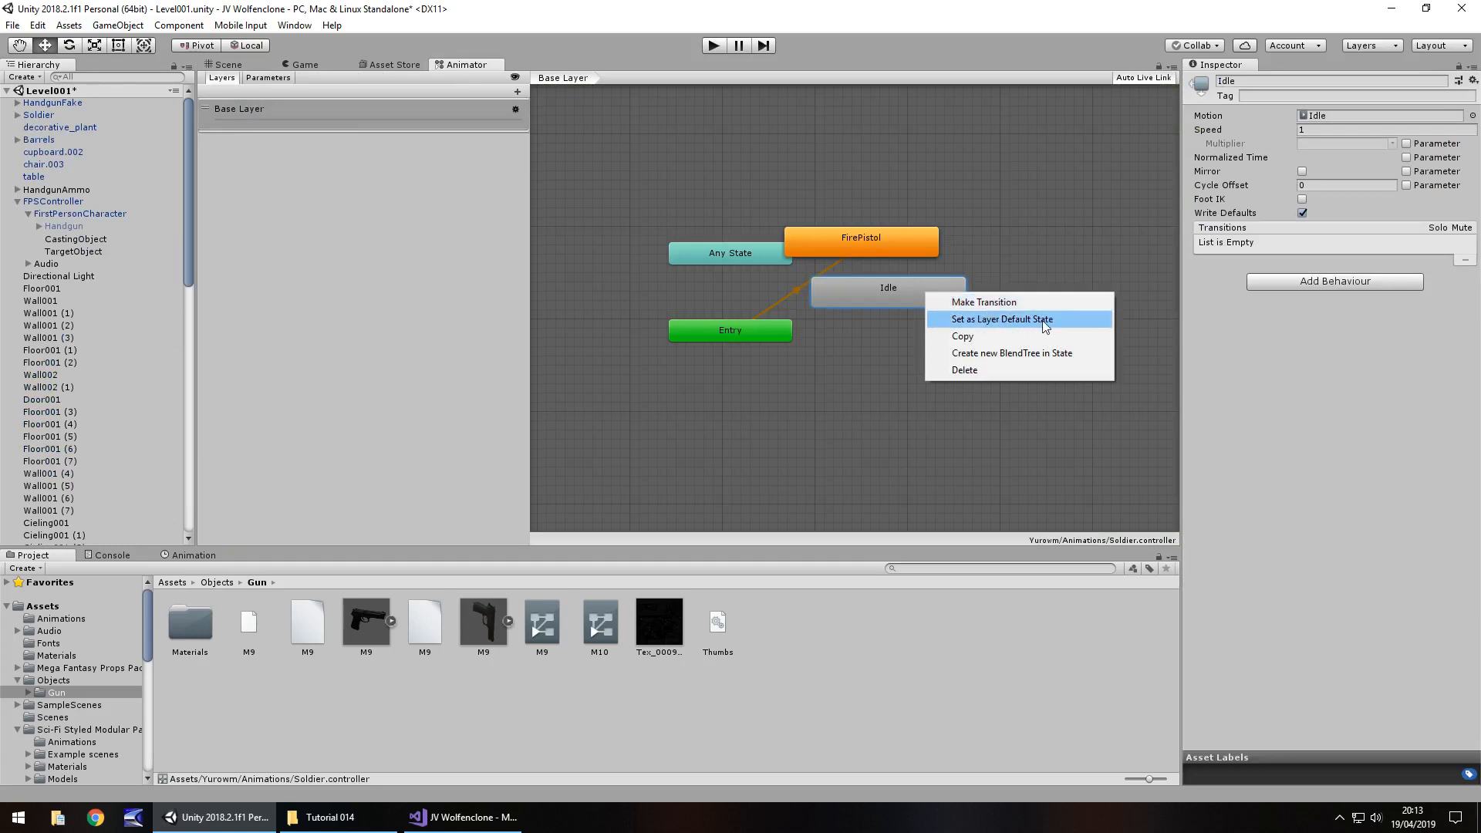
left_click(1000, 318)
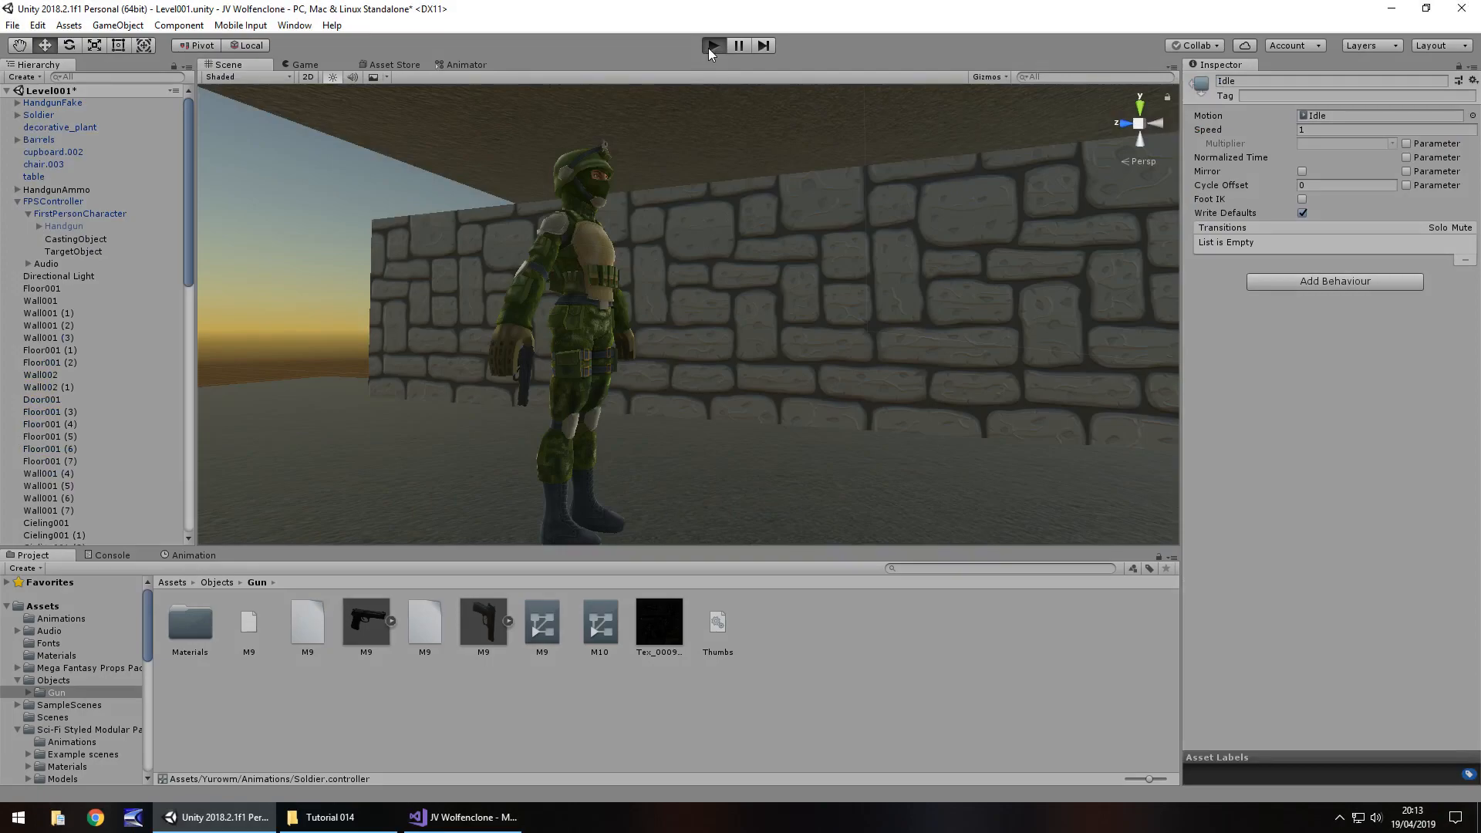
Play-test the level to check the soldier stands holding the pistol, then stop
left_click(711, 45)
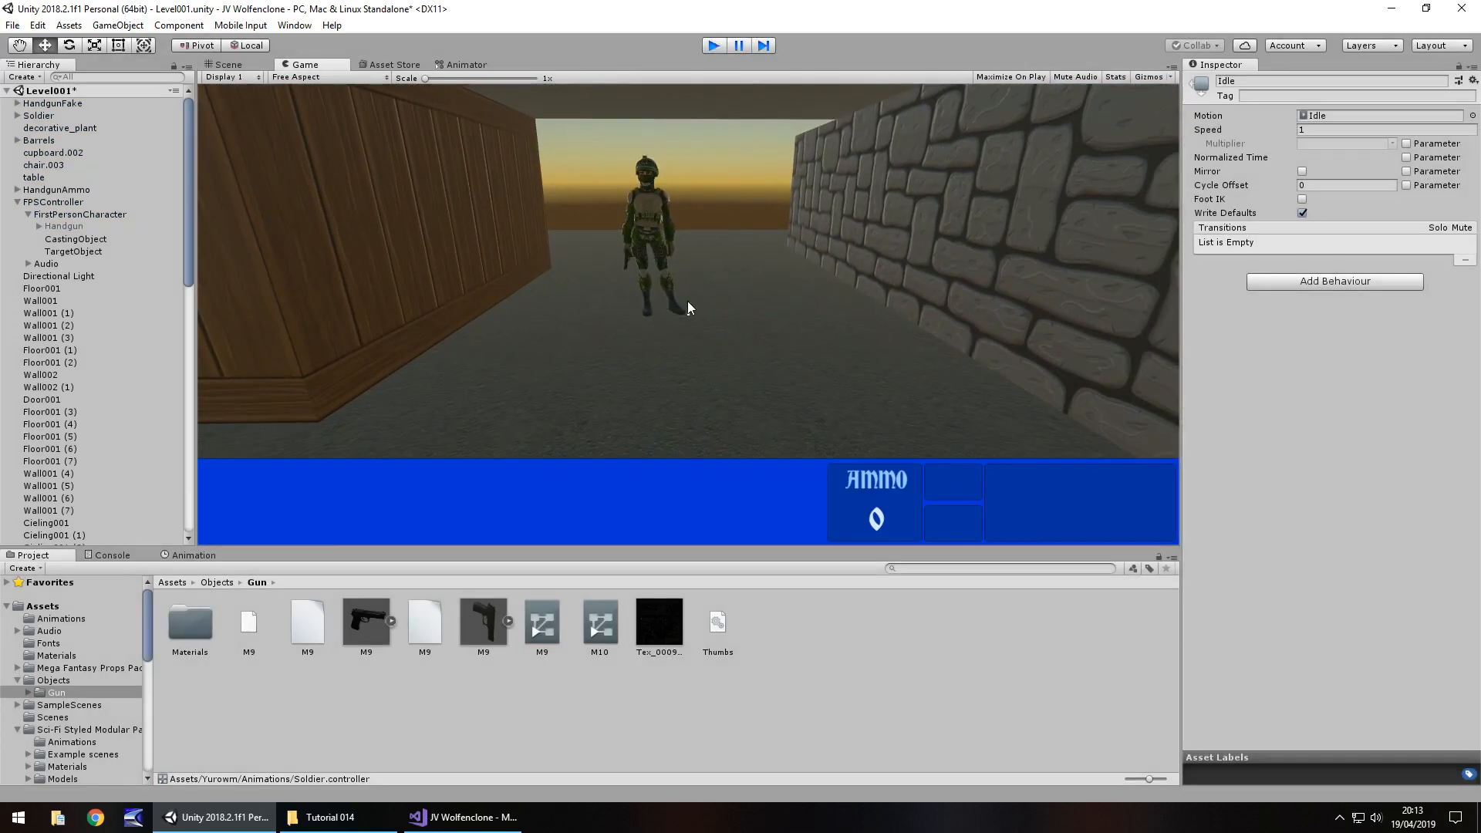
left_click(225, 65)
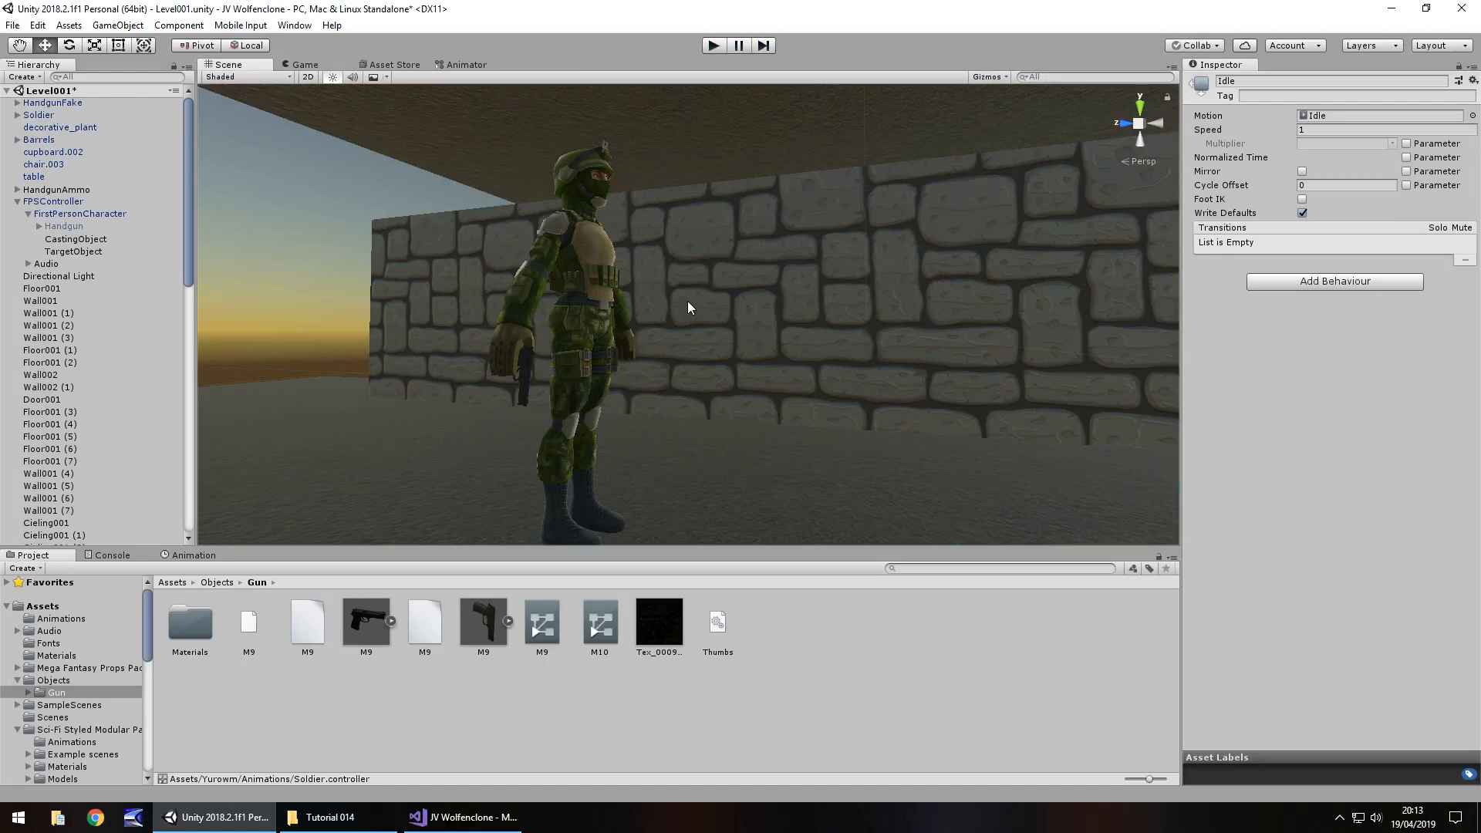